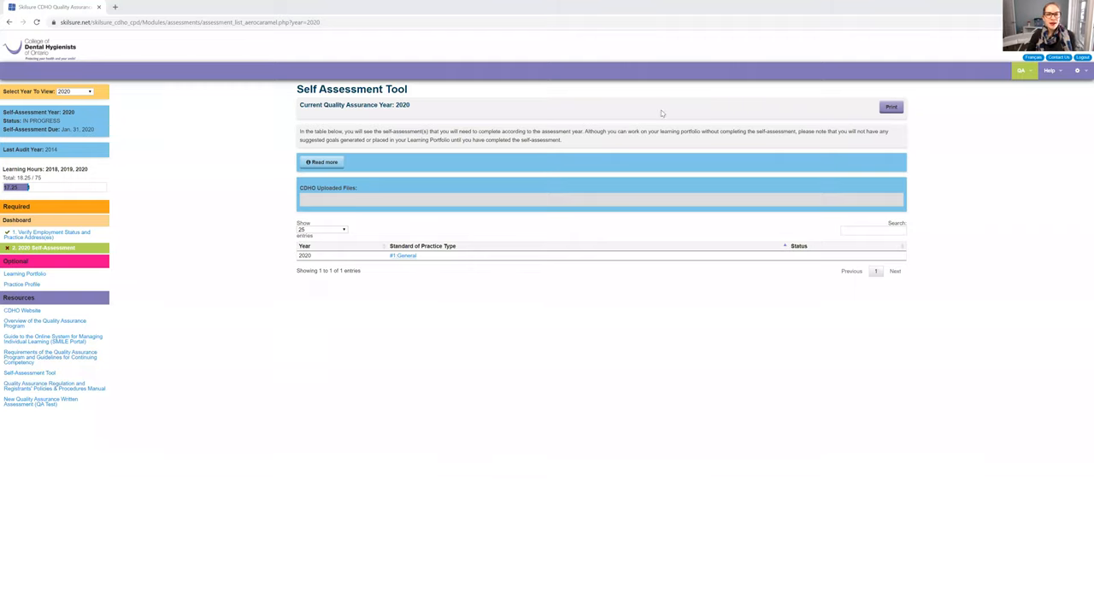
mouse_move(619, 122)
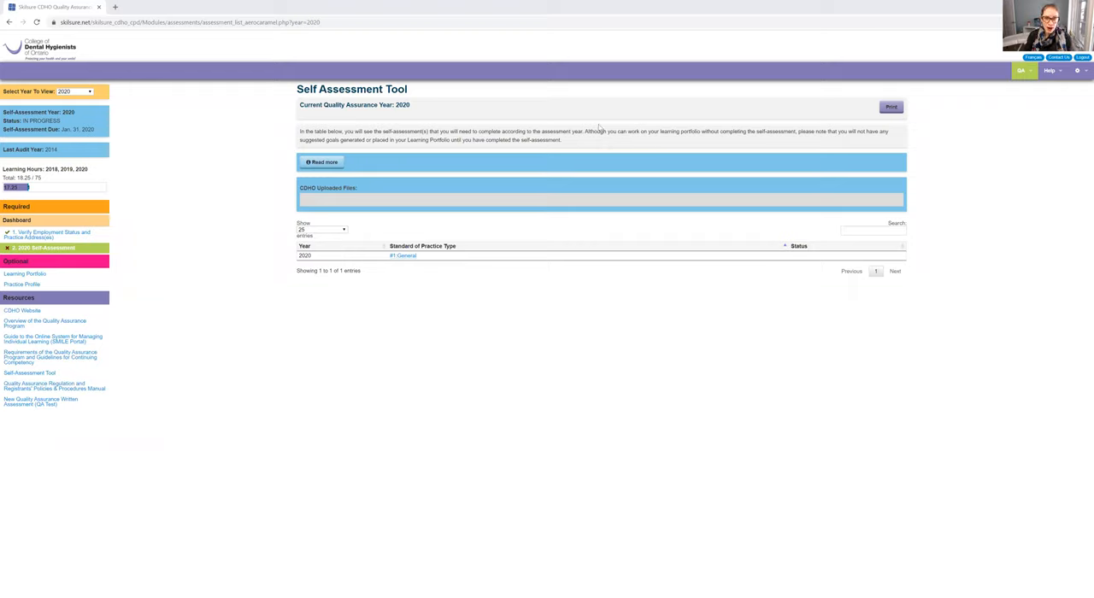
mouse_move(602, 150)
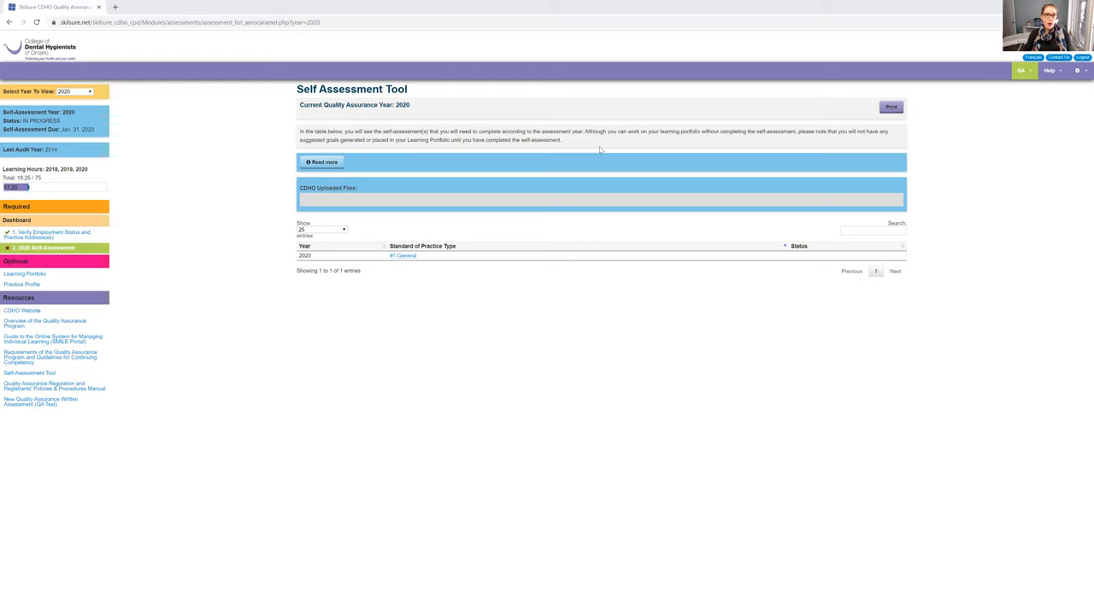
mouse_move(595, 106)
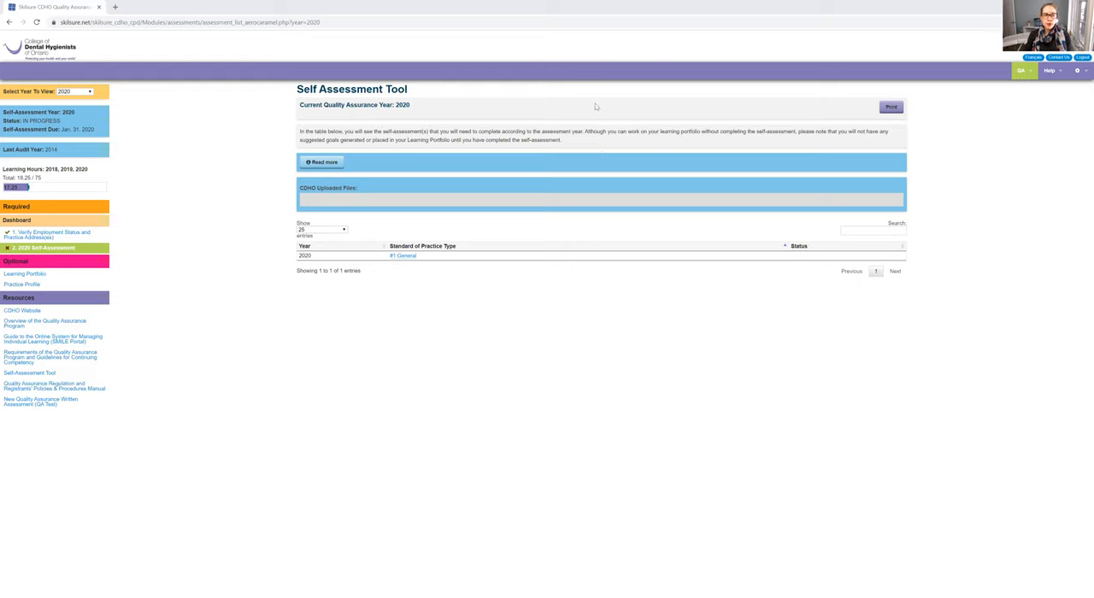
mouse_move(579, 122)
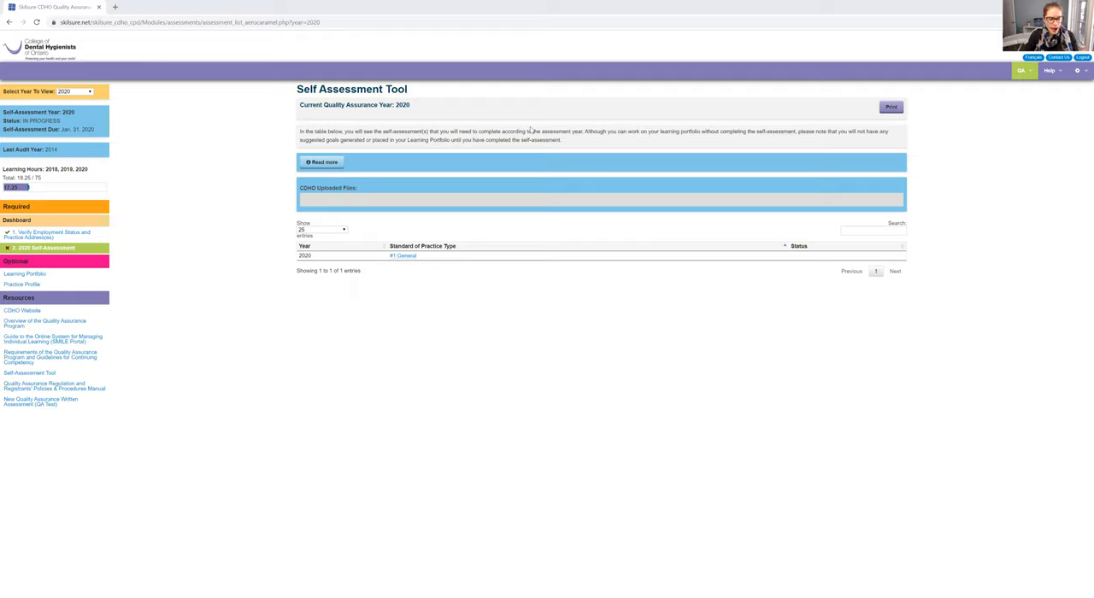
mouse_move(549, 109)
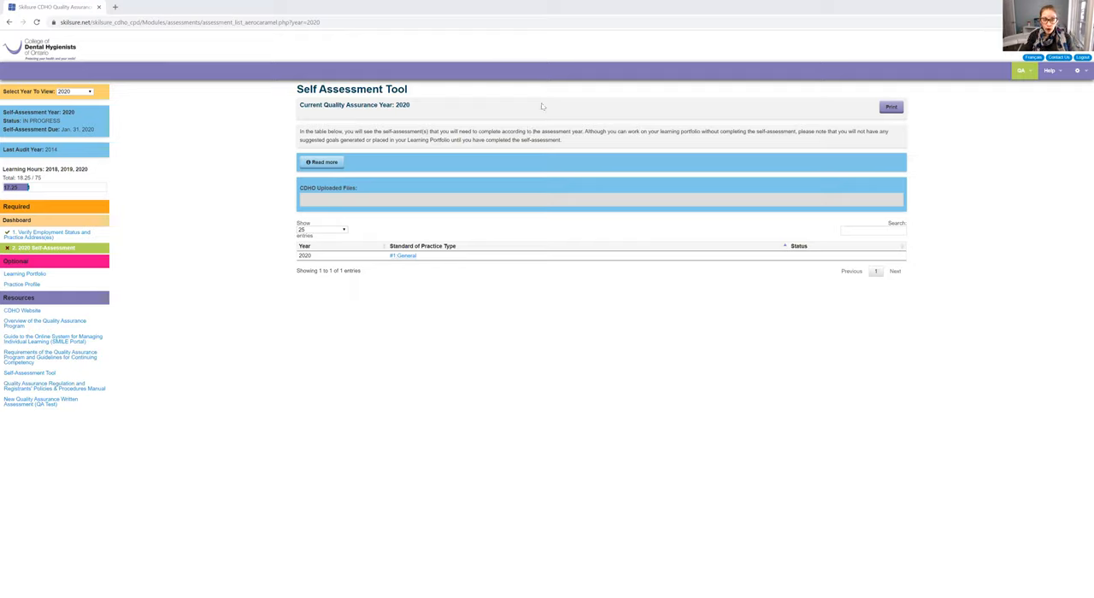
mouse_move(147, 123)
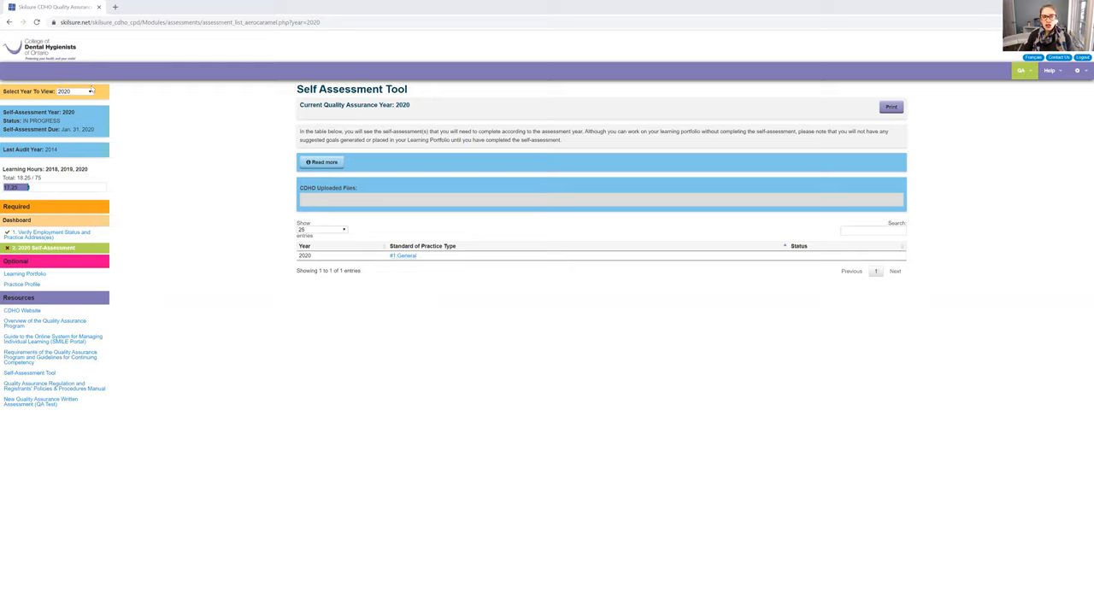
Keep 2020 as the assessment year to view
click(75, 92)
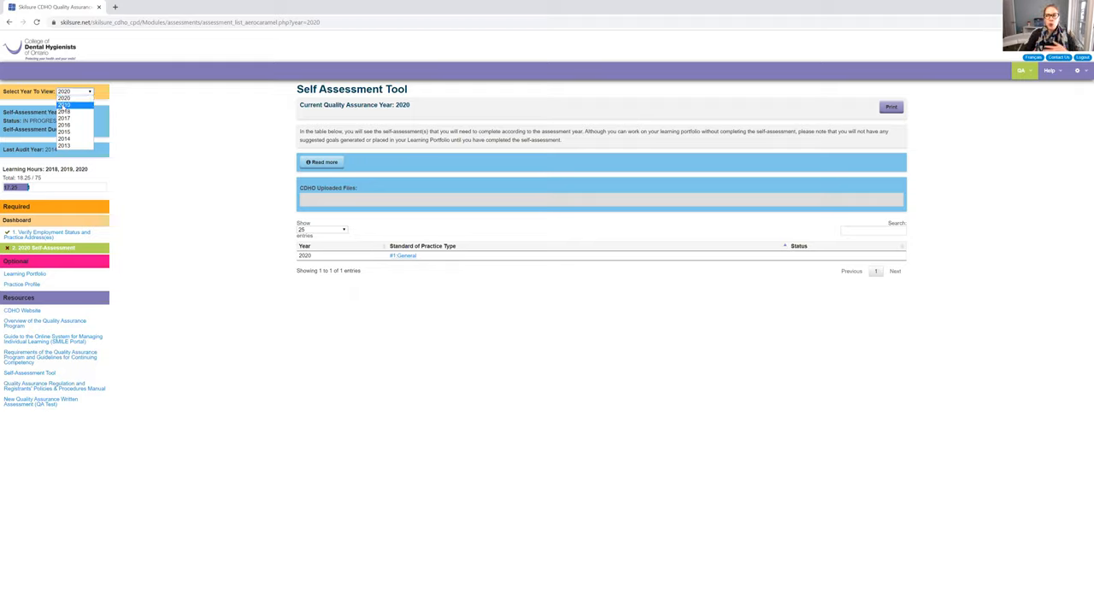
mouse_move(65, 106)
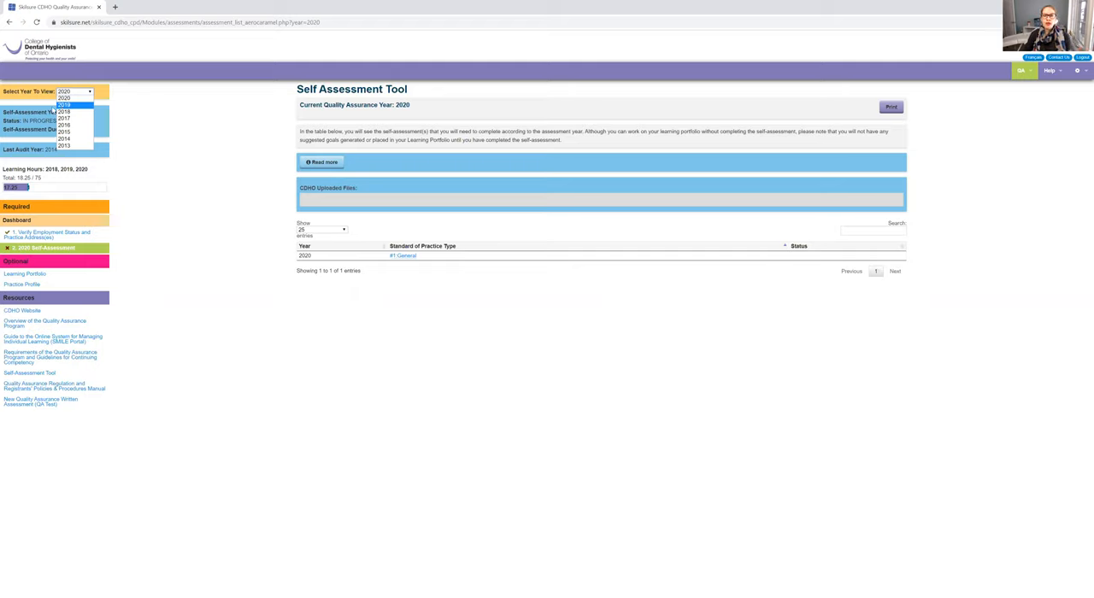
click(74, 90)
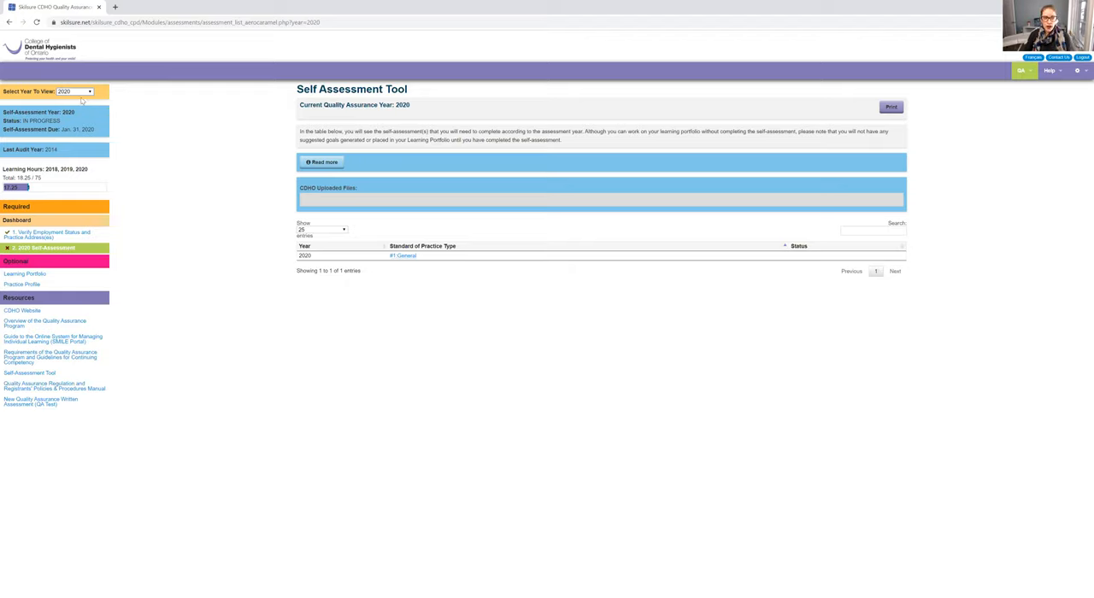
mouse_move(25, 270)
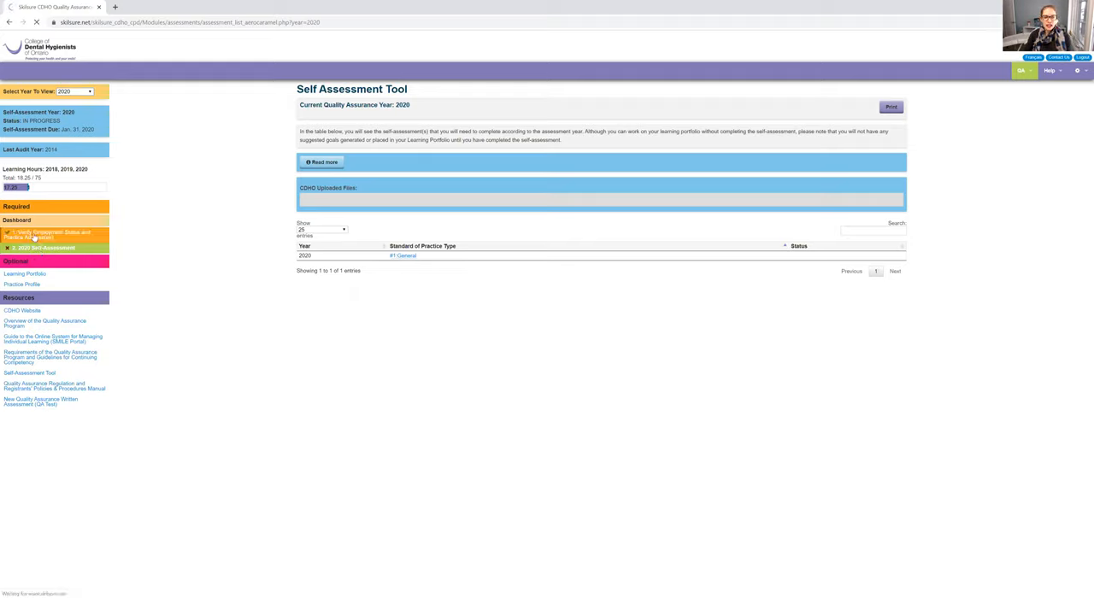
Review the employment status and practice address verification, then return to the 2020 self assessment
click(50, 235)
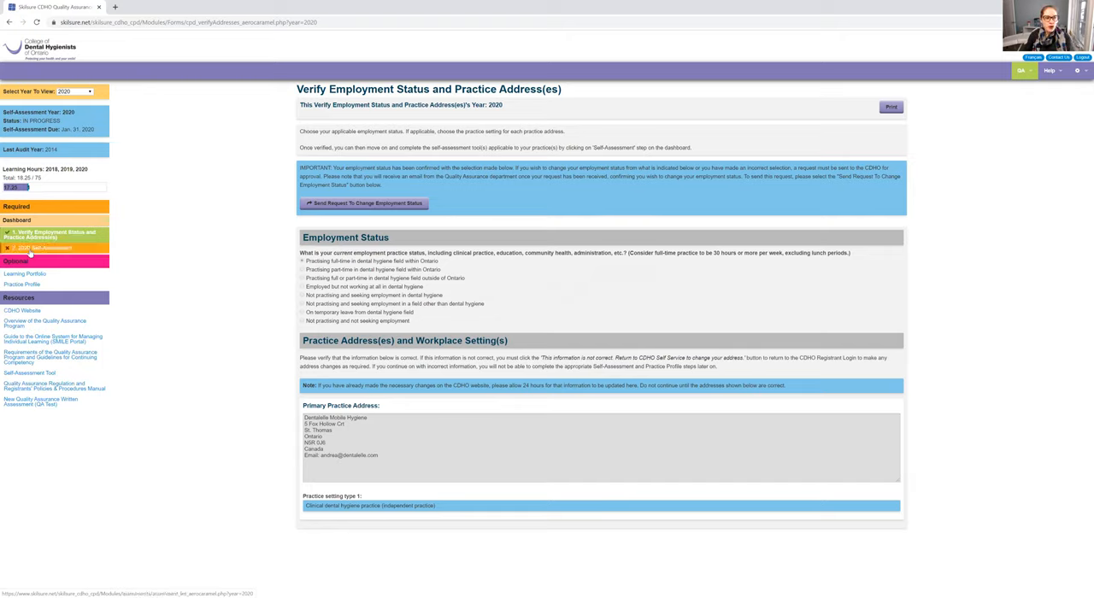
click(43, 248)
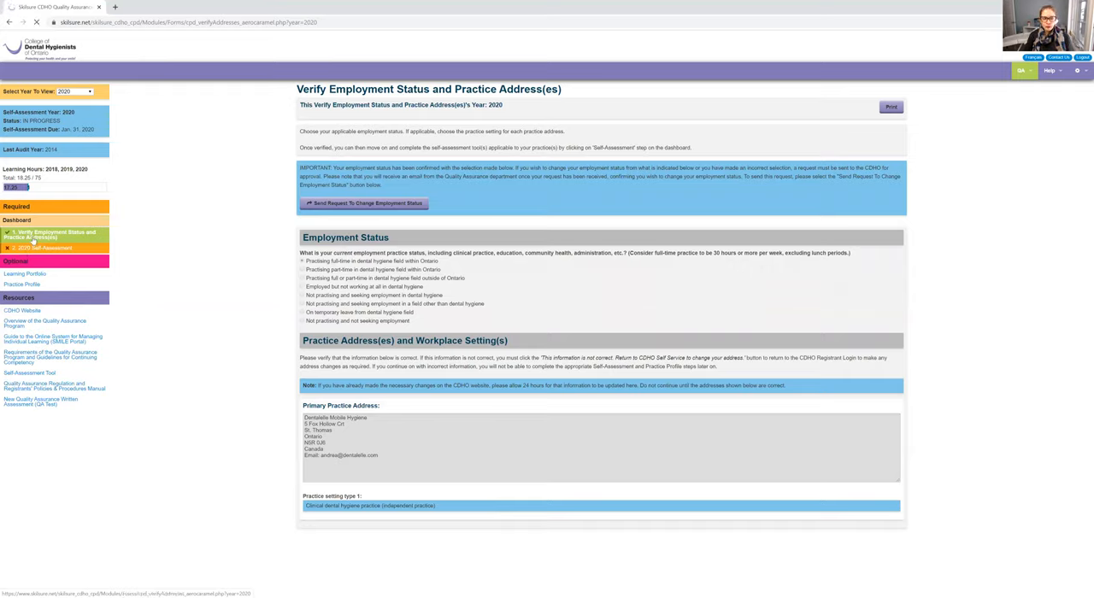
click(41, 248)
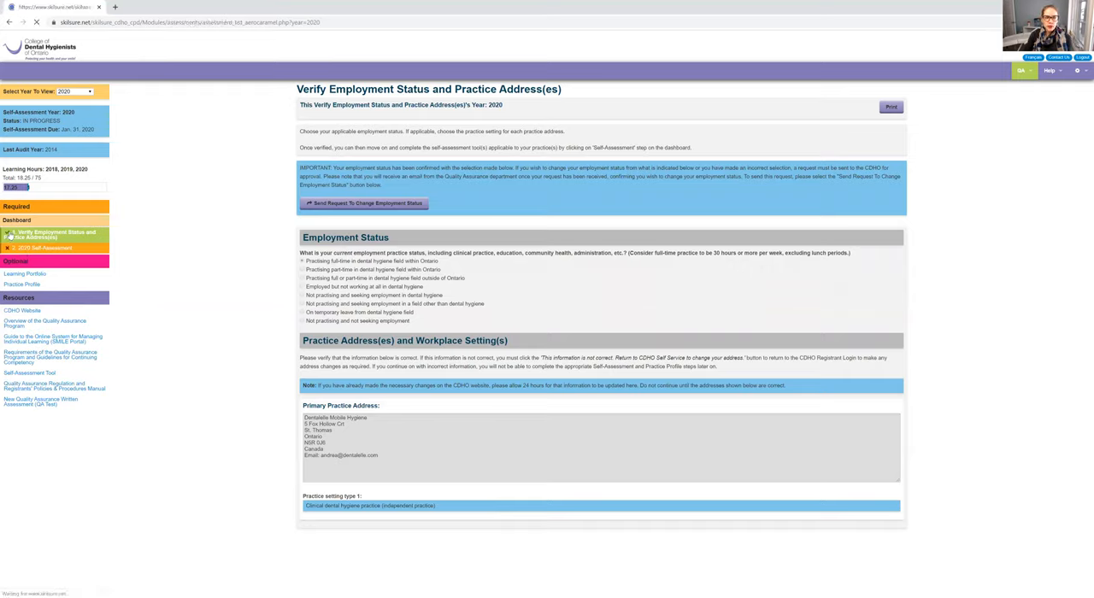
click(41, 247)
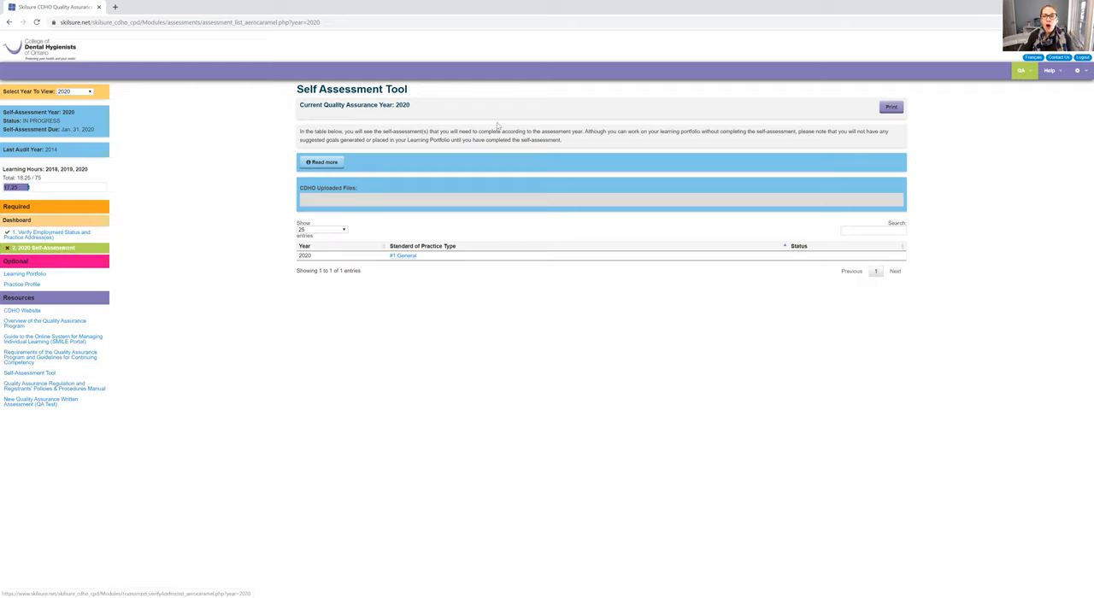
mouse_move(483, 285)
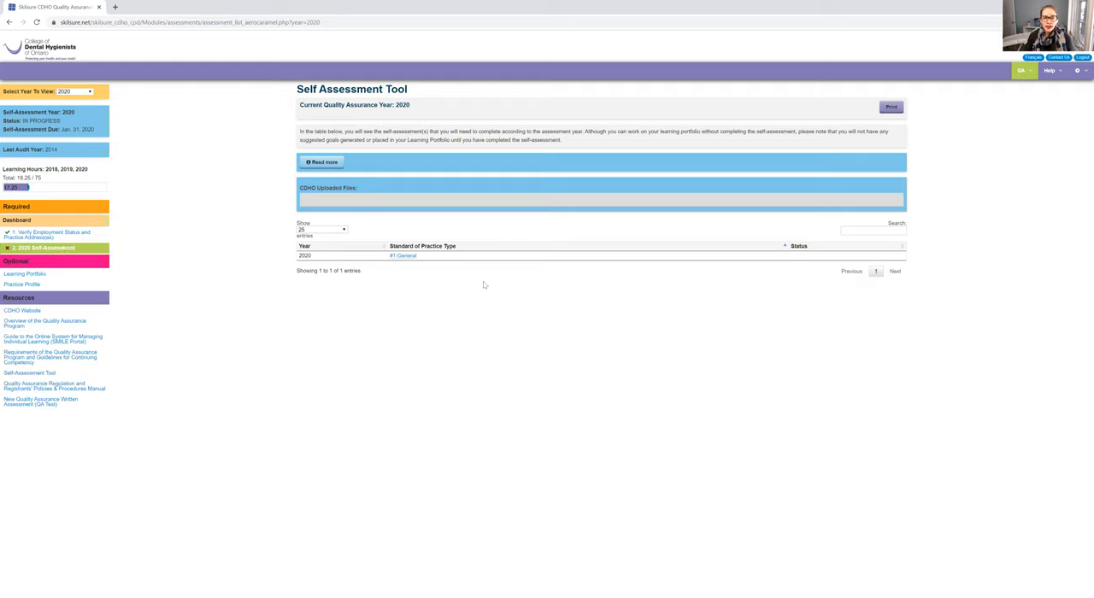
mouse_move(403, 256)
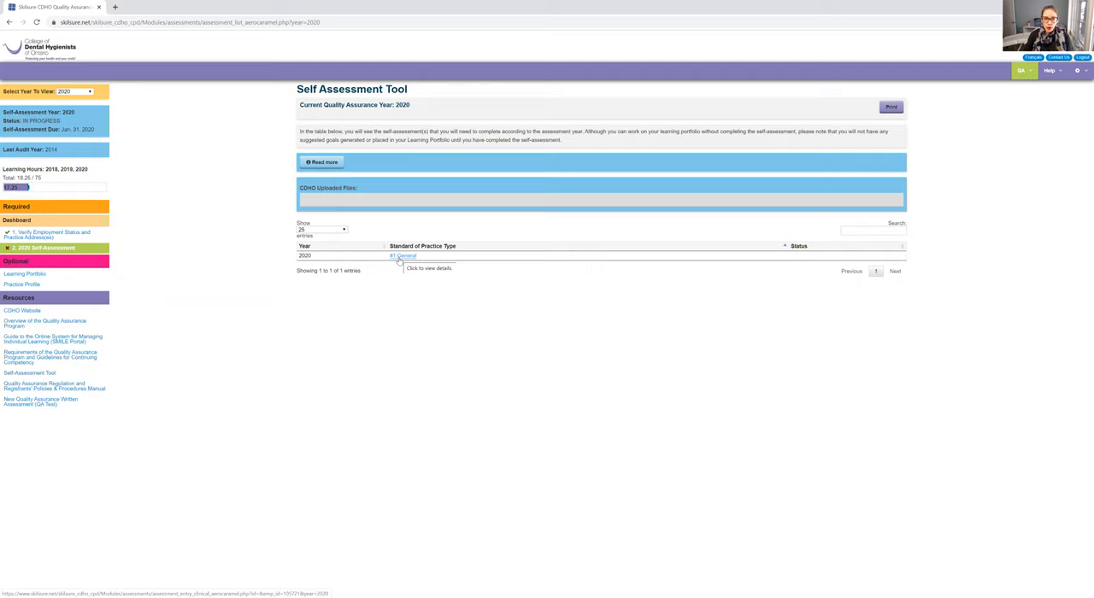
mouse_move(382, 266)
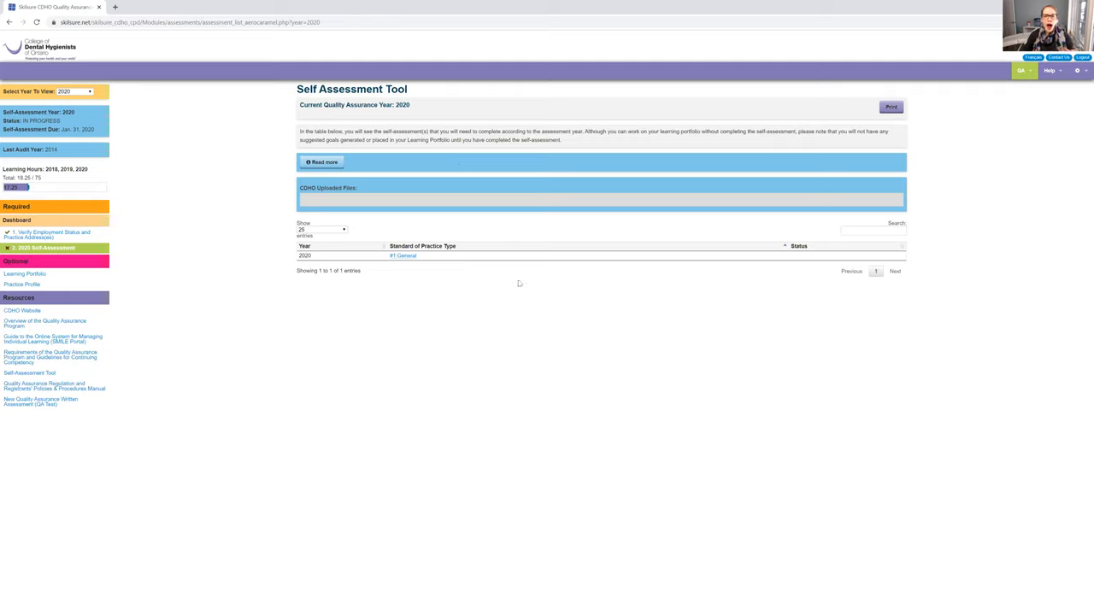
mouse_move(434, 256)
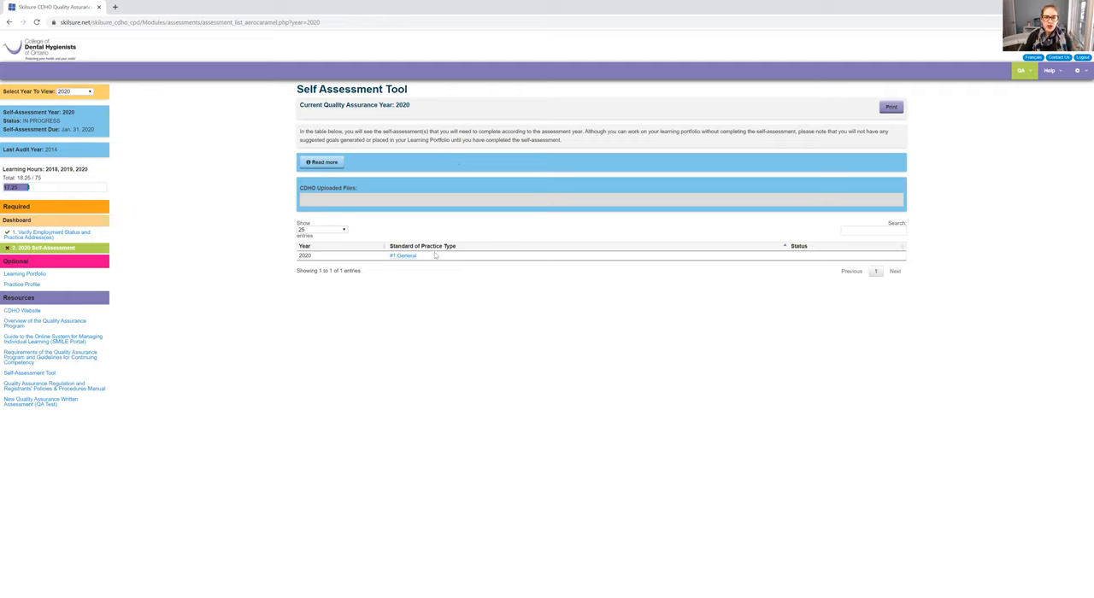
mouse_move(454, 229)
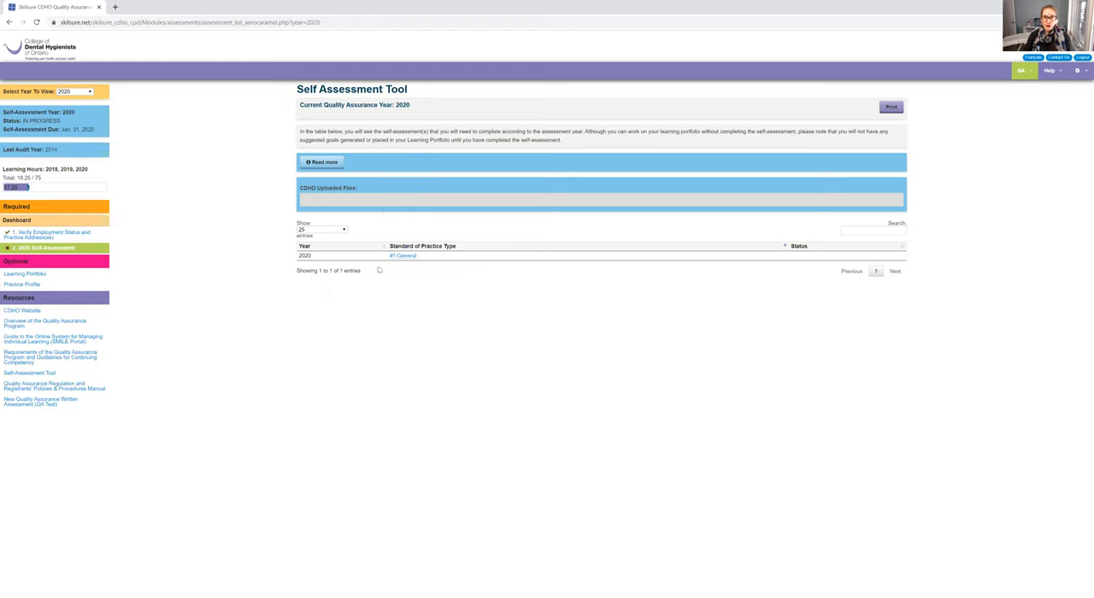
Open the 2020 '01 General' self assessment from the assessments table
click(403, 256)
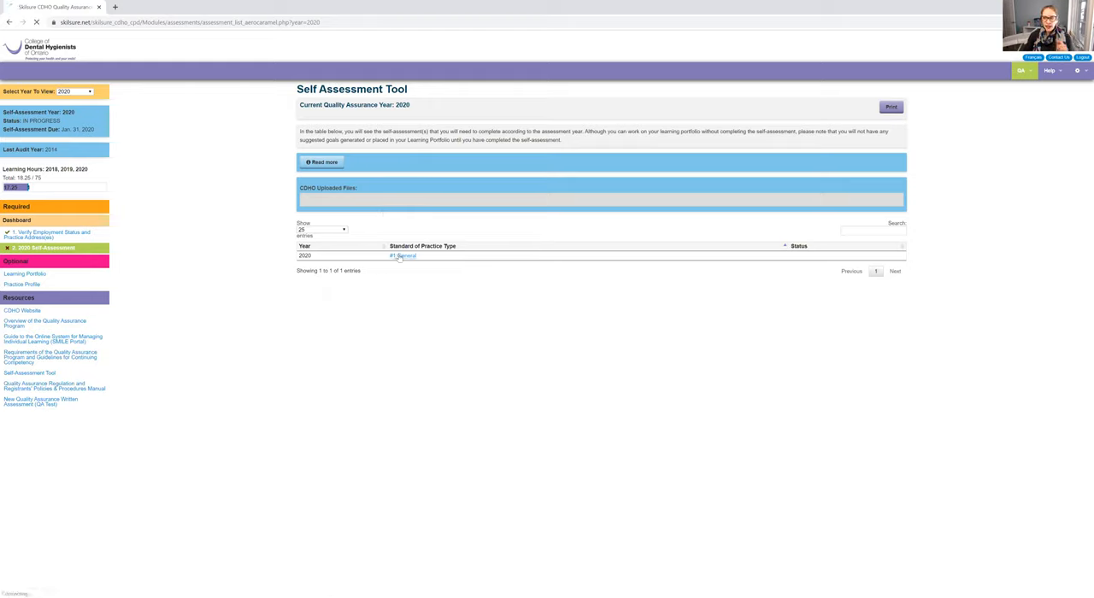
click(404, 257)
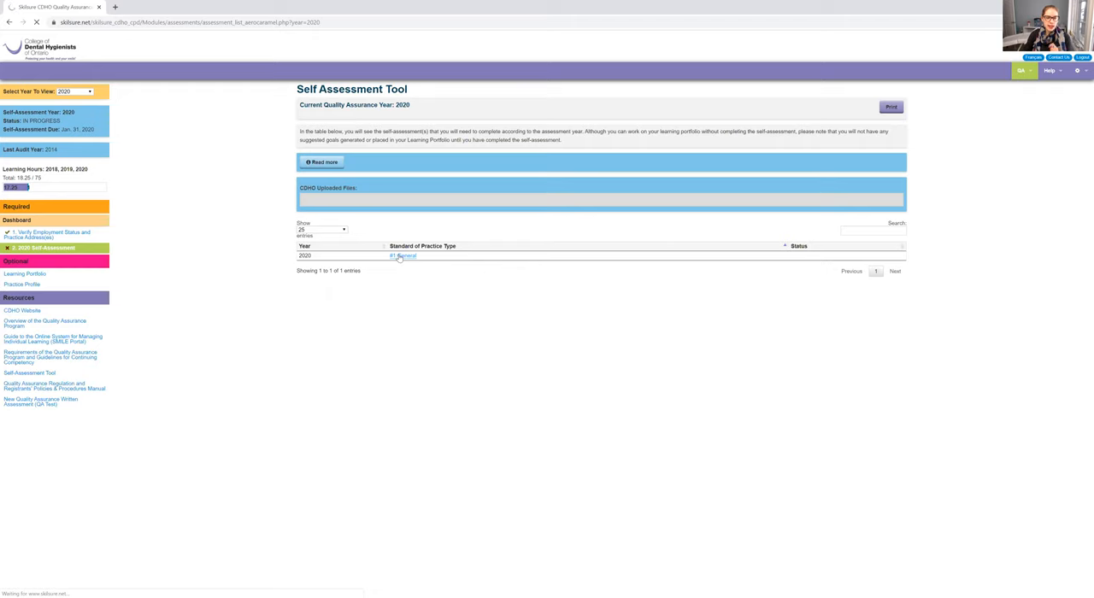
click(403, 257)
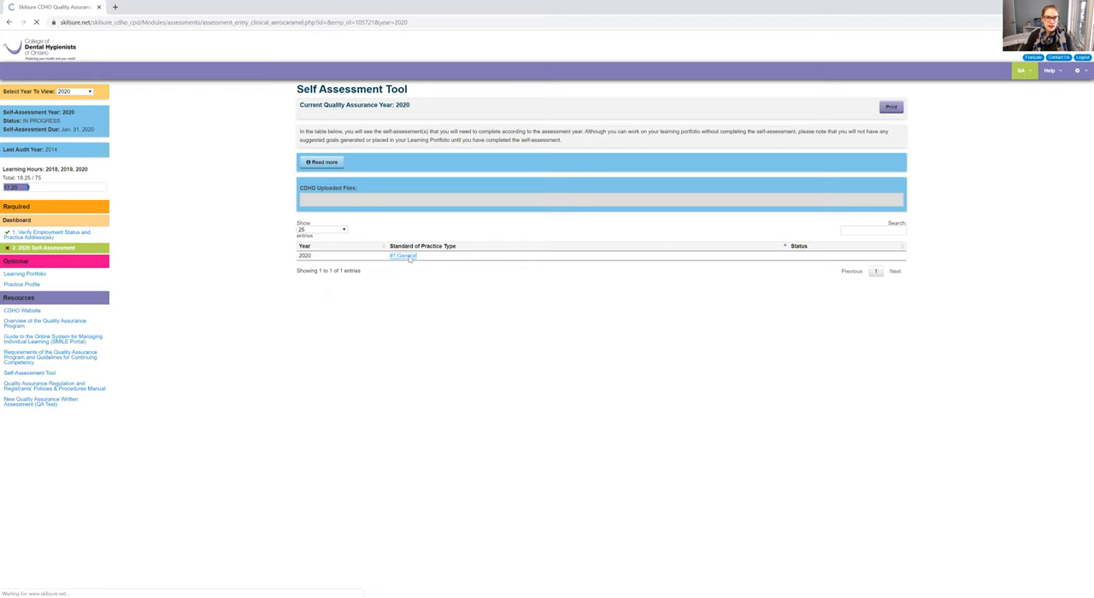
click(403, 256)
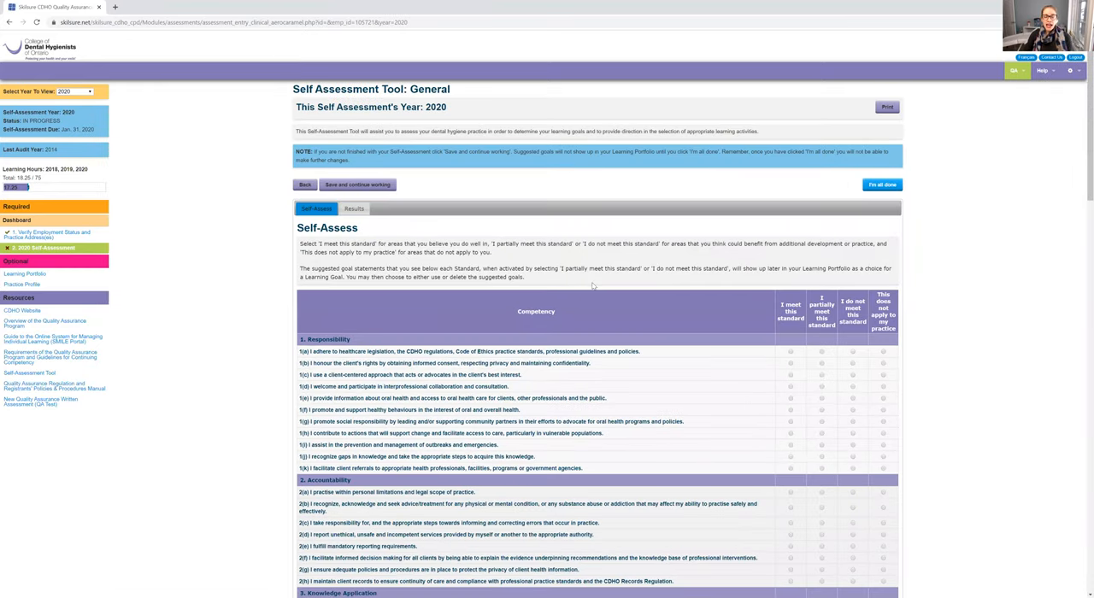
scroll(down, 3)
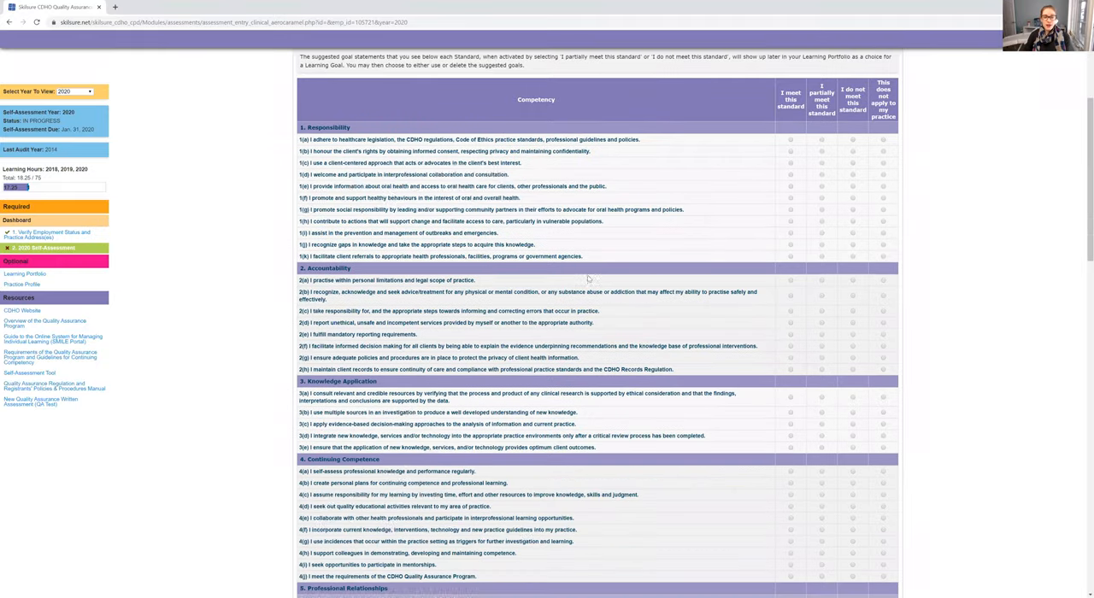
scroll(down, 3)
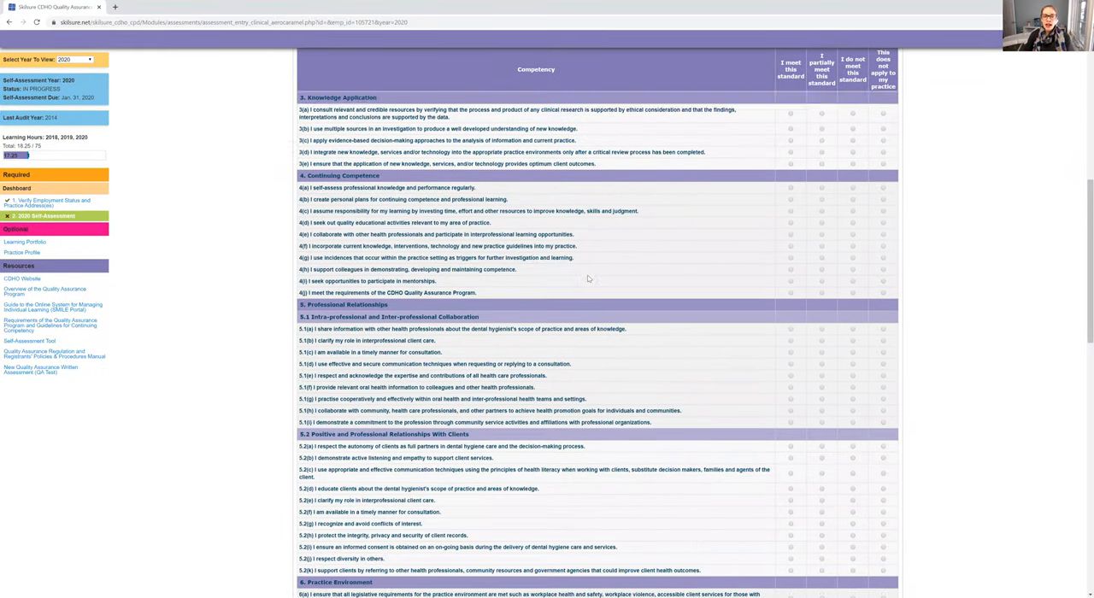
scroll(down, 3)
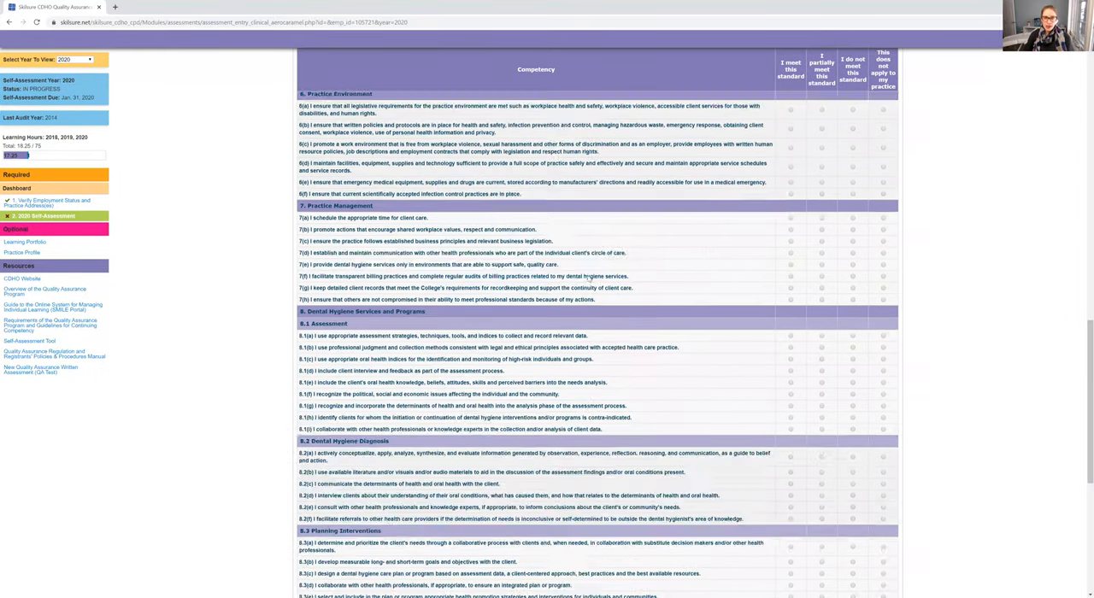
scroll(down, 3)
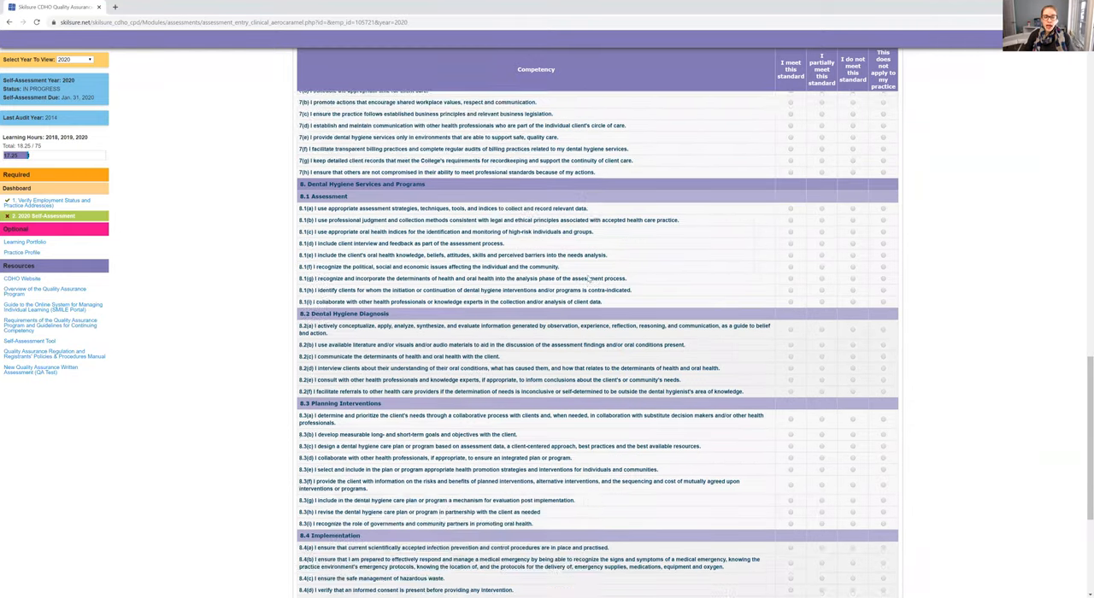
scroll(up, 3)
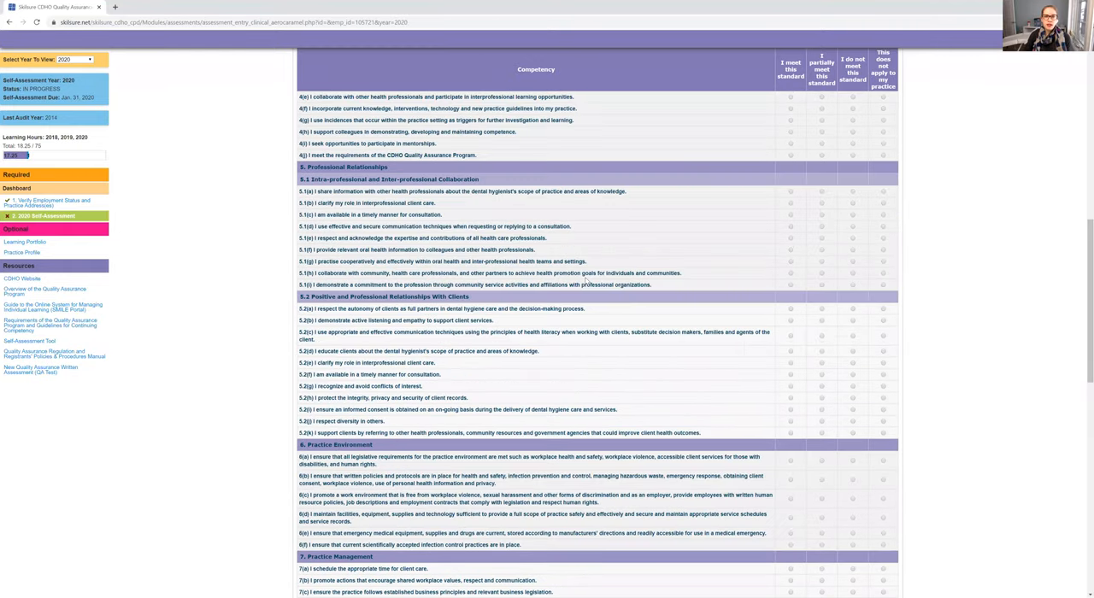
scroll(up, 3)
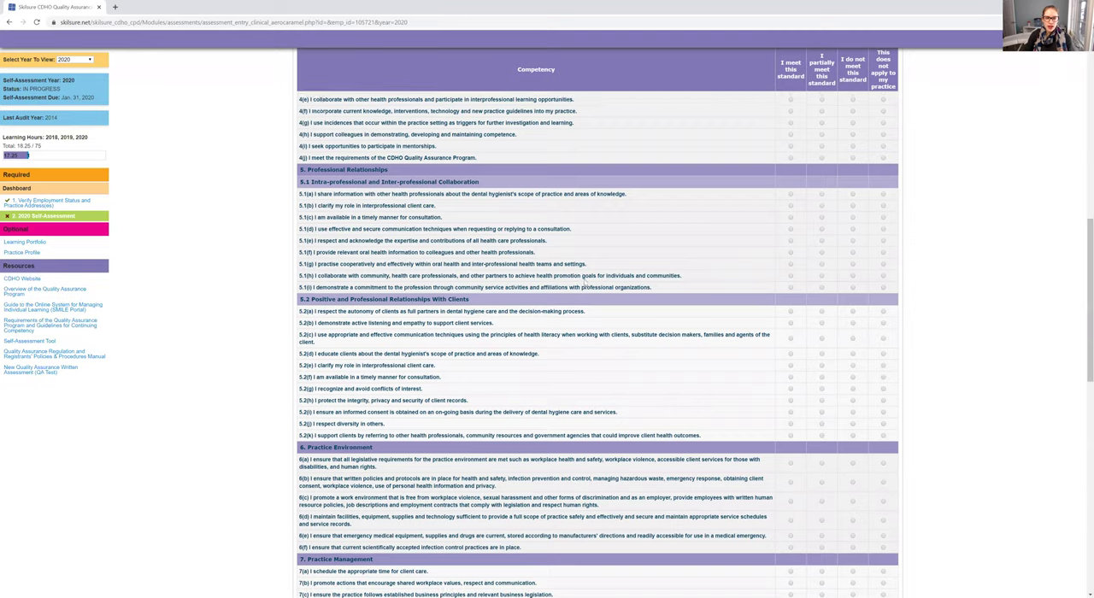
scroll(up, 3)
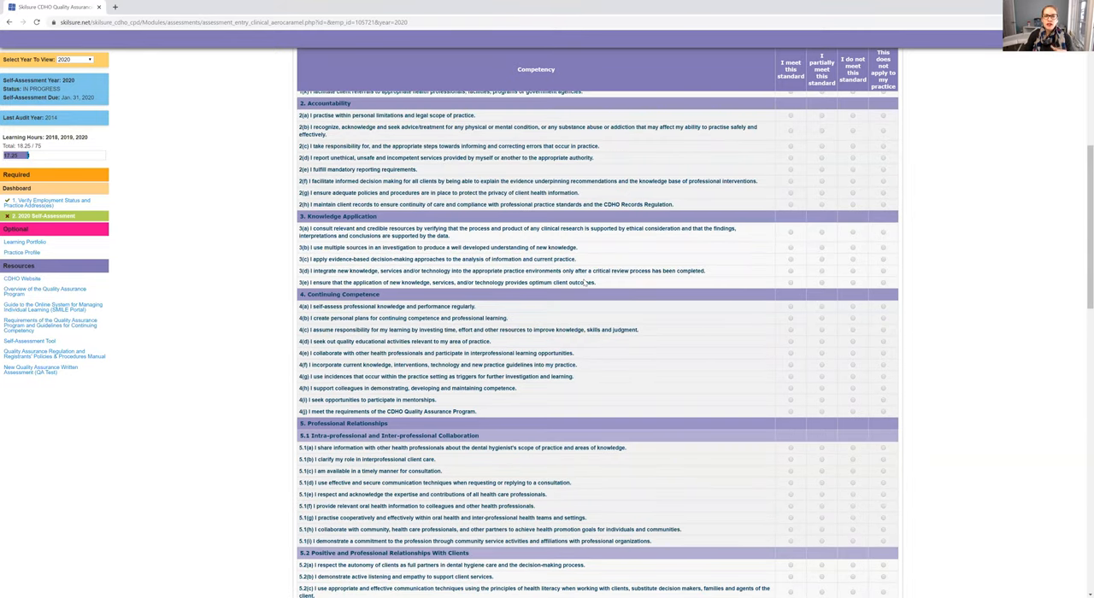
scroll(up, 3)
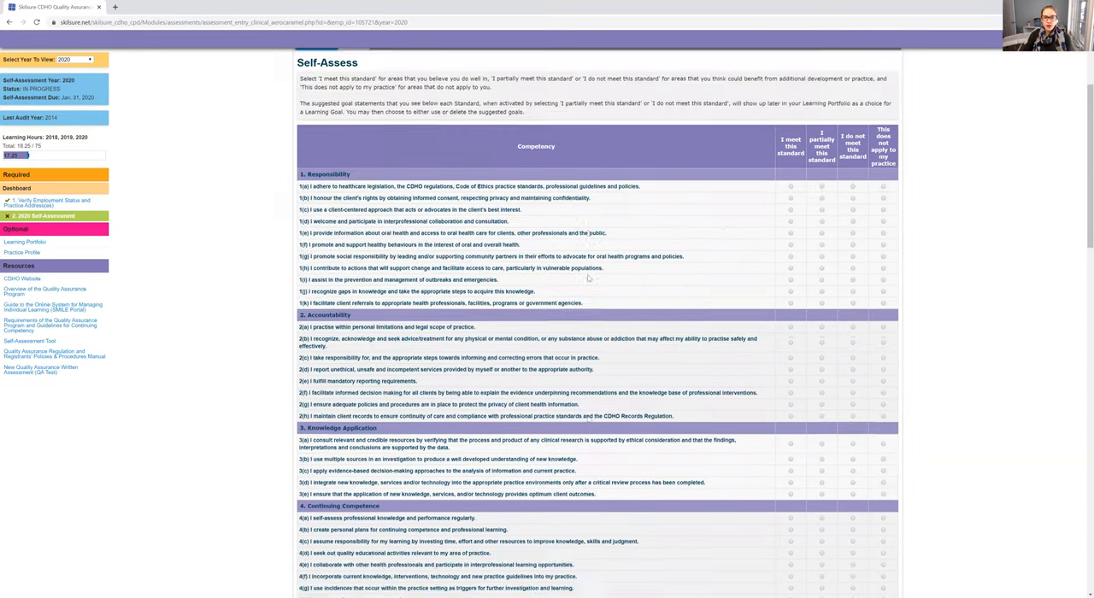
scroll(up, 3)
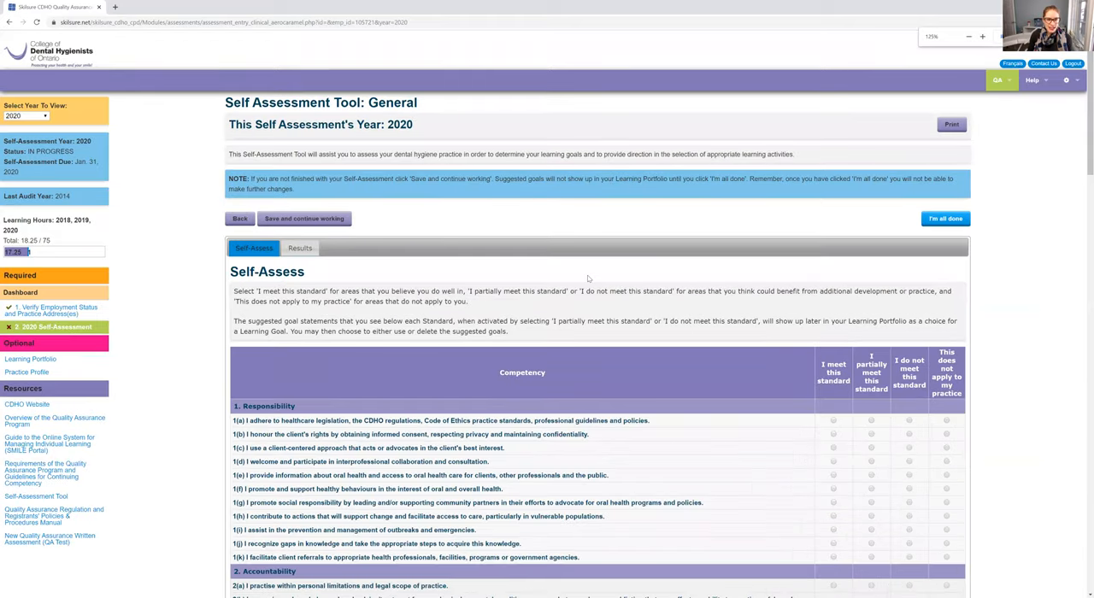
click(981, 36)
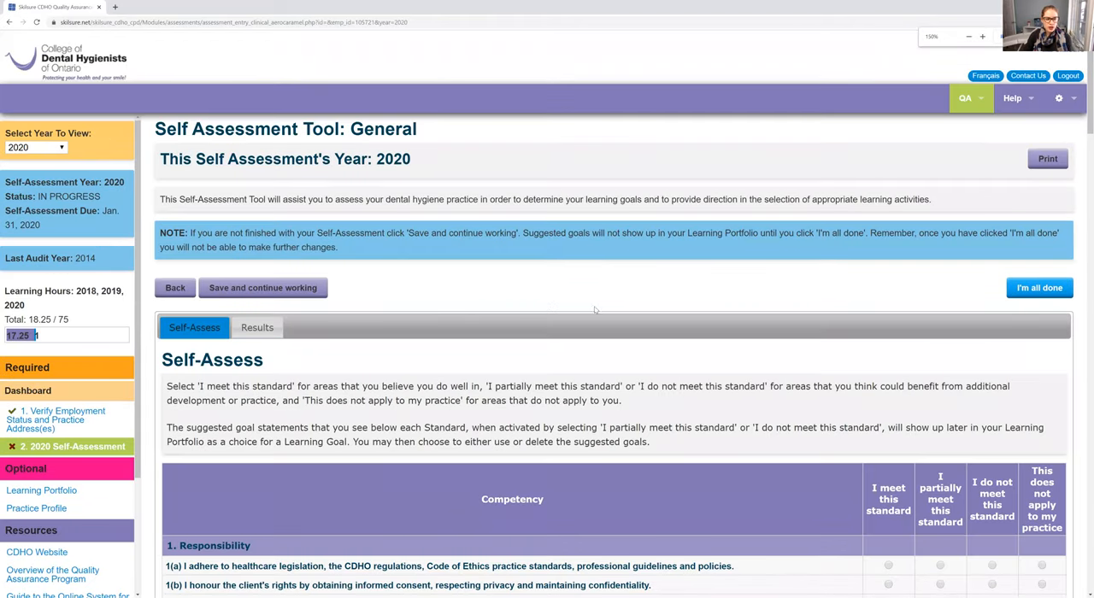
scroll(down, 3)
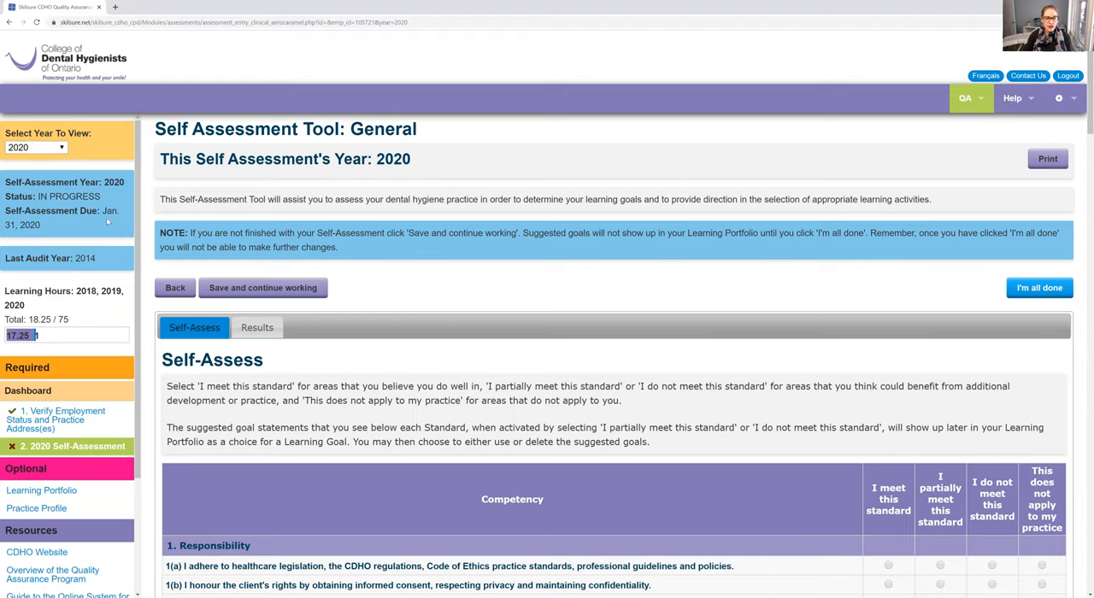
scroll(down, 3)
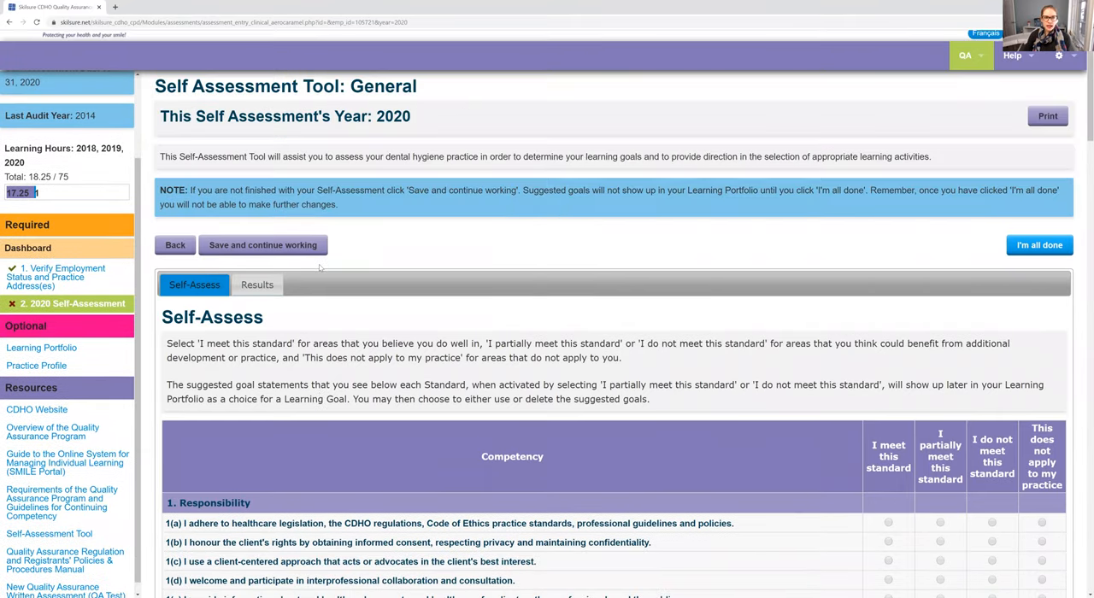
mouse_move(274, 246)
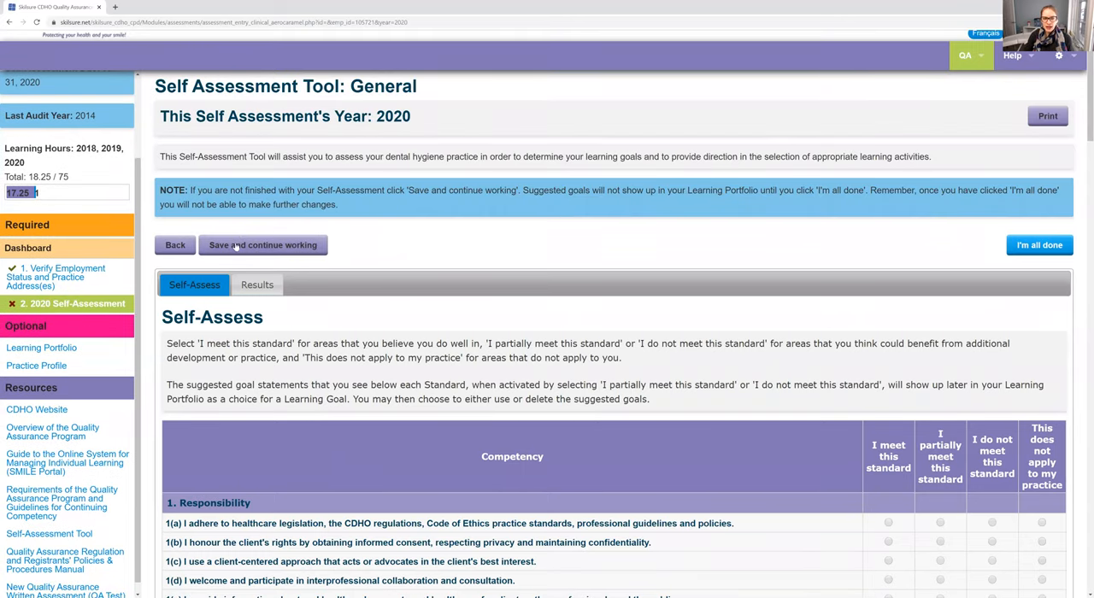
scroll(down, 3)
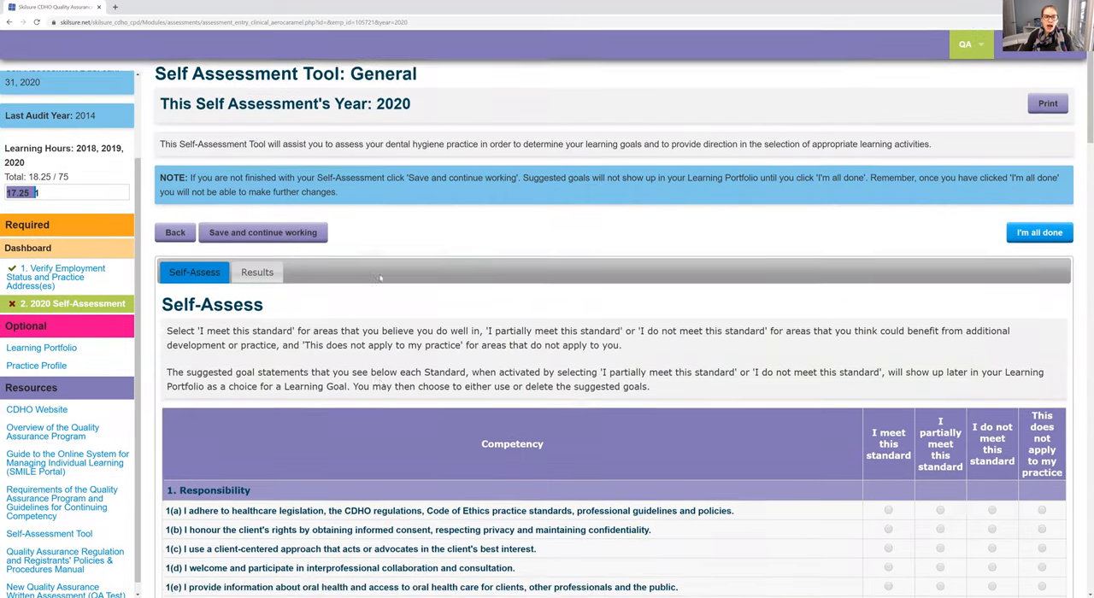
scroll(down, 3)
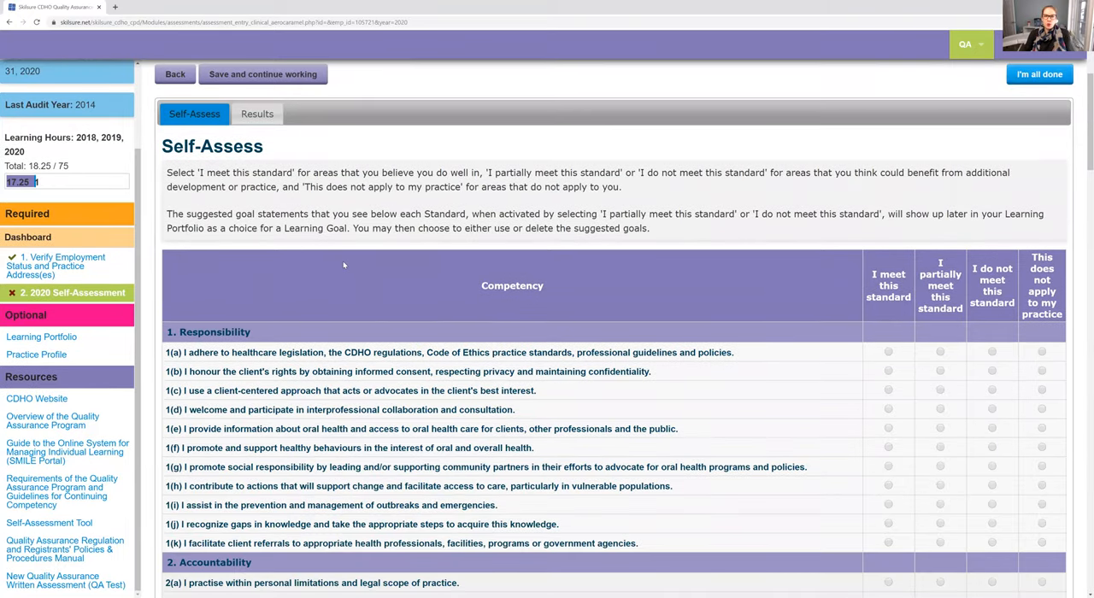
mouse_move(340, 264)
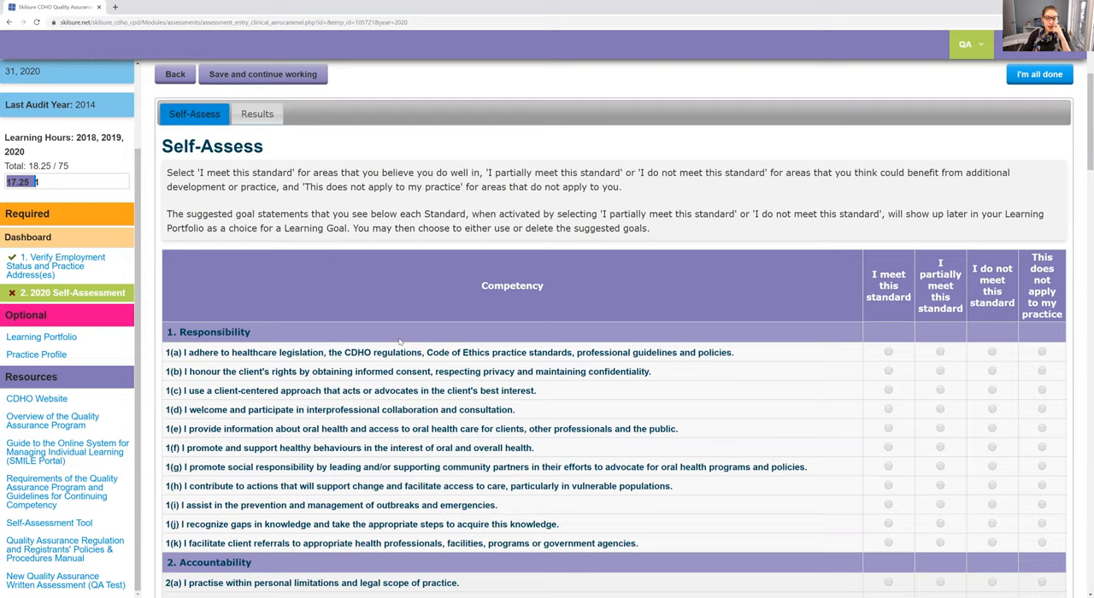
scroll(down, 3)
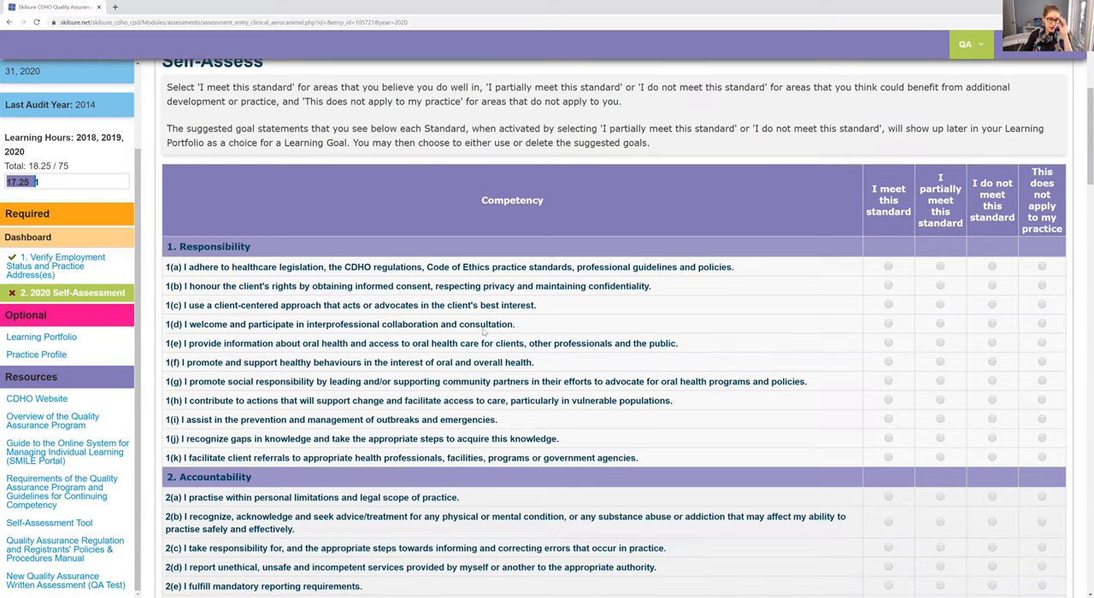
Mark the first Responsibility standard as 'I meet this standard'
scroll(down, 3)
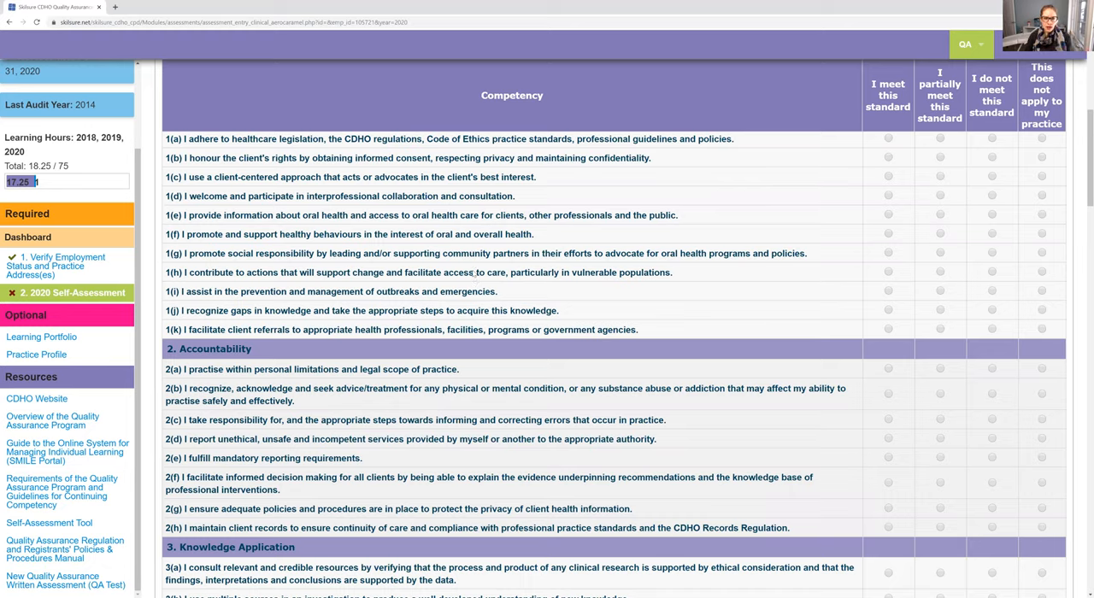
mouse_move(663, 171)
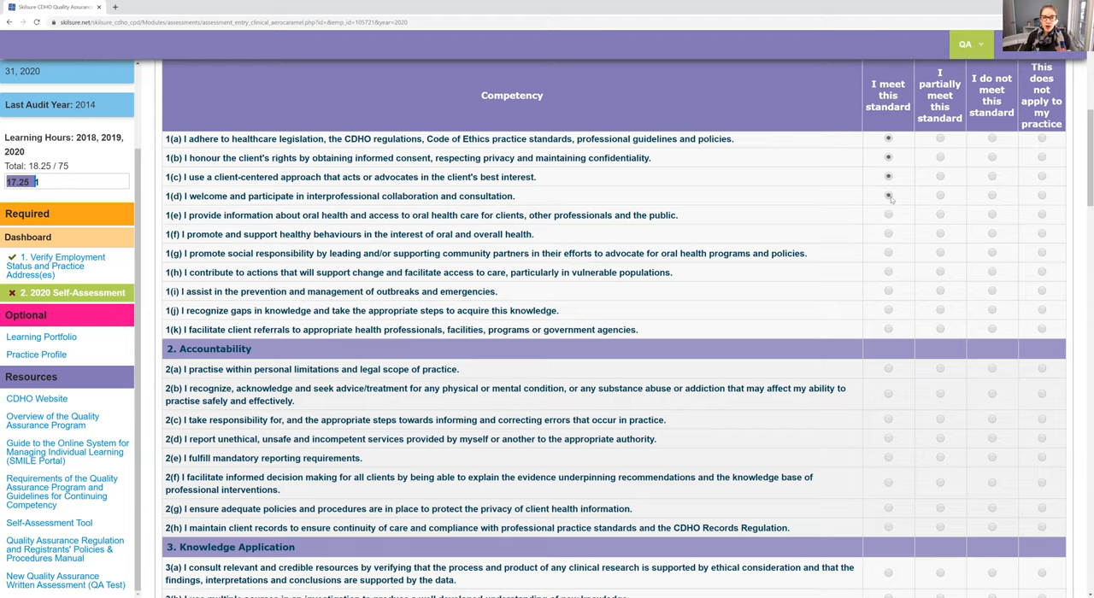
click(889, 215)
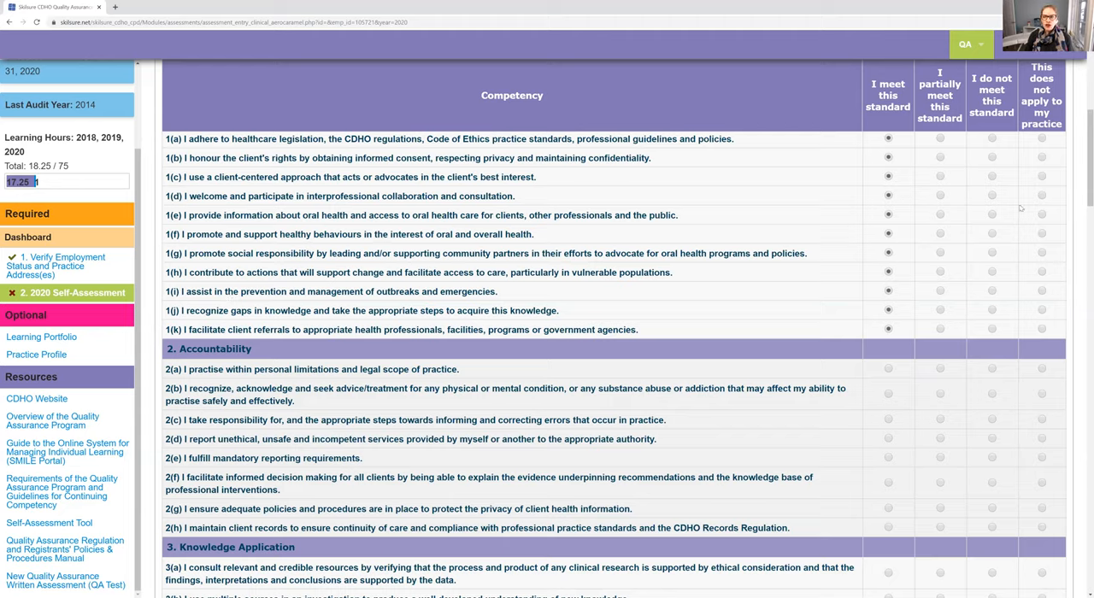
mouse_move(995, 315)
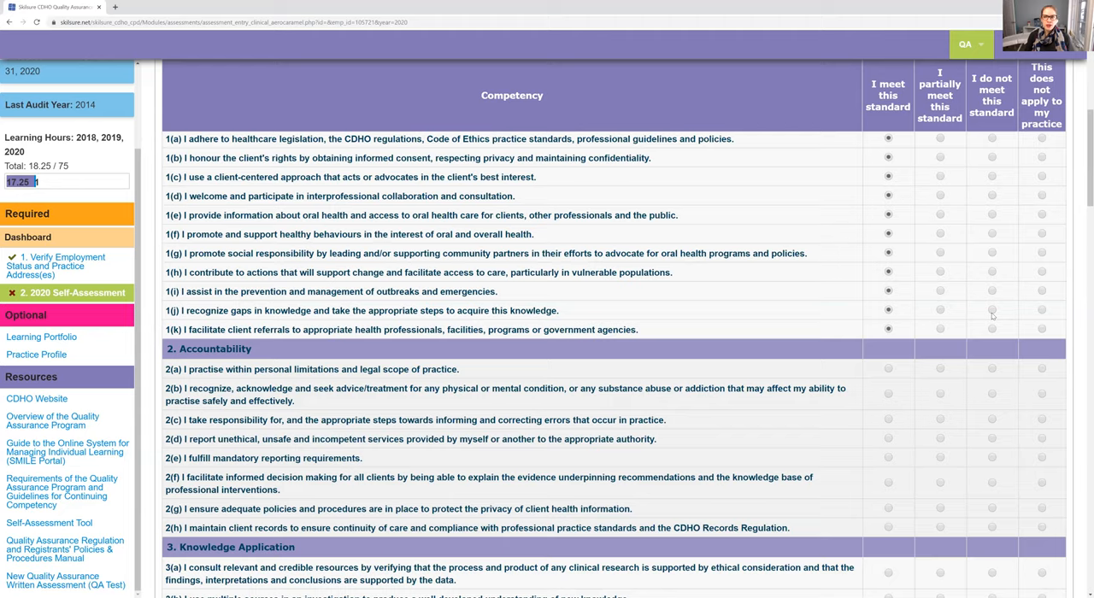
mouse_move(1042, 316)
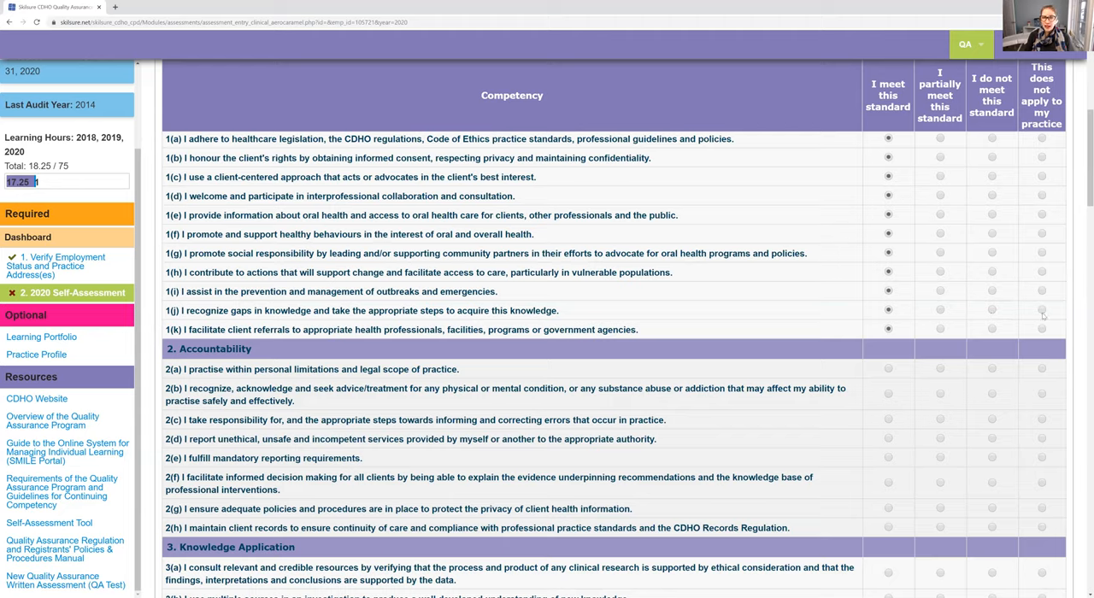
mouse_move(912, 313)
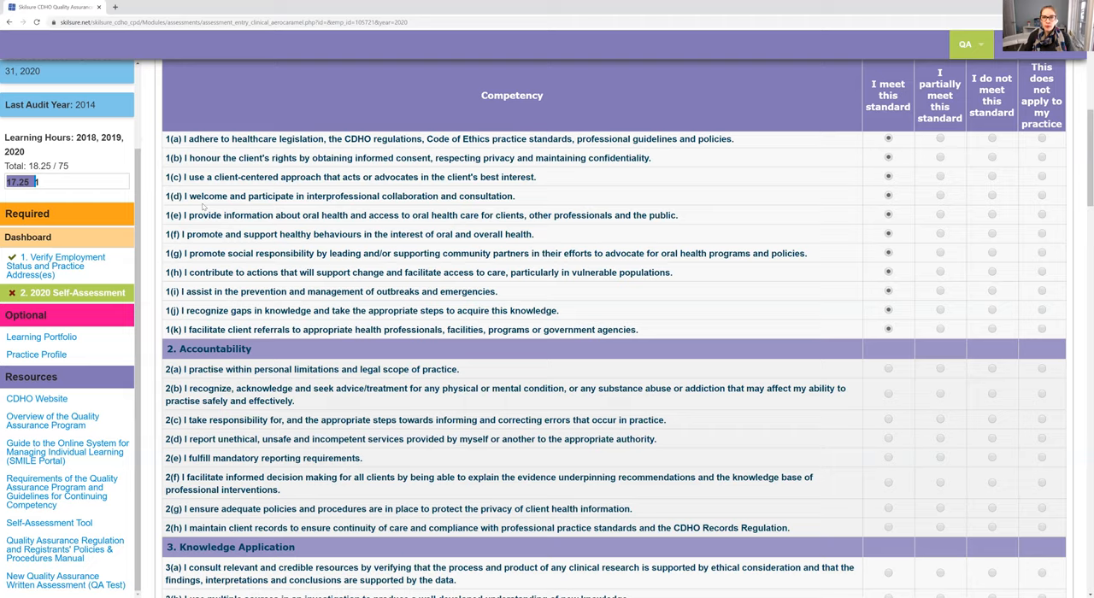
mouse_move(926, 143)
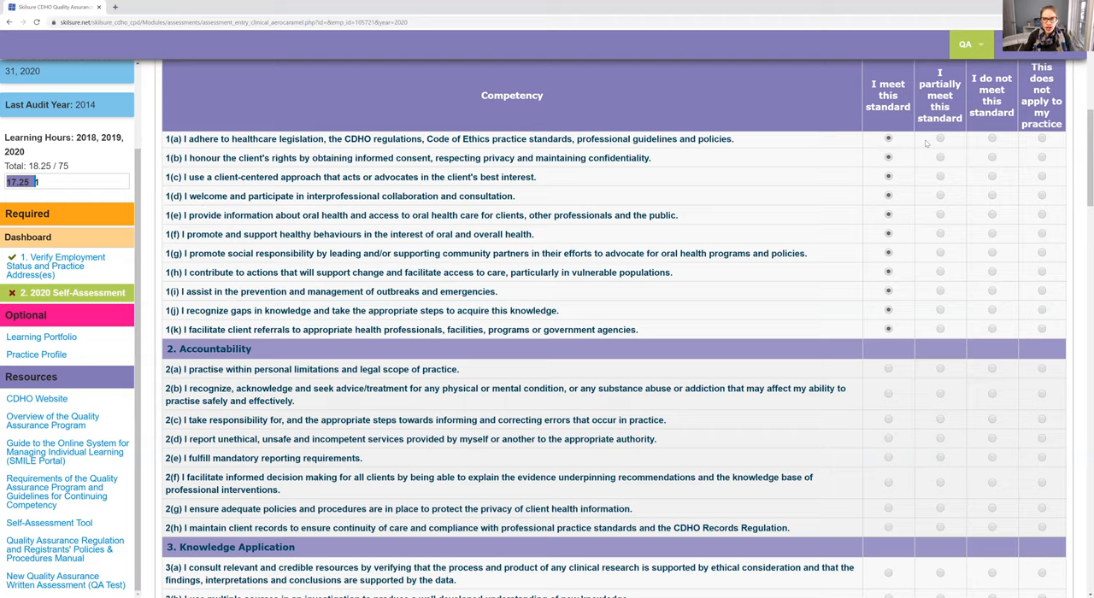
mouse_move(953, 193)
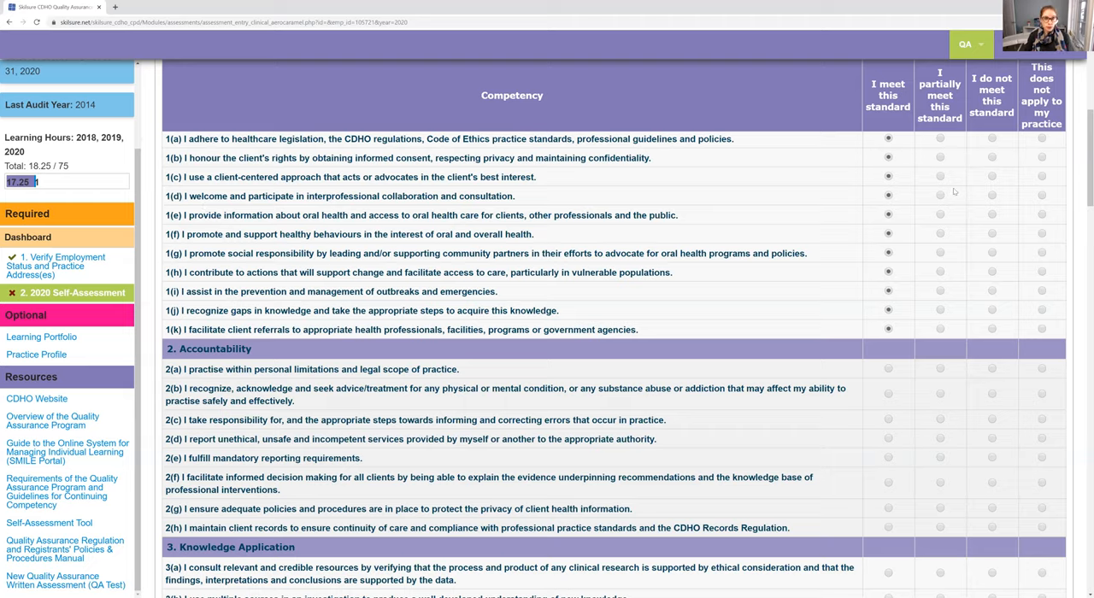
mouse_move(670, 188)
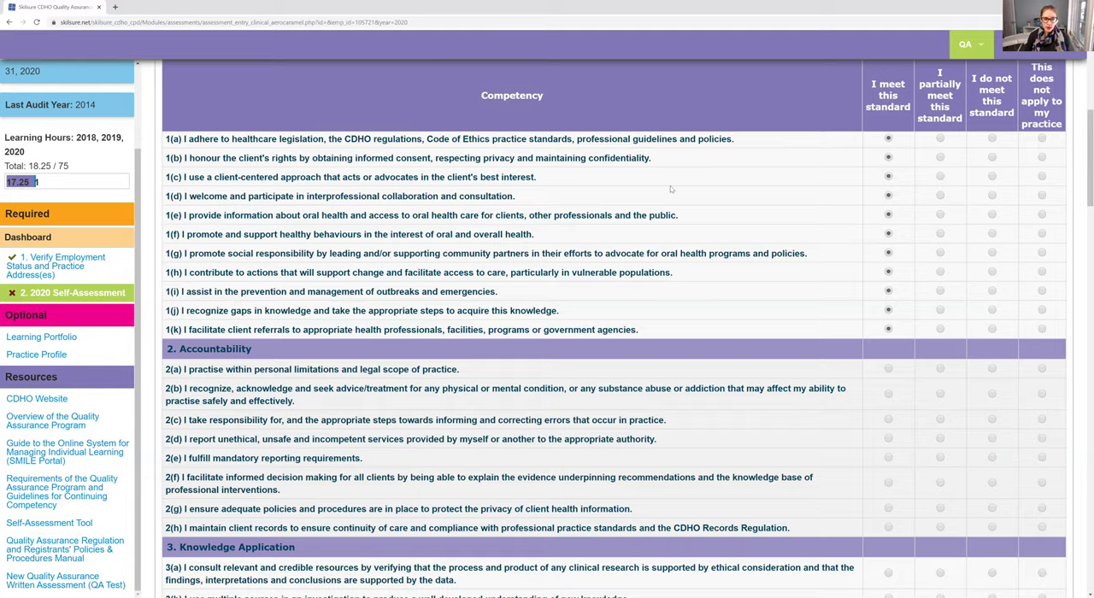
Mark Accountability standard 2(b) as 'I meet this standard' and reach 2(c)
scroll(up, 3)
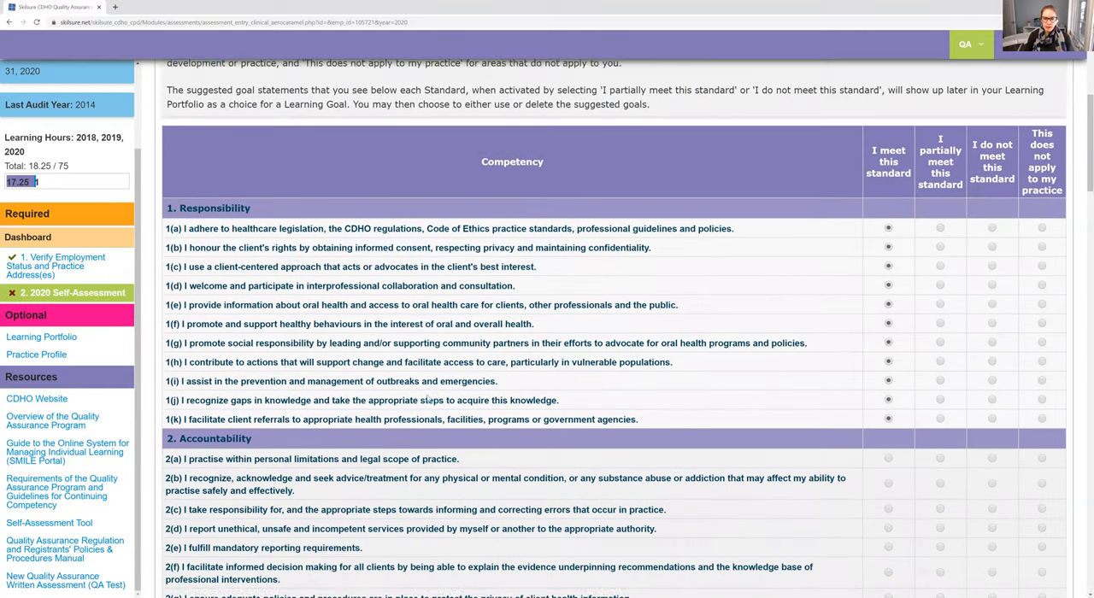
scroll(down, 3)
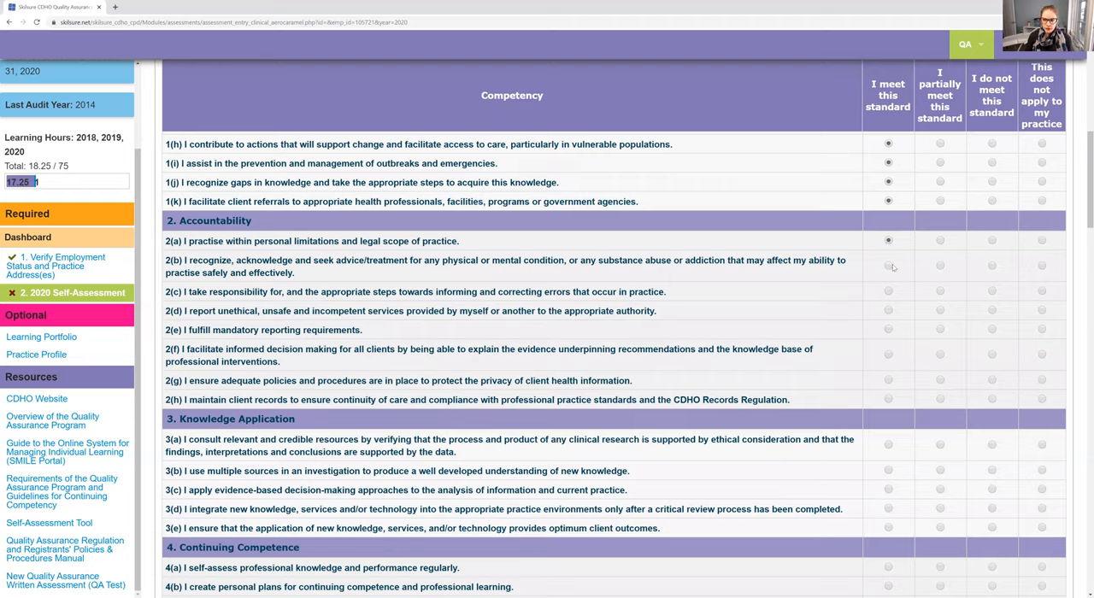
click(889, 291)
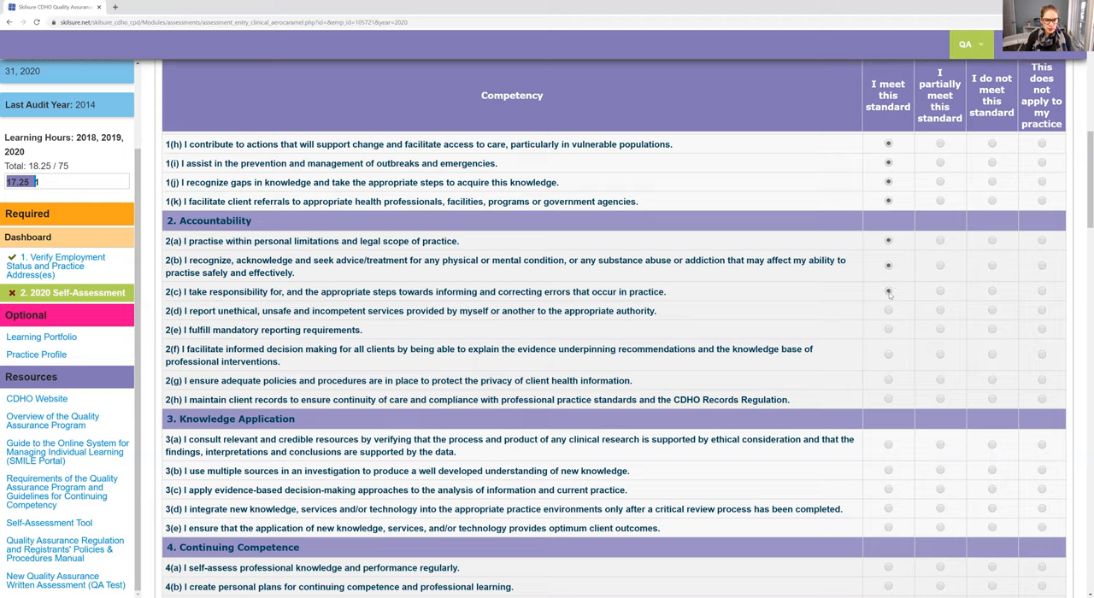
mouse_move(890, 314)
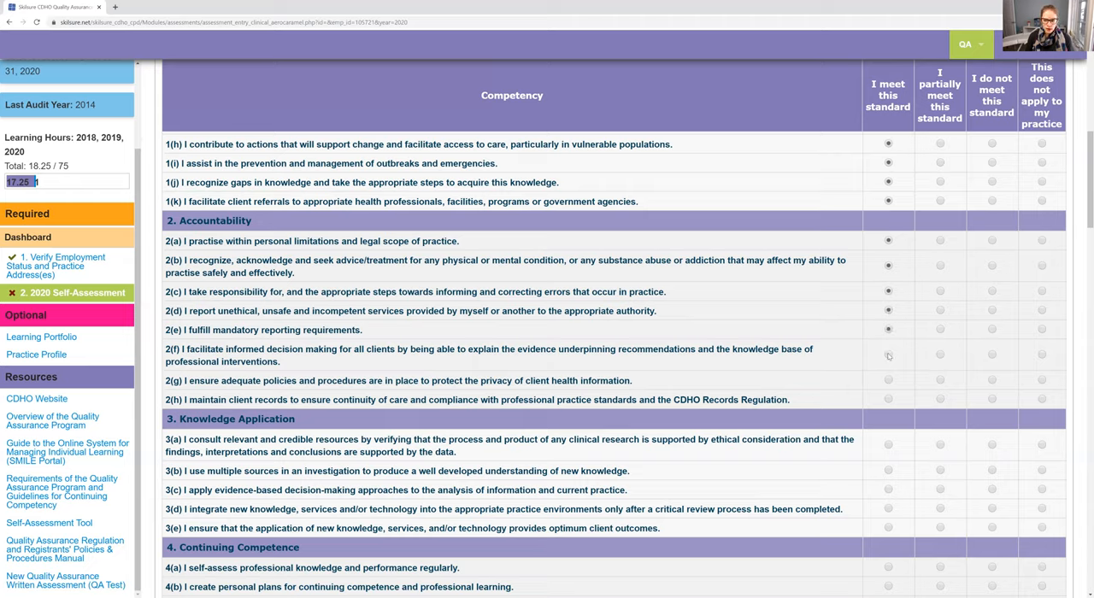
right_click(888, 356)
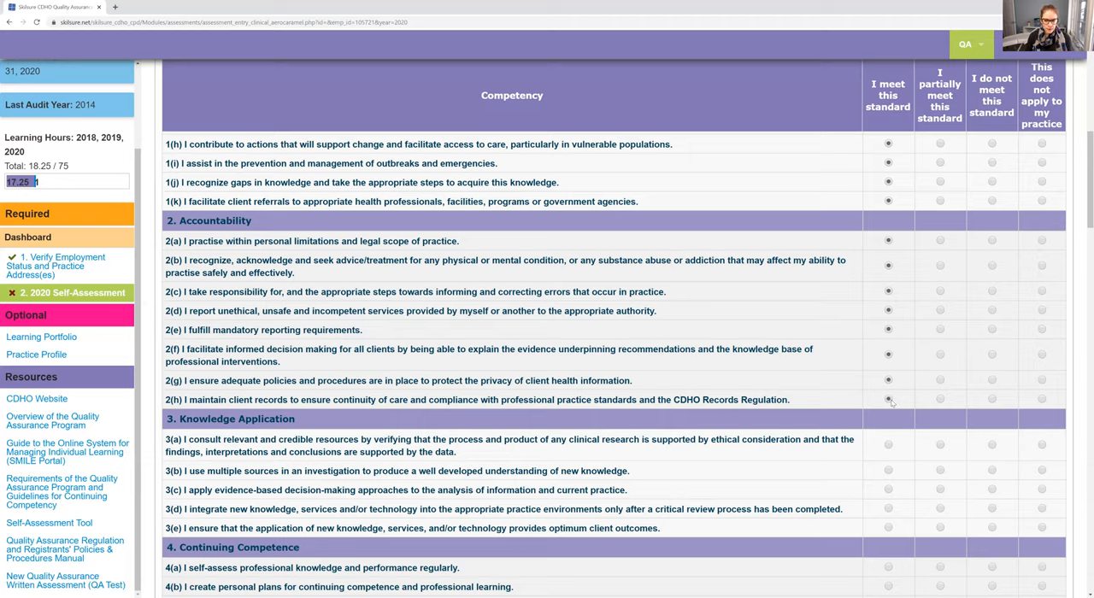
mouse_move(735, 330)
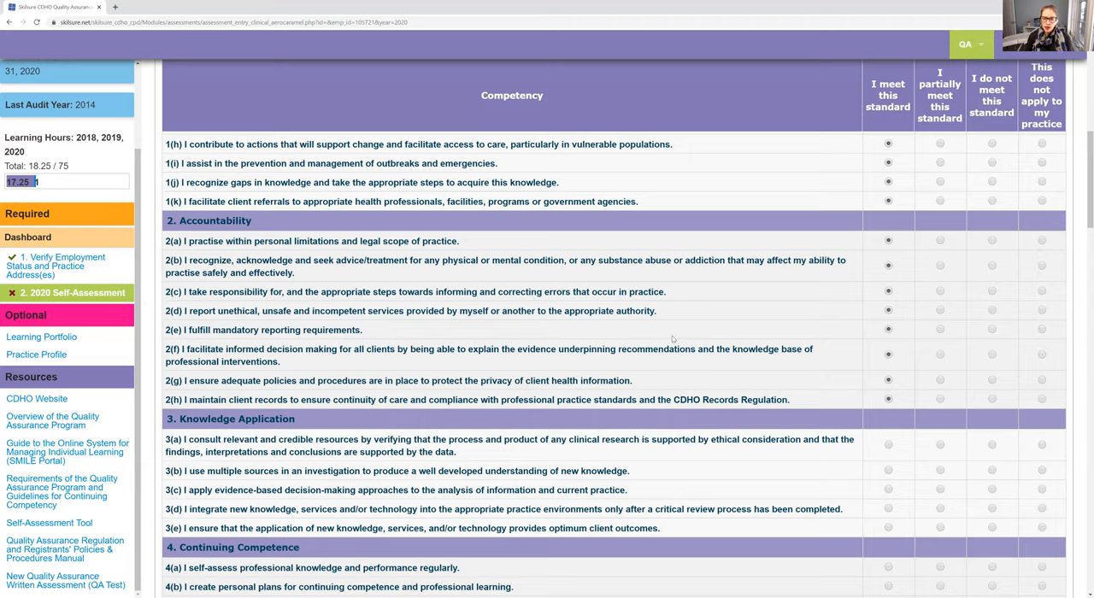
mouse_move(616, 338)
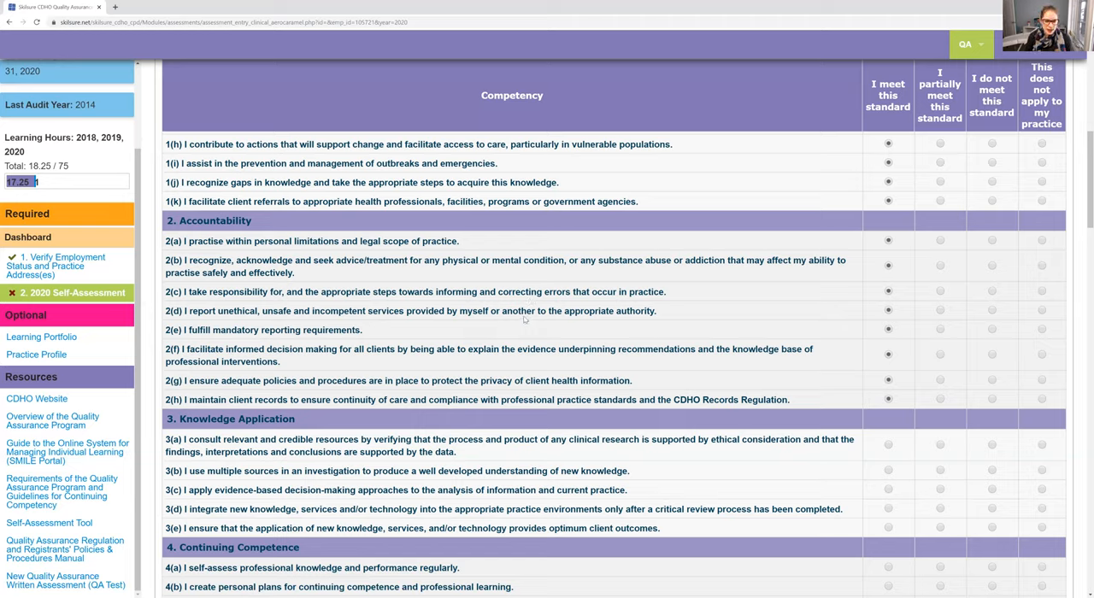
mouse_move(503, 364)
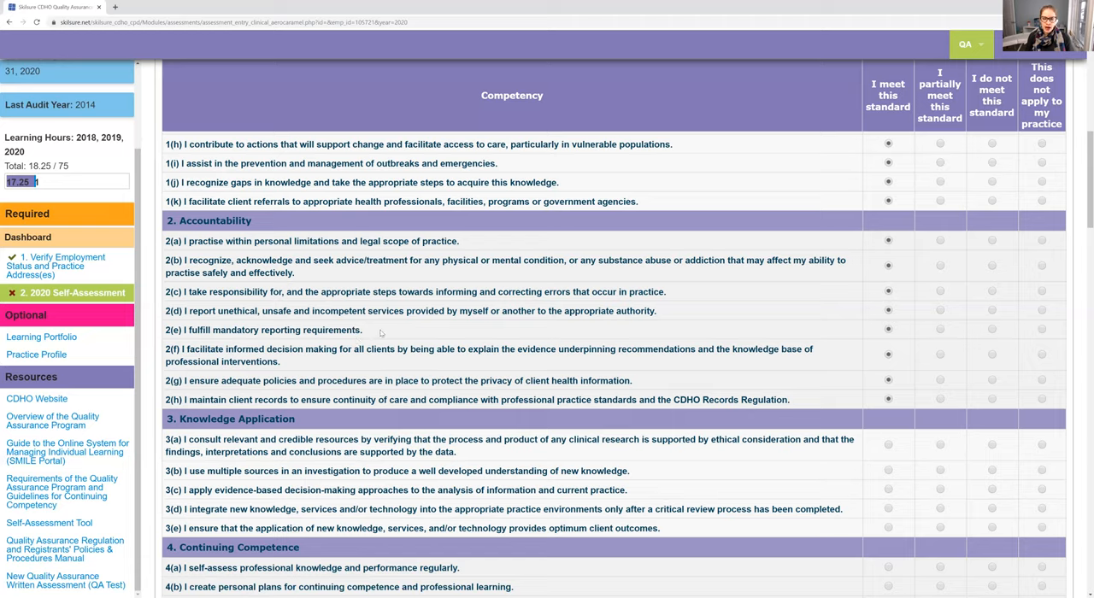
mouse_move(393, 371)
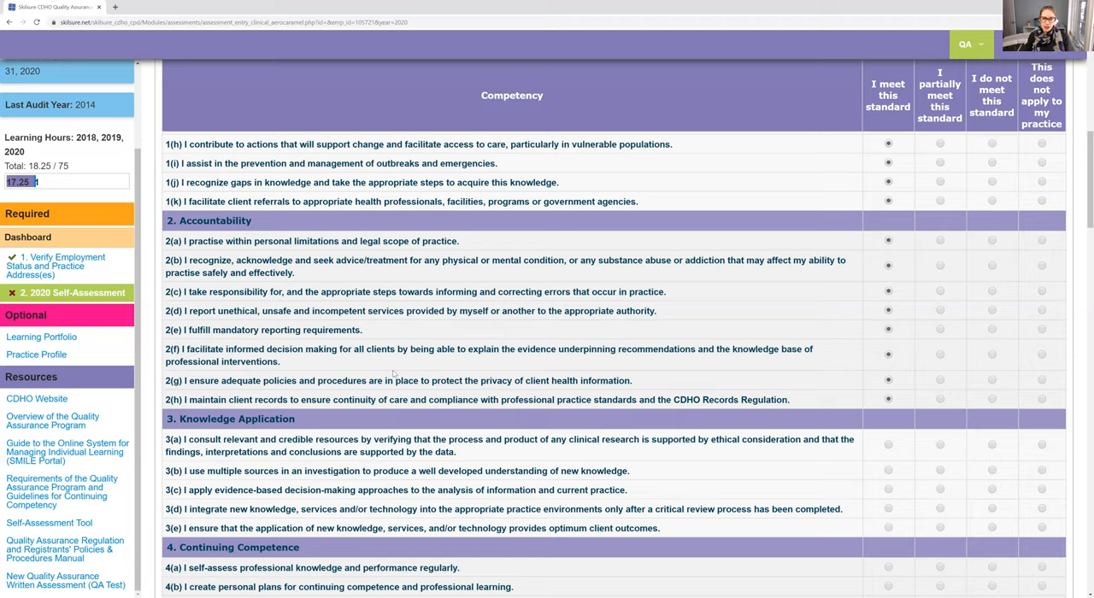
mouse_move(692, 379)
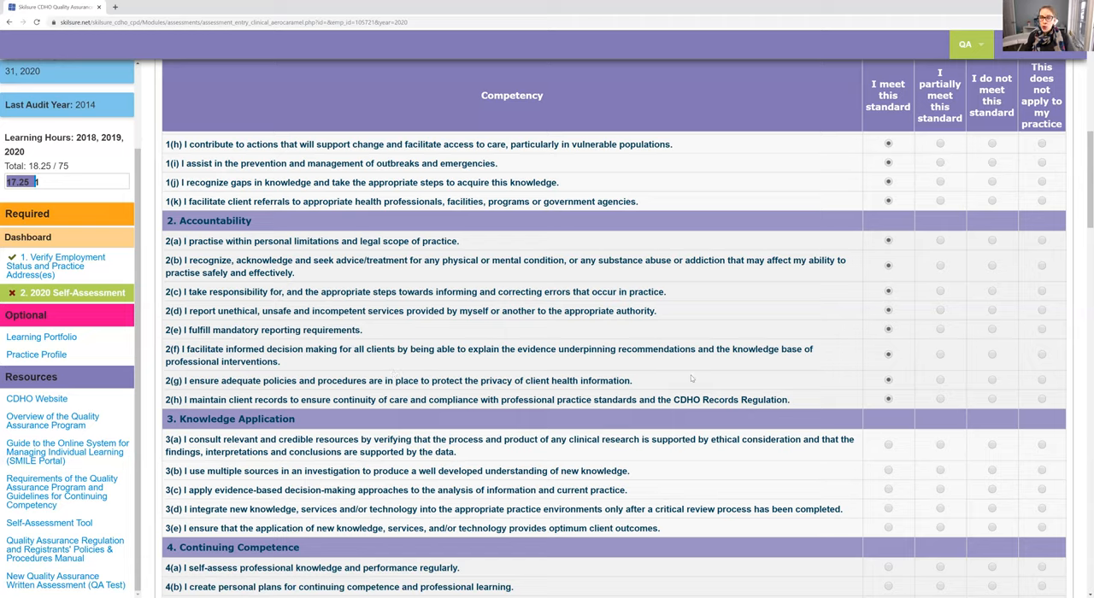
mouse_move(917, 376)
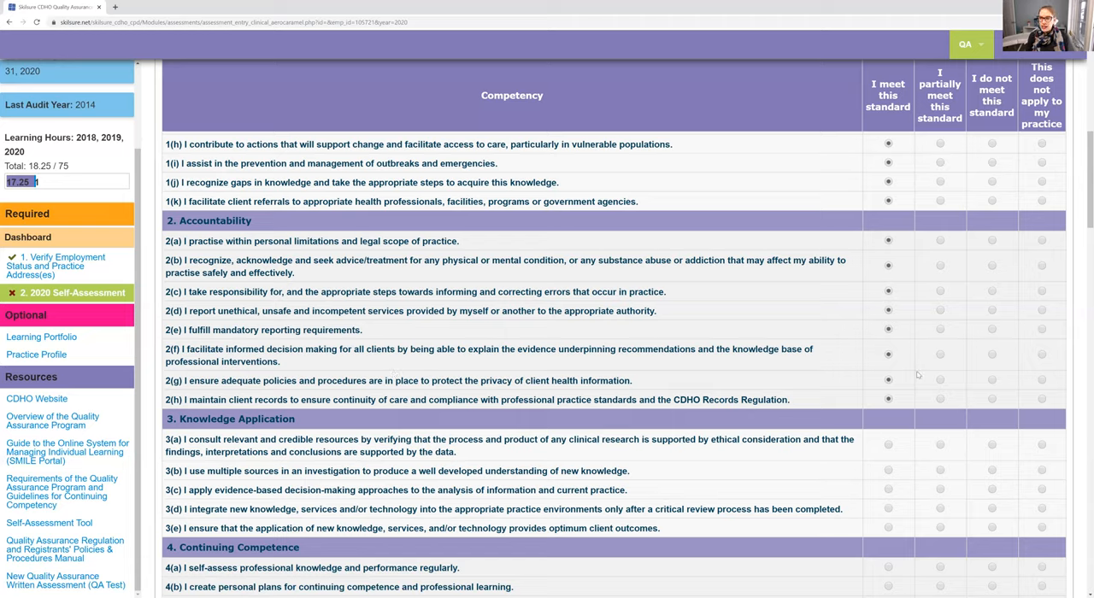
mouse_move(943, 384)
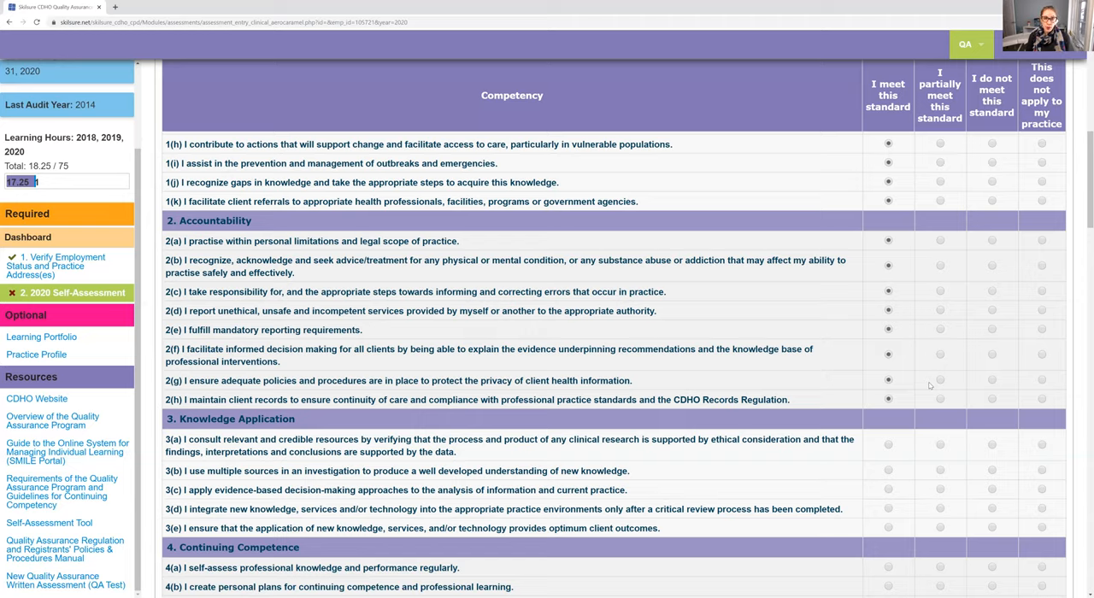
mouse_move(931, 386)
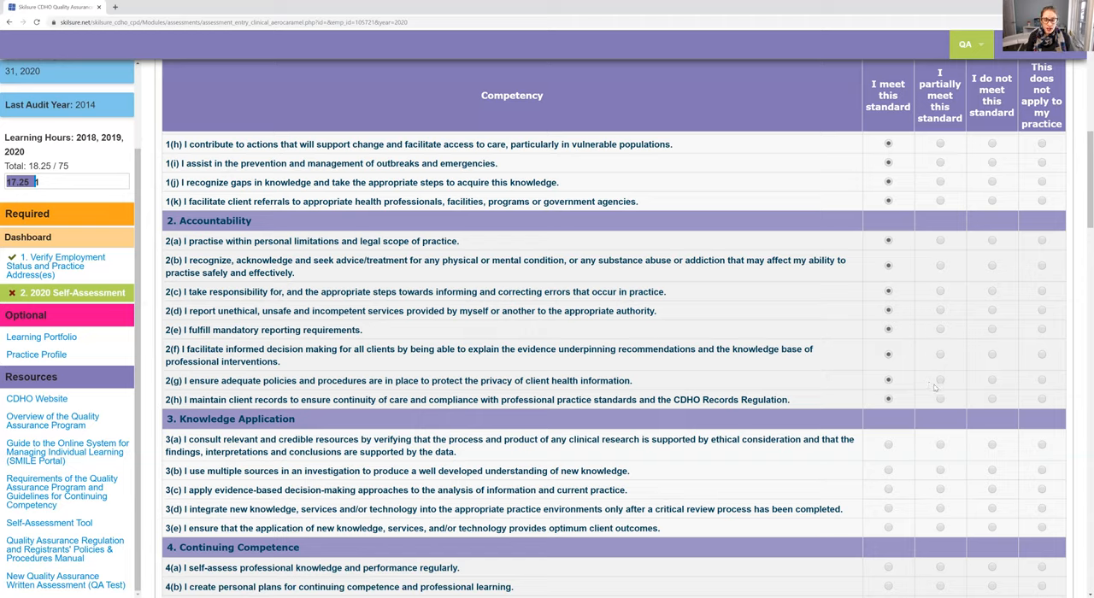
Rate 2(g) as 'I partially meet this standard', revealing its privacy-policy suggested goal
click(940, 380)
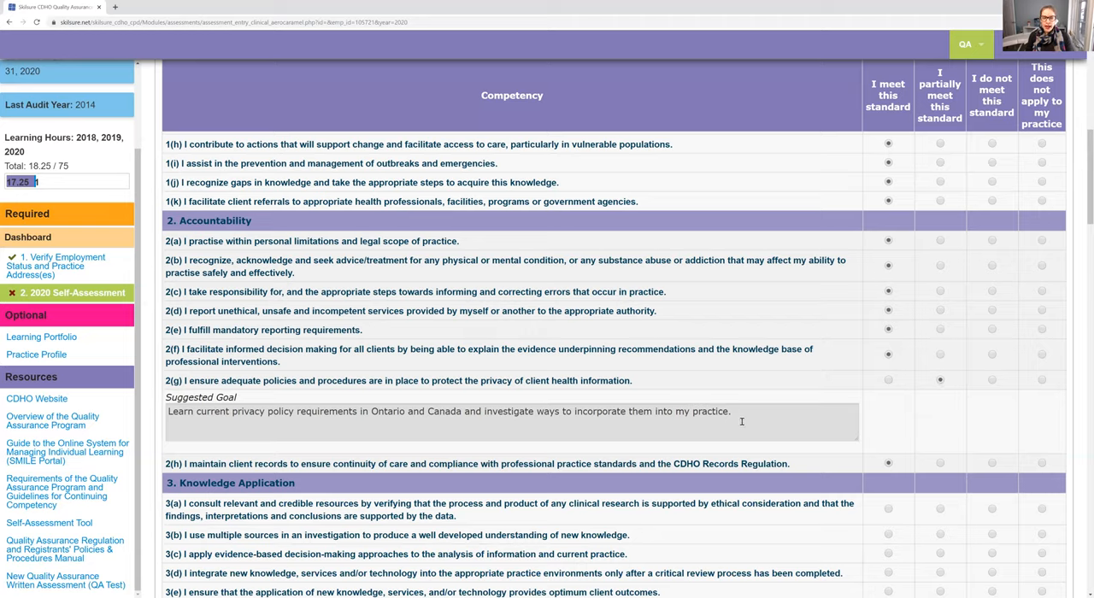
mouse_move(595, 445)
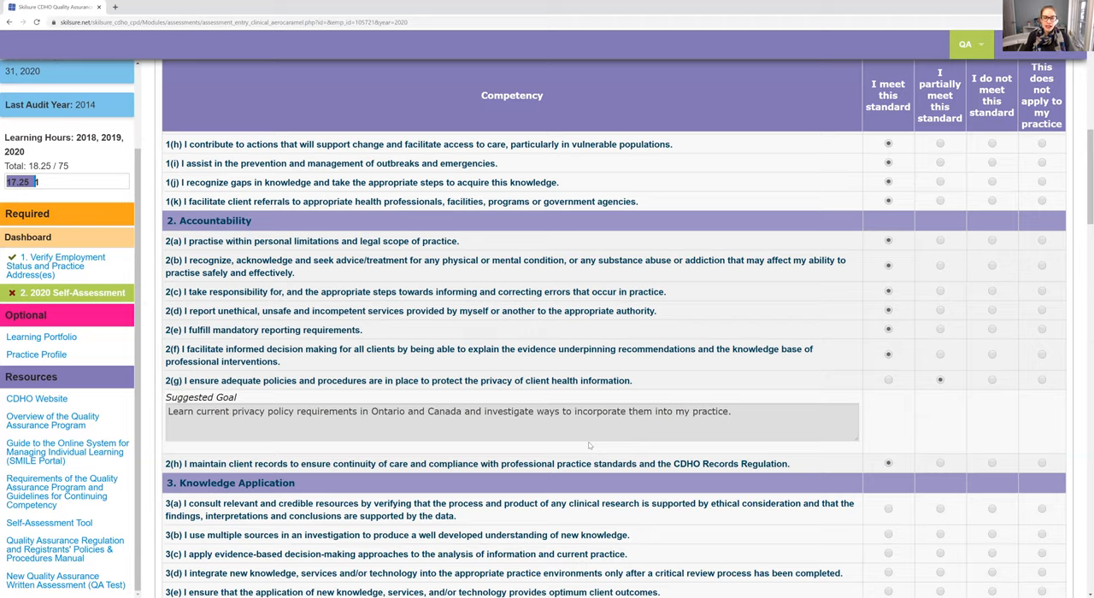
mouse_move(396, 405)
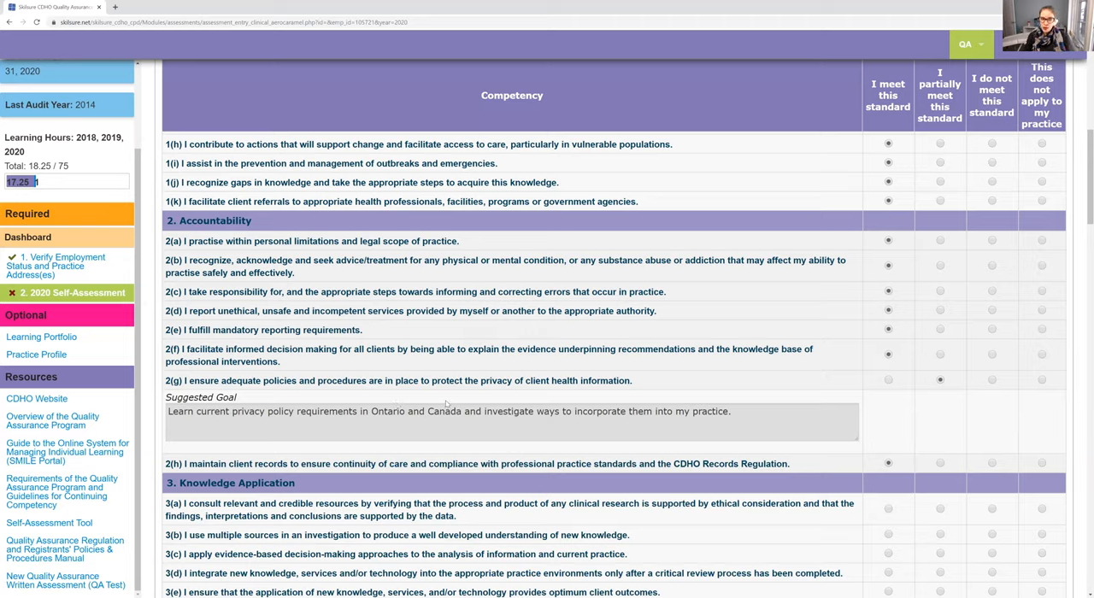
mouse_move(756, 383)
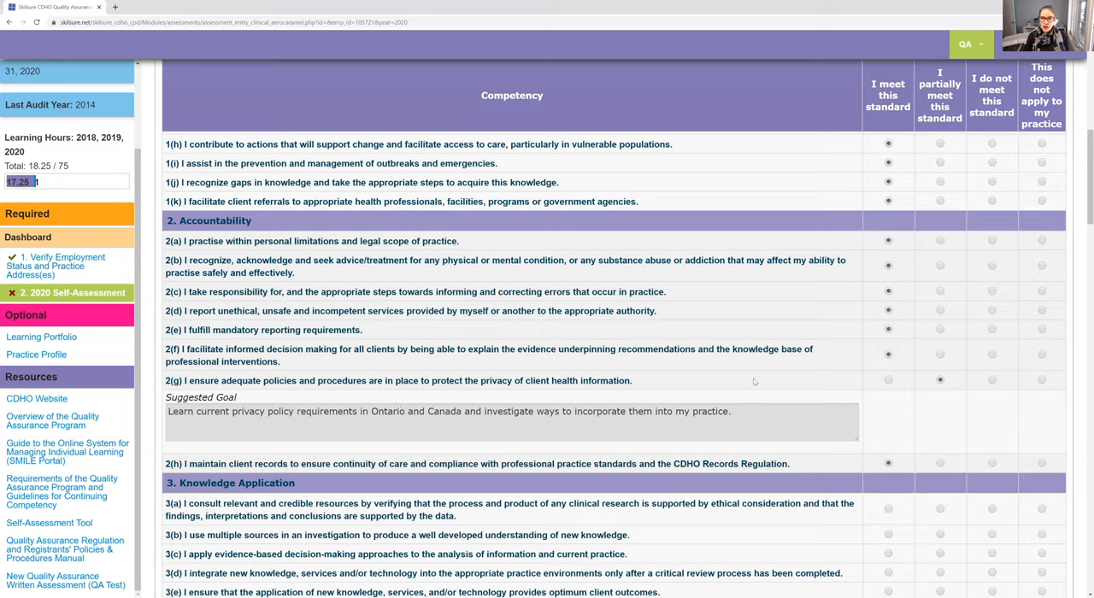
Rate 2(g) as 'I do not meet this standard', keeping its privacy-requirements goal visible
click(991, 379)
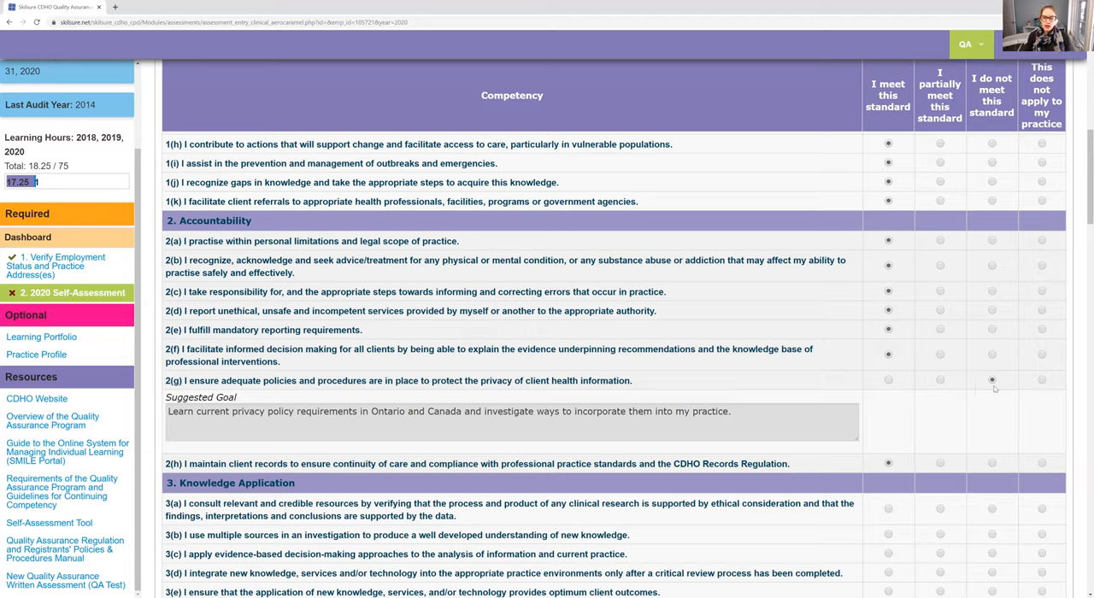
mouse_move(957, 393)
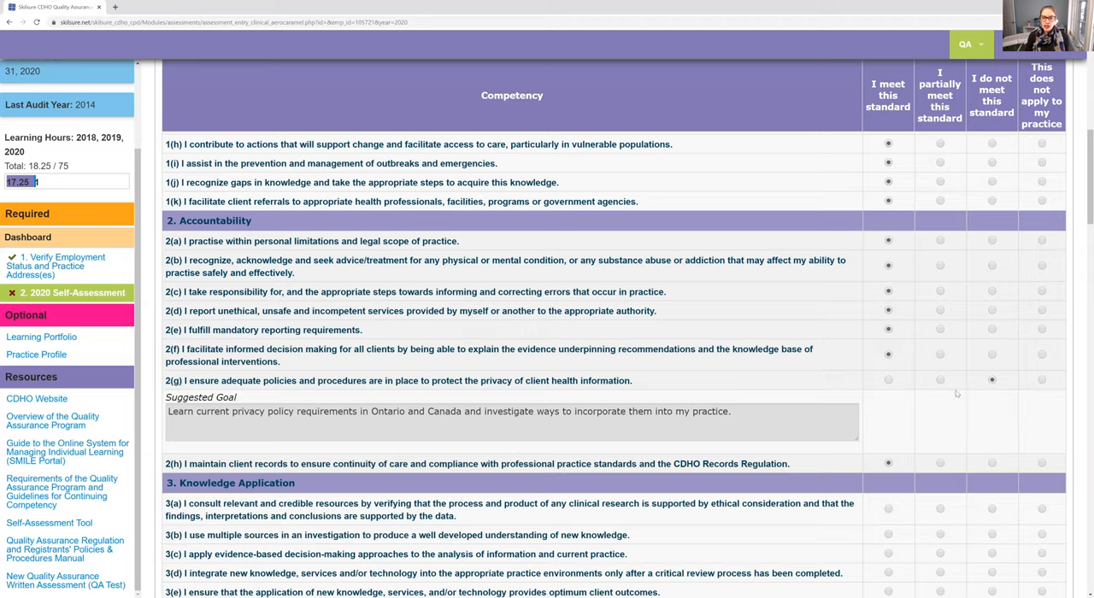
mouse_move(846, 422)
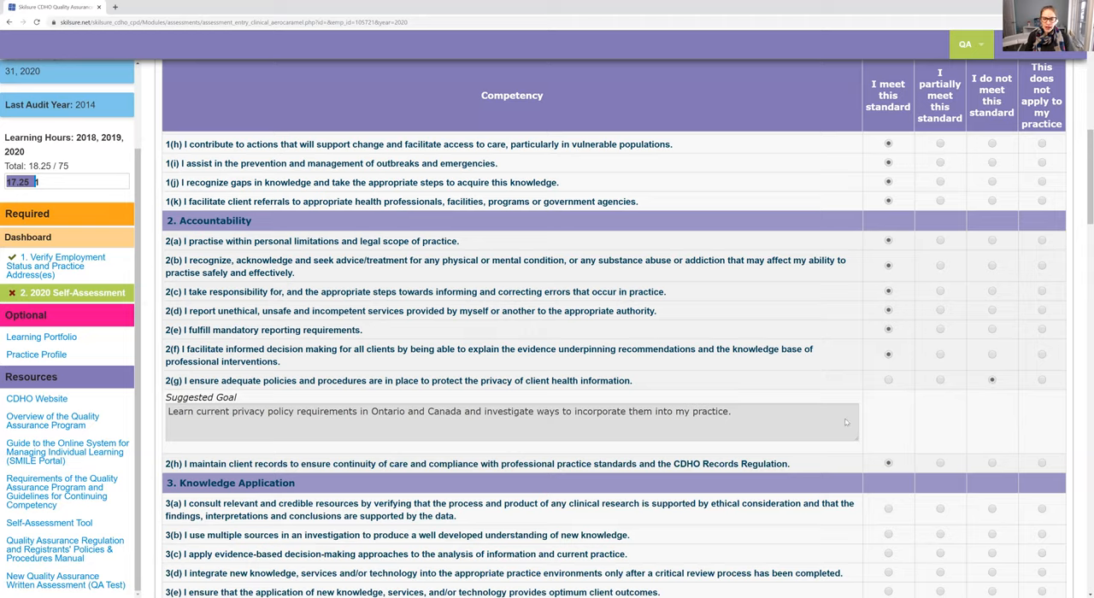
mouse_move(585, 449)
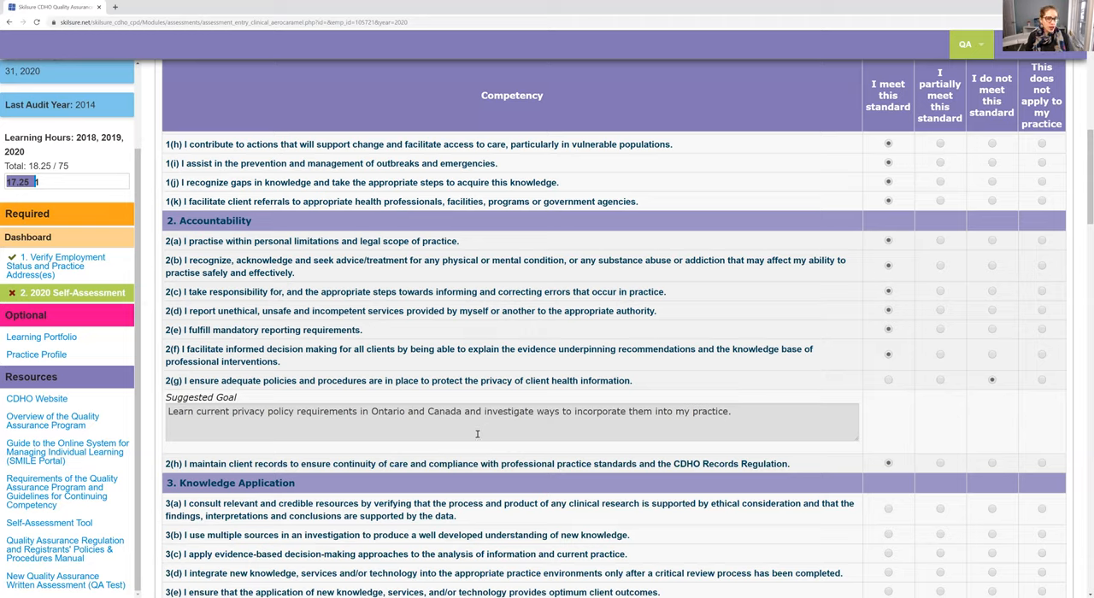
mouse_move(521, 424)
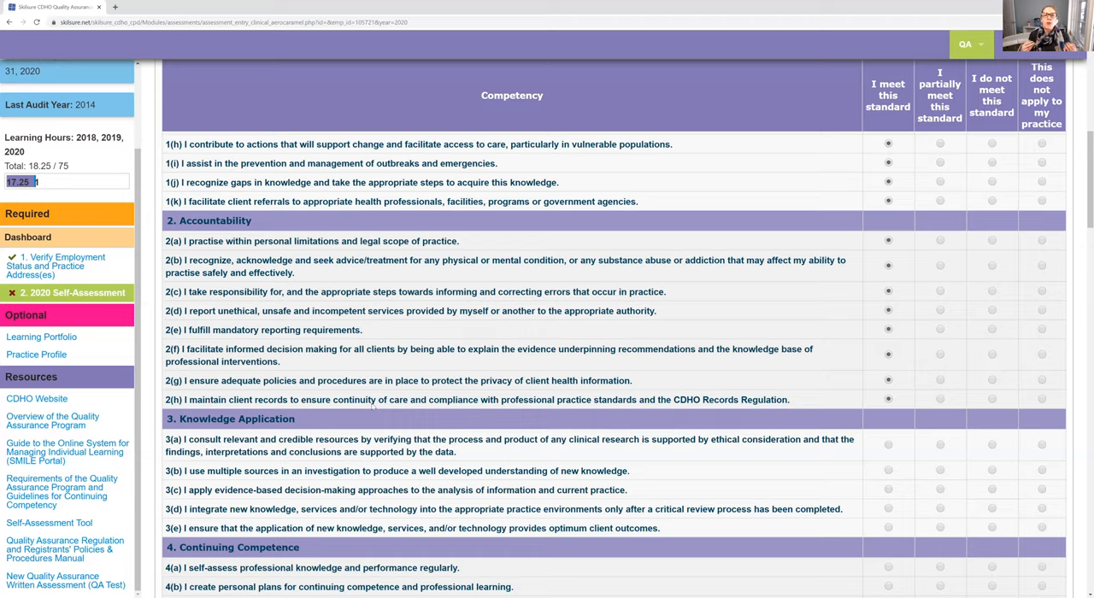
mouse_move(393, 366)
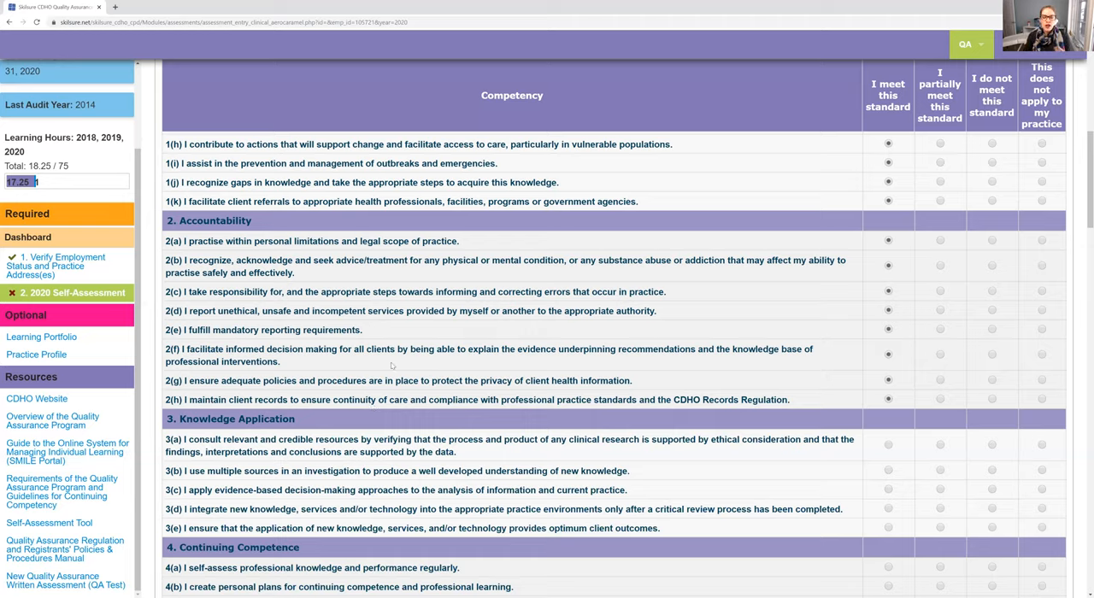
Mark the Knowledge Application competencies 3(a)–3(e) as 'I meet this standard'
scroll(down, 3)
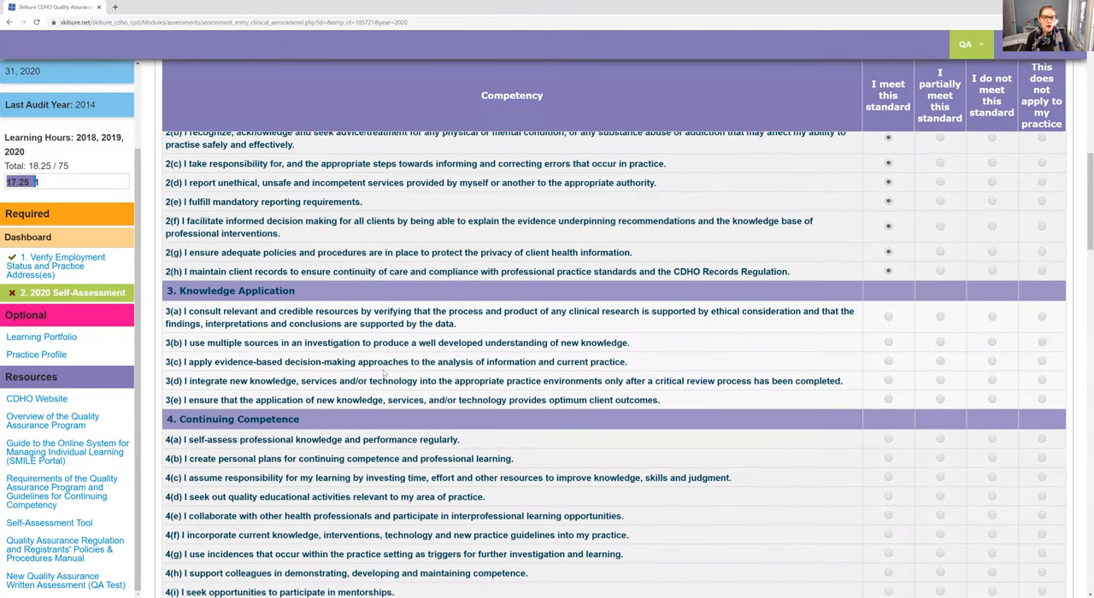
scroll(down, 3)
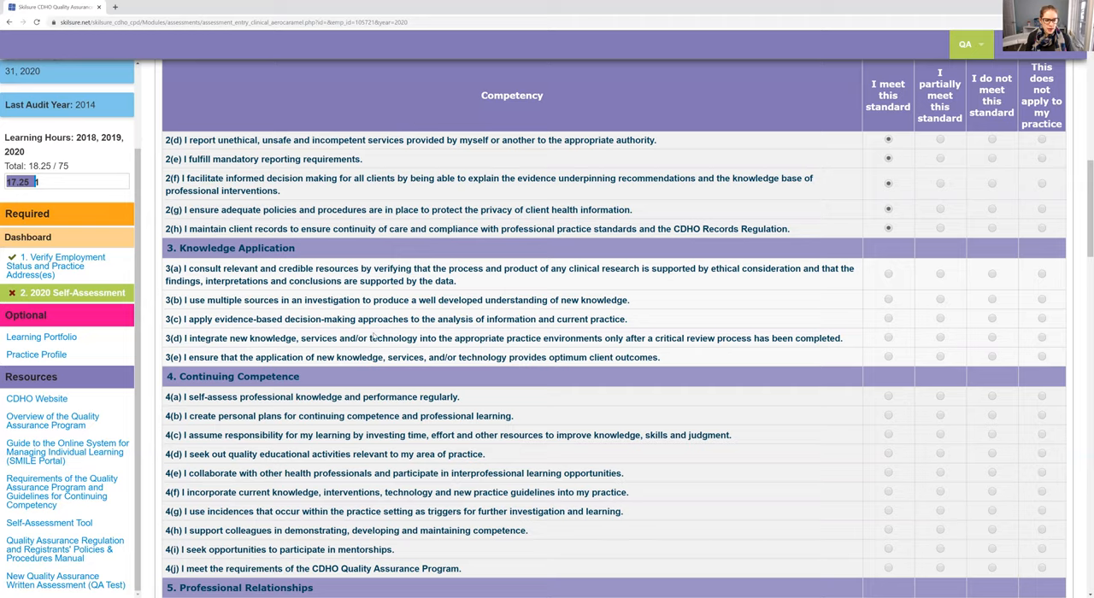
mouse_move(861, 264)
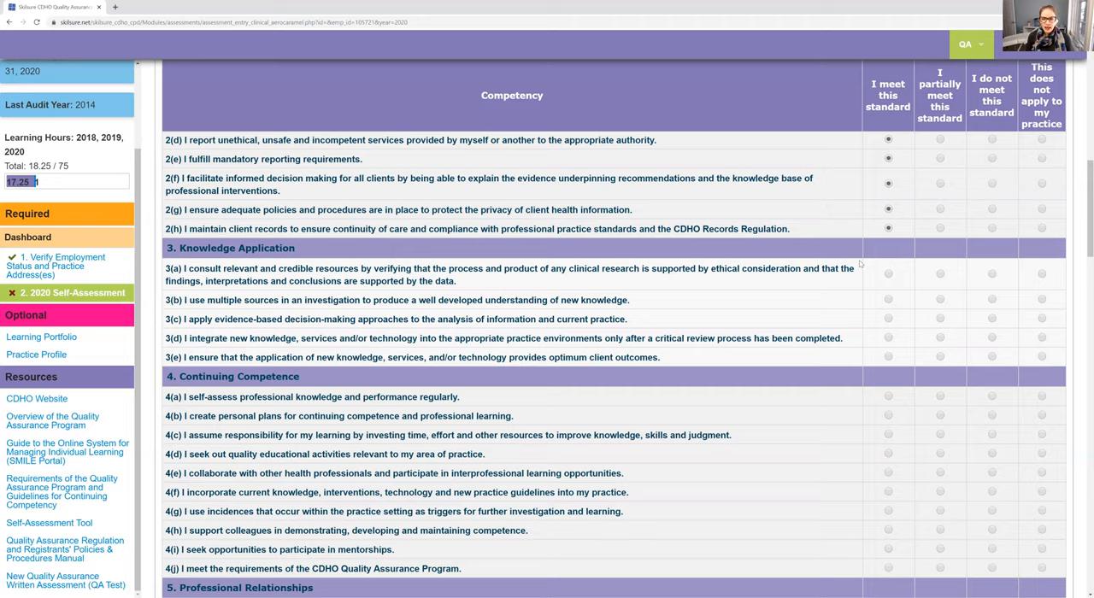
click(887, 318)
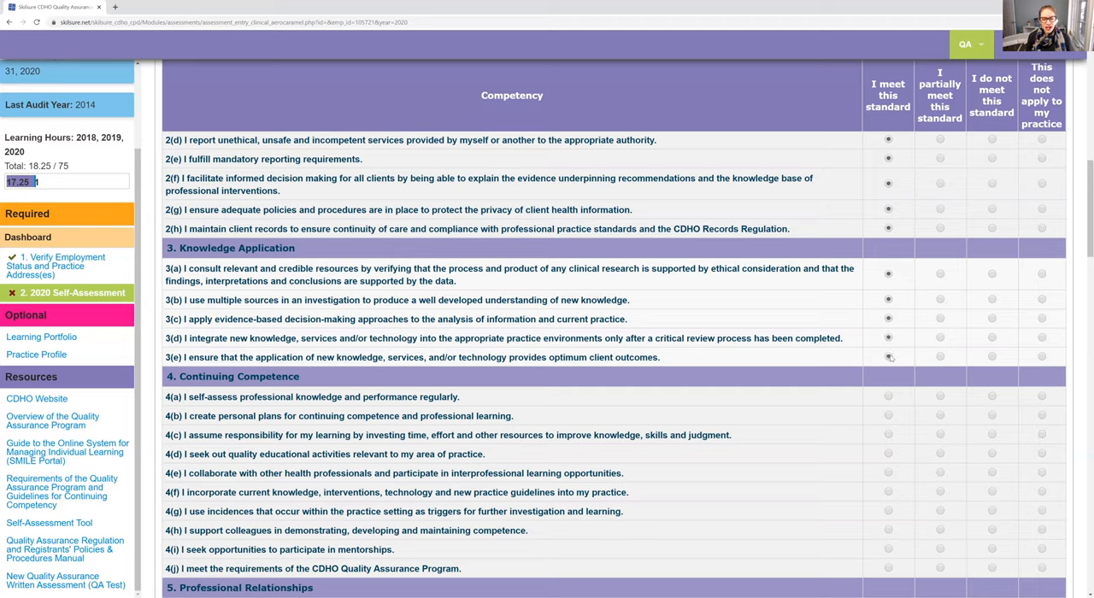
mouse_move(726, 301)
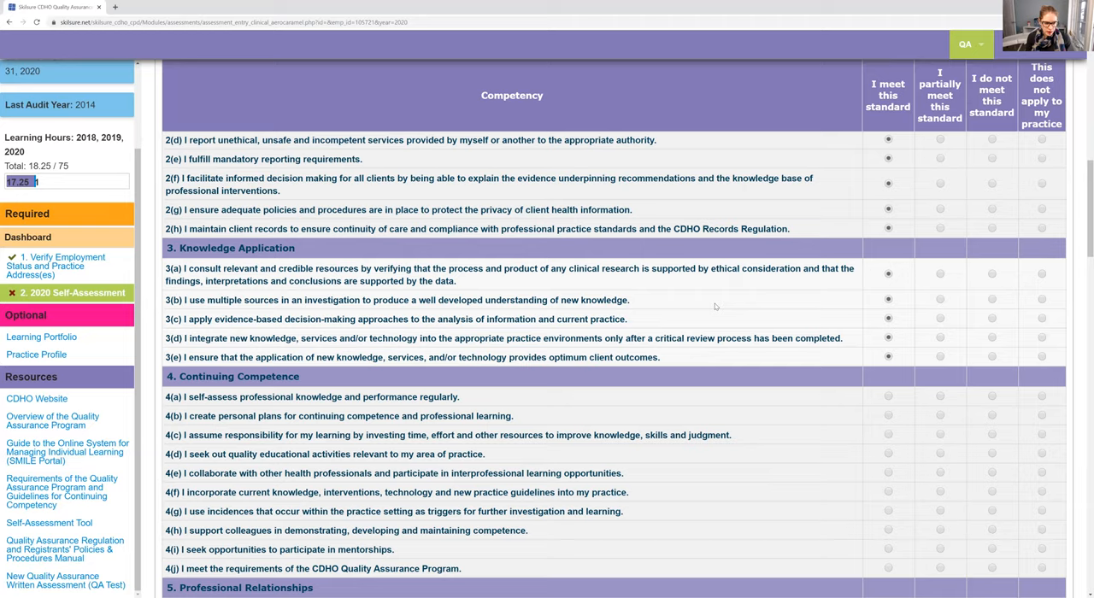
scroll(down, 3)
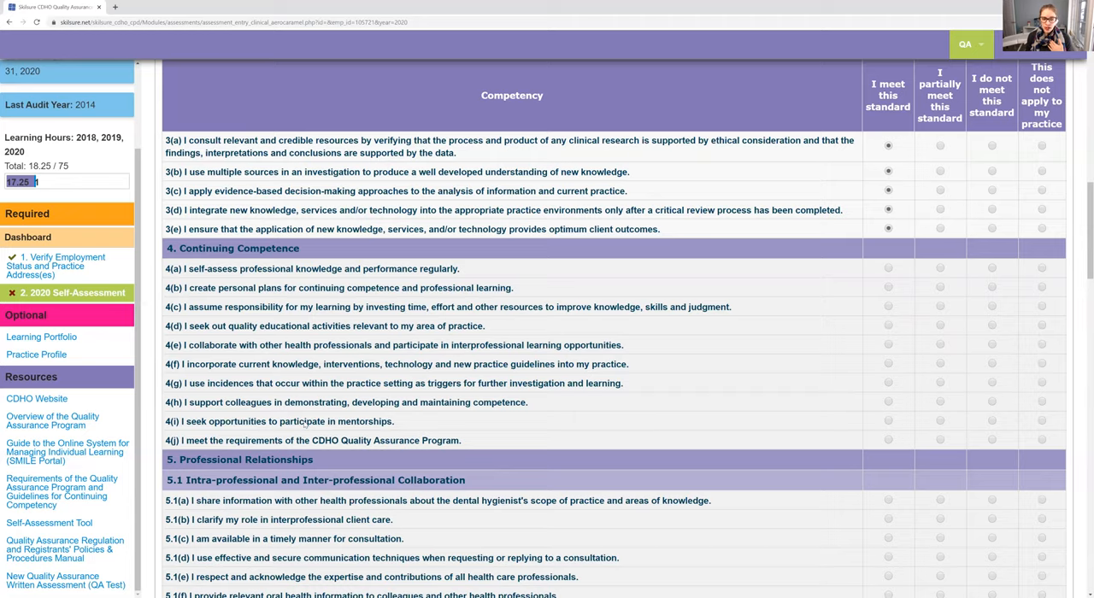
mouse_move(454, 425)
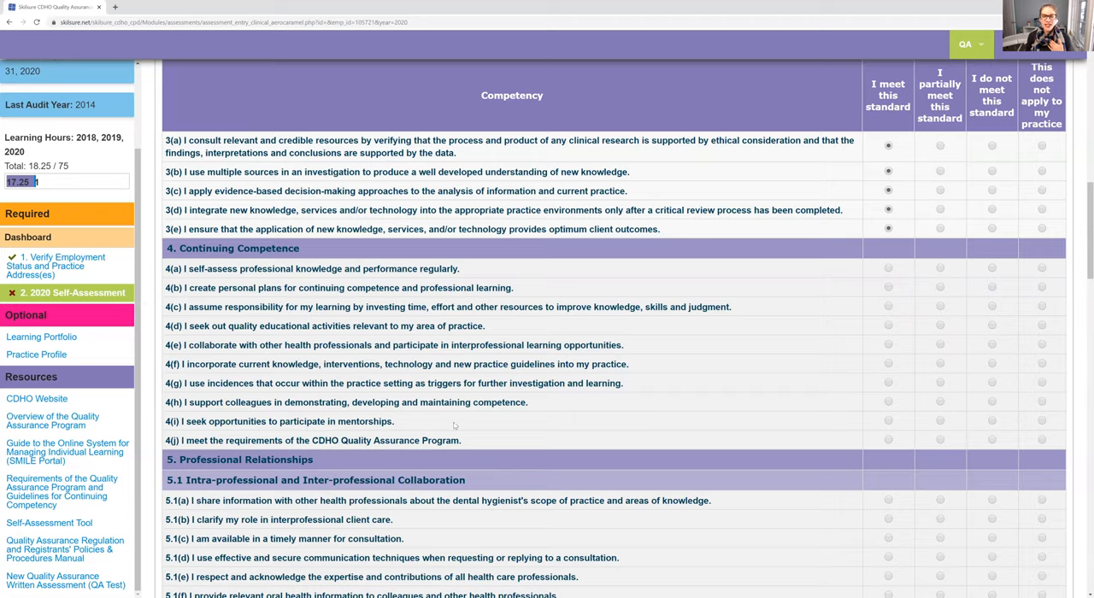
mouse_move(498, 424)
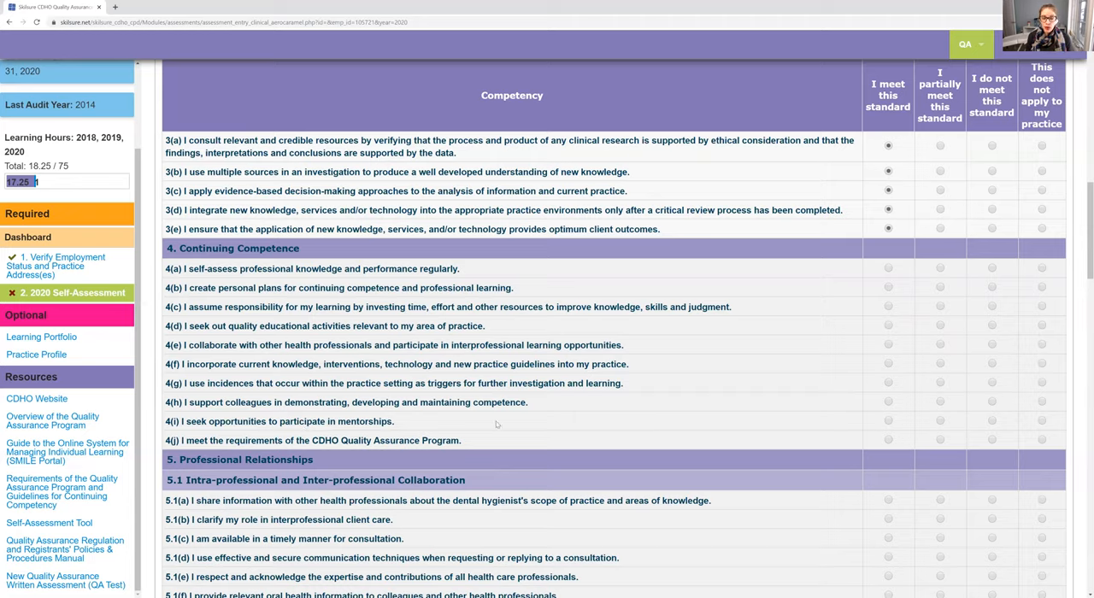
mouse_move(919, 428)
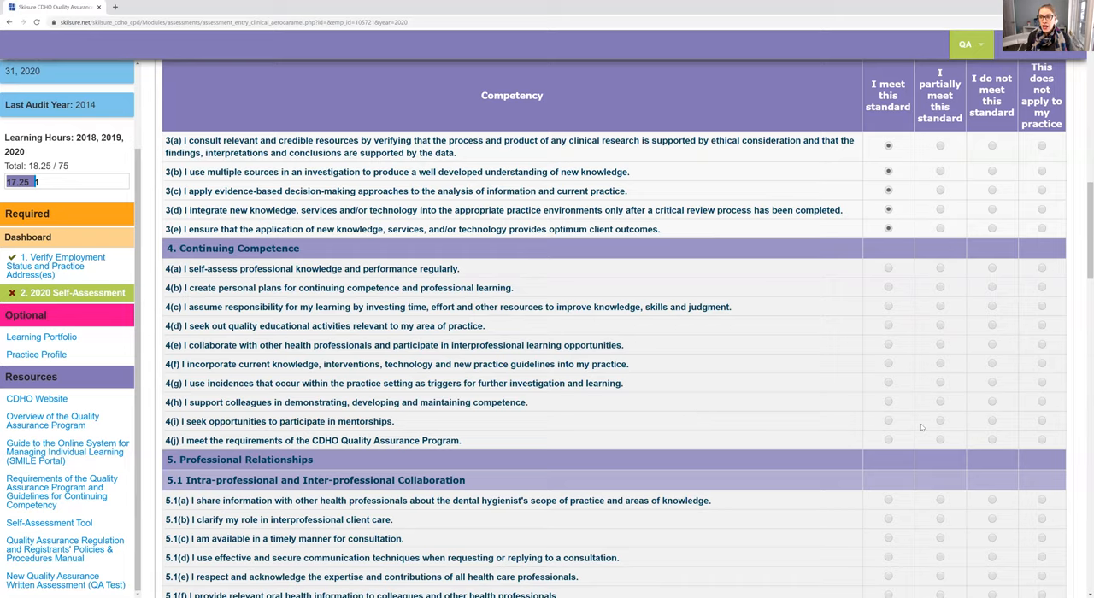
Rate mentorship standard 4(i) as 'I do not meet this standard', showing its Peer Mentorship Program goal
click(991, 420)
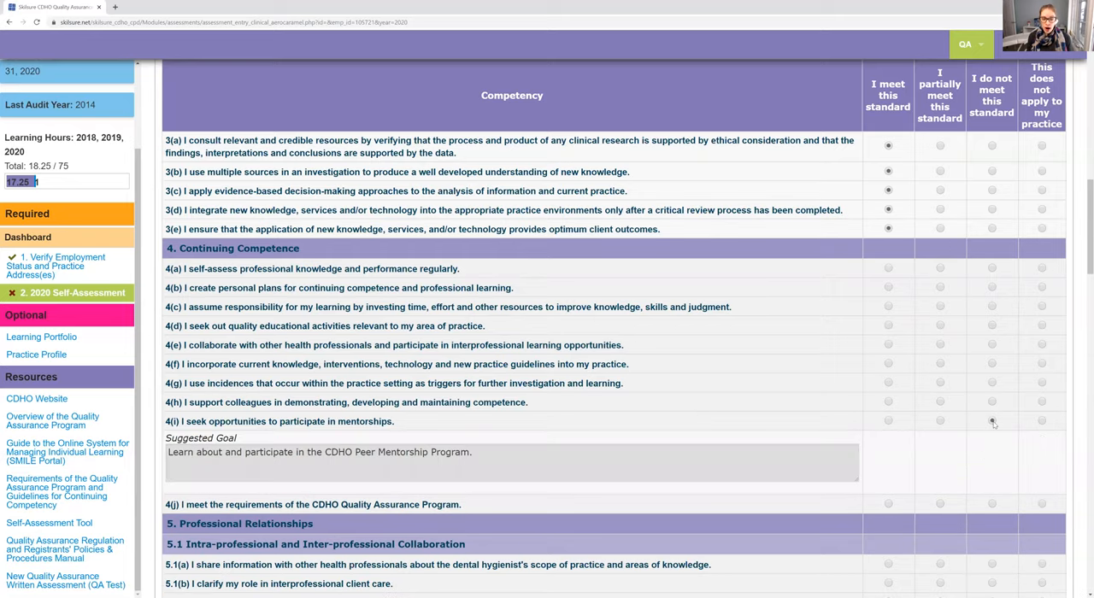
click(991, 421)
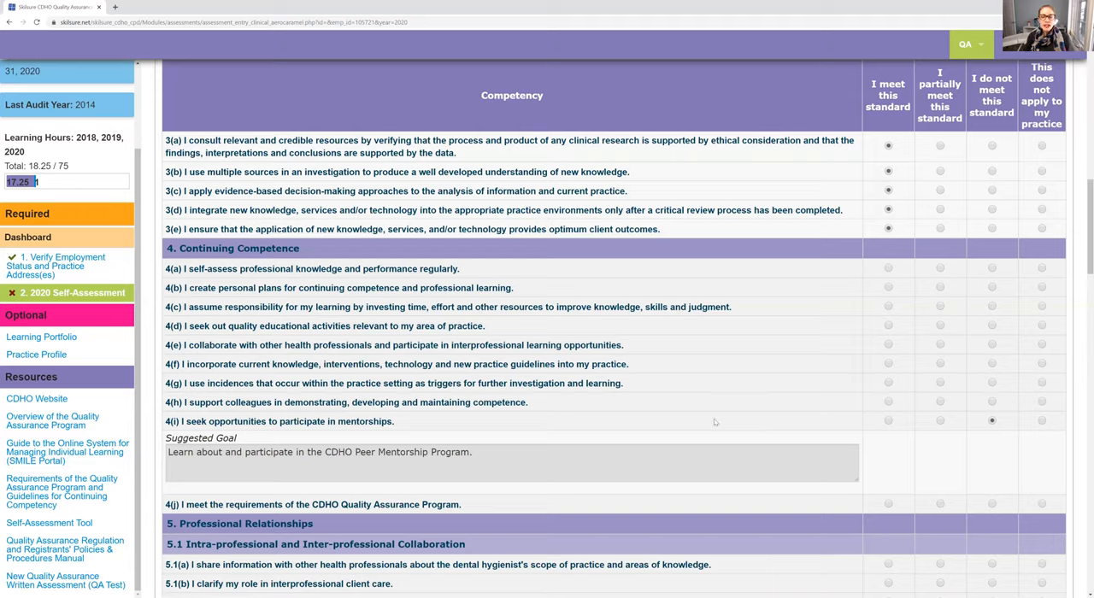
mouse_move(888, 425)
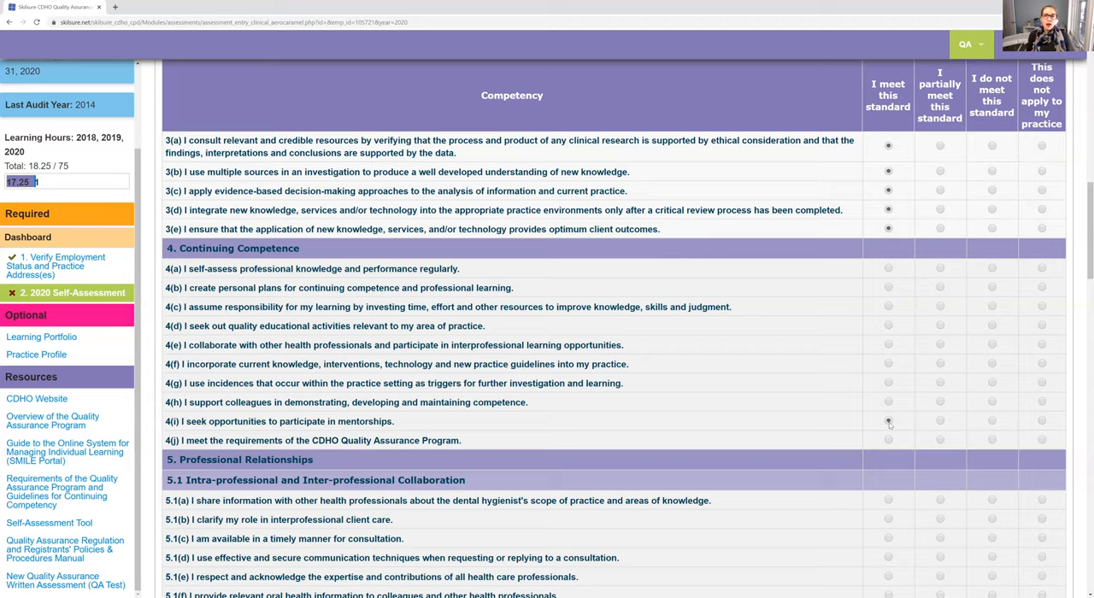
Settle mentorship standard 4(i) on 'I partially meet this standard' with its Peer Mentorship Program goal
click(887, 421)
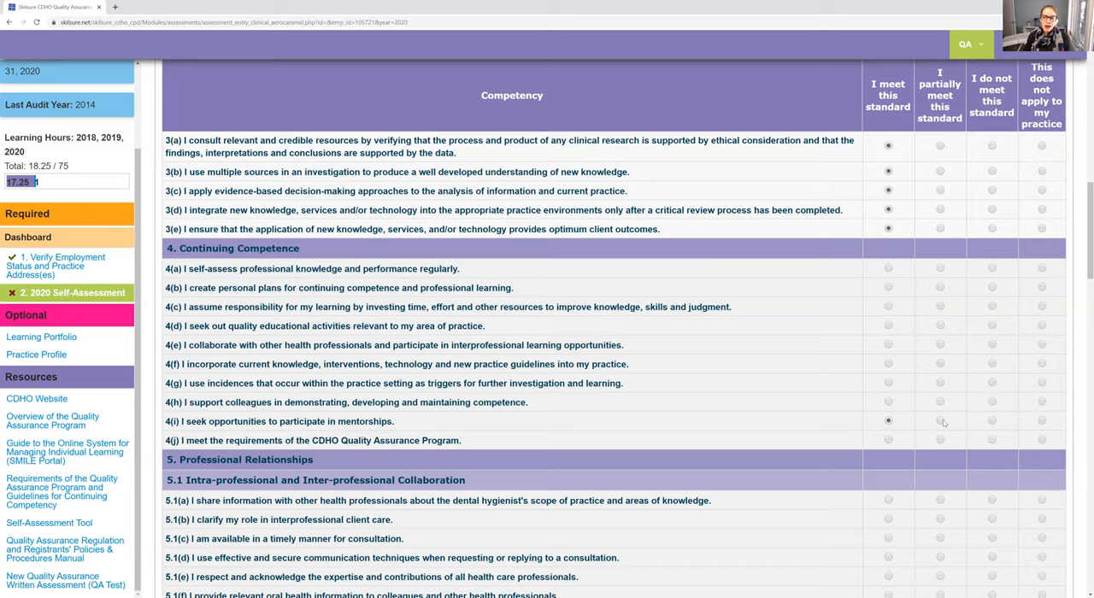
click(940, 421)
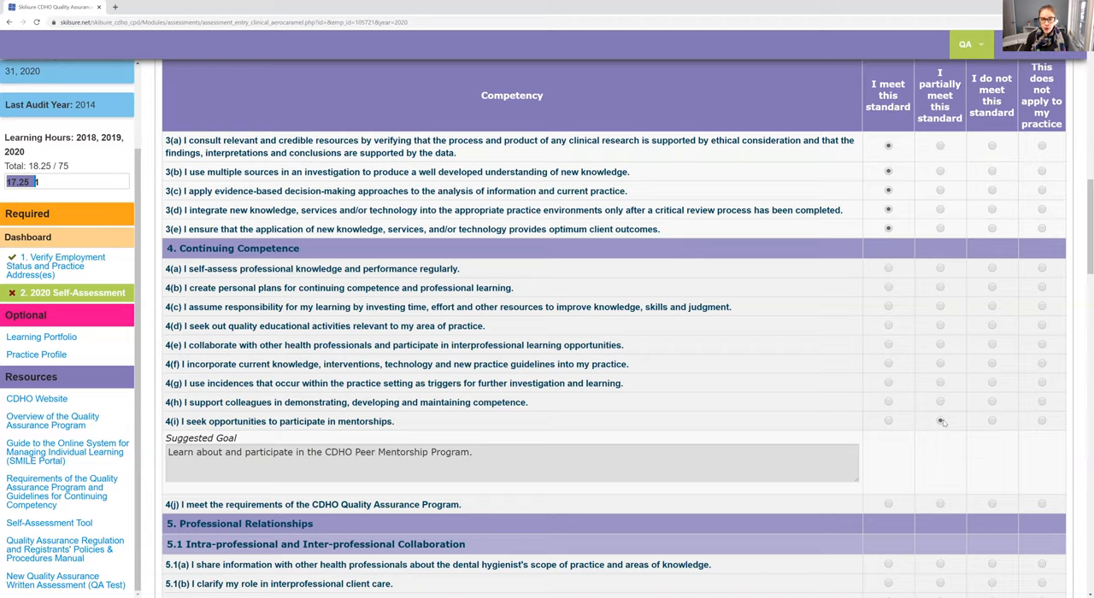
click(940, 420)
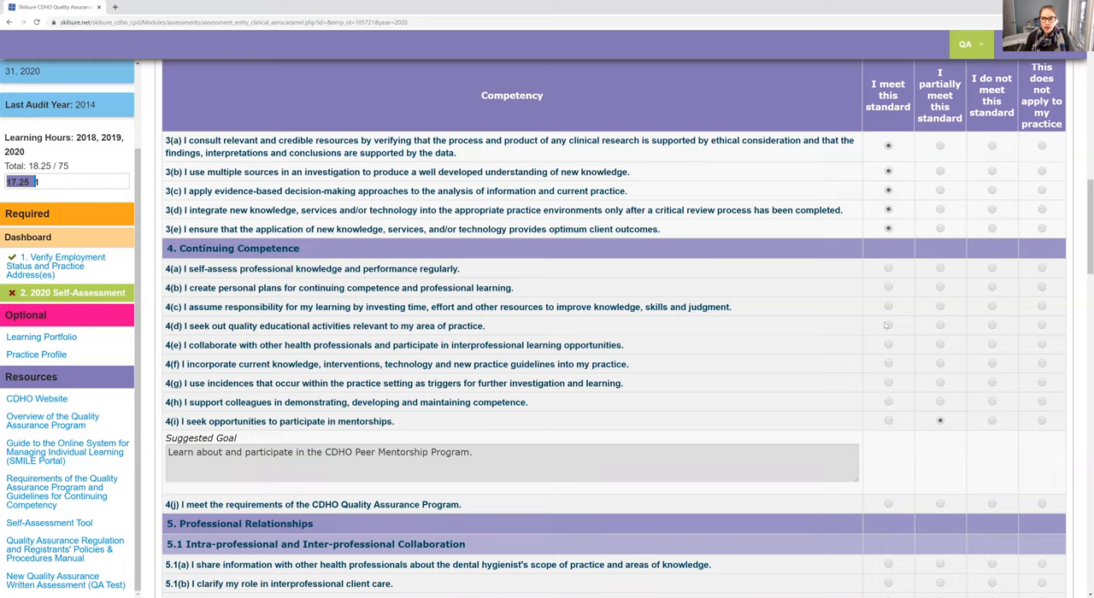
Mark Continuing Competence items 4(a)–4(h) as 'I meet this standard'
scroll(up, 3)
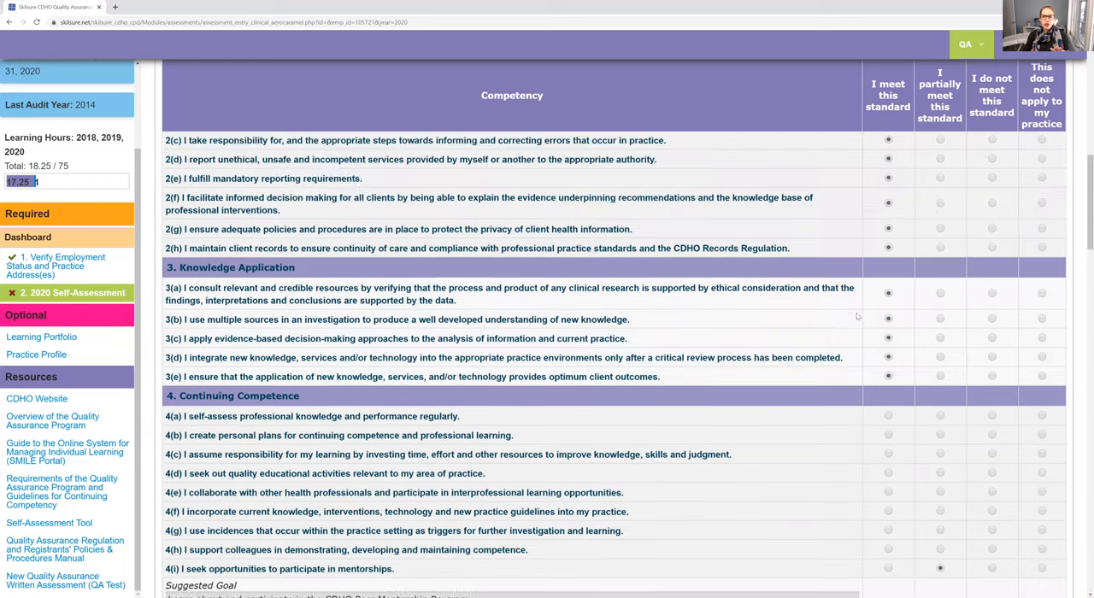
scroll(up, 3)
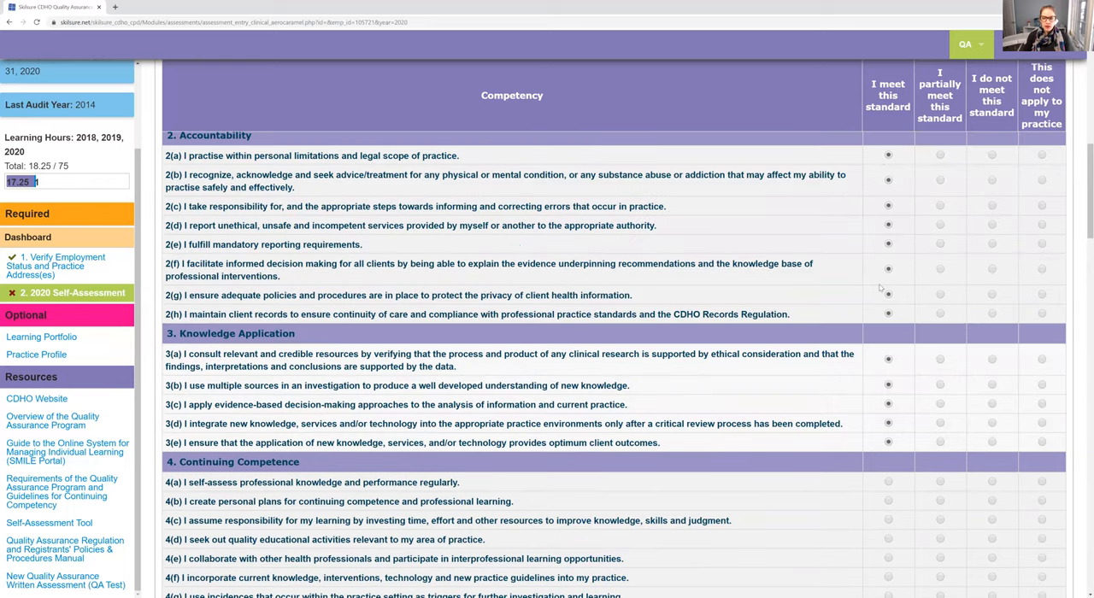
scroll(down, 3)
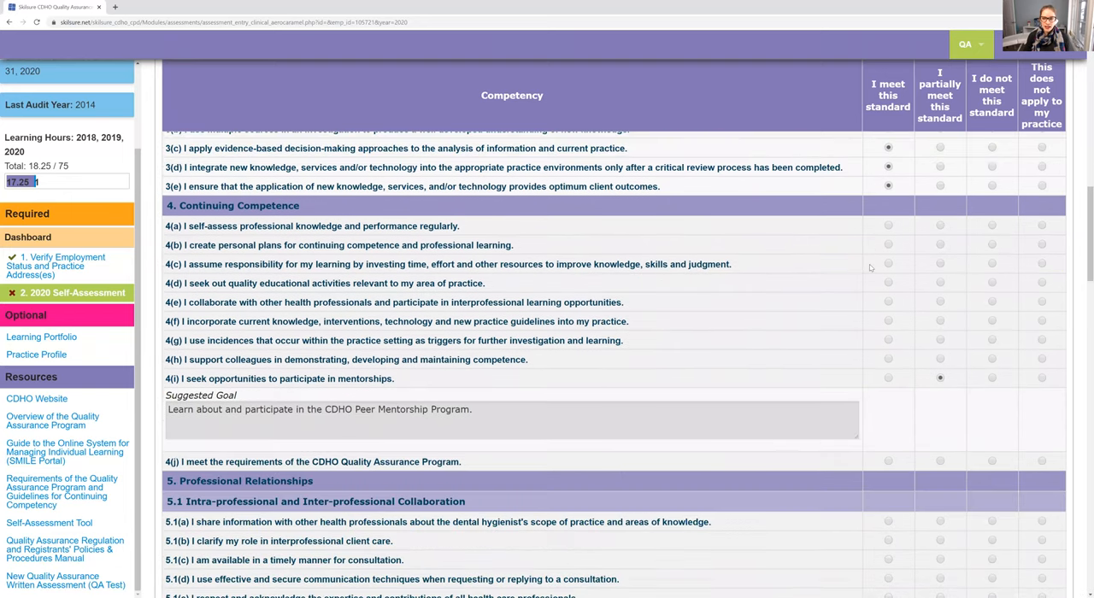
mouse_move(885, 291)
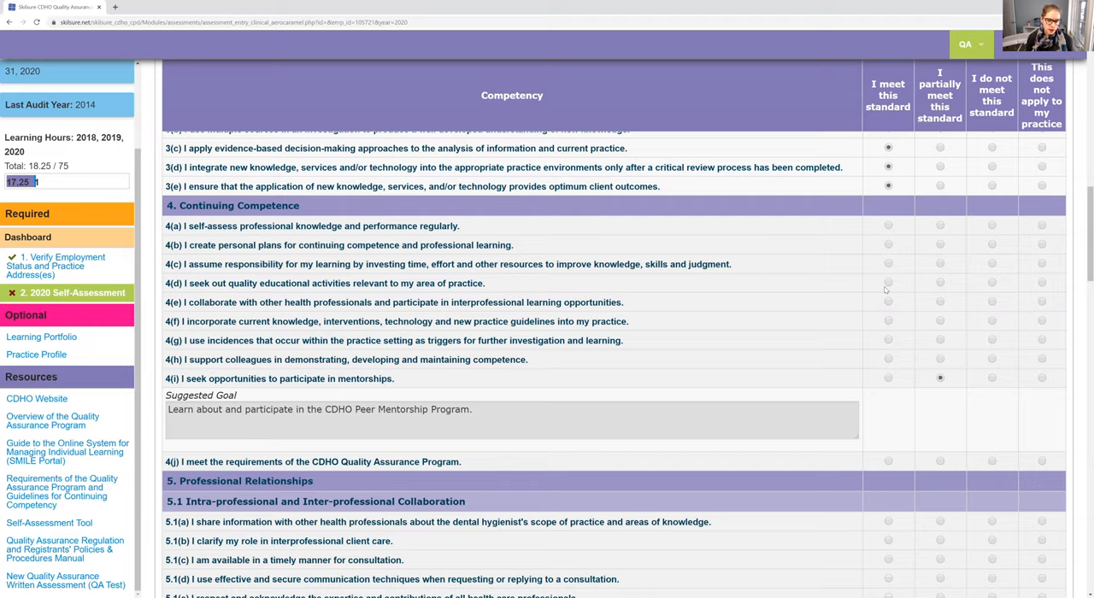
click(887, 225)
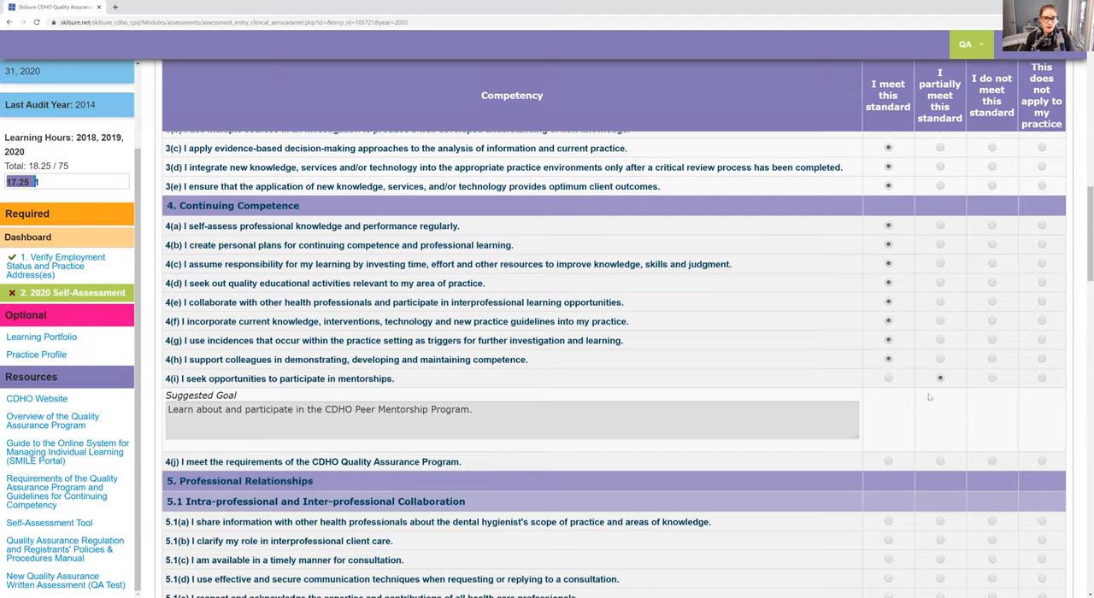
mouse_move(831, 402)
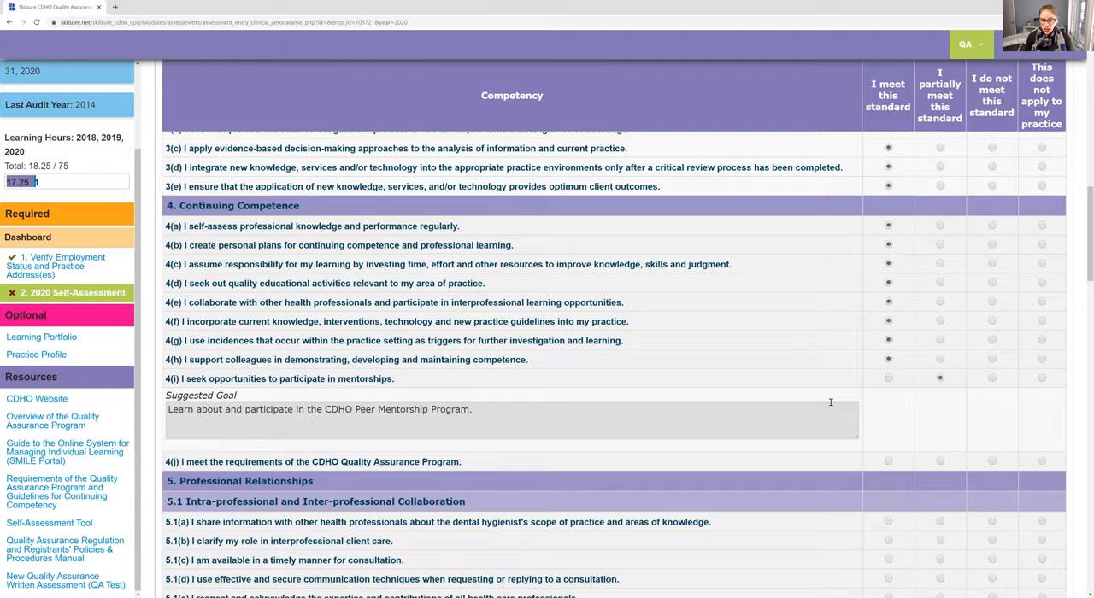
Scroll down to the Professional Relationships collaboration standards 5.1
scroll(down, 3)
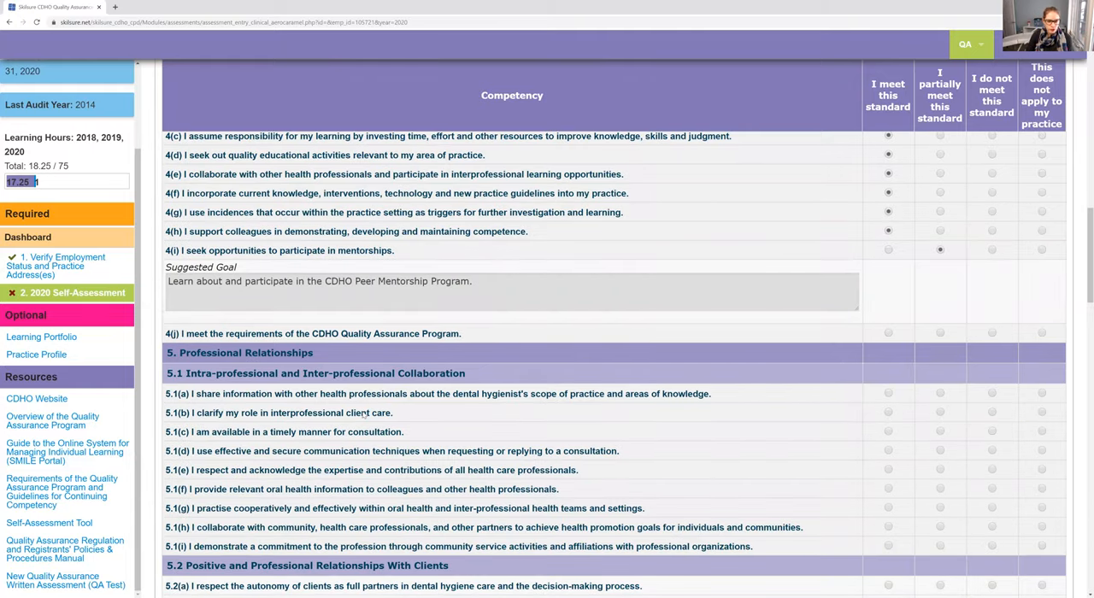
scroll(down, 3)
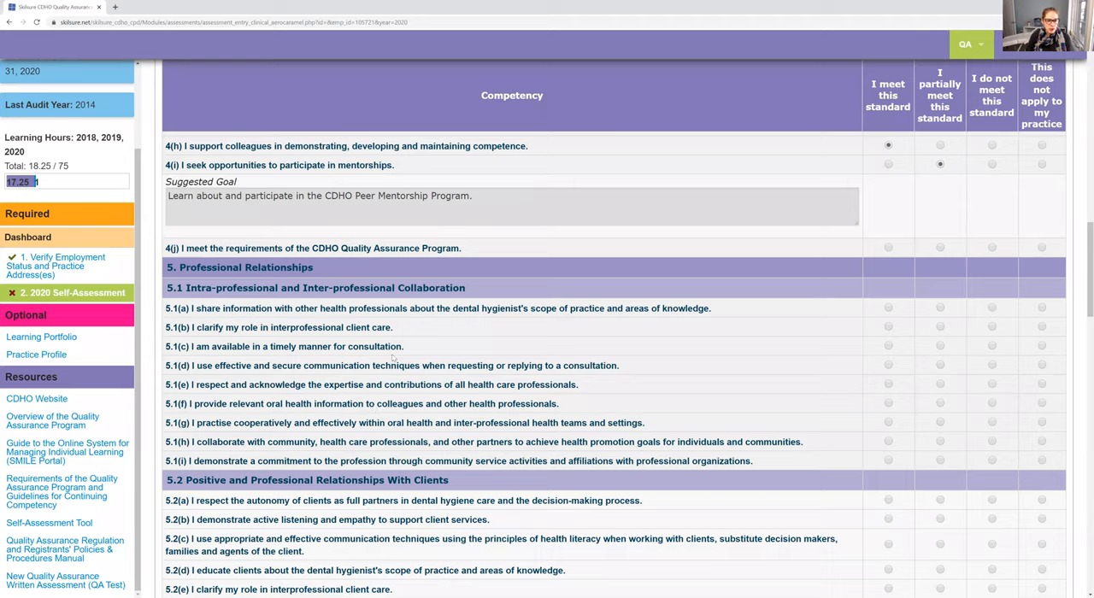
mouse_move(429, 340)
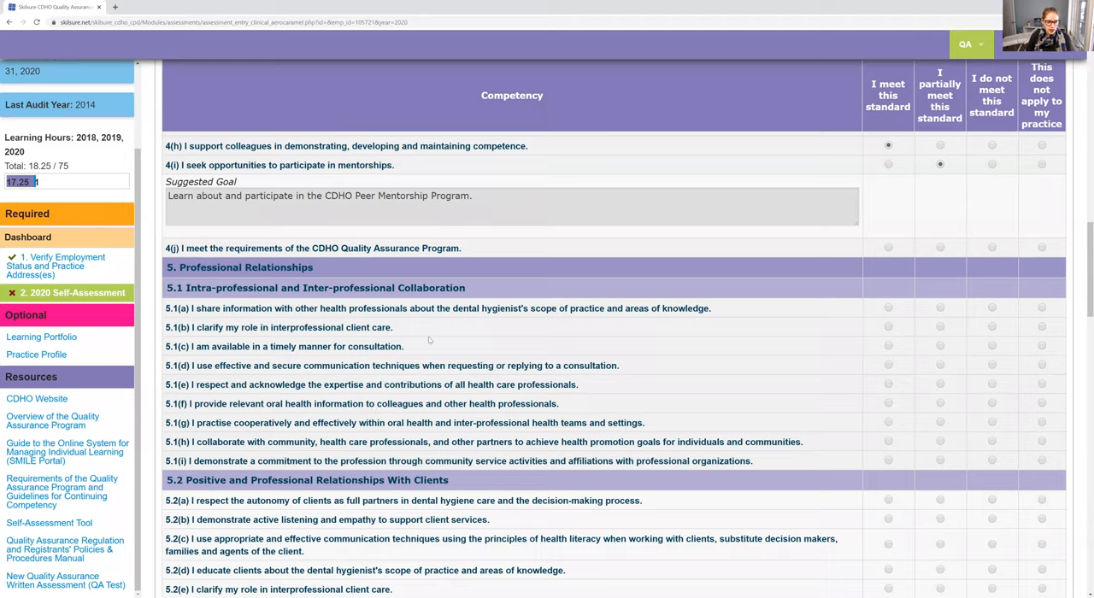
mouse_move(441, 352)
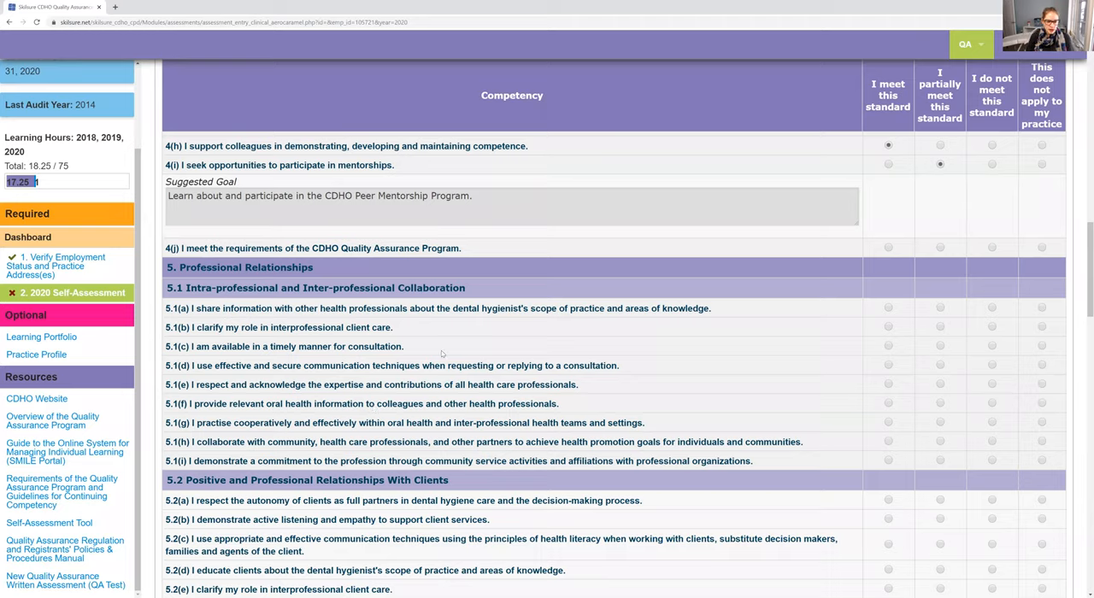
mouse_move(658, 311)
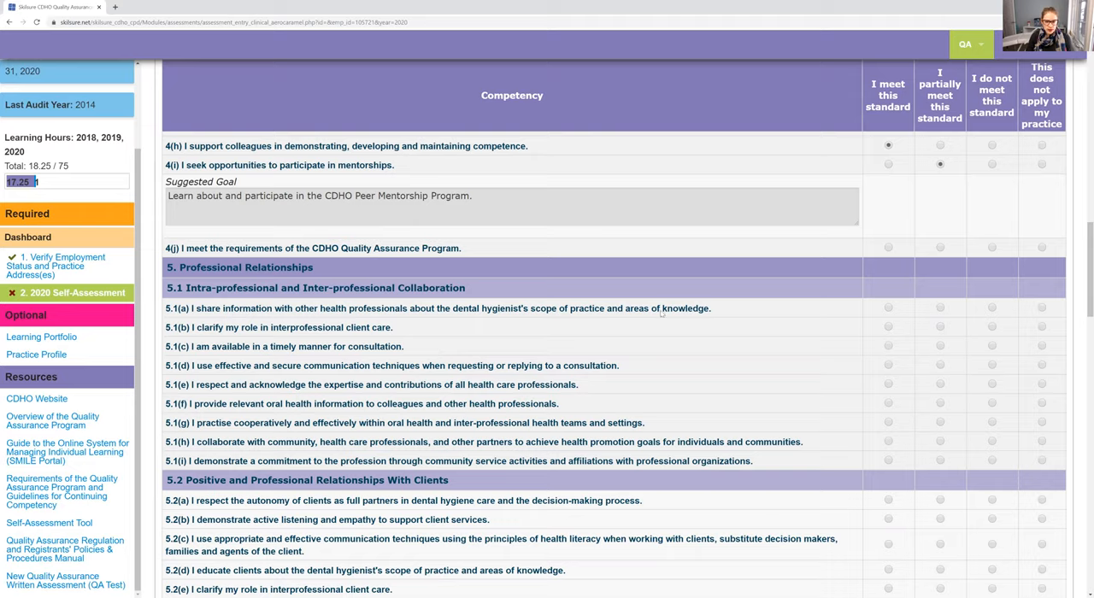
mouse_move(677, 335)
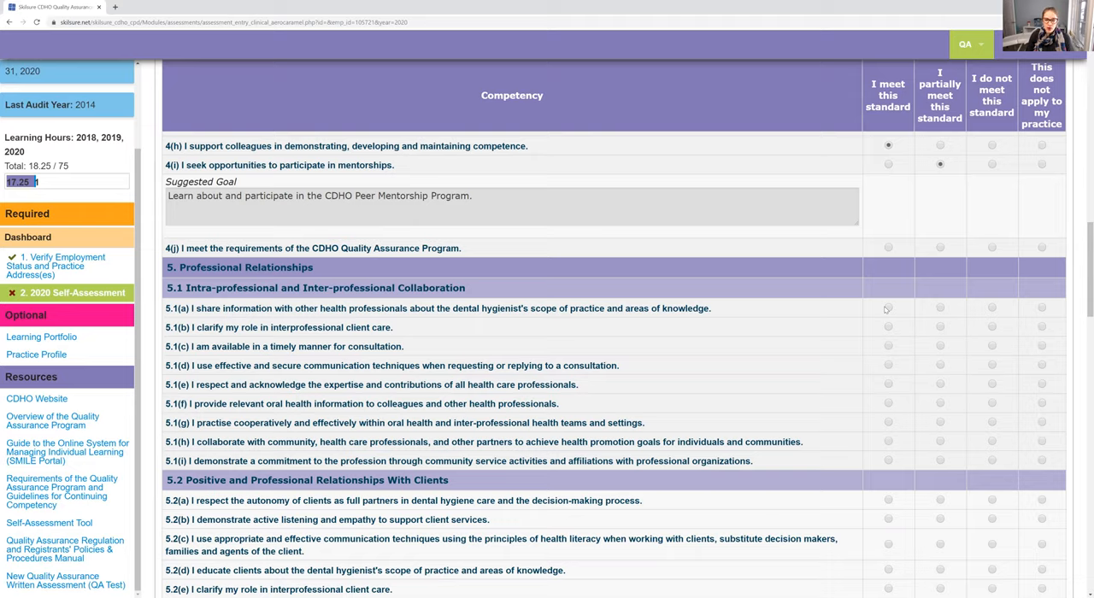
mouse_move(877, 313)
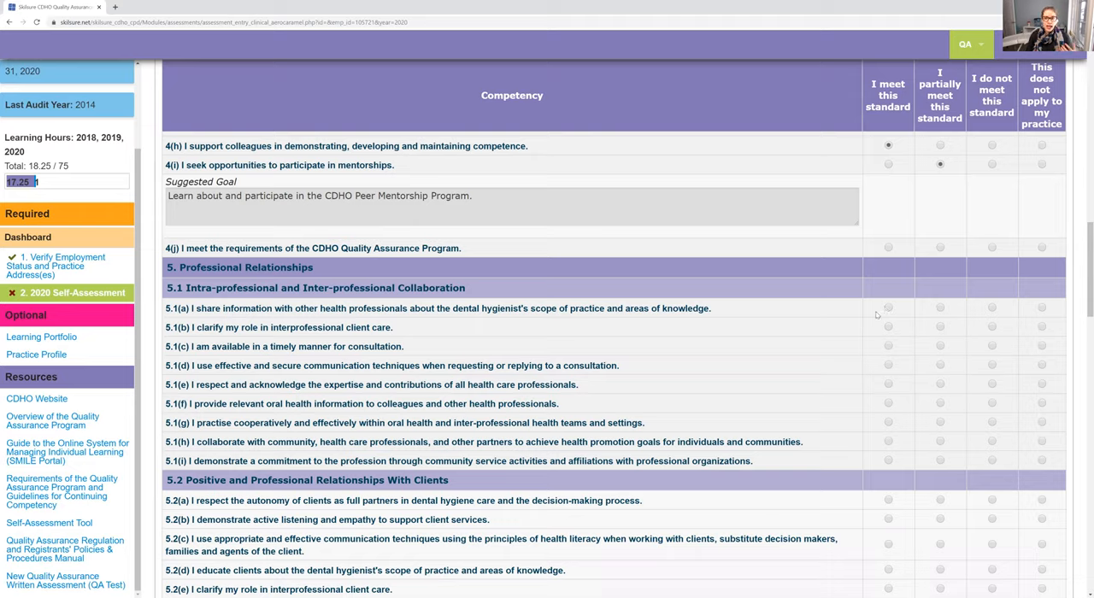
mouse_move(857, 329)
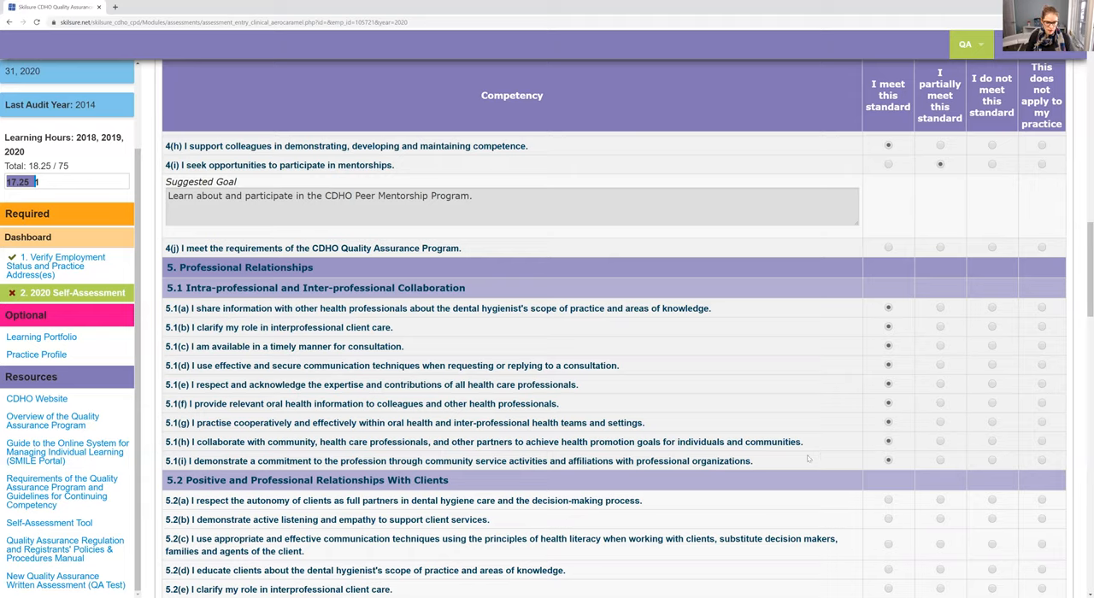
mouse_move(818, 446)
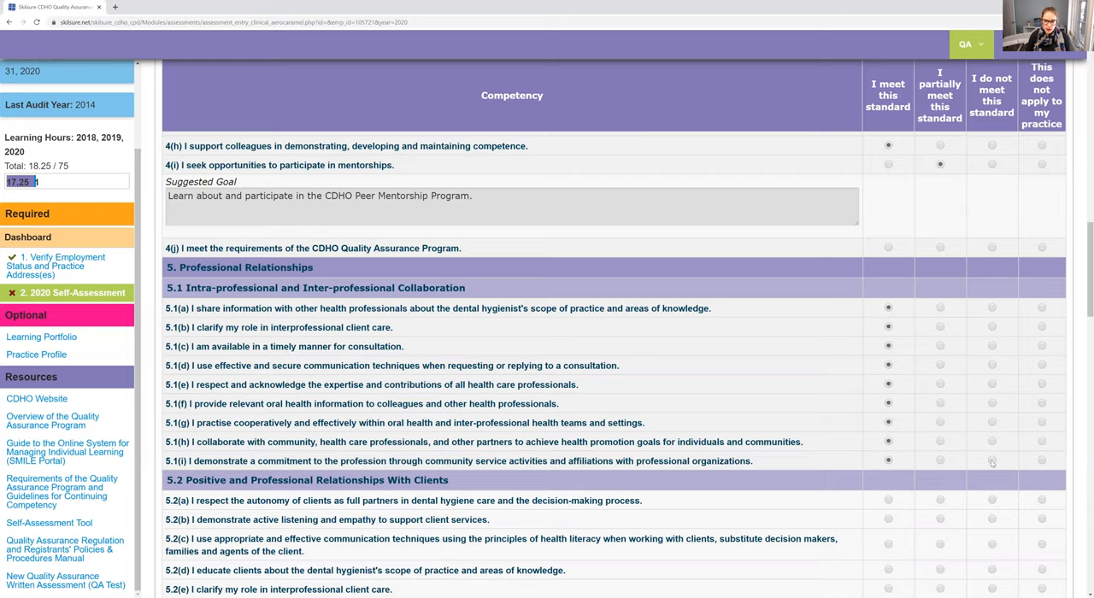
Rate collaboration standard 5.1(i) as 'I do not meet this standard', showing its collaboration goal
click(991, 462)
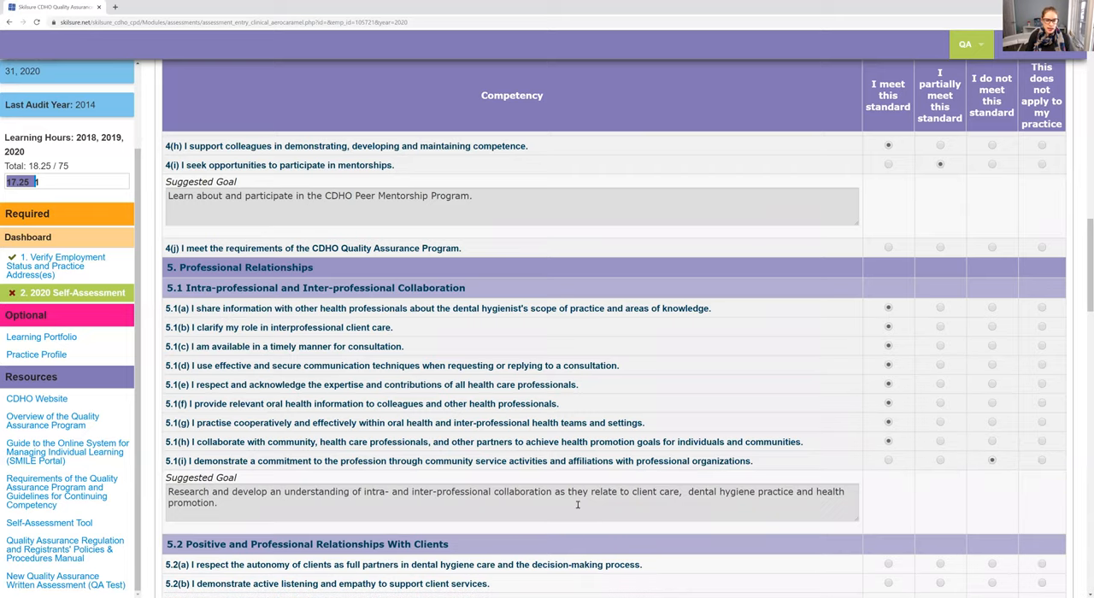
mouse_move(470, 526)
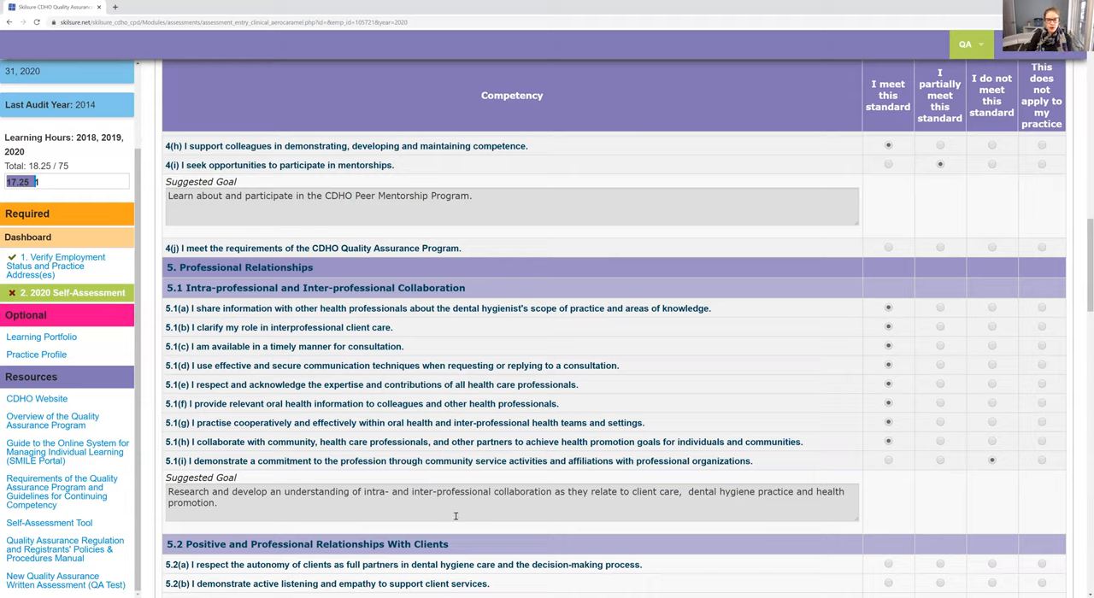
mouse_move(451, 506)
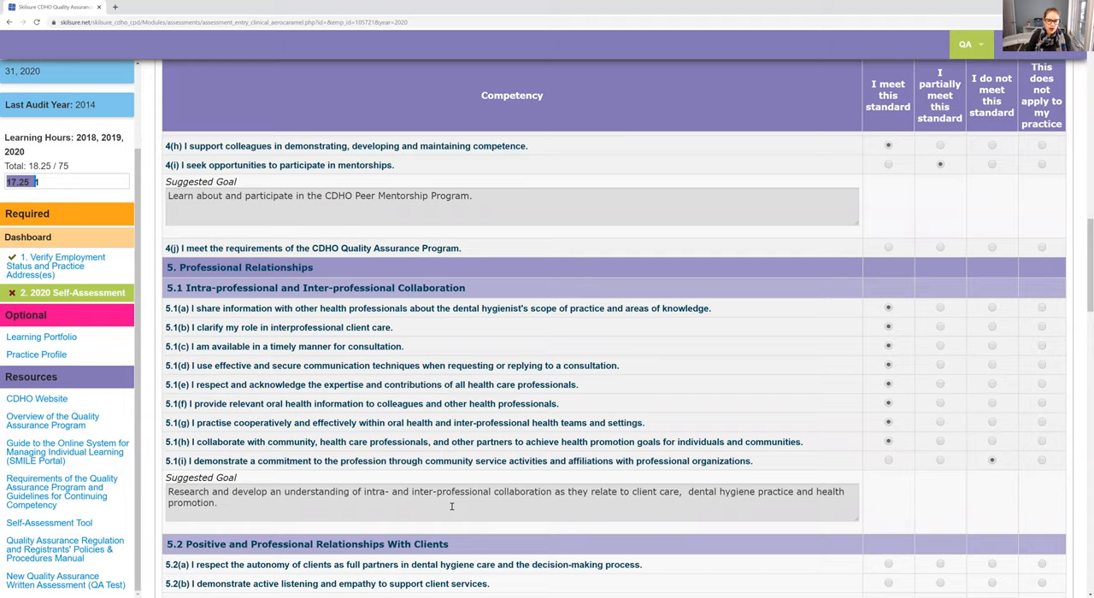
mouse_move(520, 458)
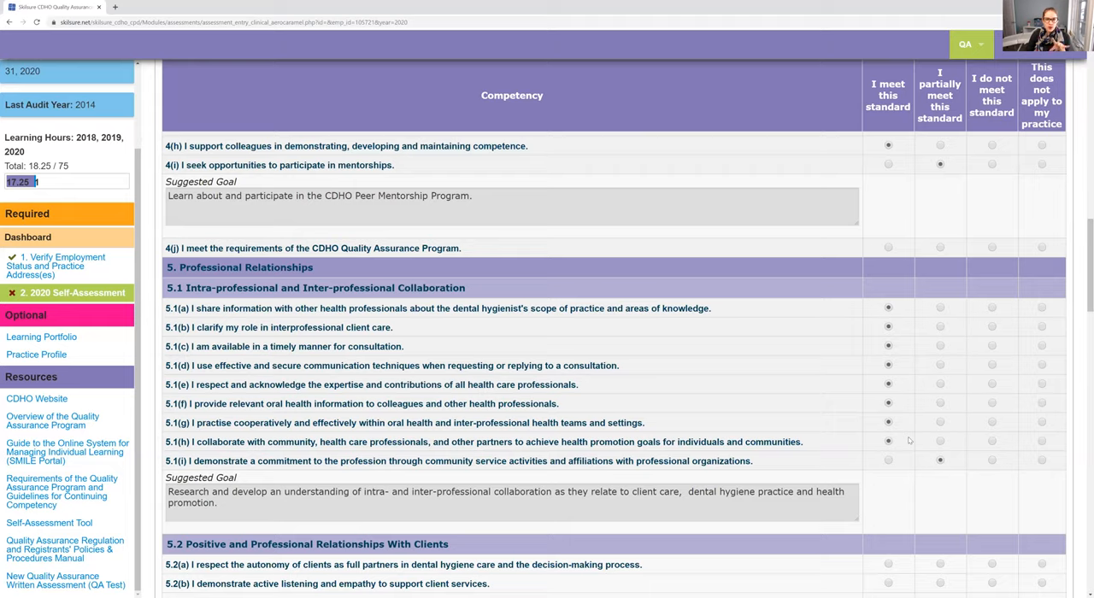
mouse_move(892, 420)
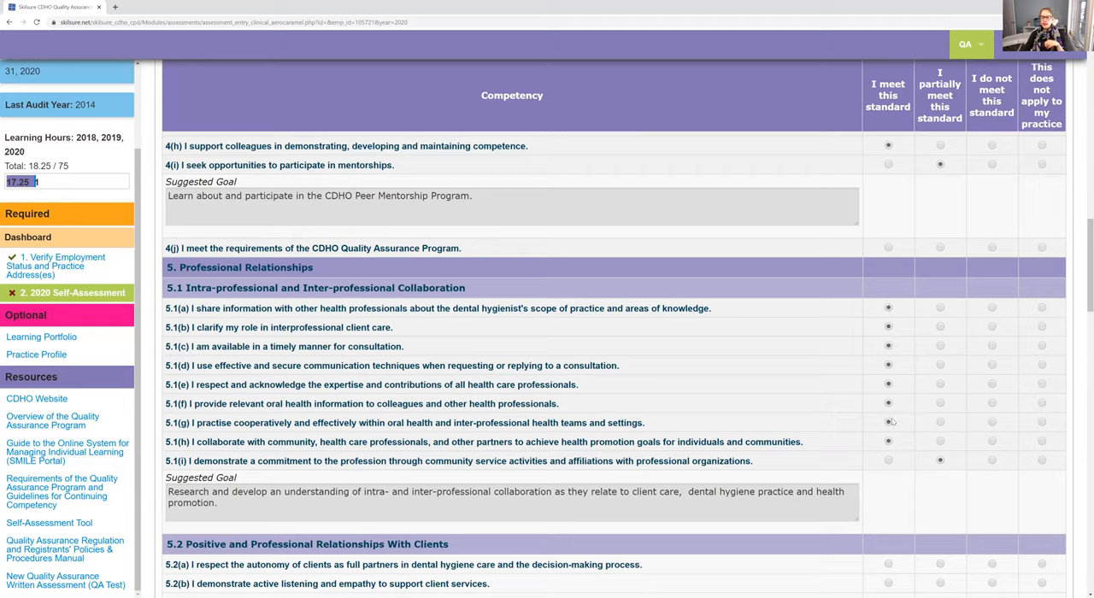
mouse_move(848, 412)
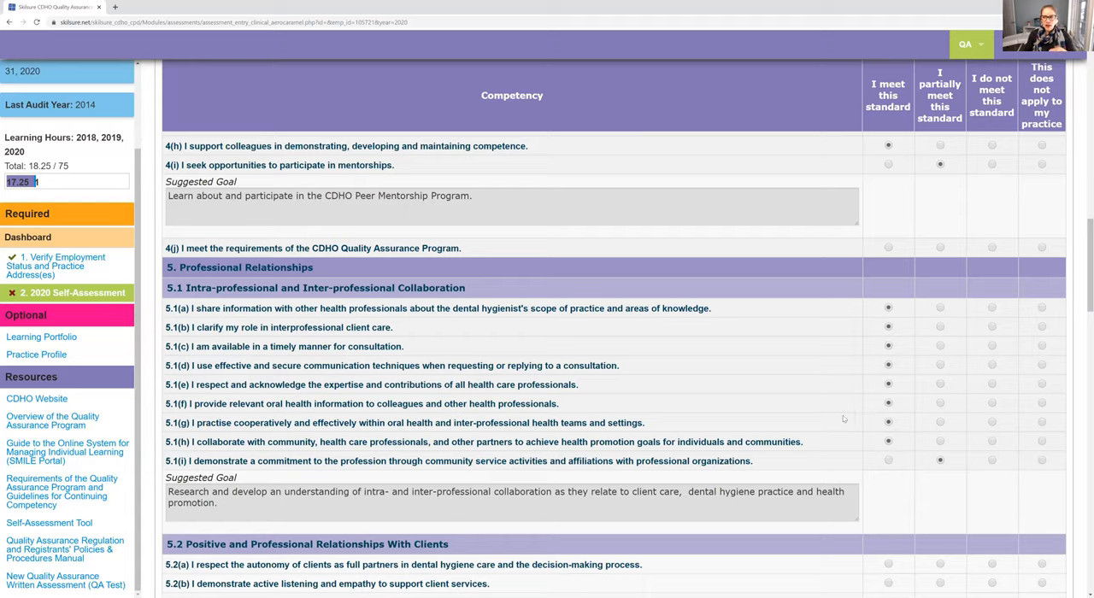
mouse_move(834, 414)
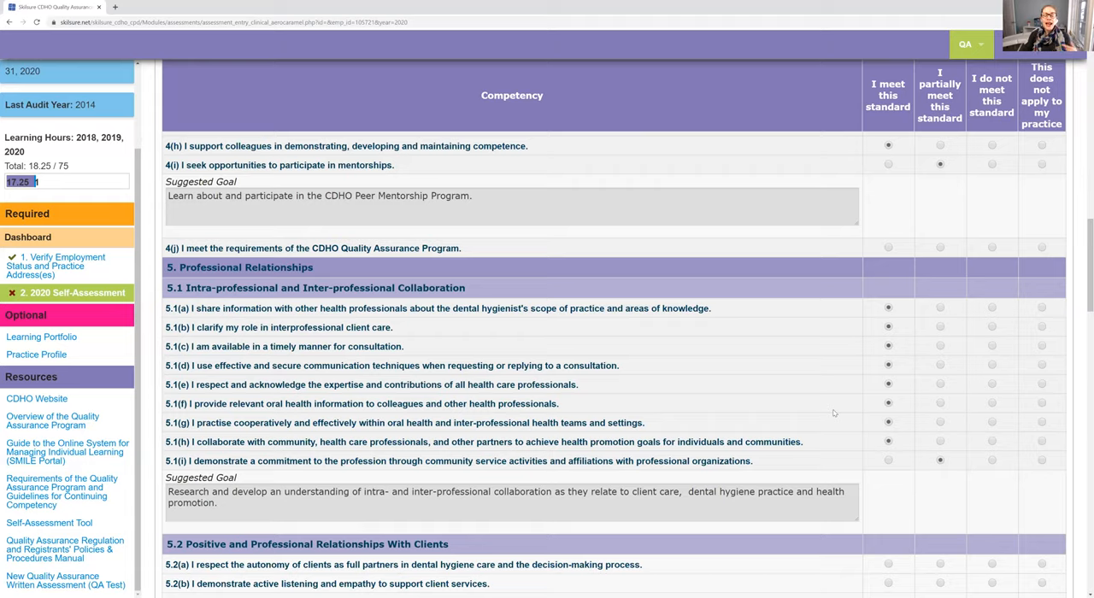
mouse_move(821, 409)
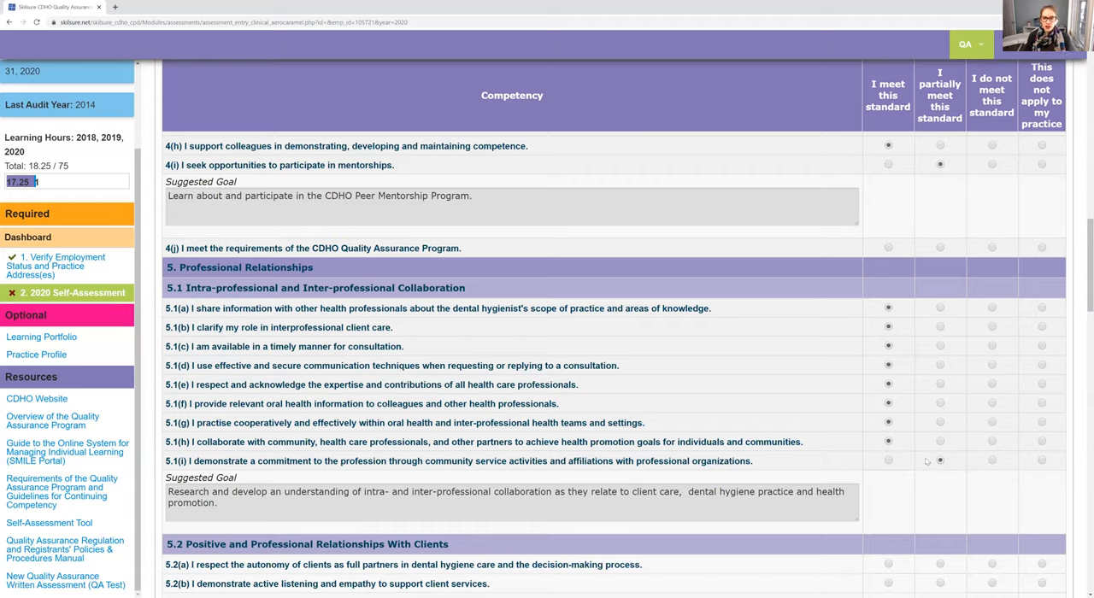
click(940, 460)
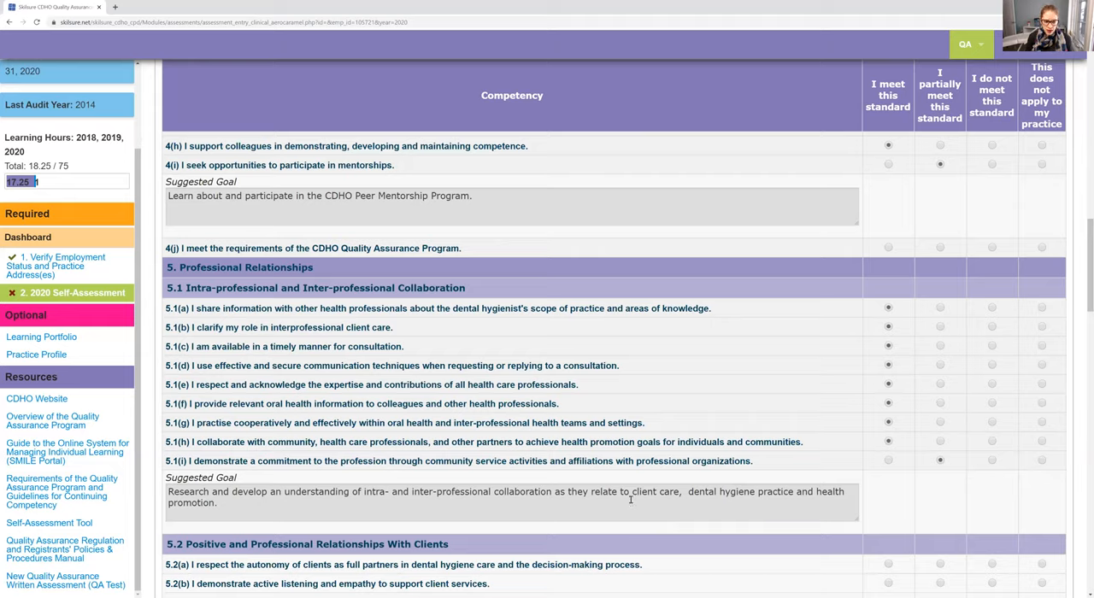
mouse_move(619, 518)
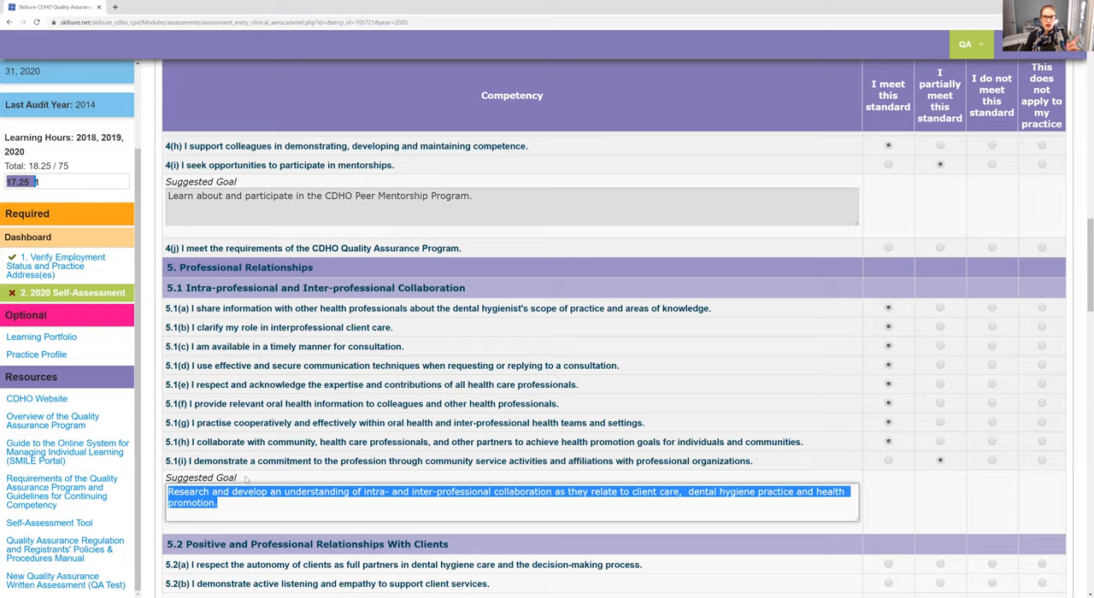
scroll(down, 3)
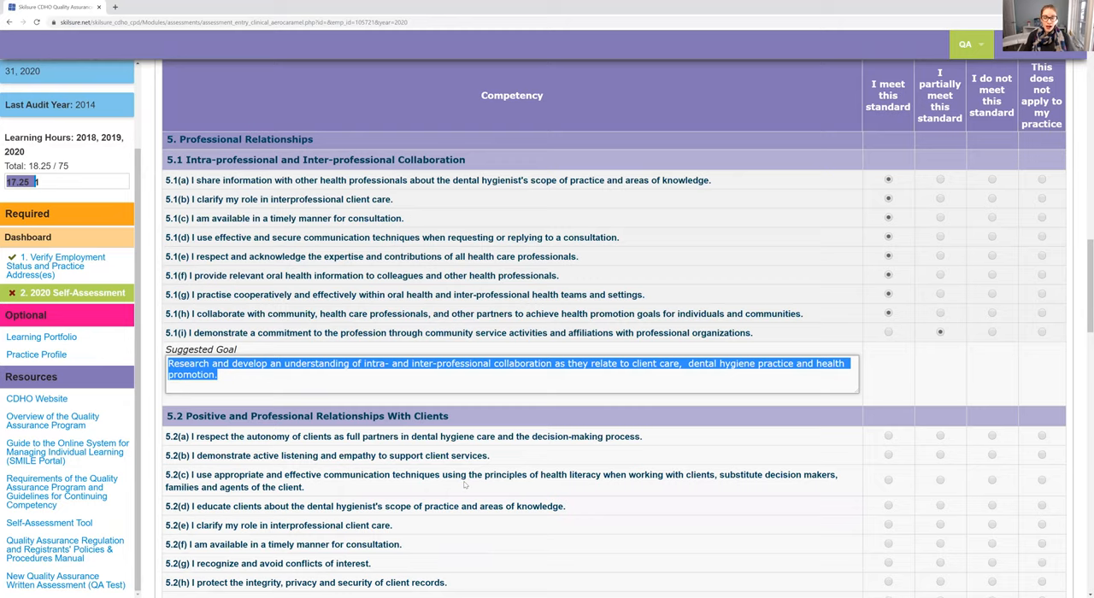
click(434, 386)
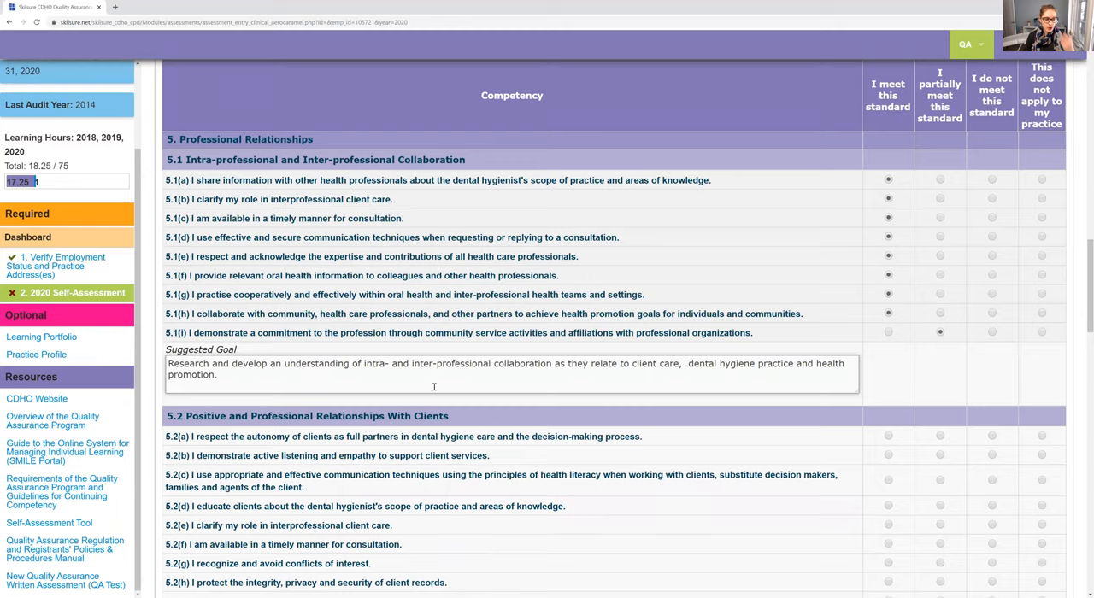
scroll(down, 3)
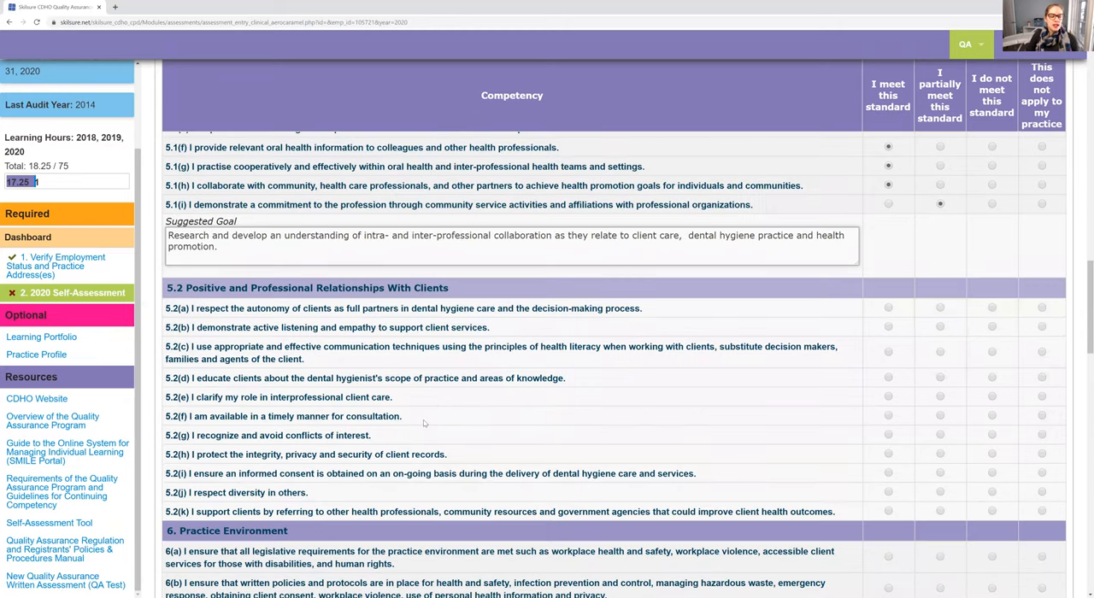
mouse_move(417, 417)
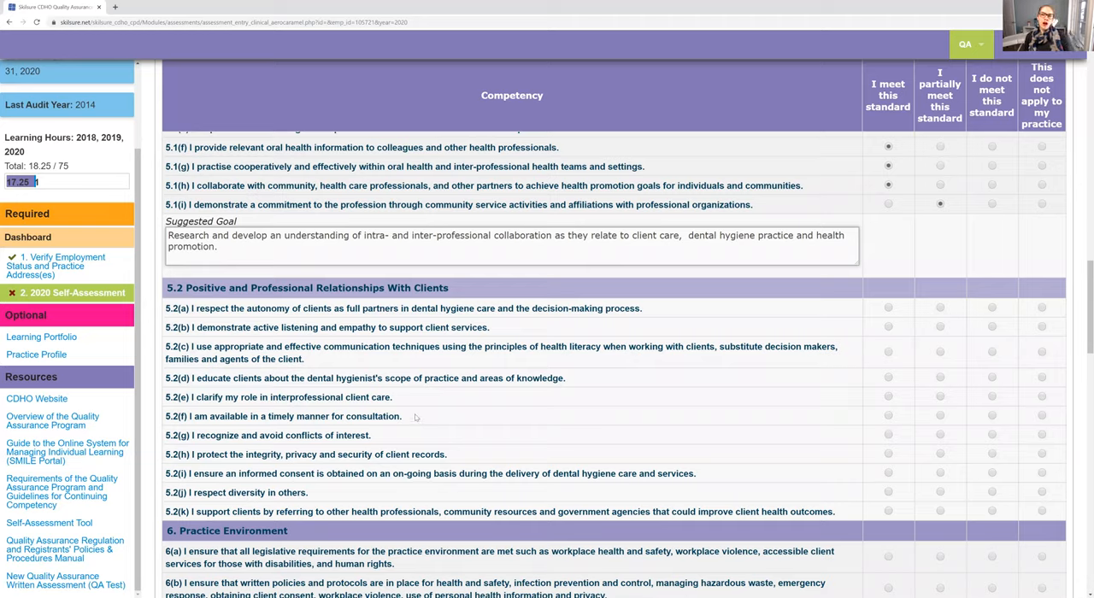
mouse_move(402, 430)
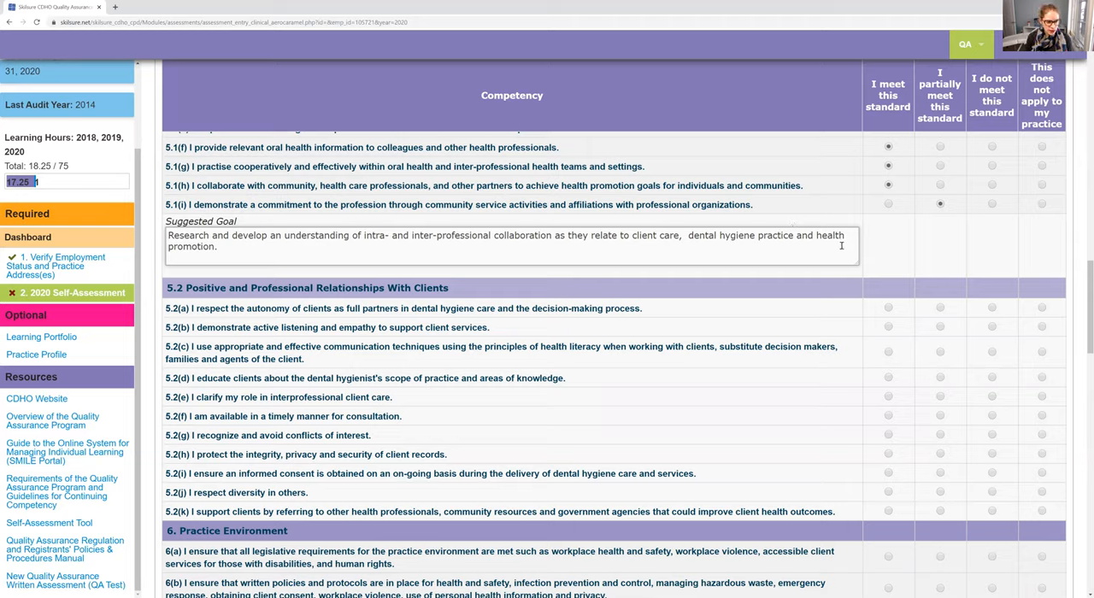
mouse_move(891, 304)
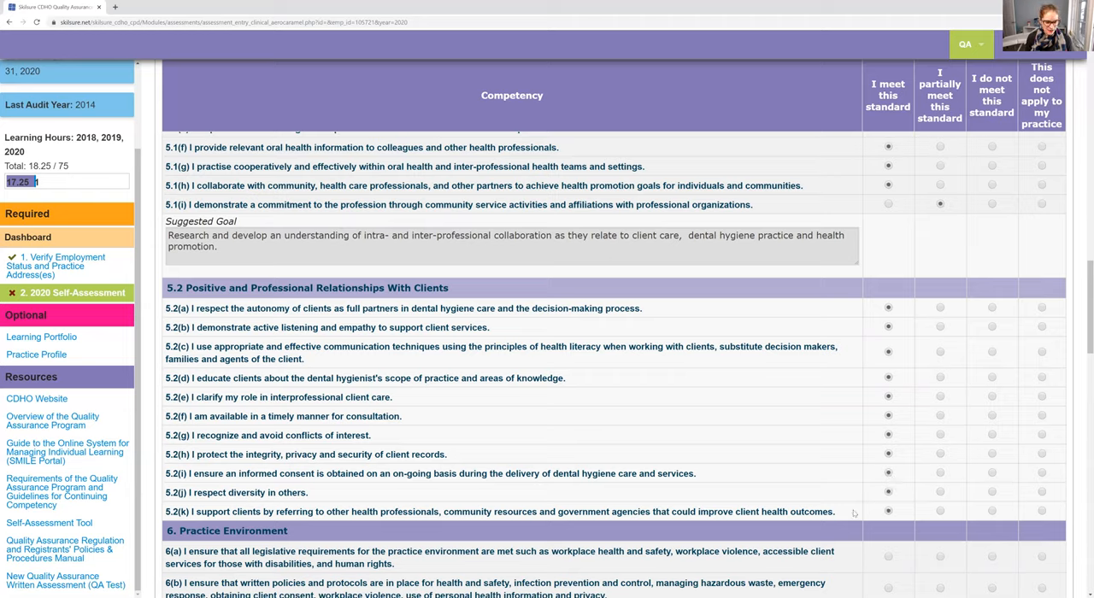
mouse_move(612, 425)
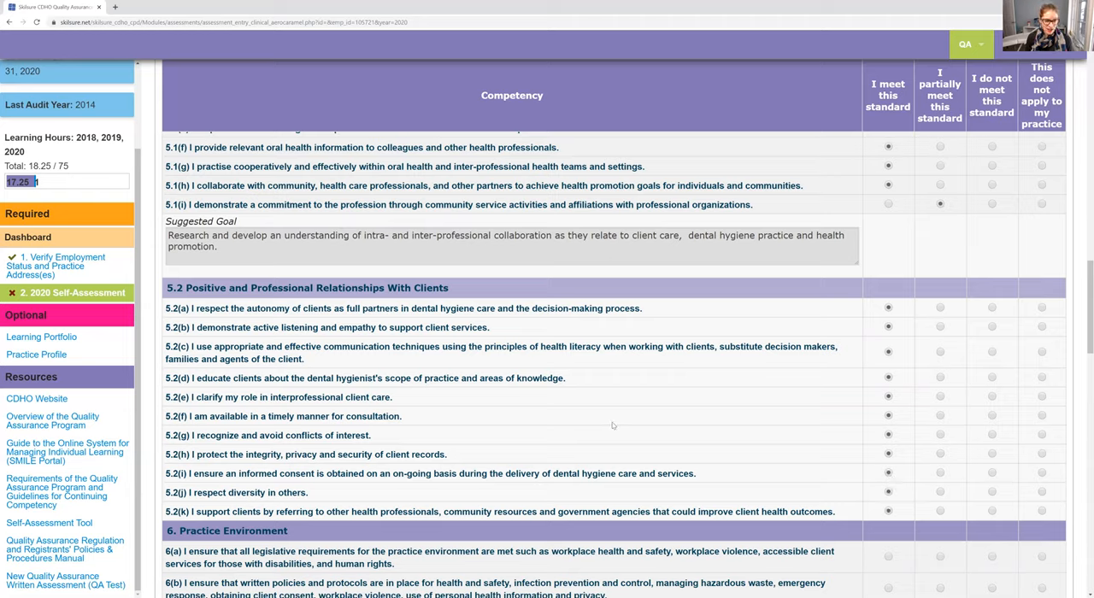
mouse_move(577, 458)
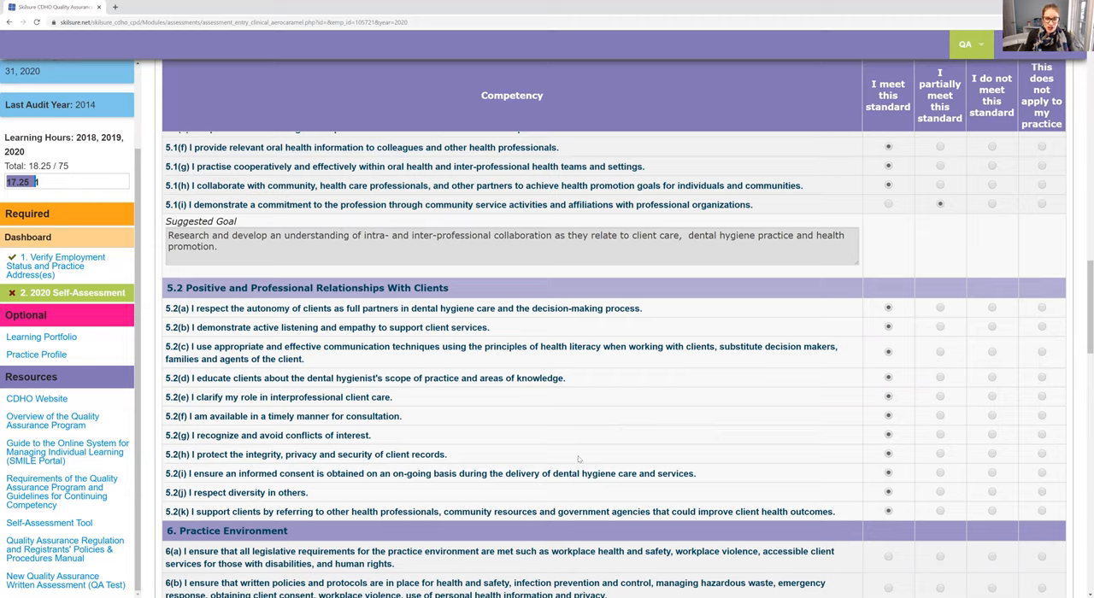
mouse_move(554, 438)
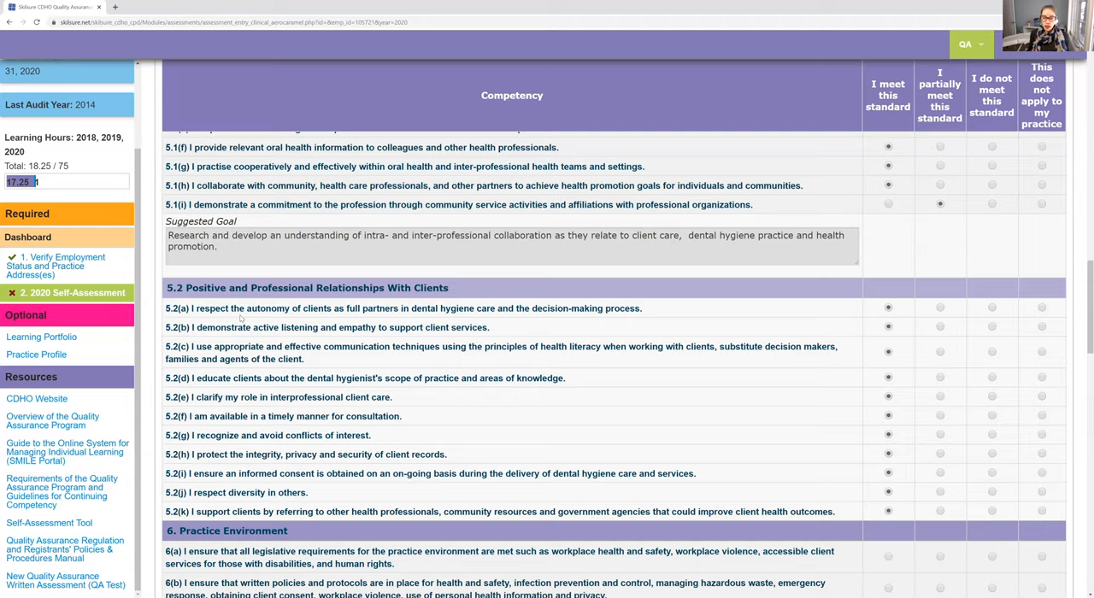
mouse_move(436, 434)
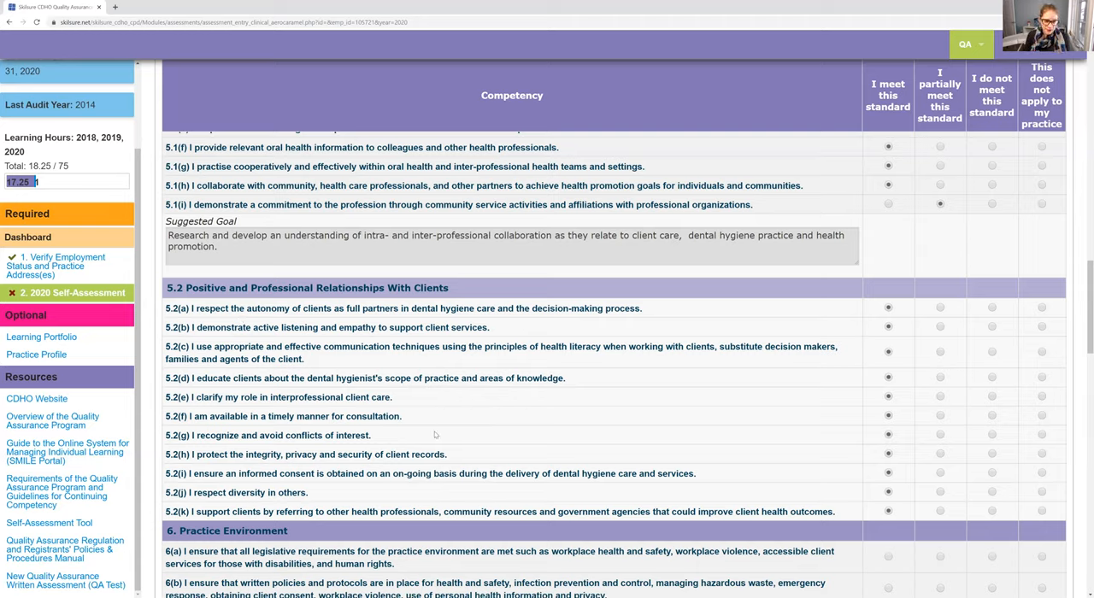
Scroll down past the client-relationship standards 5.2(a)–5.2(k) to reach Practice Environment
scroll(down, 3)
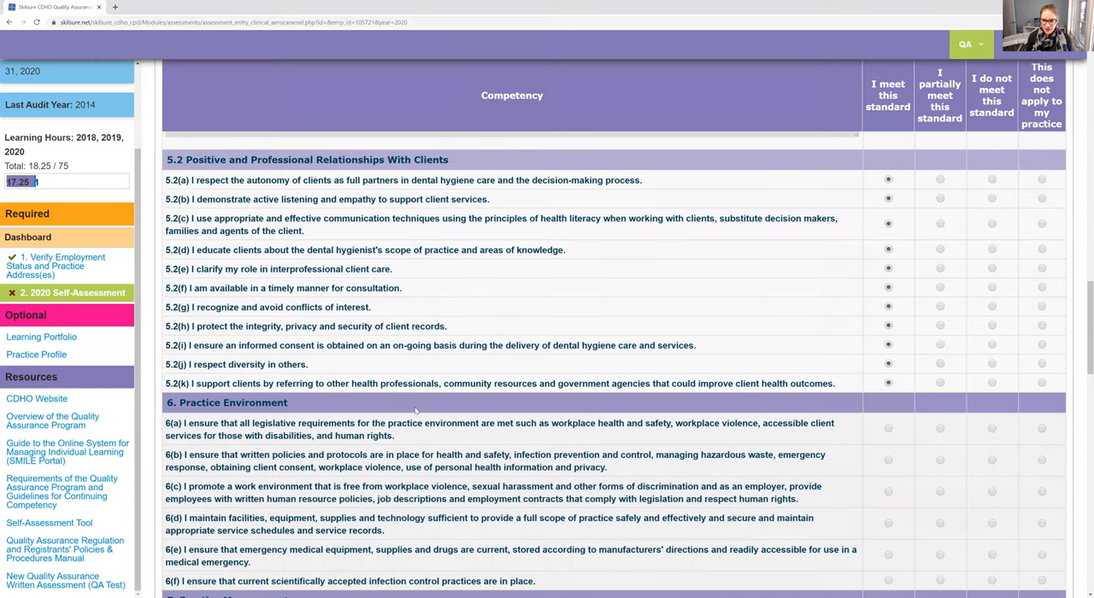
Rate Practice Environment items as met, toggling 6(e) to partially met to preview its emergency-supplies goal
scroll(down, 3)
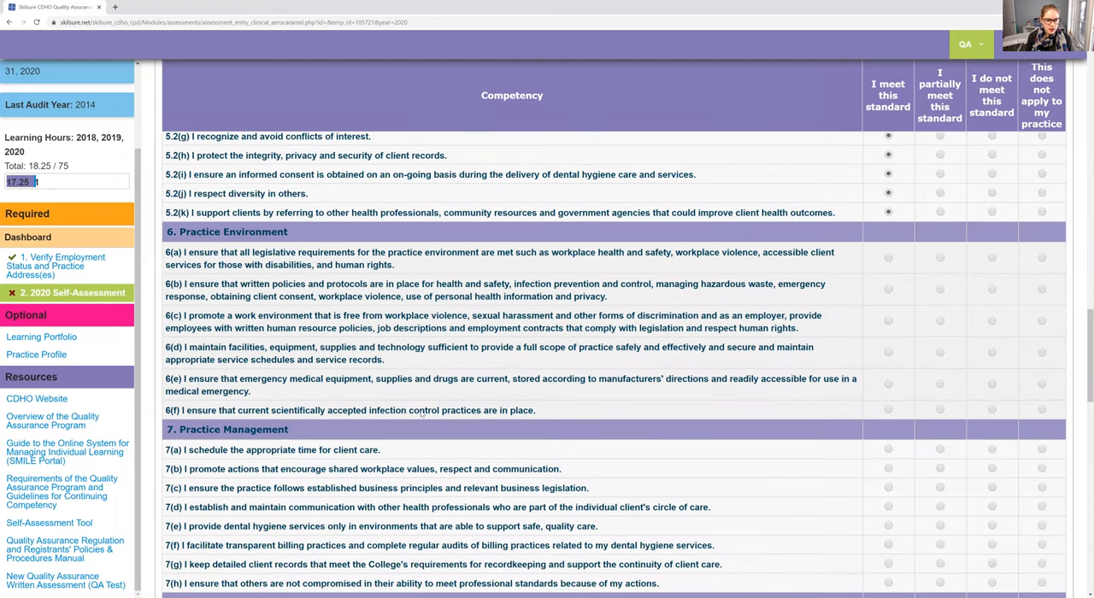
mouse_move(905, 234)
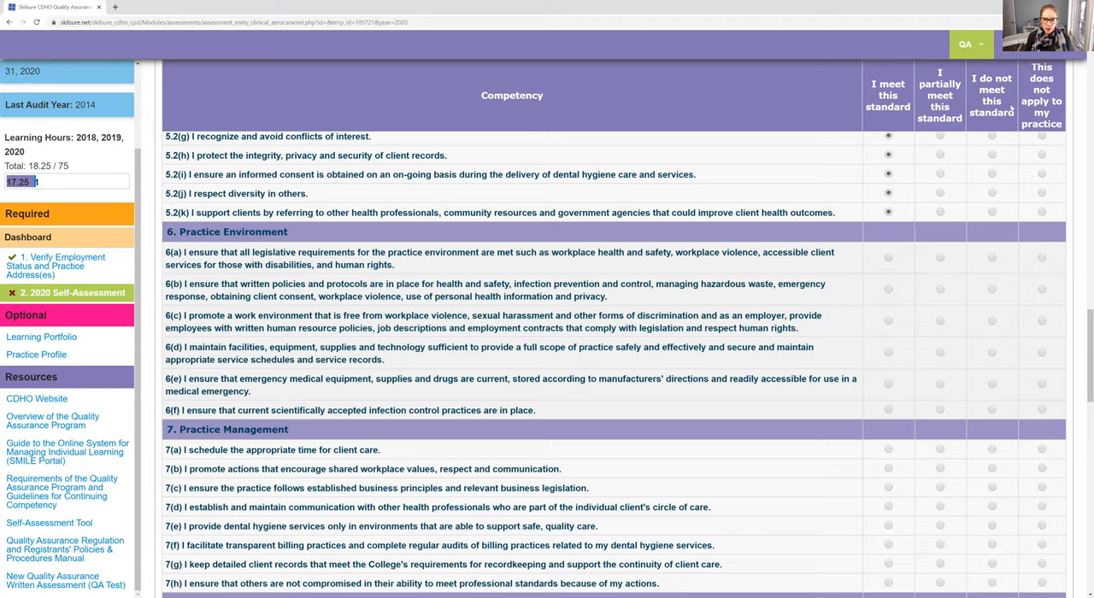
click(887, 257)
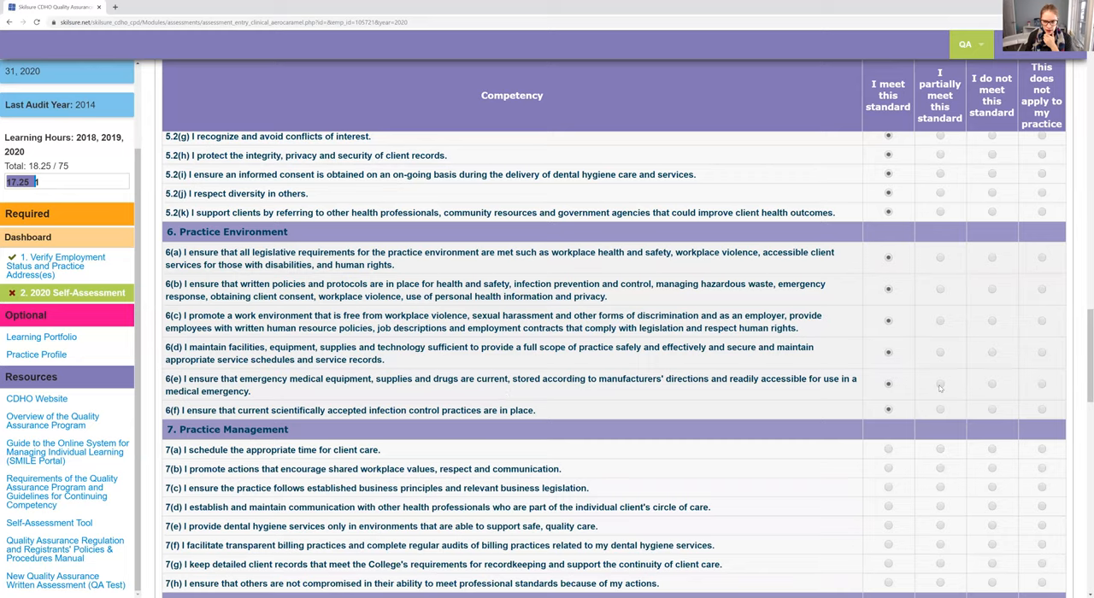
click(940, 383)
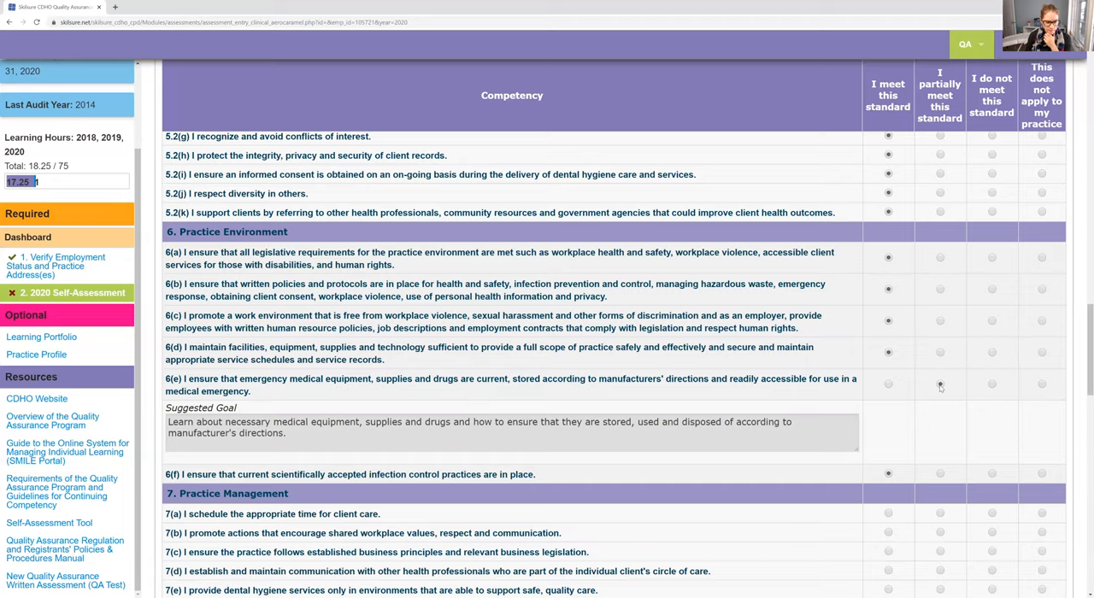
click(940, 383)
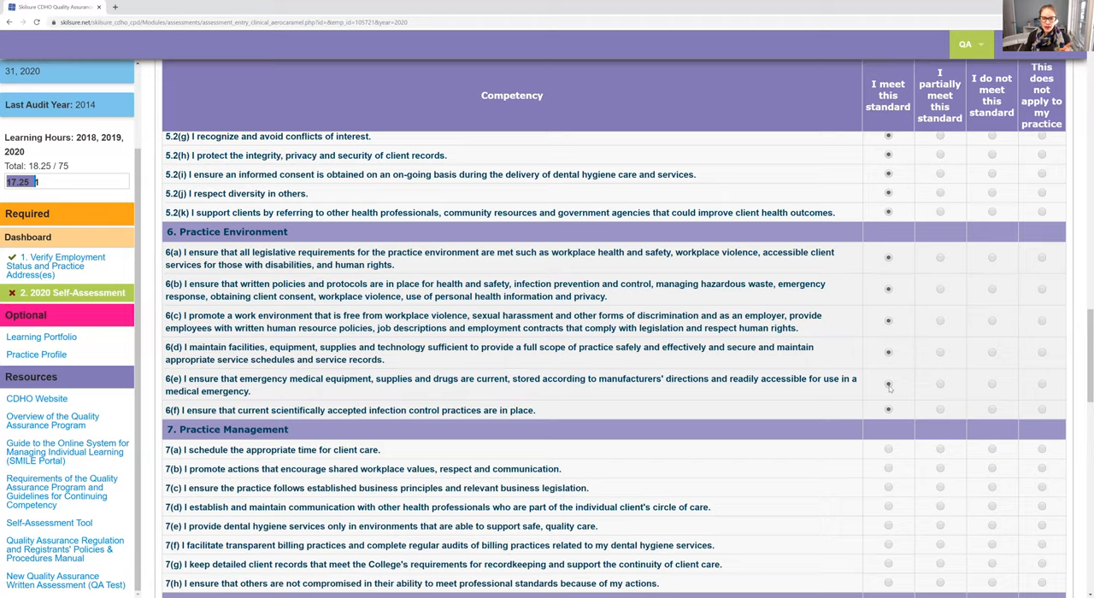
mouse_move(897, 390)
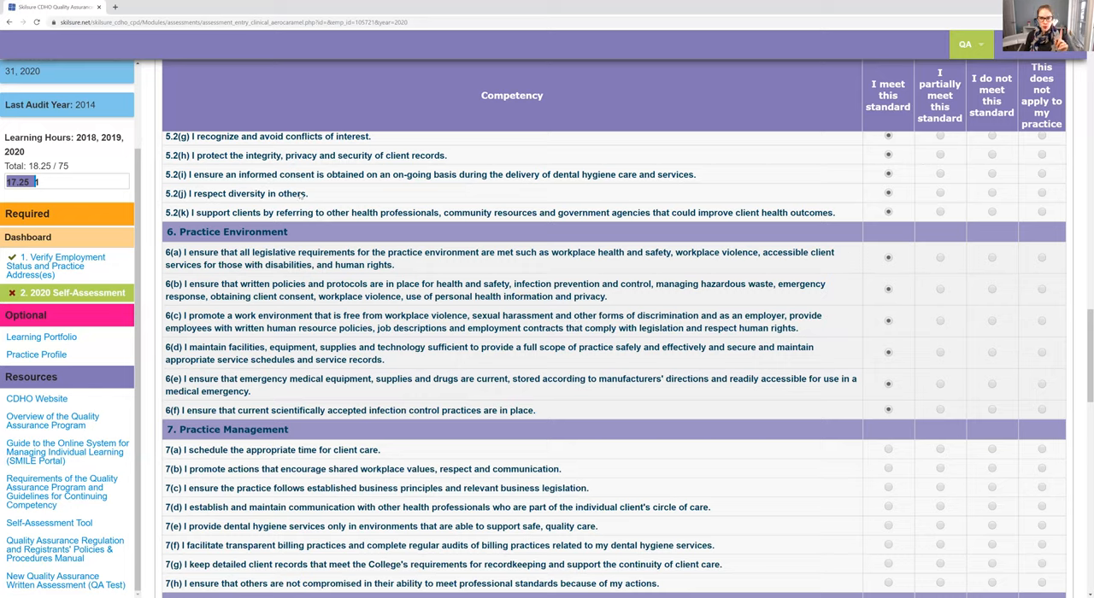
mouse_move(420, 94)
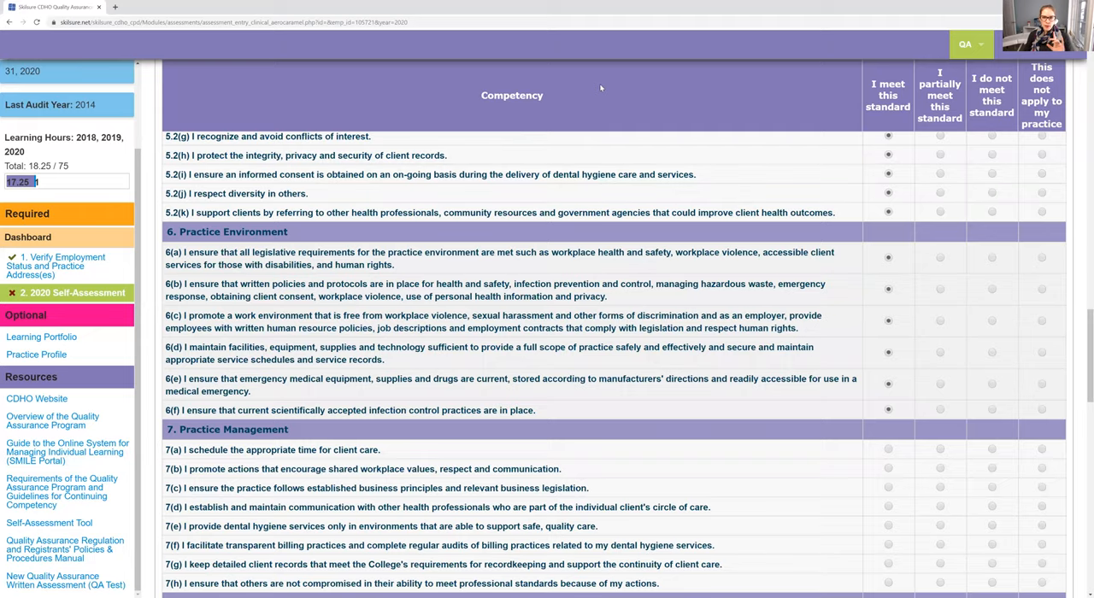
click(940, 383)
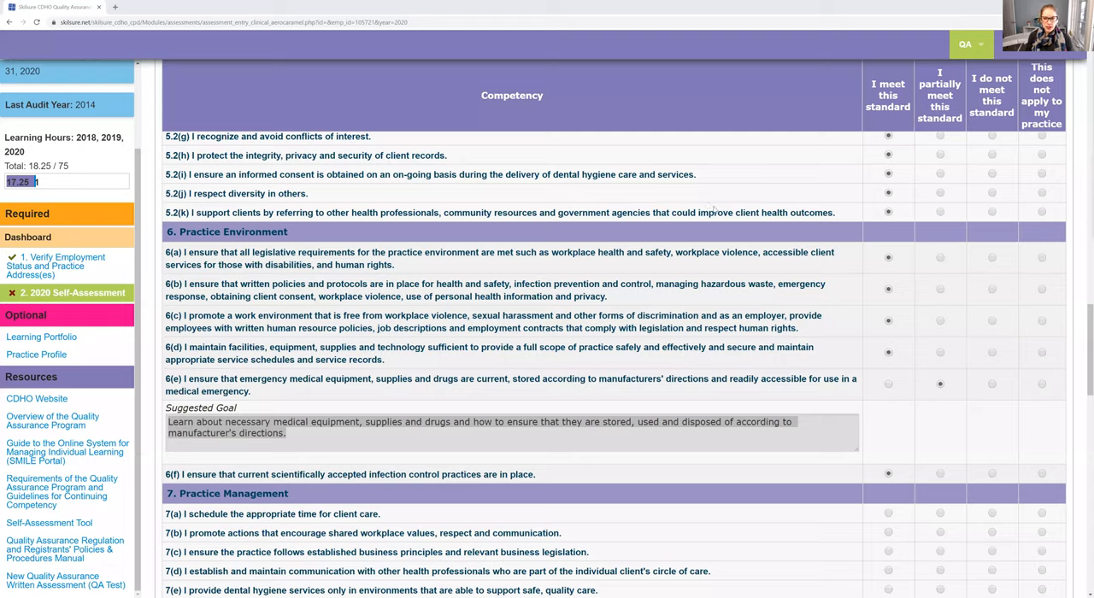
mouse_move(568, 106)
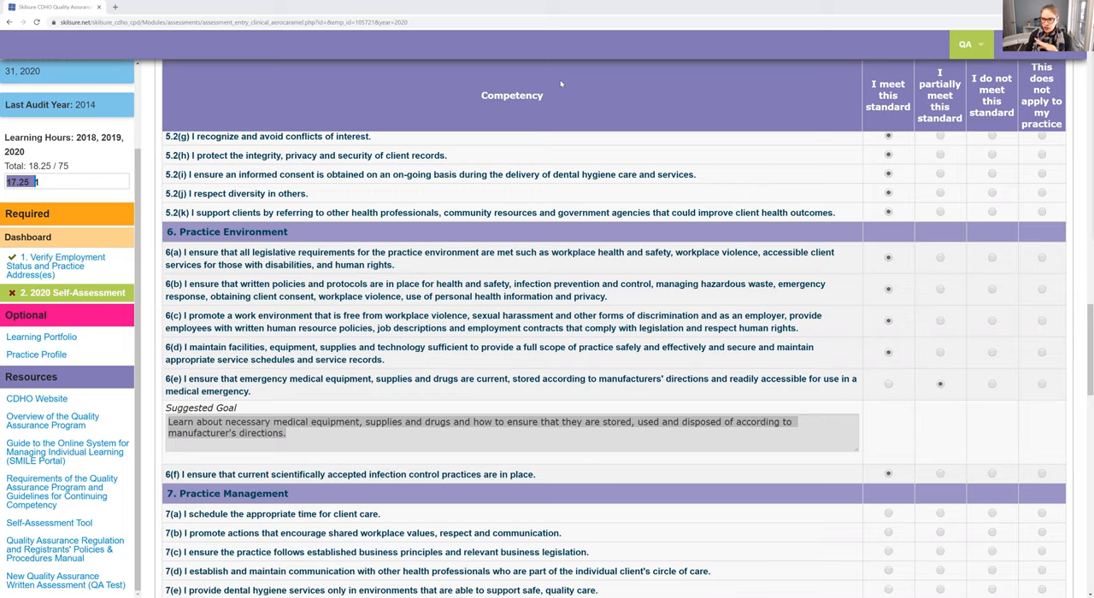
mouse_move(374, 436)
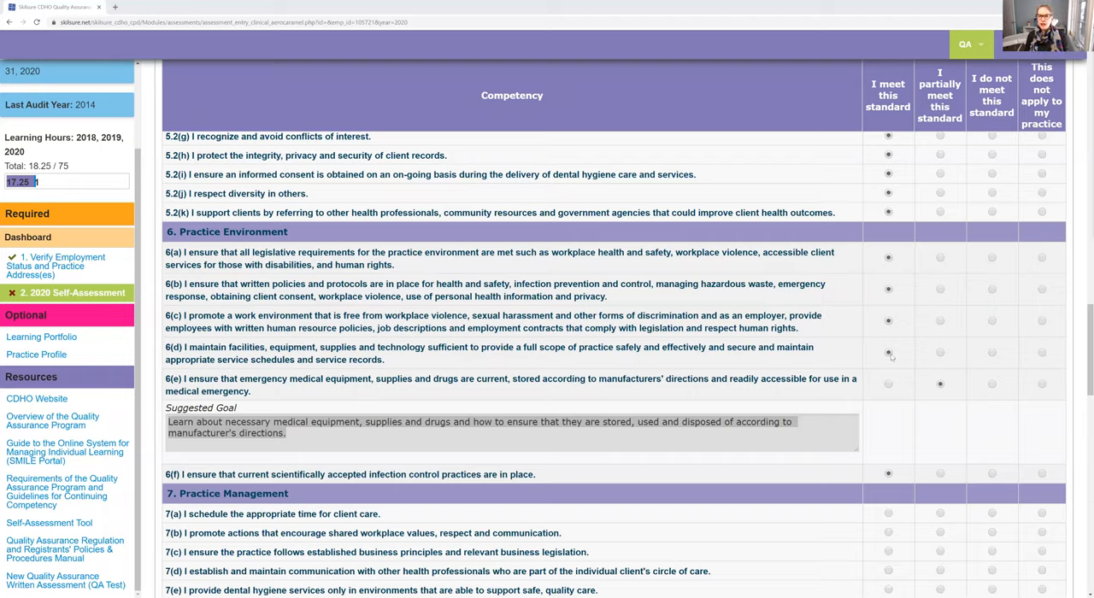
mouse_move(921, 369)
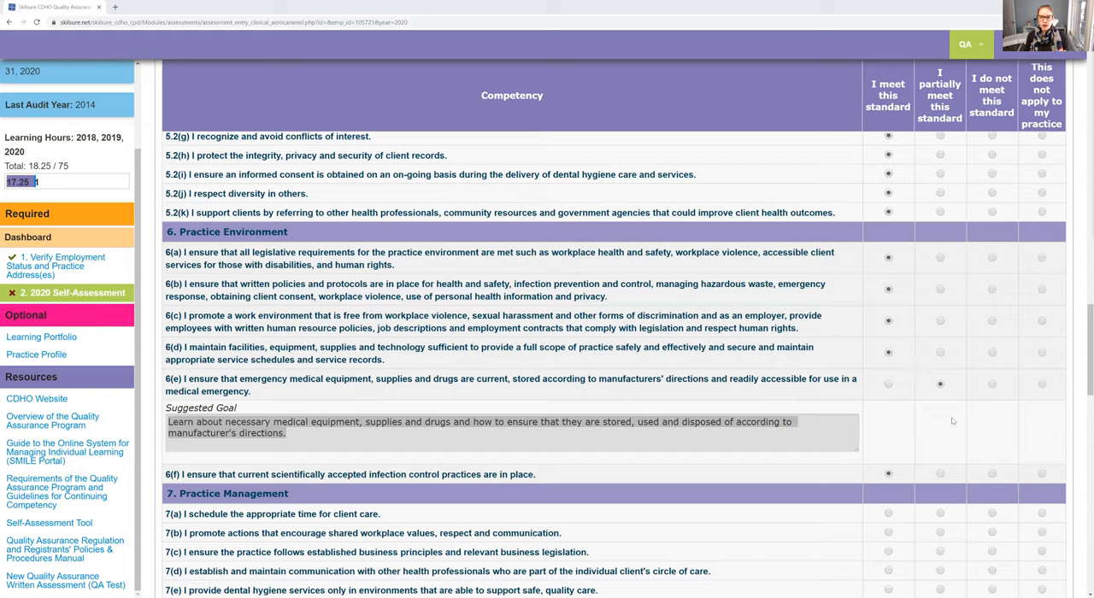
mouse_move(943, 393)
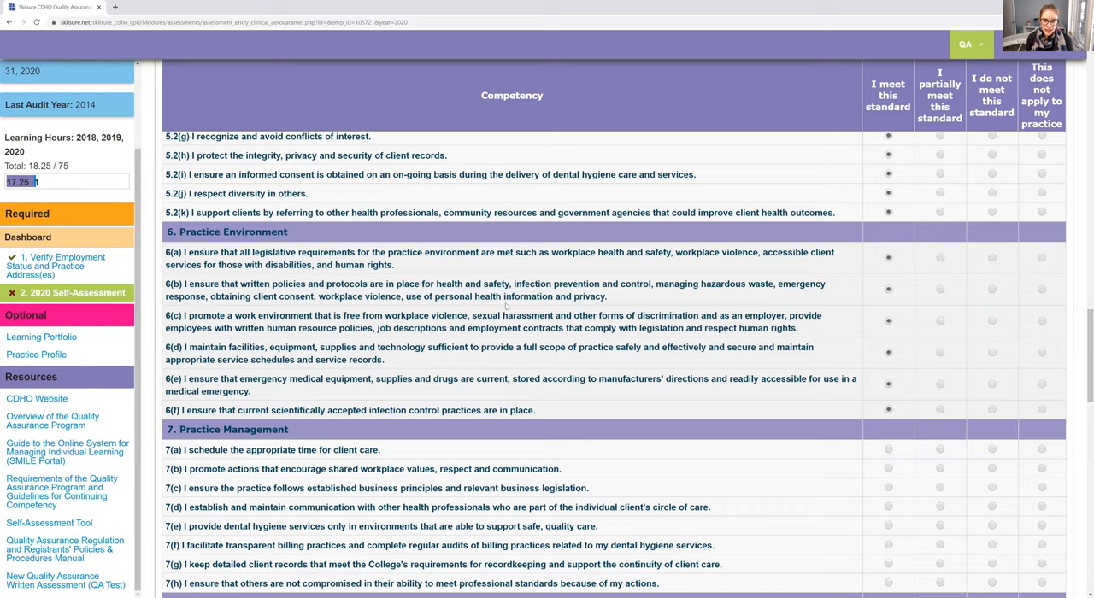
Try each rating on Practice Management item 7(a), previewing its suggested goal, ending on not applicable
scroll(down, 3)
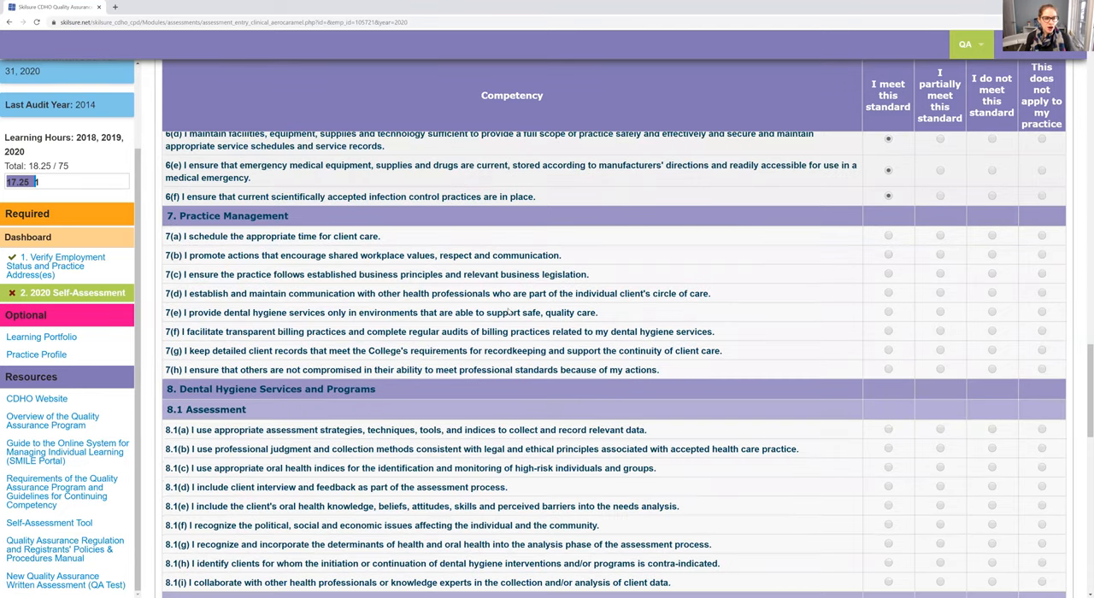
mouse_move(660, 229)
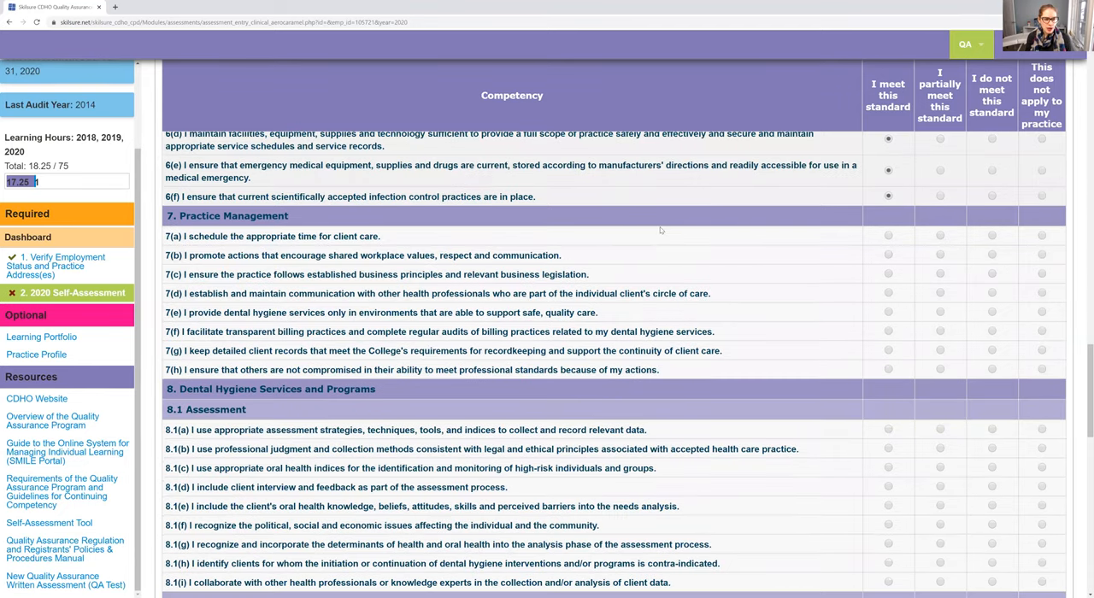
mouse_move(677, 257)
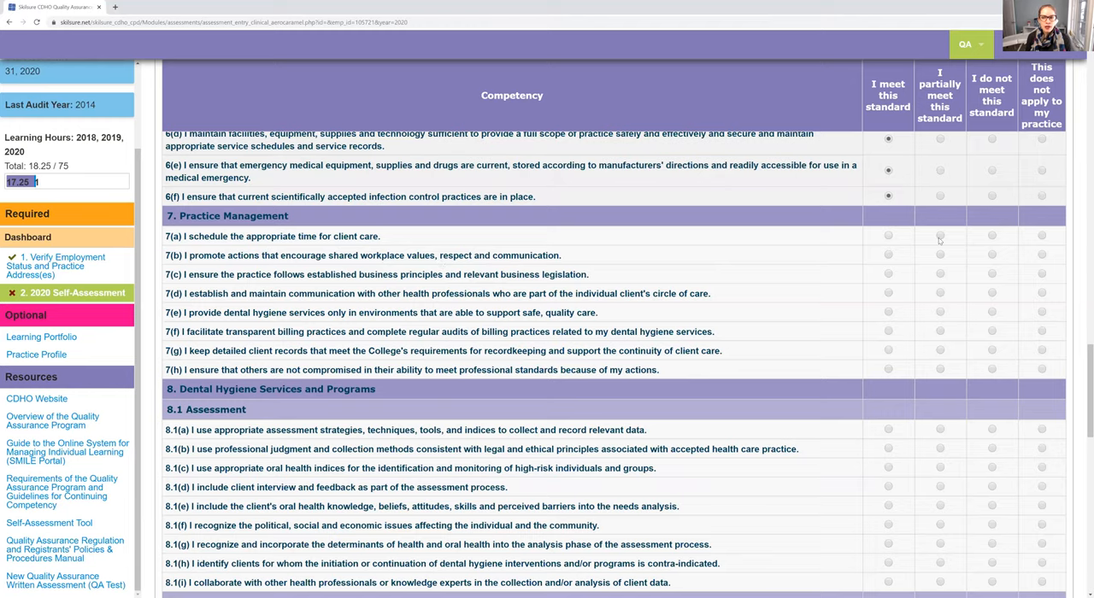
click(940, 236)
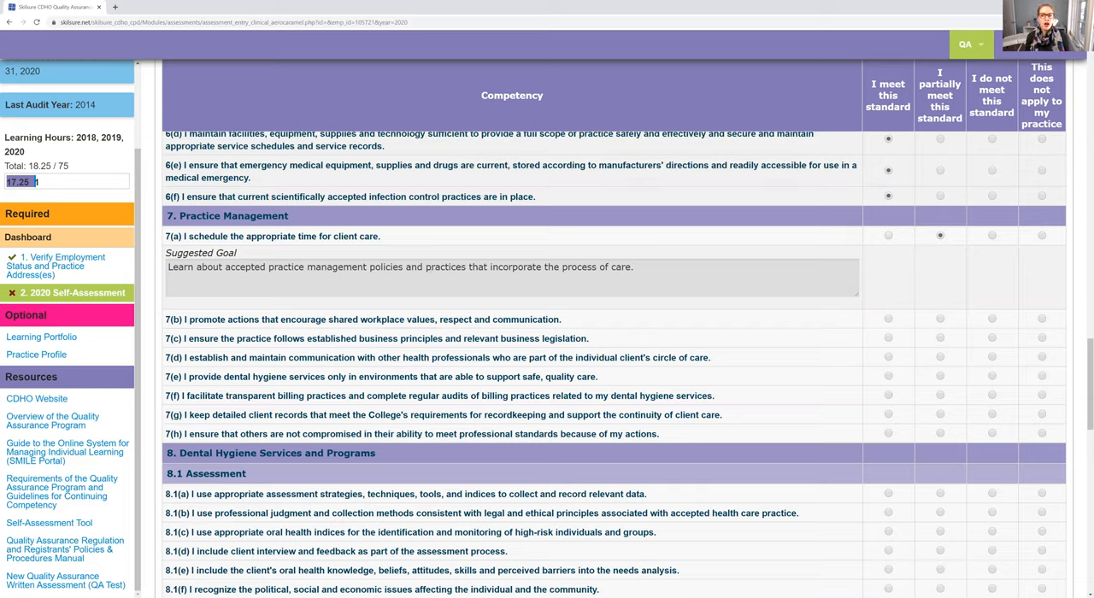
click(991, 236)
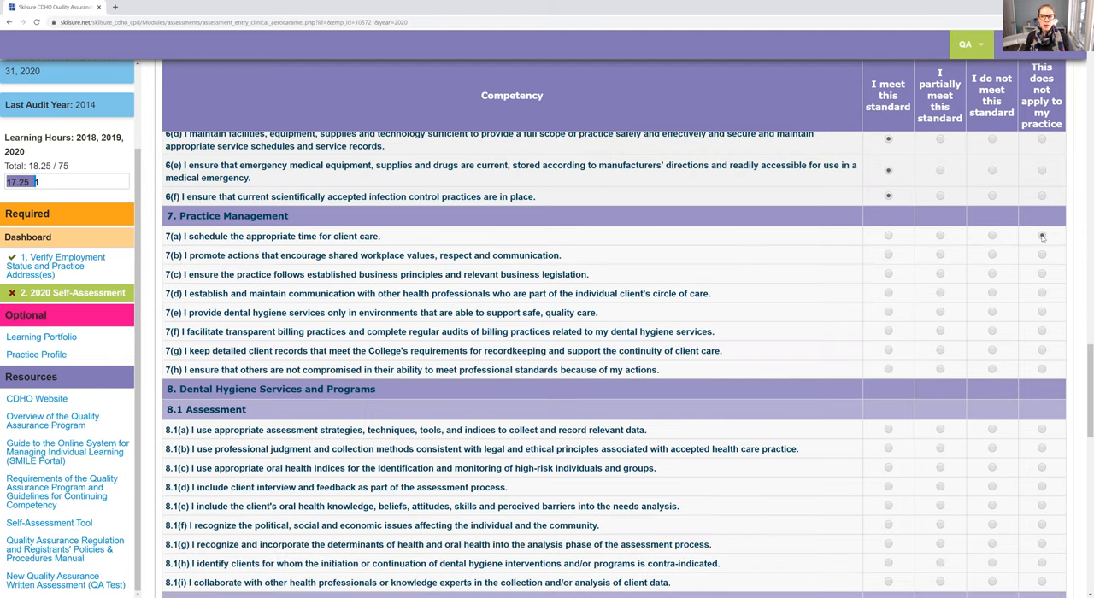
click(940, 236)
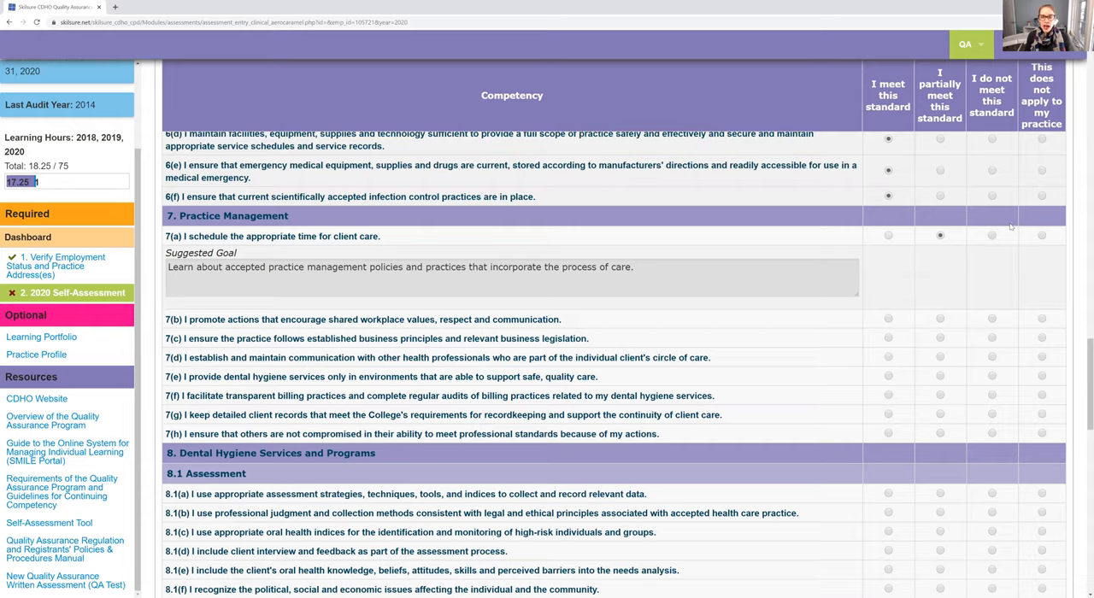
mouse_move(943, 248)
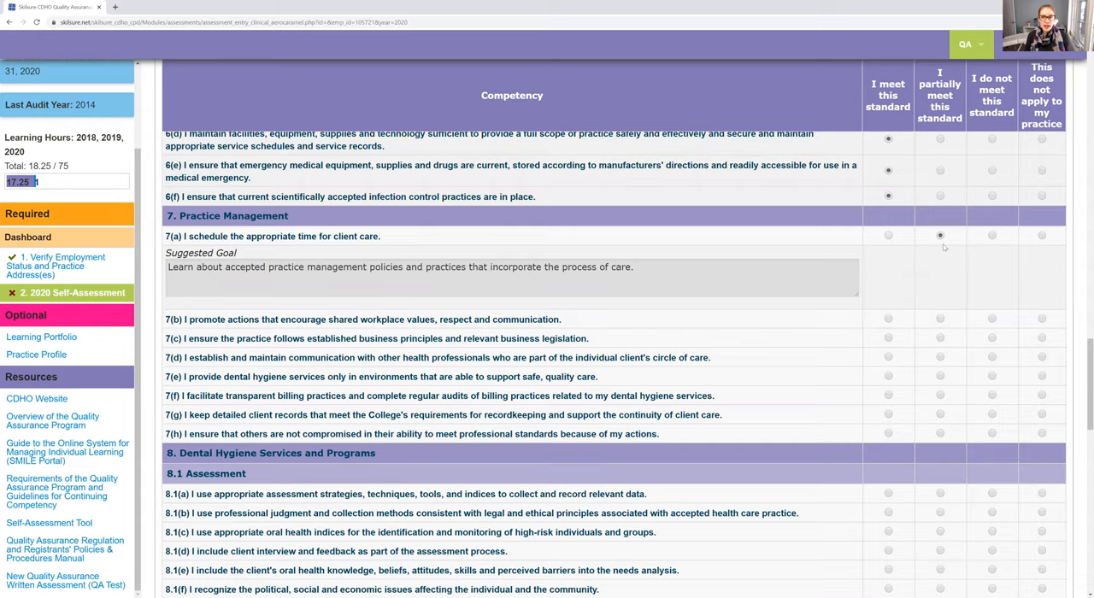
click(887, 236)
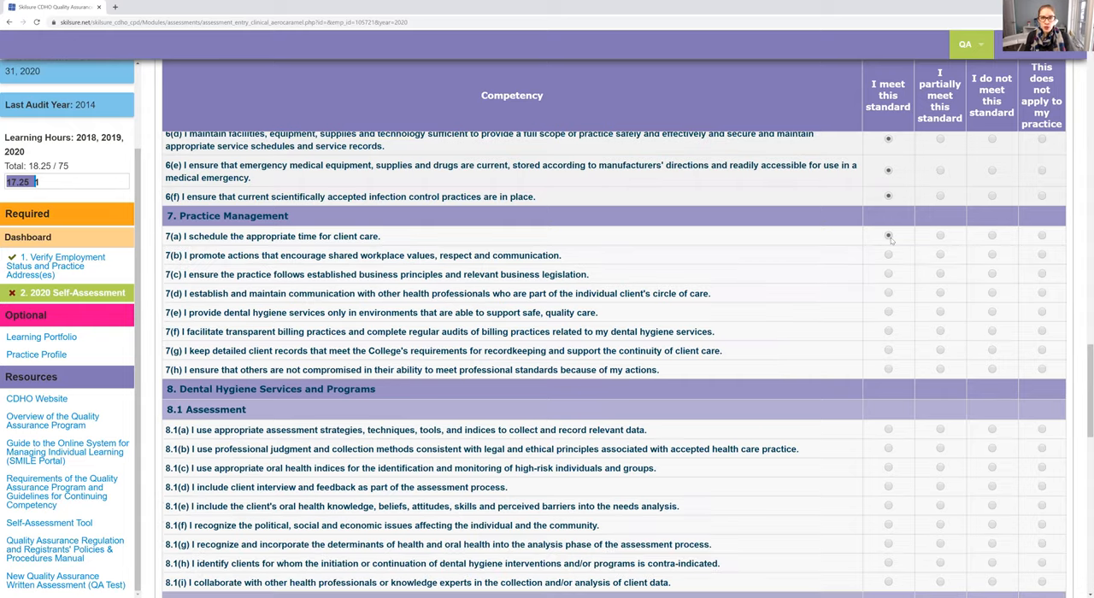
click(991, 236)
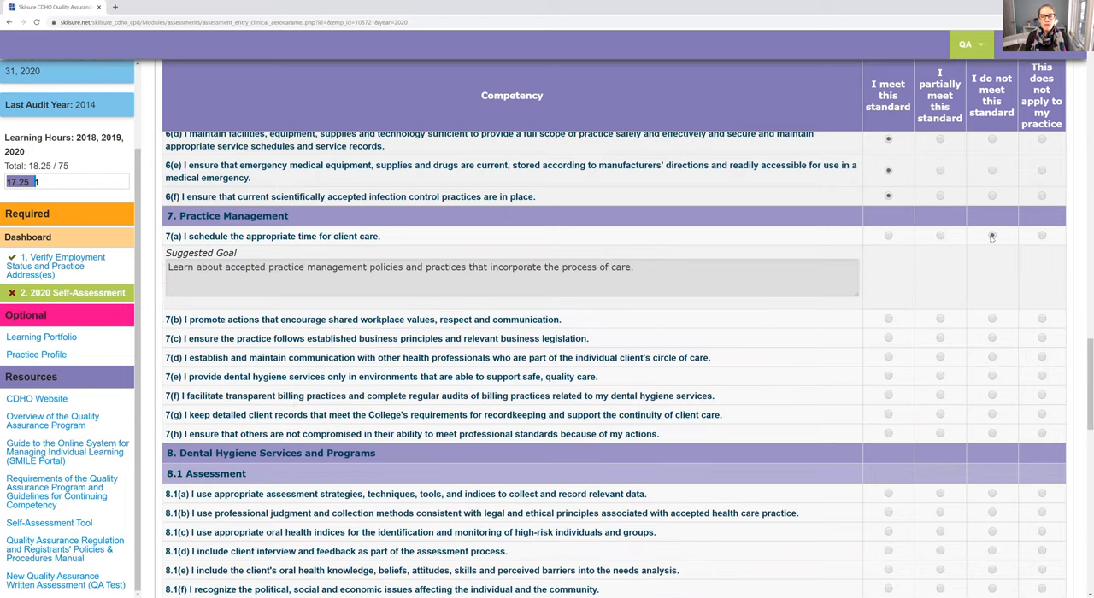
click(940, 236)
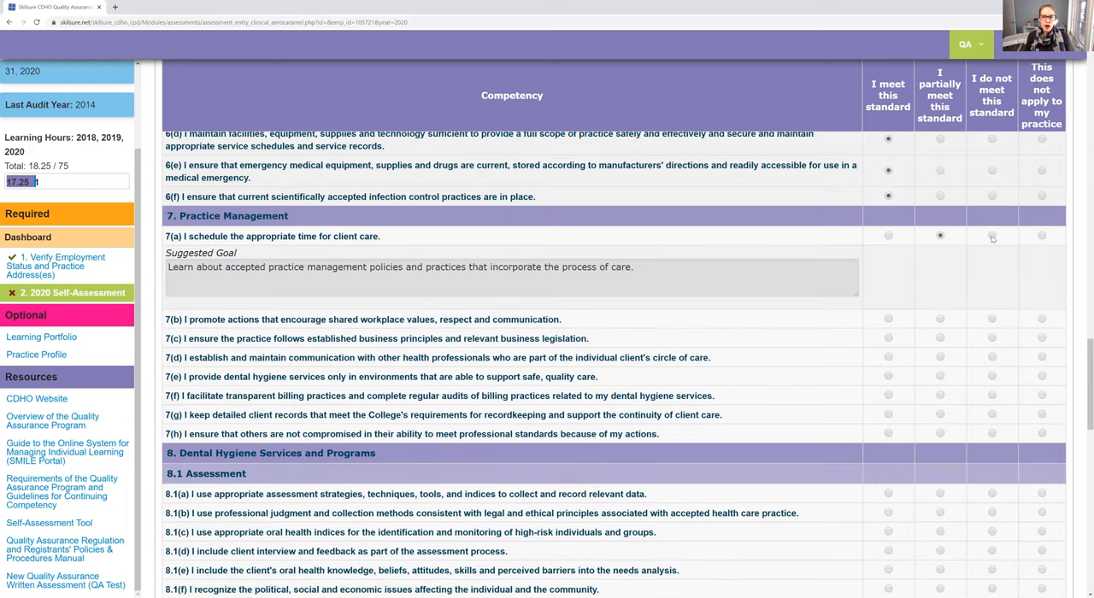
click(991, 236)
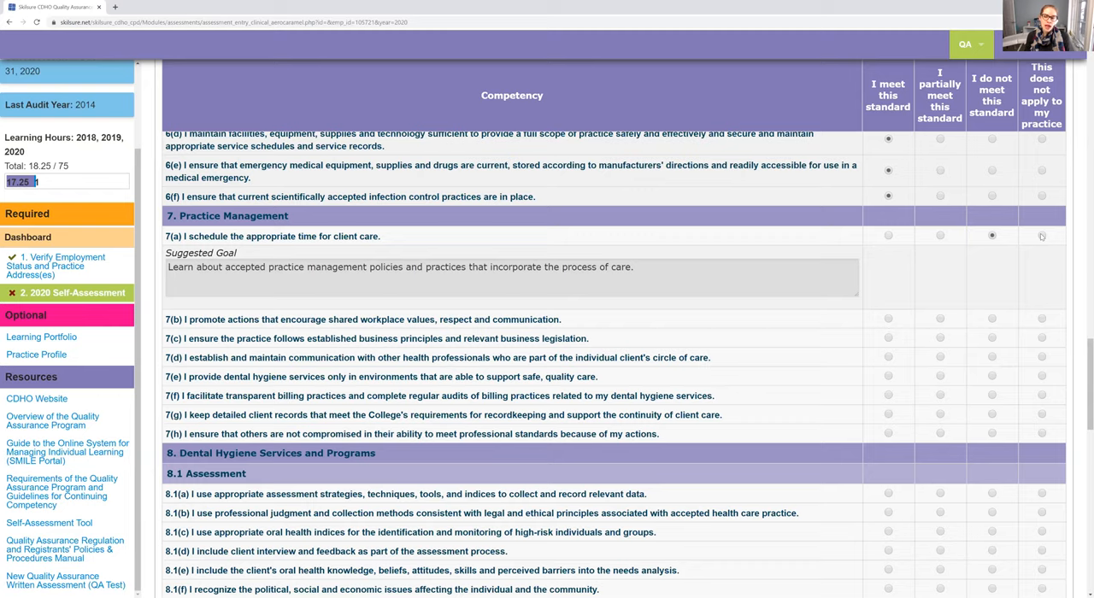
click(1041, 236)
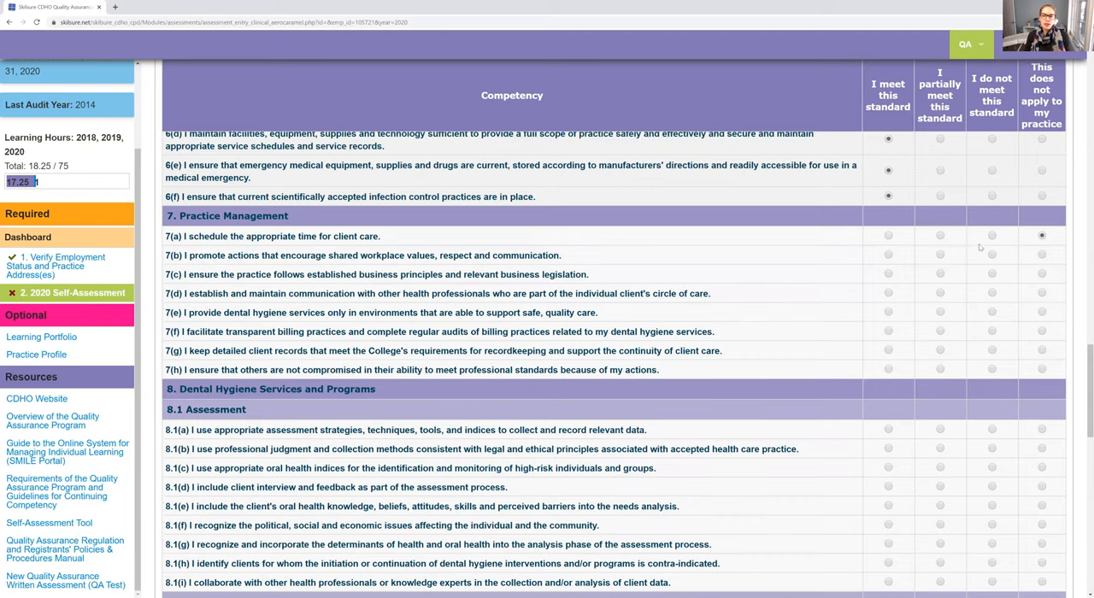
mouse_move(943, 239)
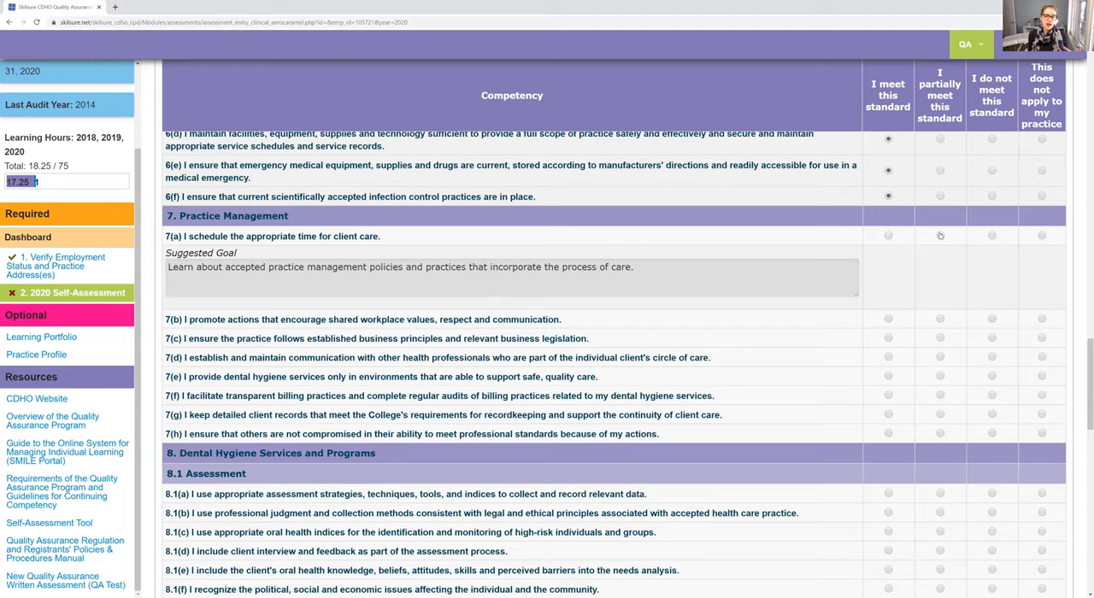
Rate Practice Management item 7(a) as meeting the standard
click(940, 236)
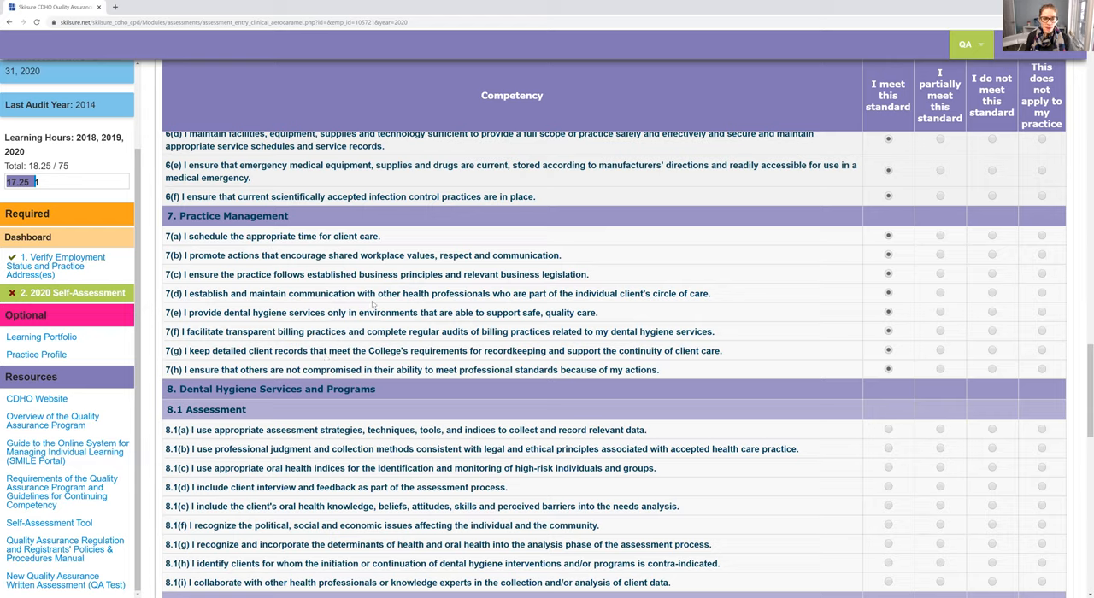
mouse_move(482, 267)
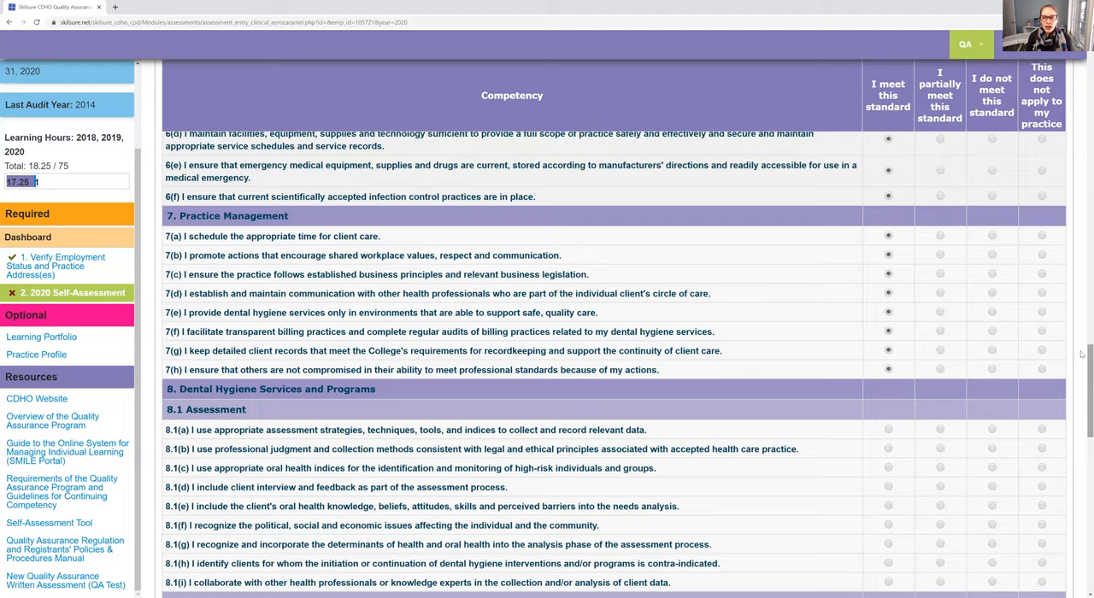
Scroll through the 8.1 Assessment competencies 8.1(a)–8.1(j) toward Dental Hygiene Diagnosis
scroll(down, 3)
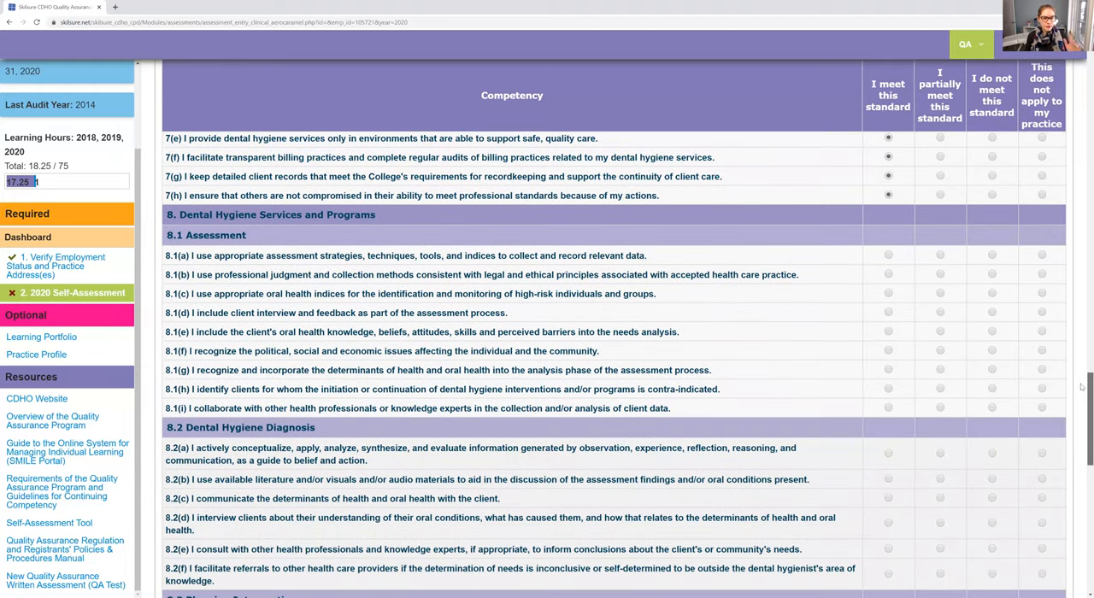
scroll(down, 3)
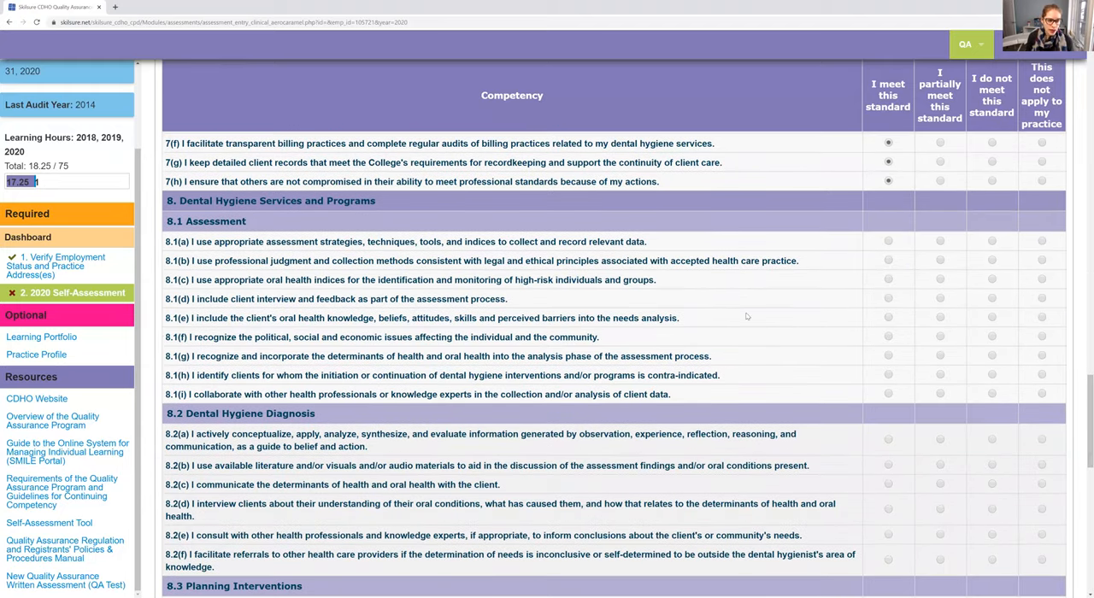
mouse_move(875, 222)
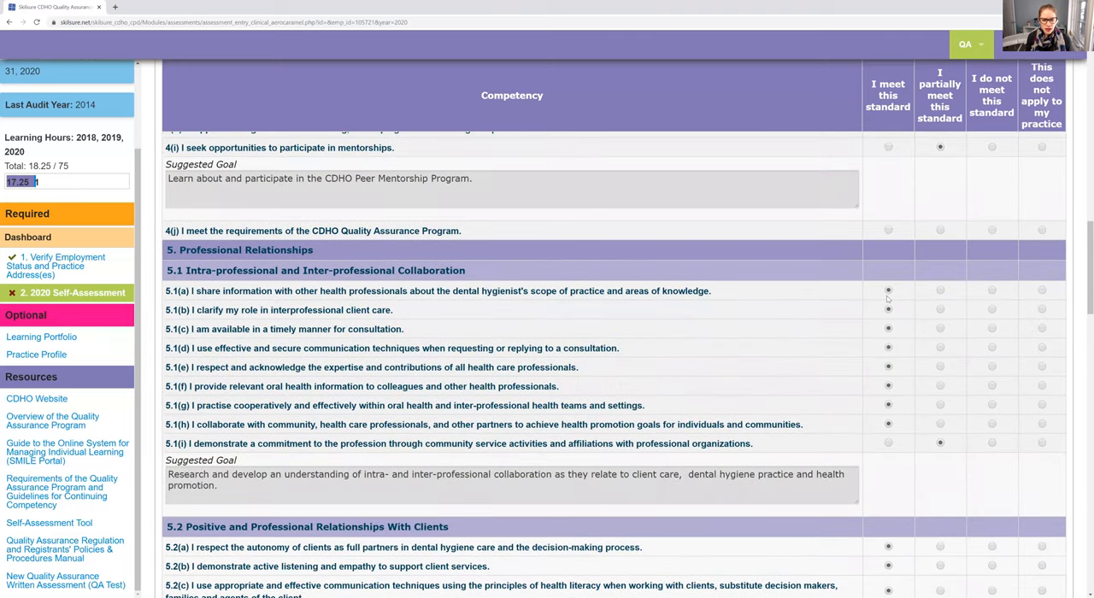
scroll(down, 3)
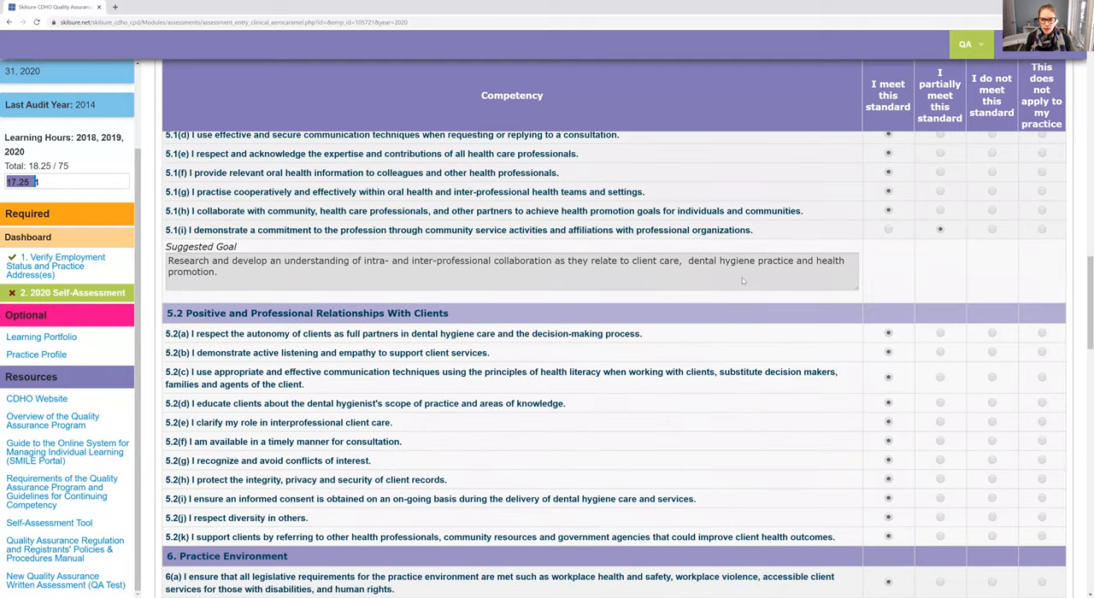
scroll(down, 3)
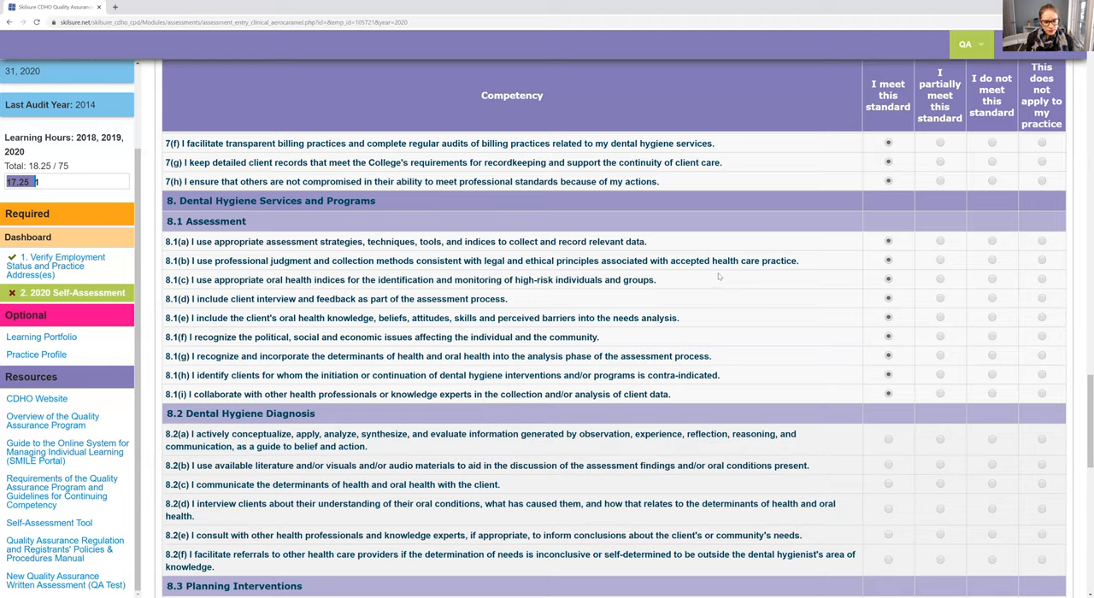
mouse_move(699, 301)
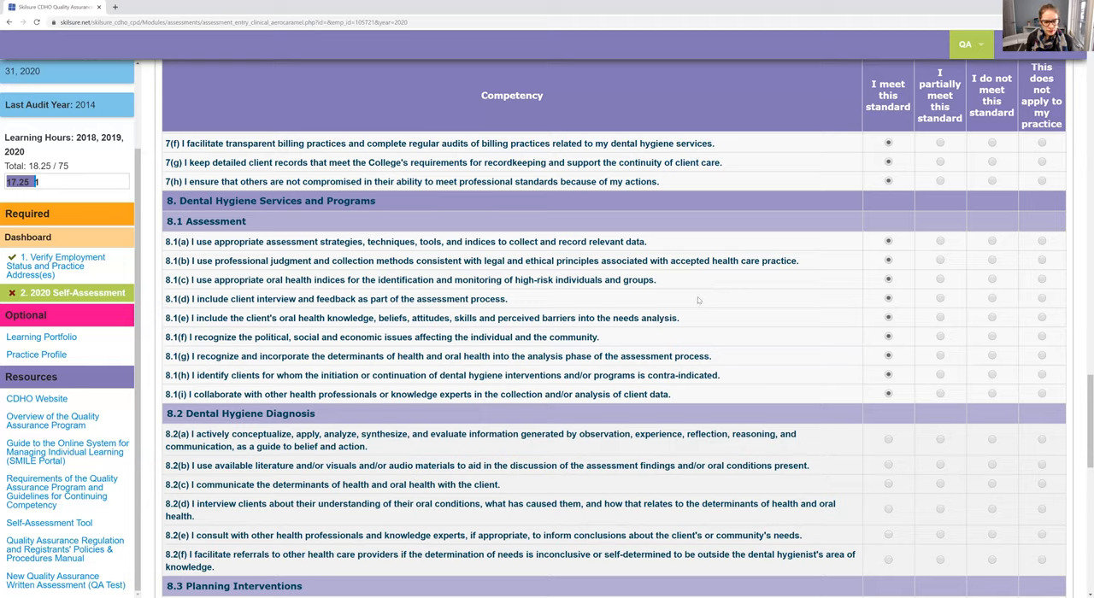
mouse_move(666, 388)
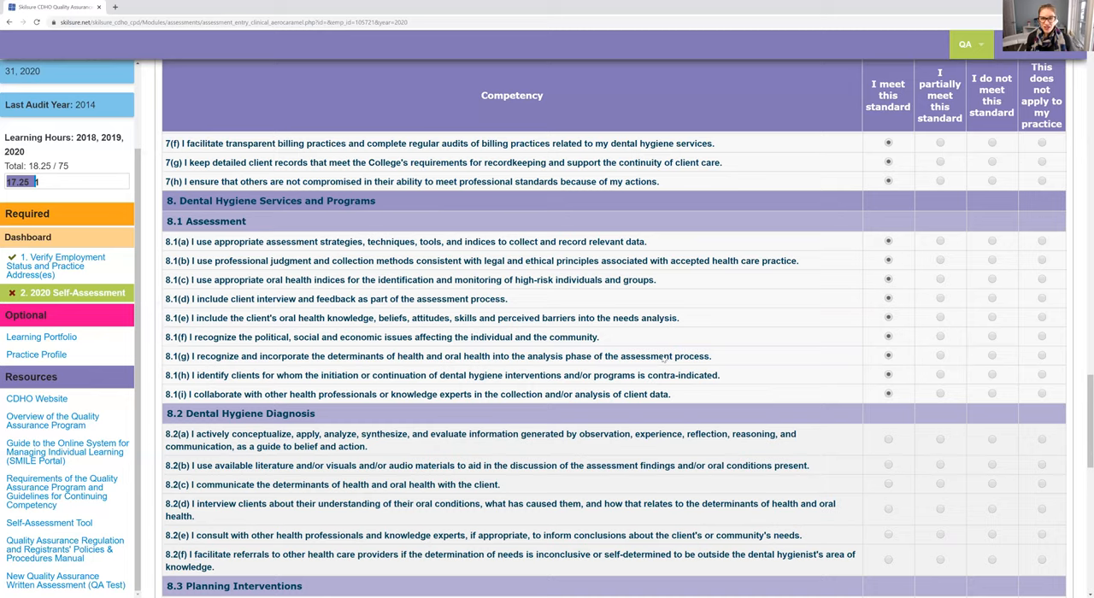
Scroll down to the 8.2 Dental Hygiene Diagnosis competencies
scroll(down, 3)
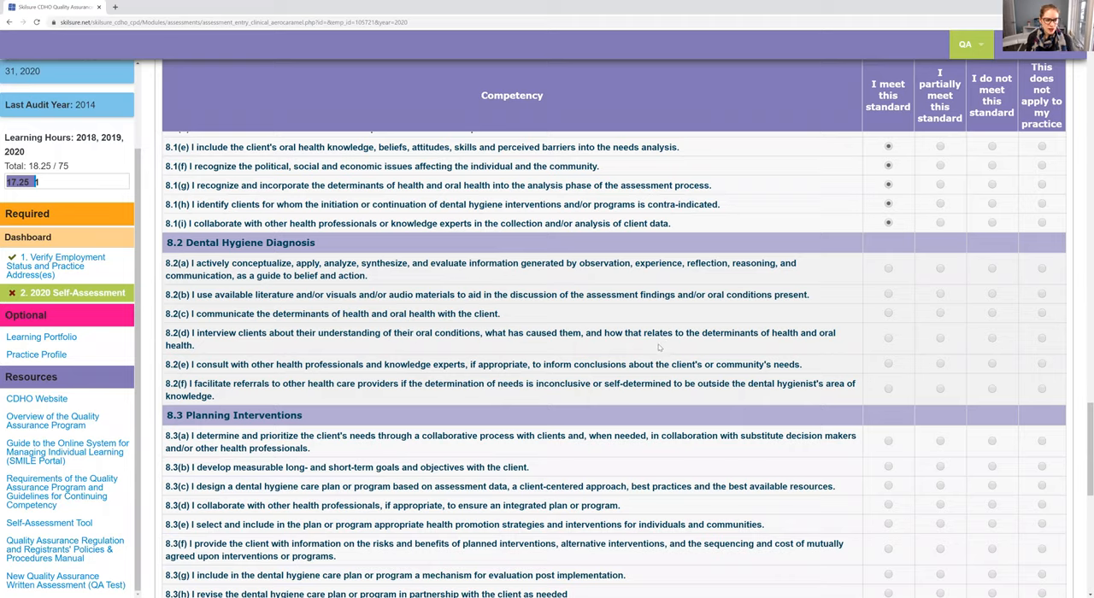
mouse_move(892, 270)
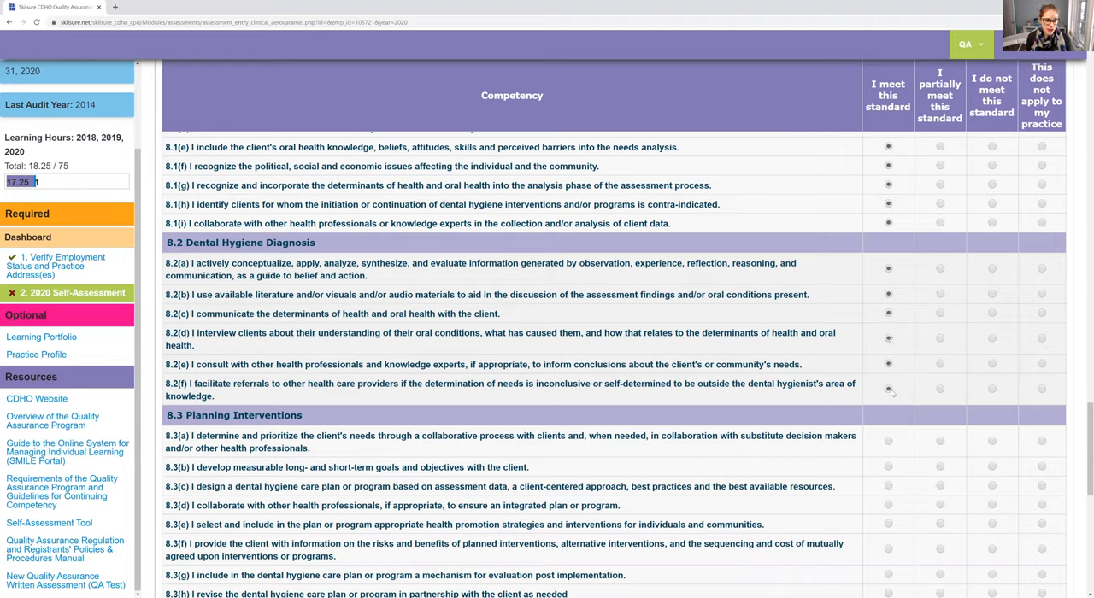
mouse_move(868, 352)
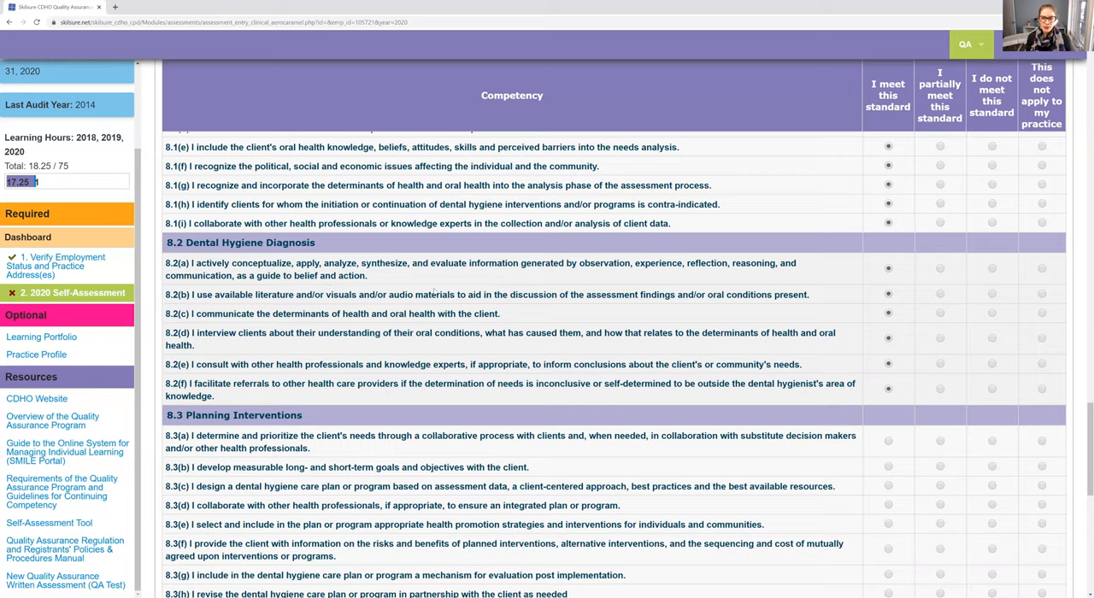
mouse_move(540, 277)
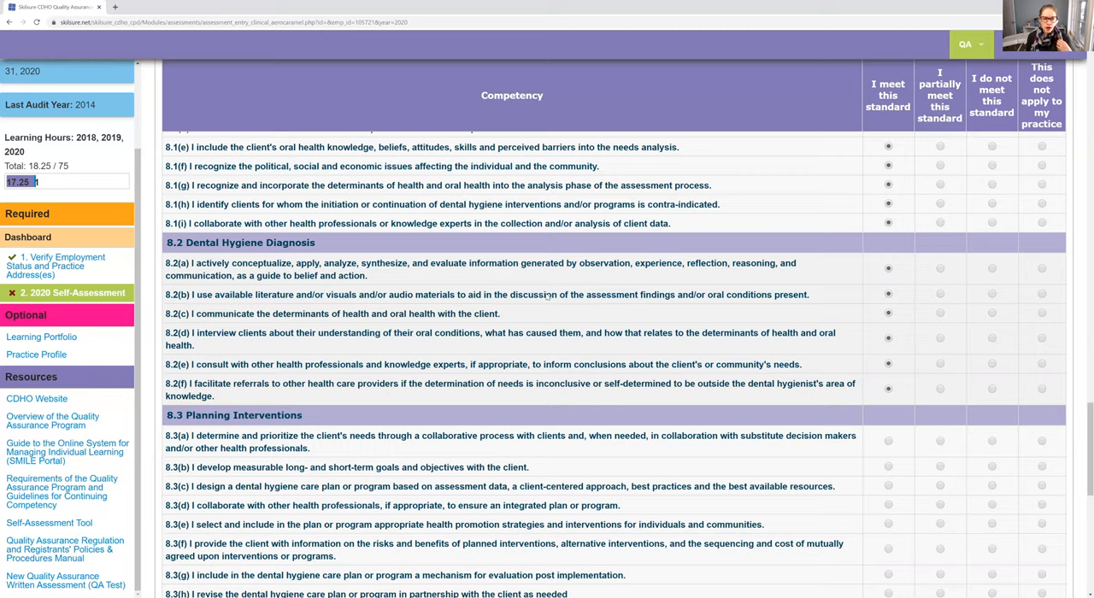
mouse_move(951, 270)
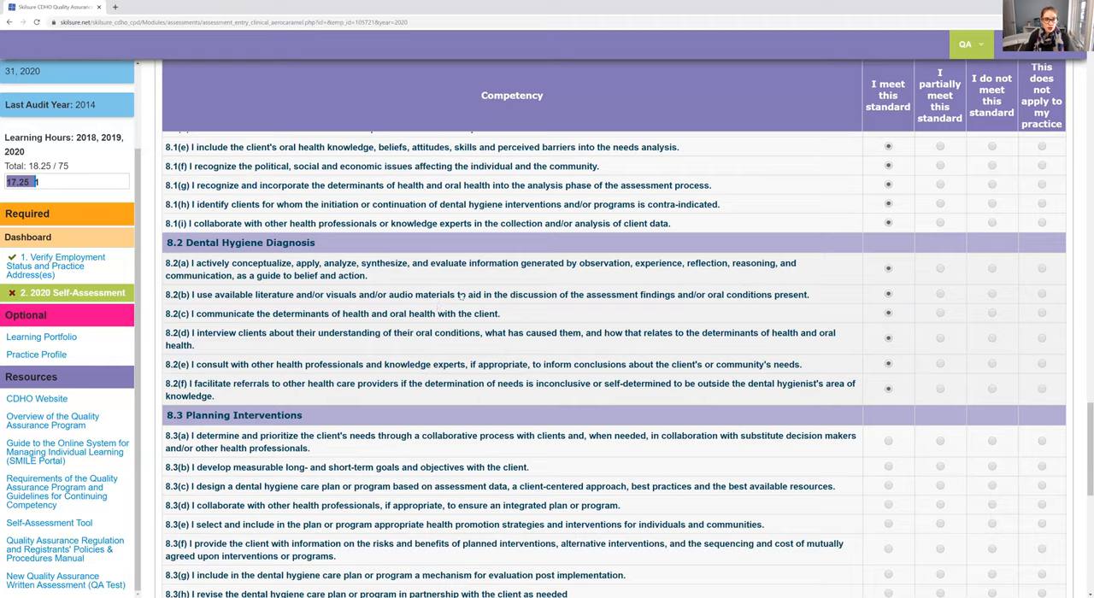
mouse_move(916, 241)
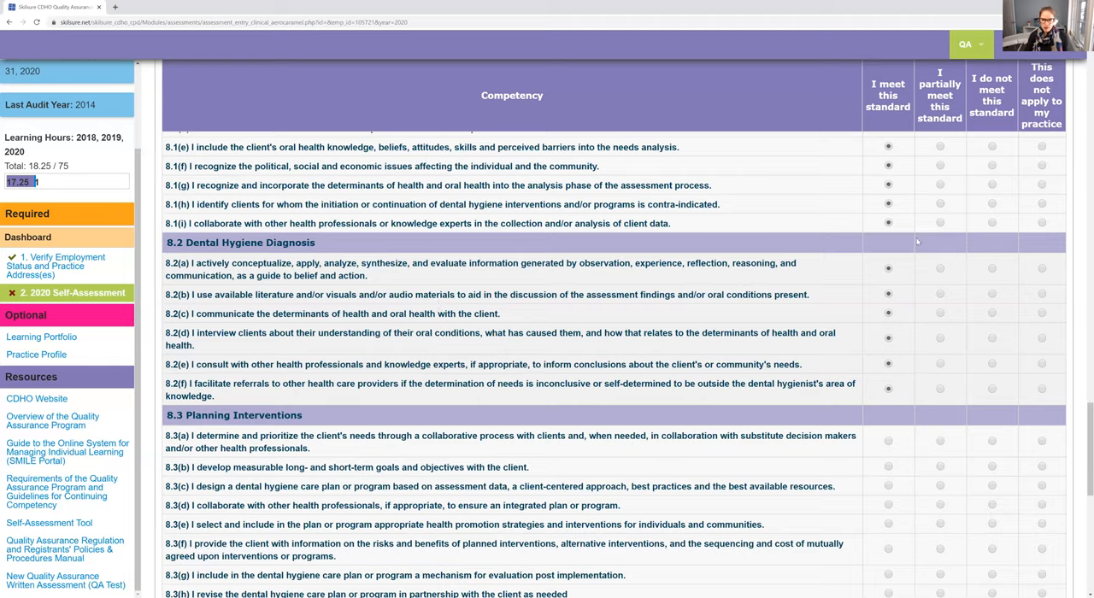
Rate 8.3(a) as meeting the standard and move on toward the 8.4 Implementation section
scroll(down, 3)
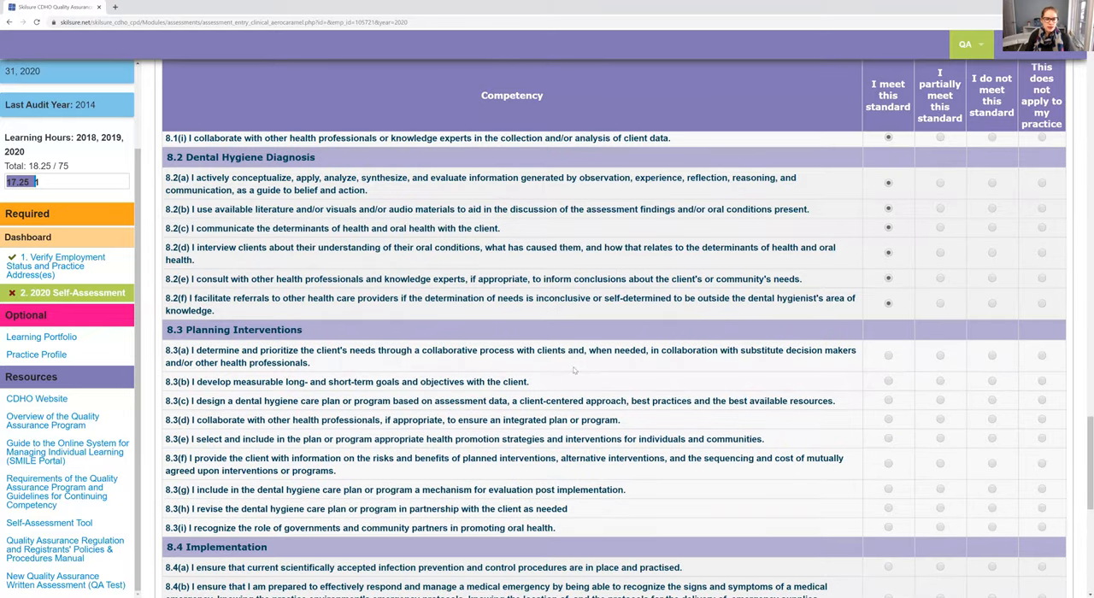
scroll(down, 3)
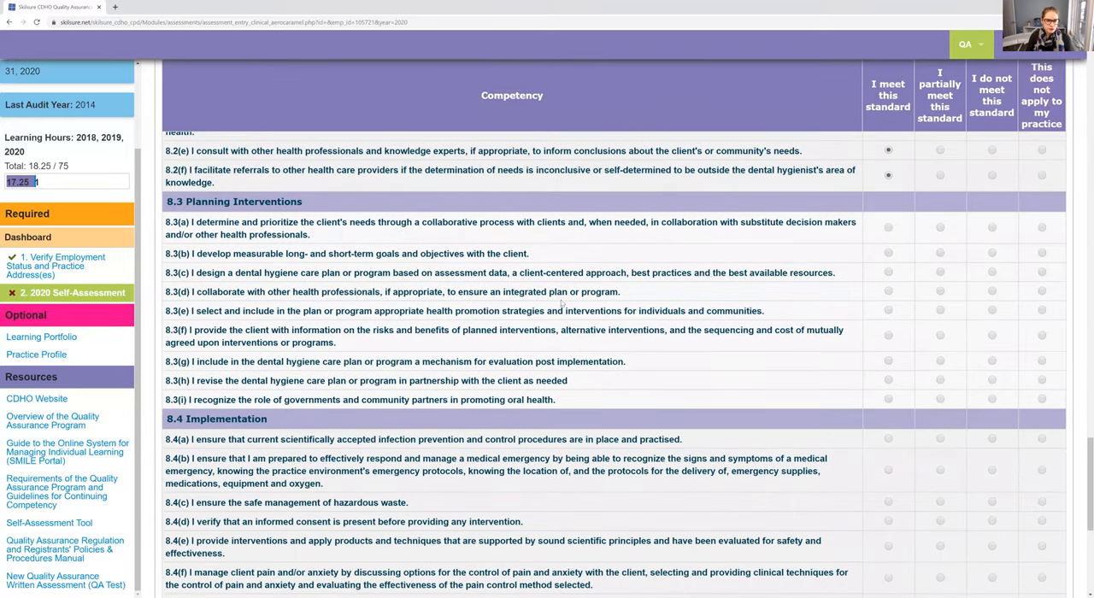
mouse_move(506, 338)
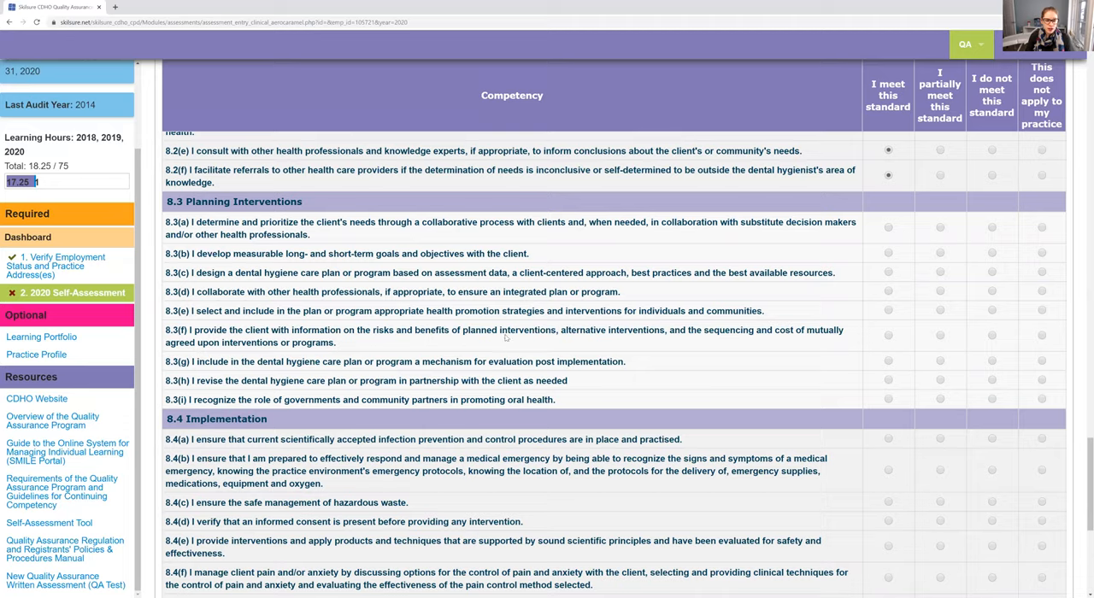
mouse_move(680, 236)
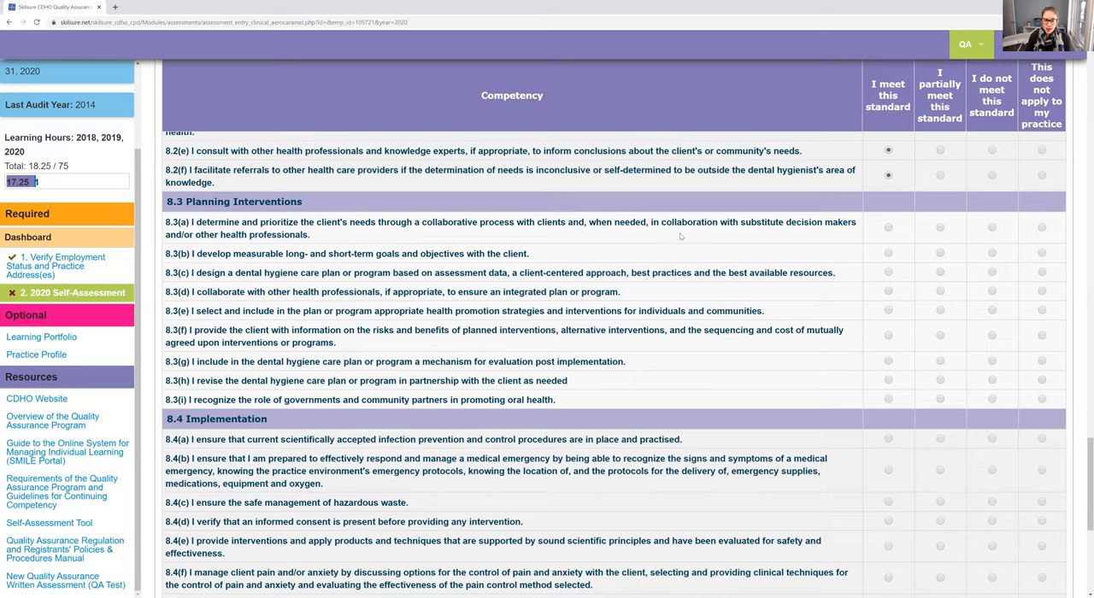
click(887, 227)
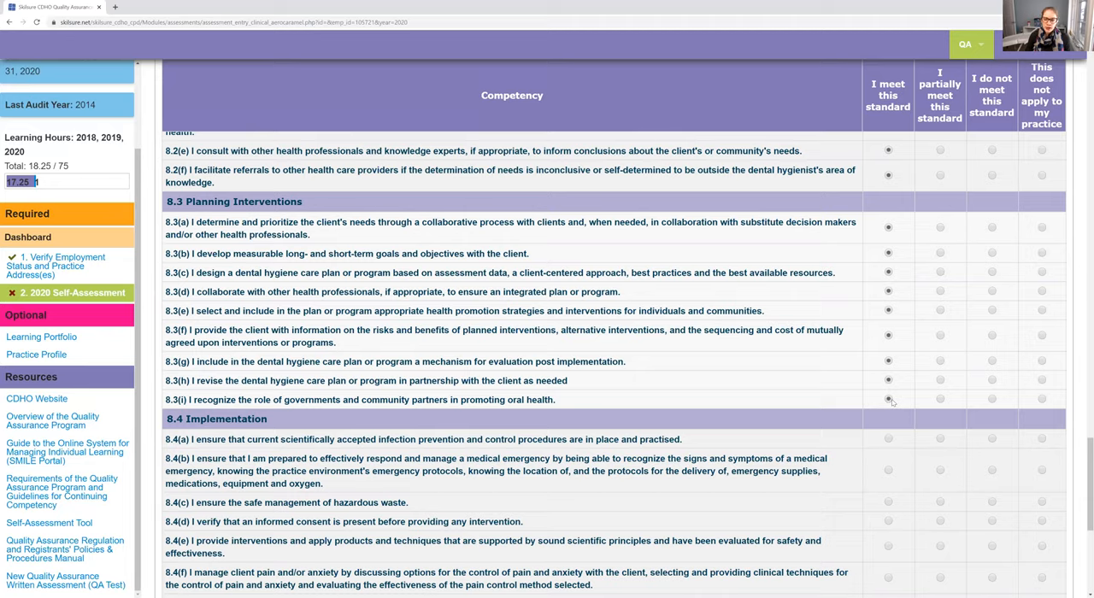
mouse_move(878, 363)
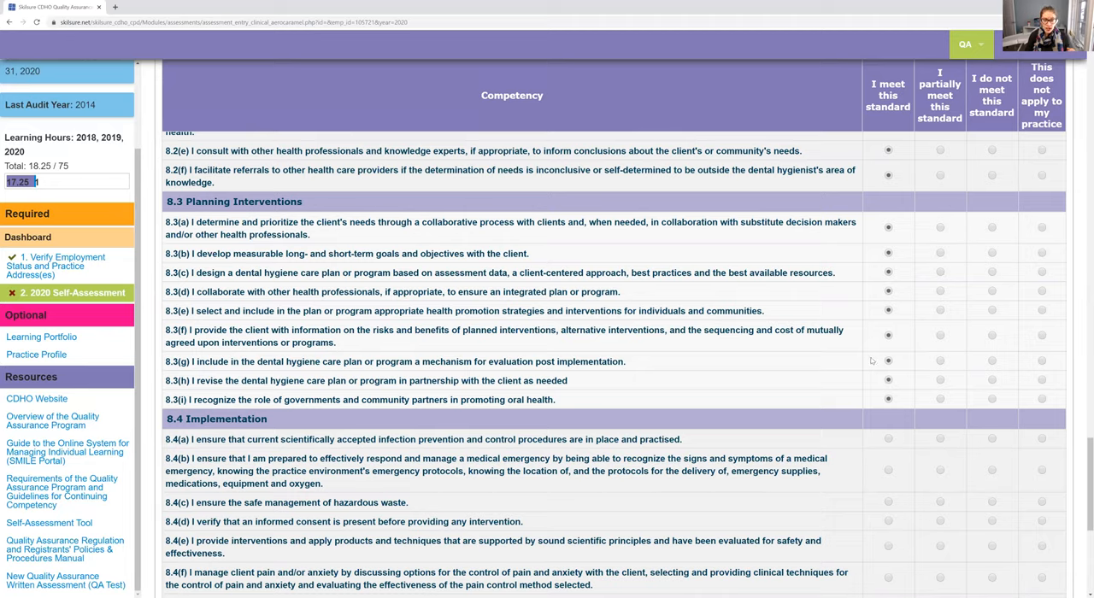
mouse_move(861, 325)
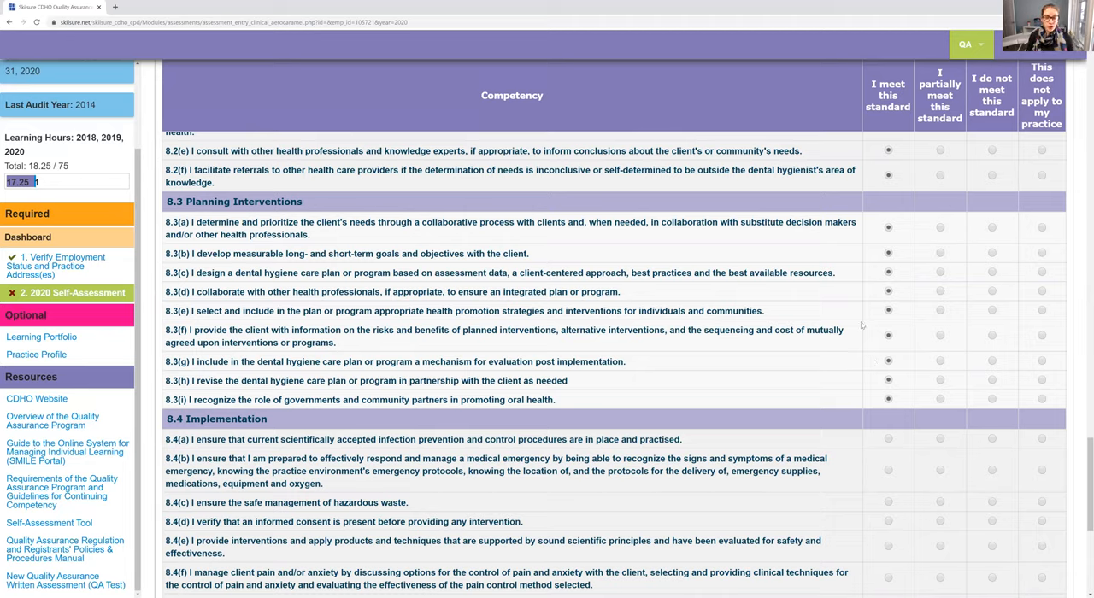
mouse_move(595, 177)
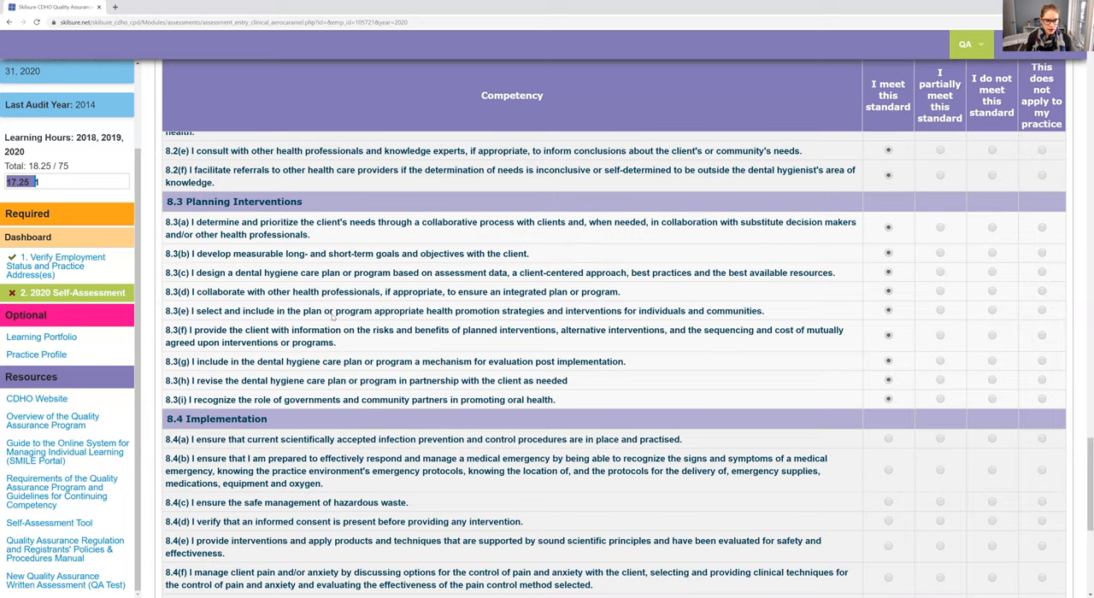
scroll(down, 3)
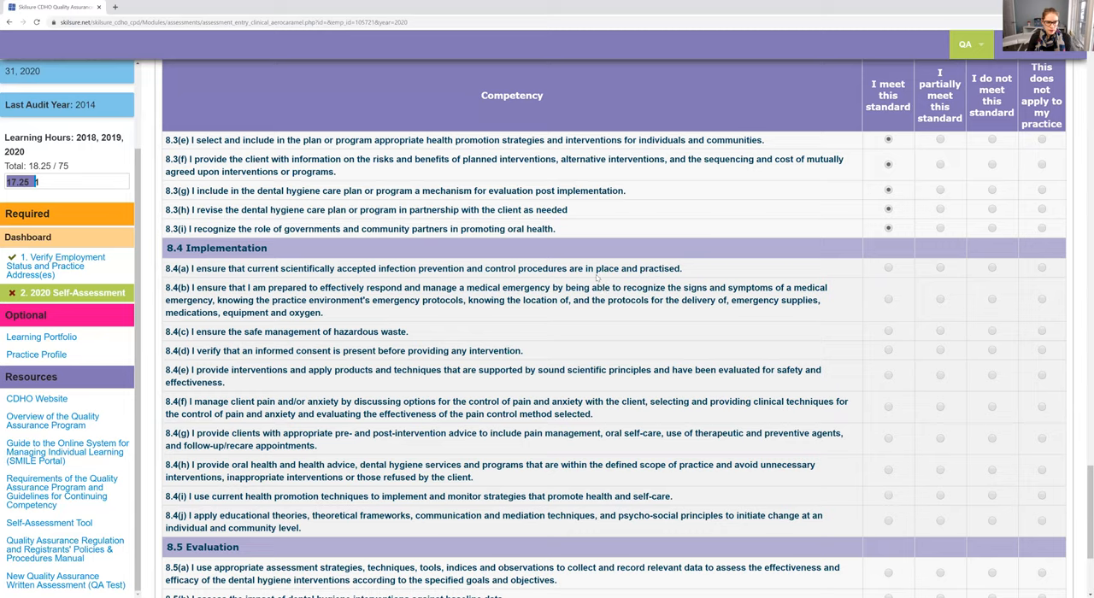
mouse_move(457, 339)
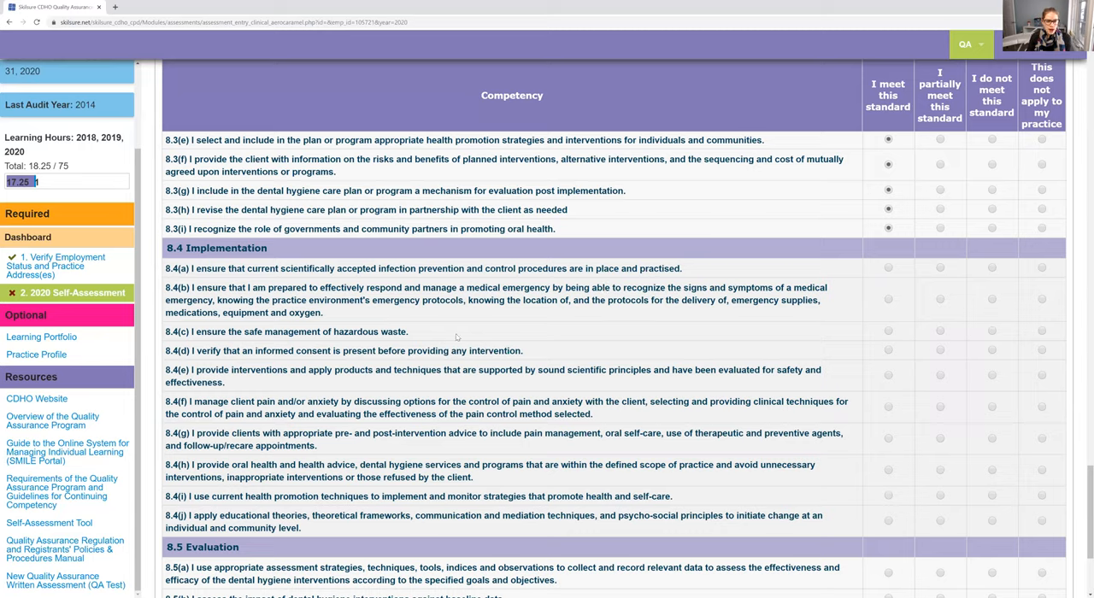
mouse_move(472, 332)
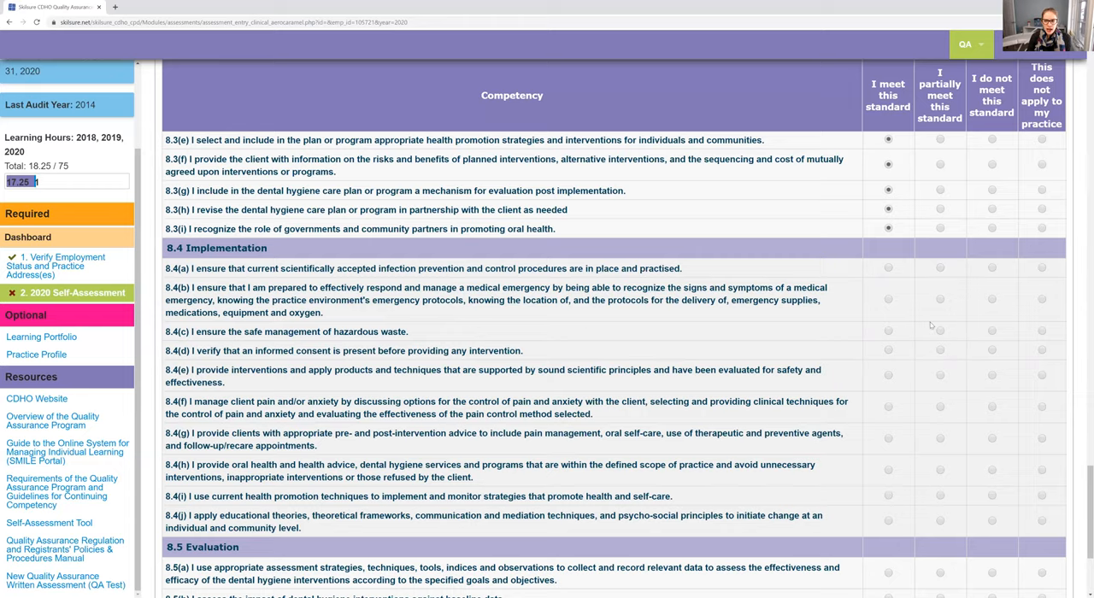
Rate hazardous-waste item 8.4(c) as partially met, showing its waste-disposal learning goal
click(940, 332)
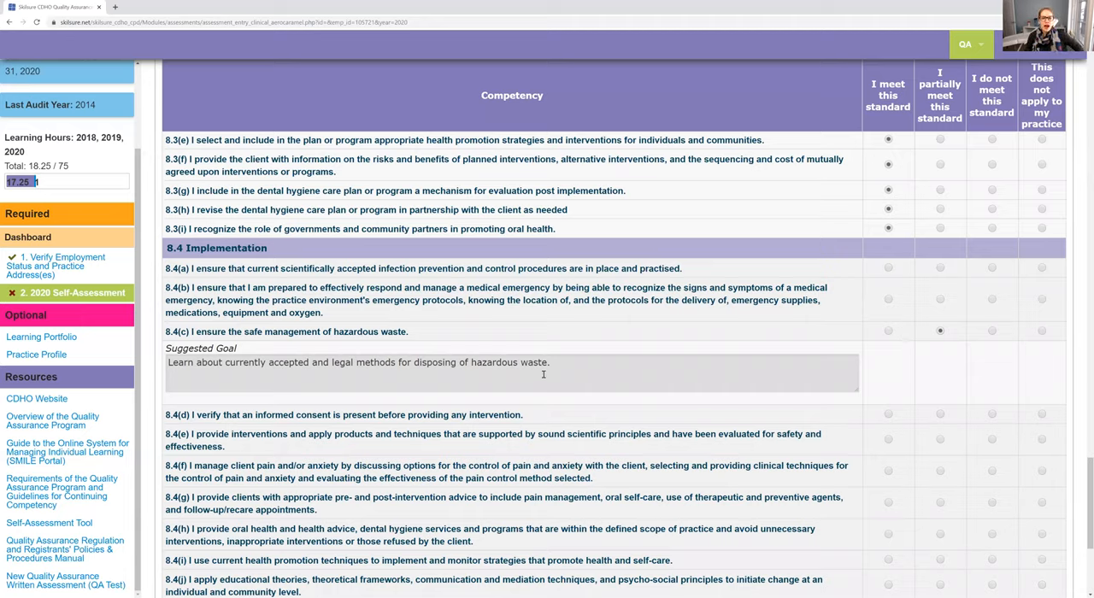
mouse_move(694, 335)
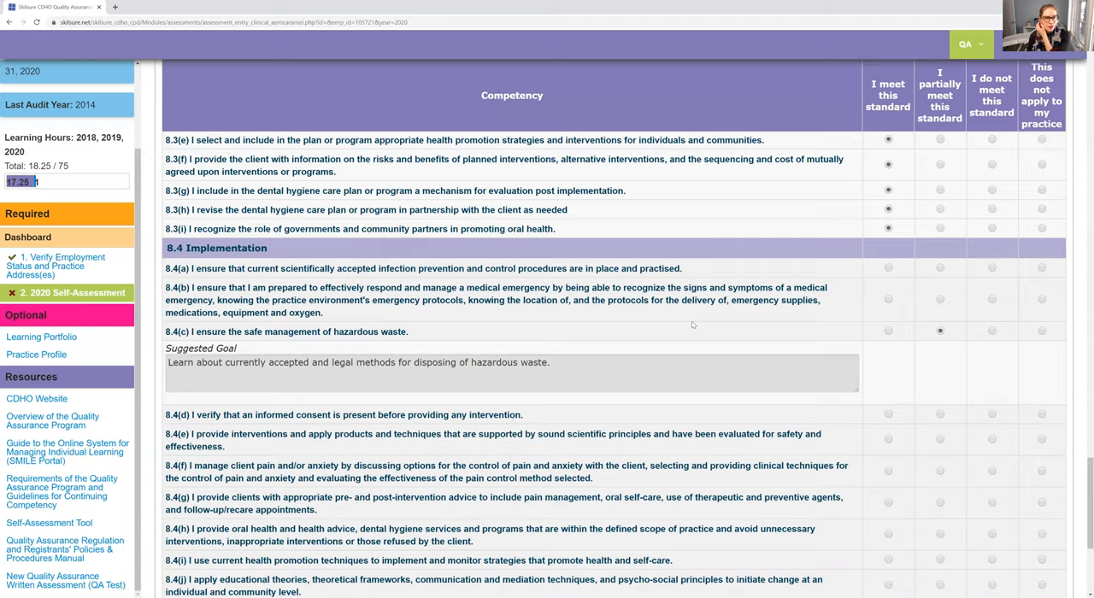
mouse_move(851, 301)
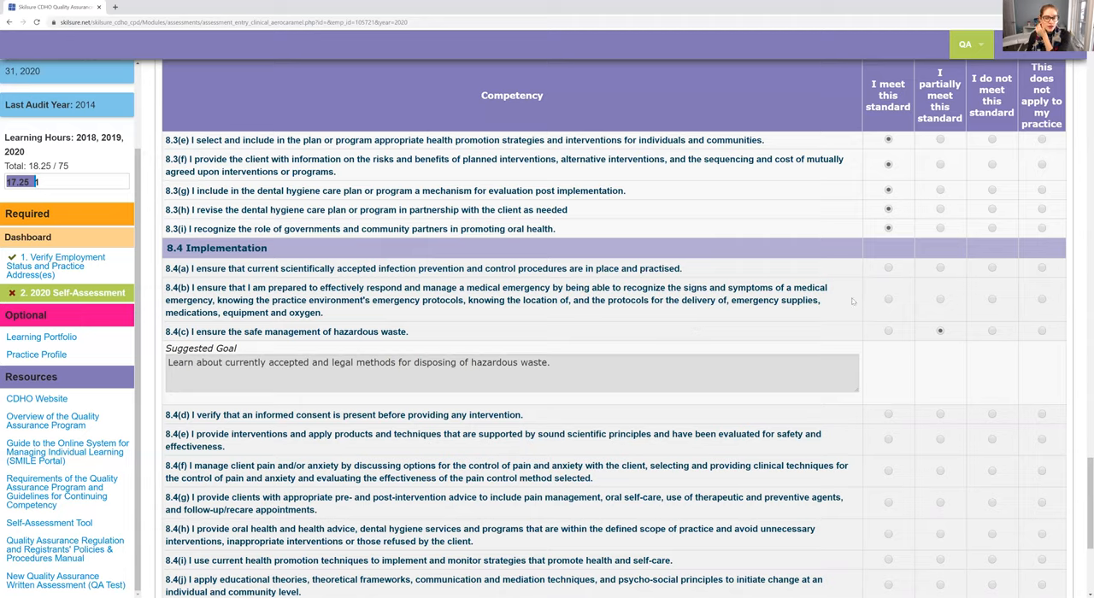
mouse_move(889, 332)
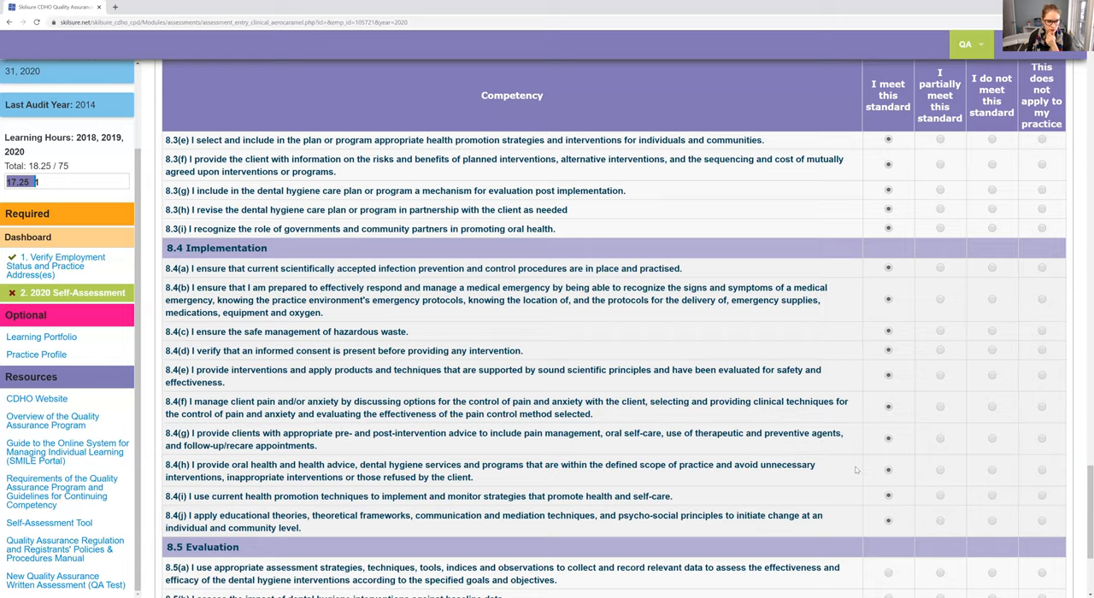
mouse_move(831, 471)
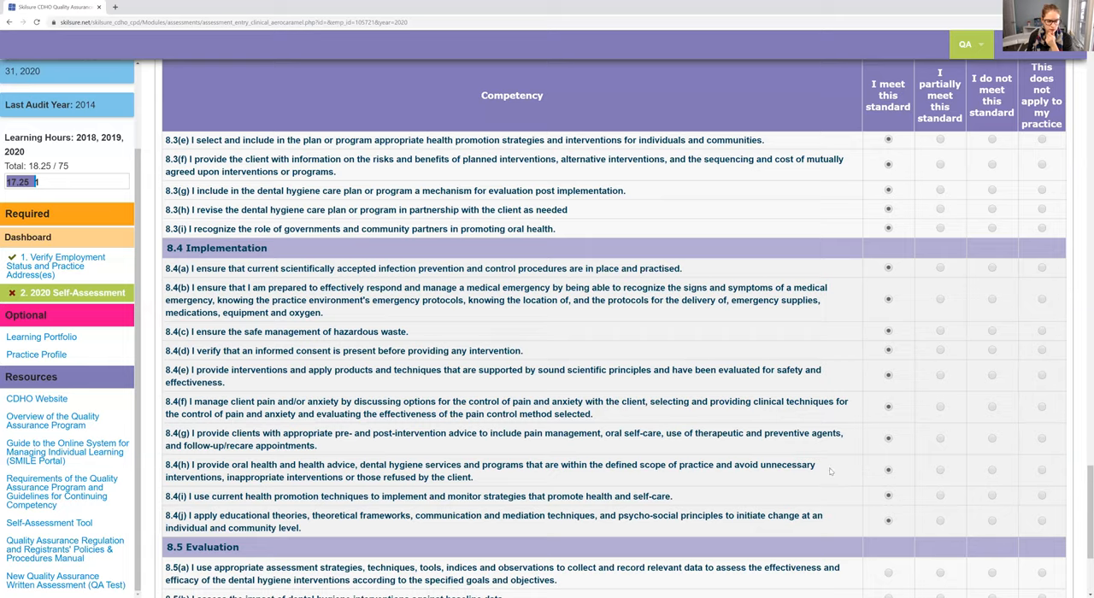
mouse_move(520, 436)
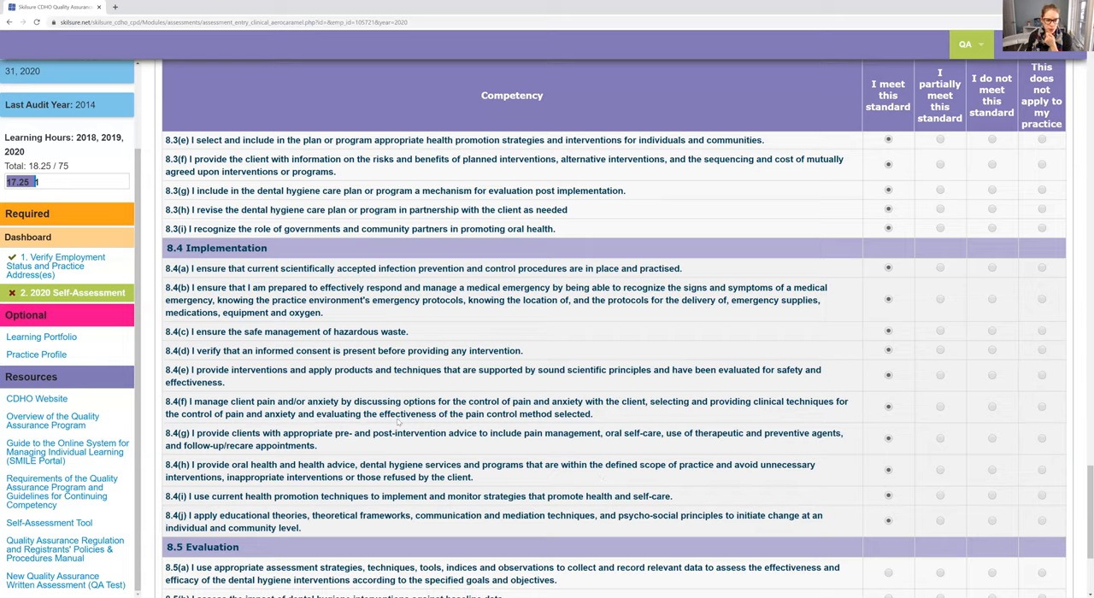
mouse_move(395, 421)
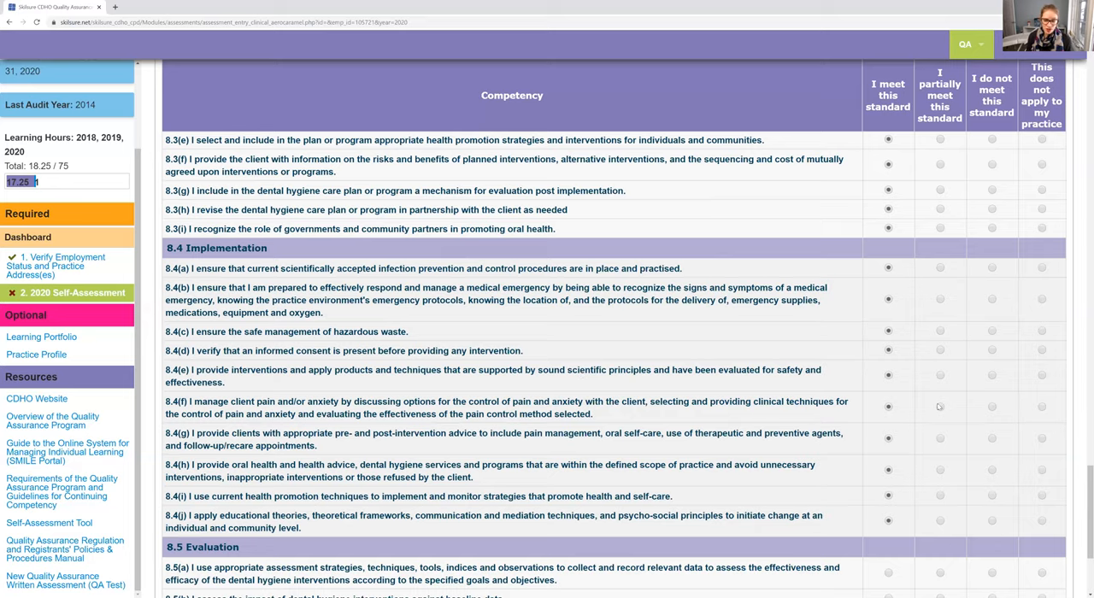
Toggle 8.4(f) pain and anxiety control to partially met, then set it to met so the goal closes
click(940, 407)
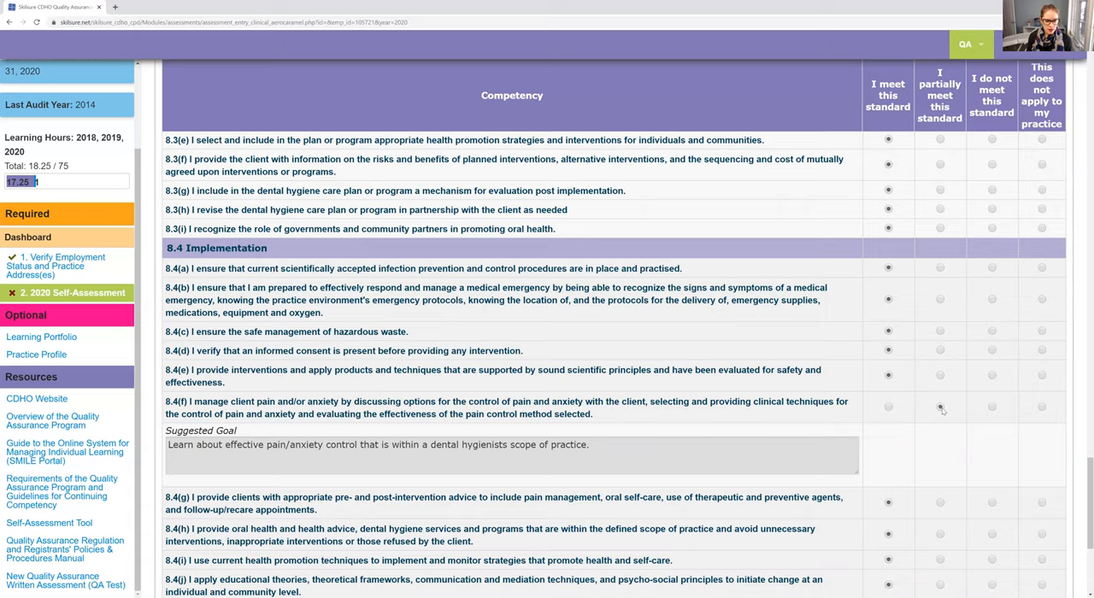
click(940, 407)
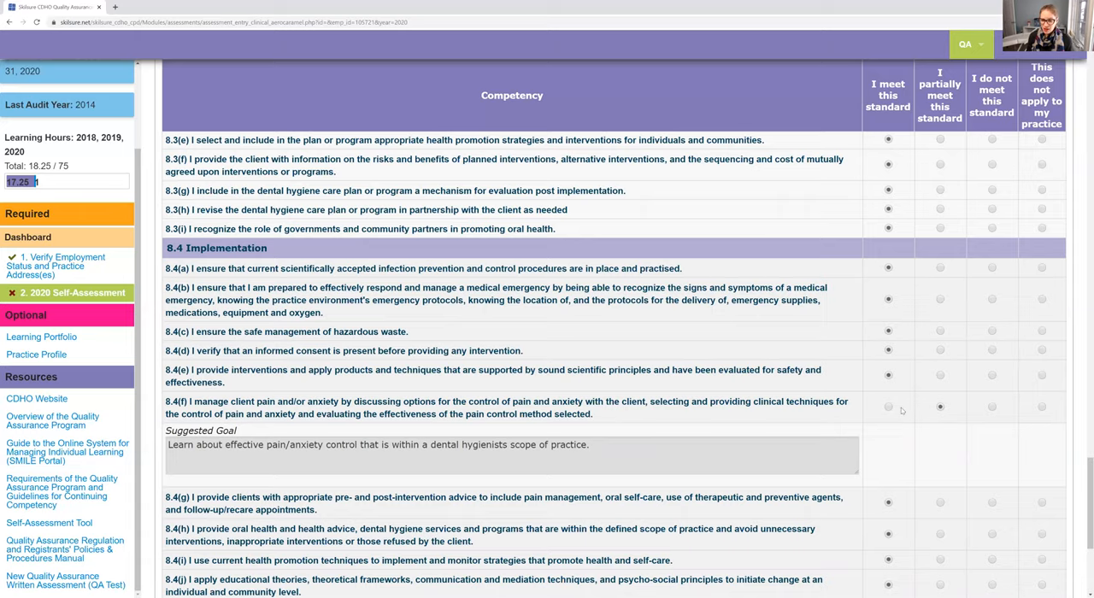
click(887, 407)
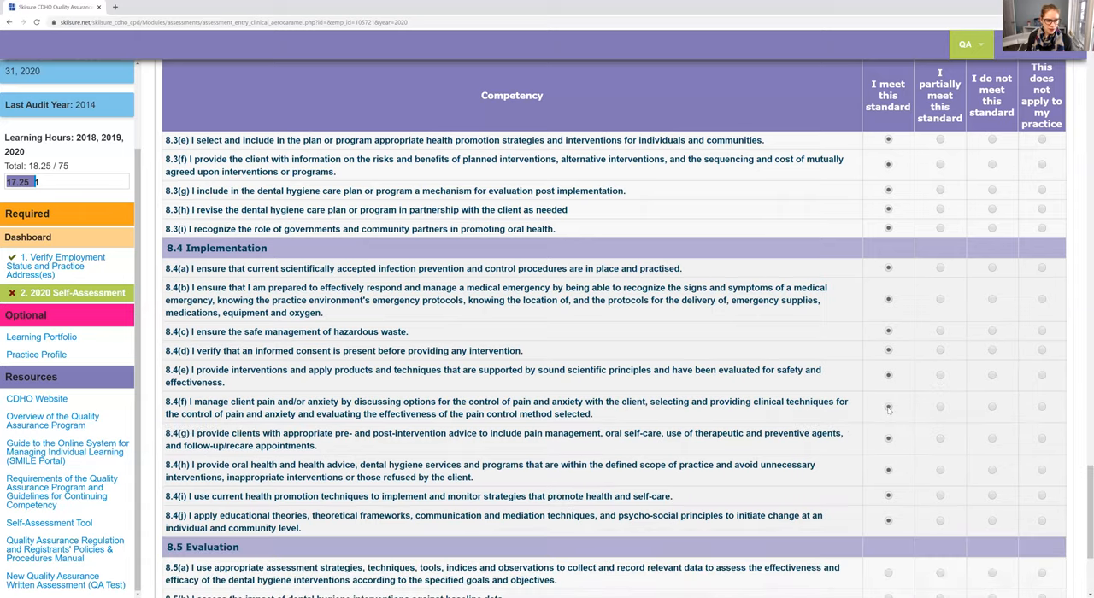
mouse_move(612, 417)
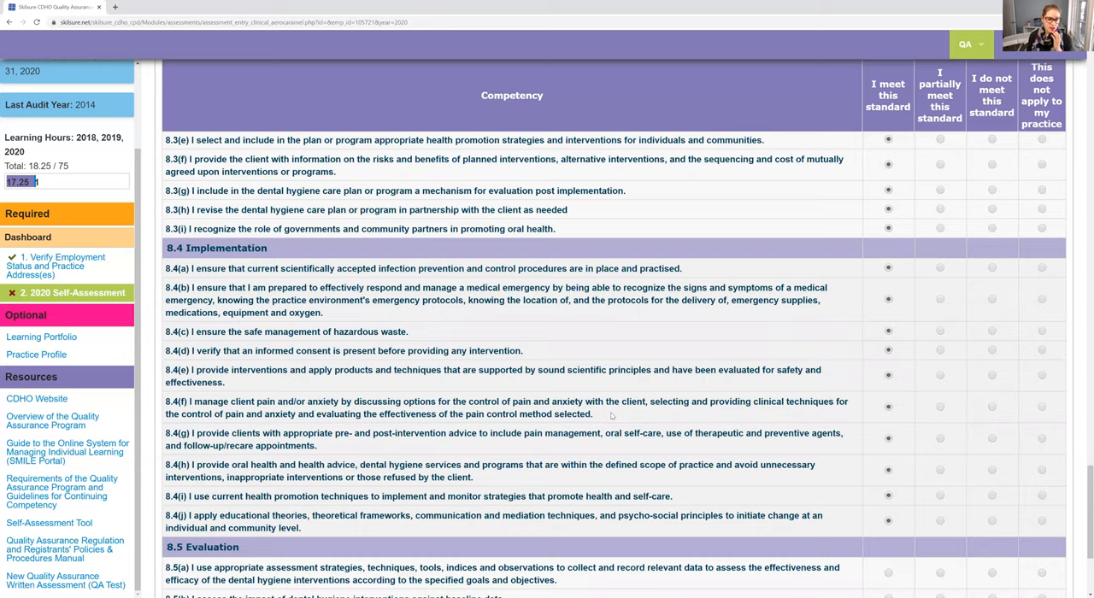
scroll(down, 3)
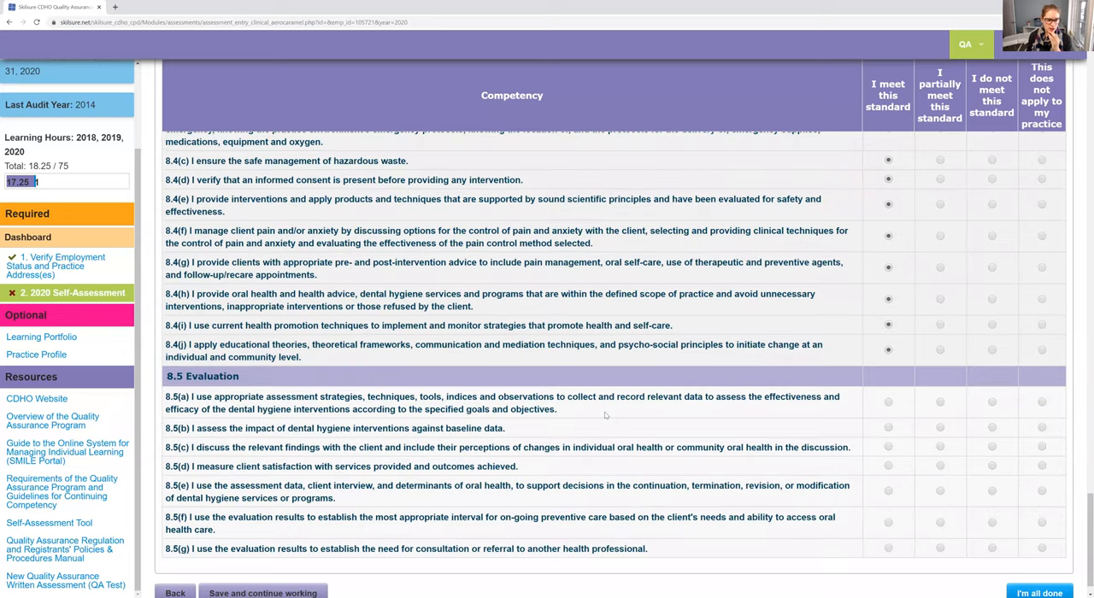
Mark Evaluation standard 8.5(a) as met
scroll(down, 3)
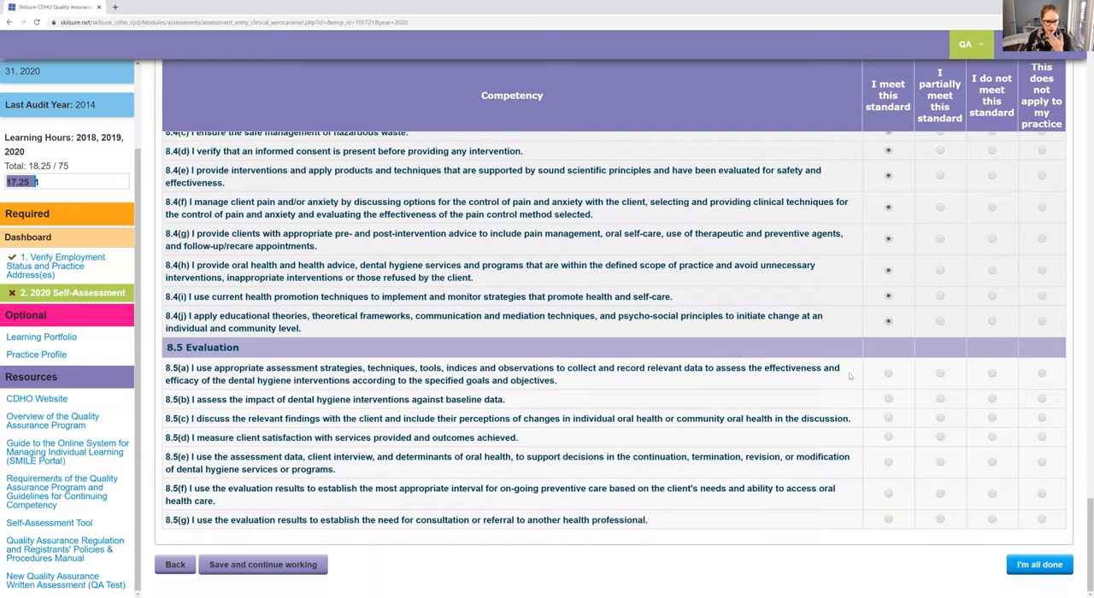
mouse_move(889, 346)
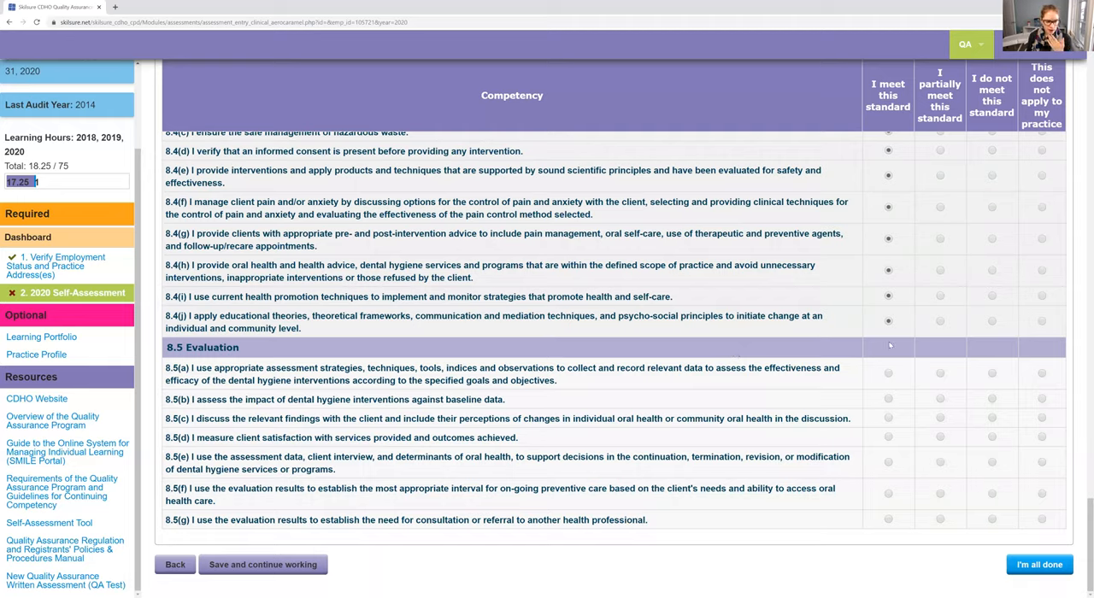
click(887, 374)
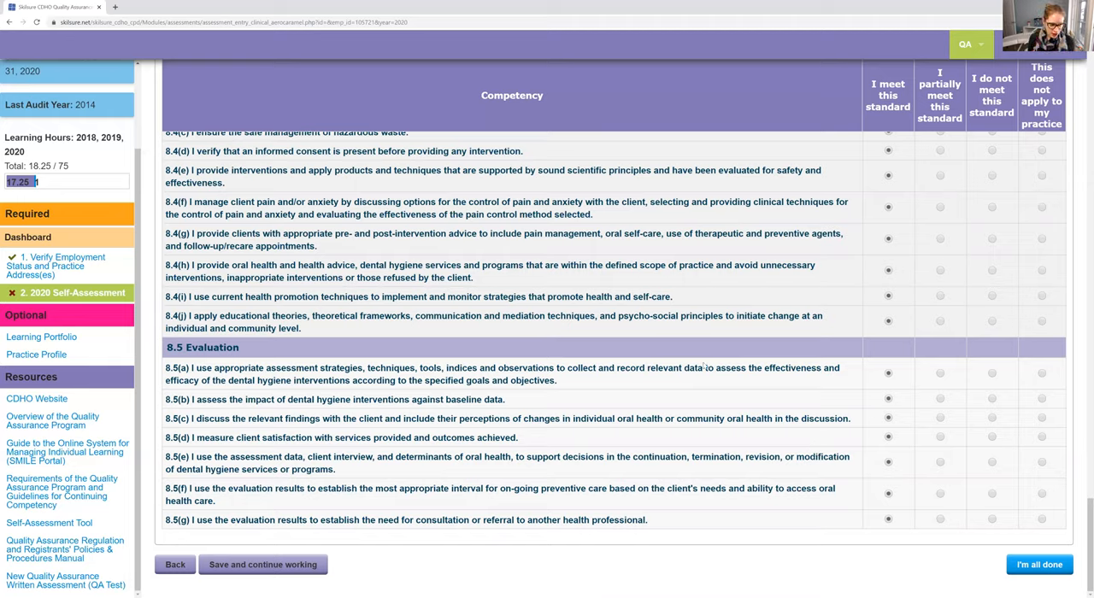
mouse_move(567, 391)
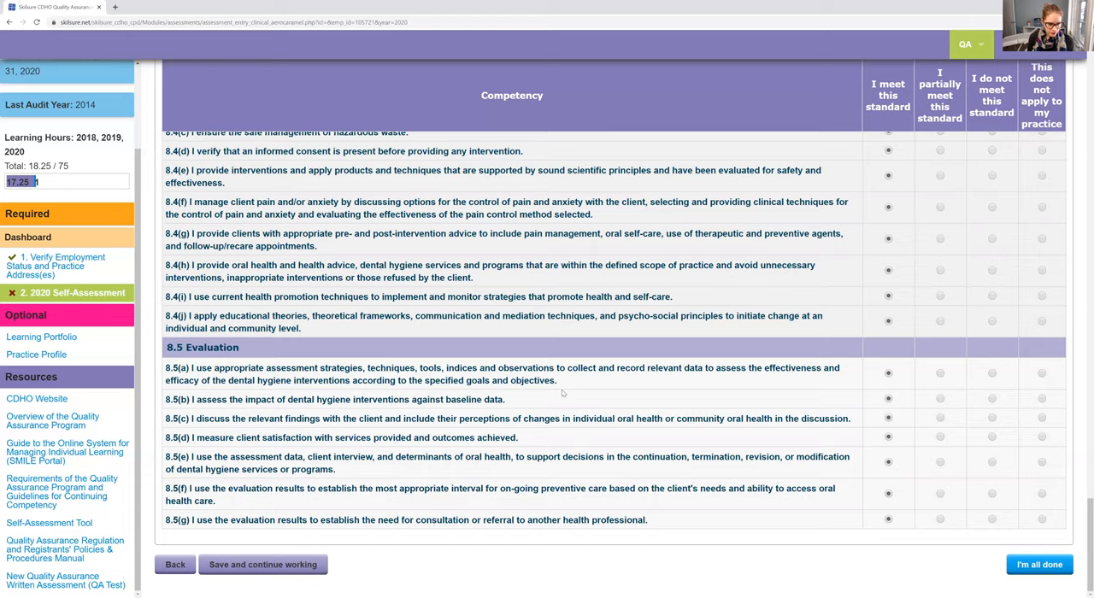
scroll(up, 3)
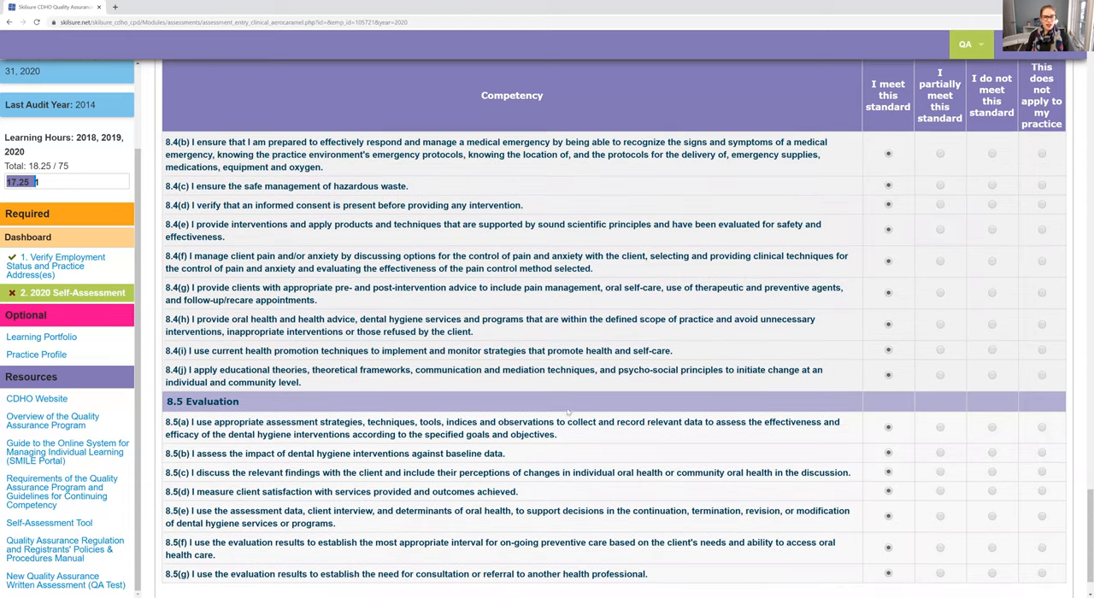
Review the form and save the answers so far with 'Save and continue working'
scroll(up, 3)
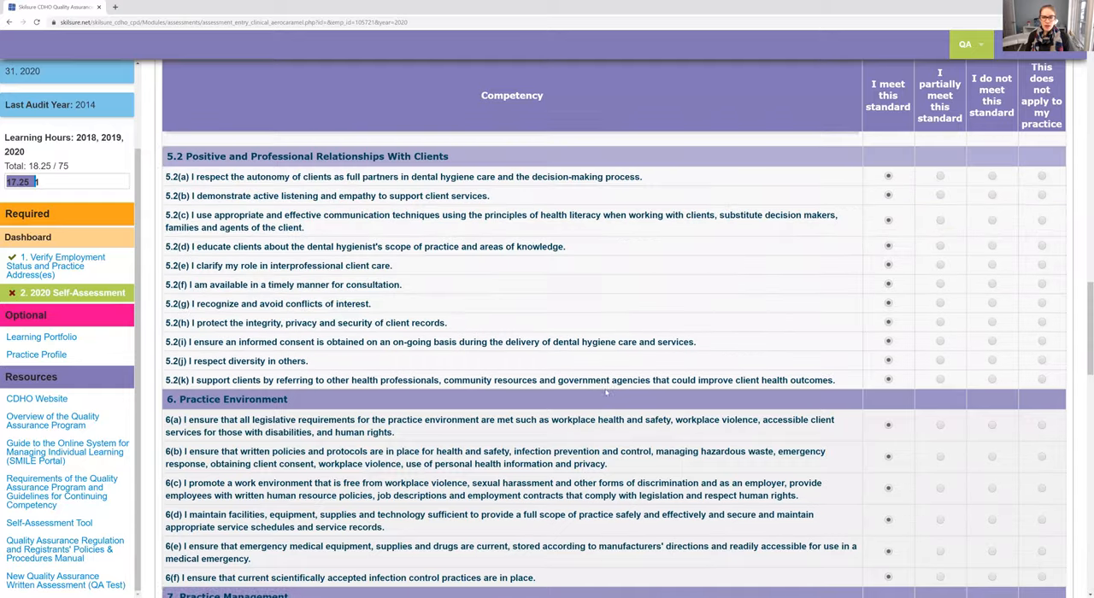
scroll(up, 3)
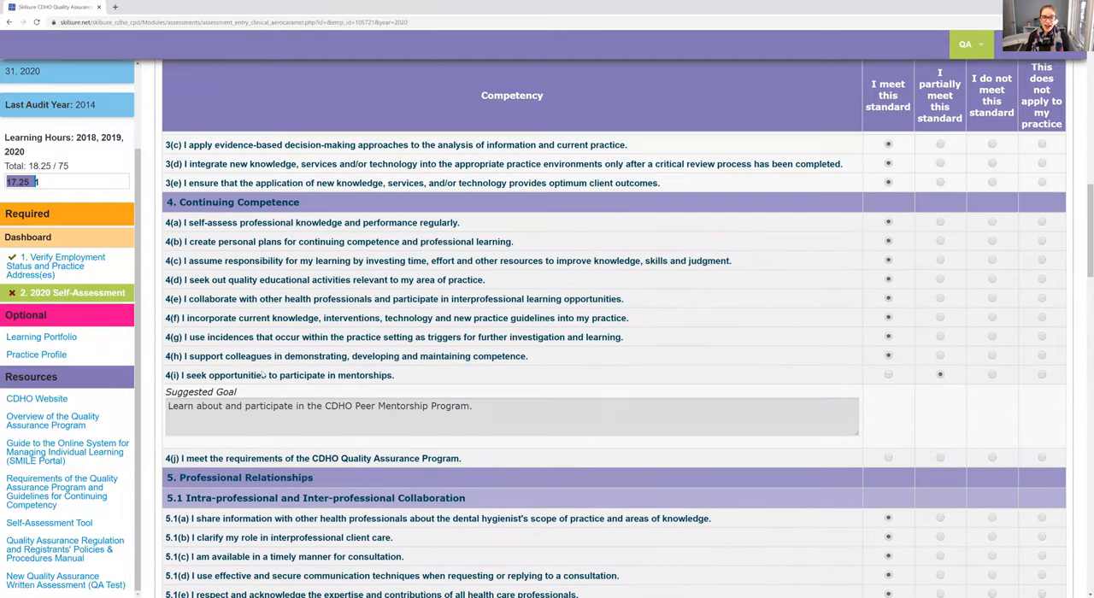
mouse_move(933, 390)
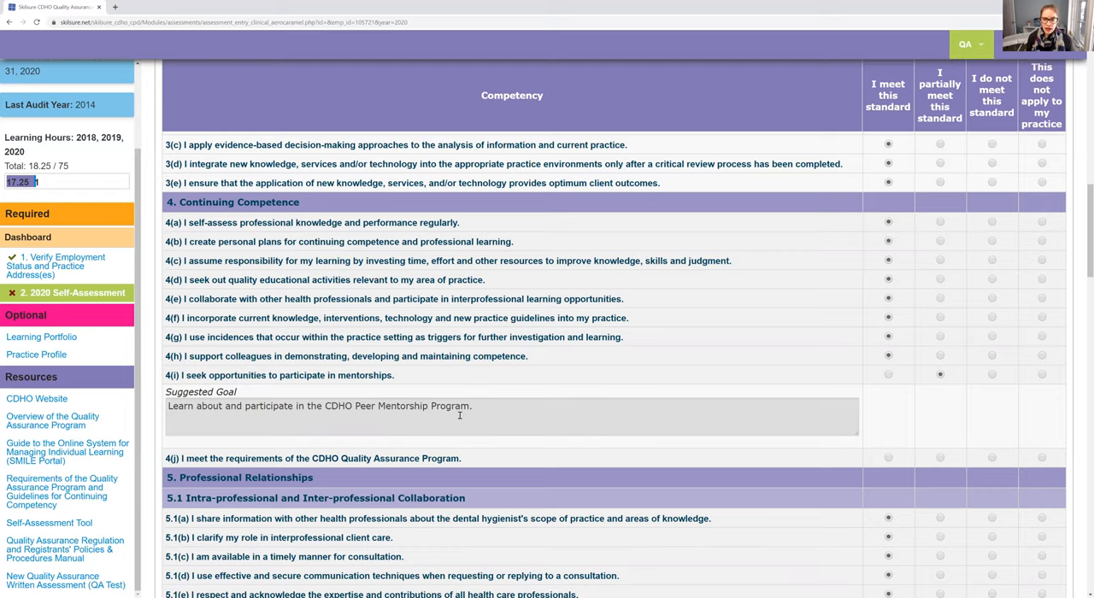
scroll(down, 3)
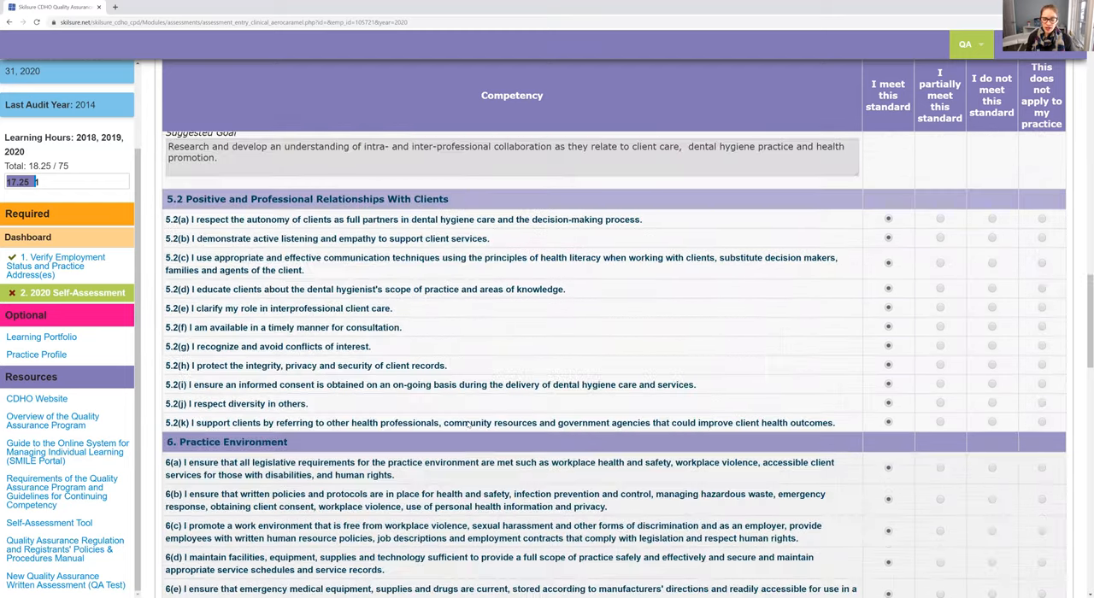
scroll(down, 3)
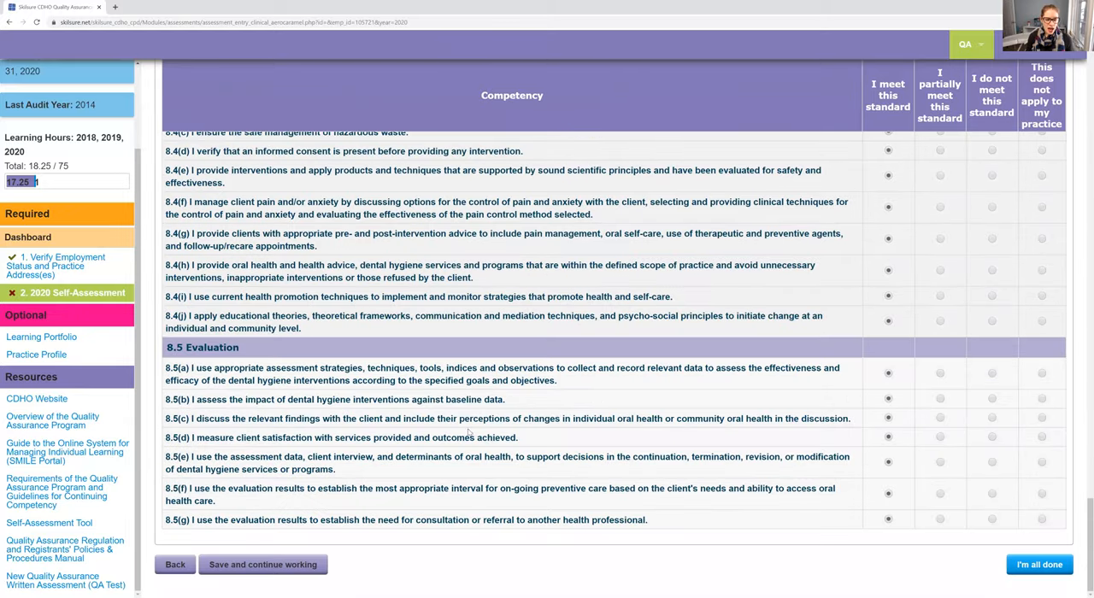
click(264, 564)
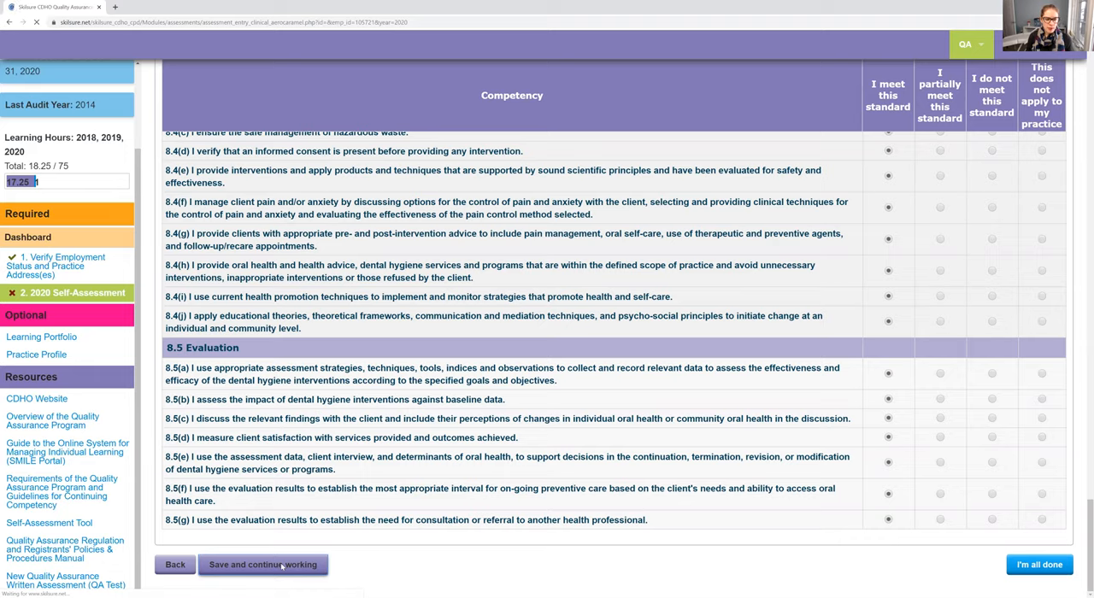
click(263, 564)
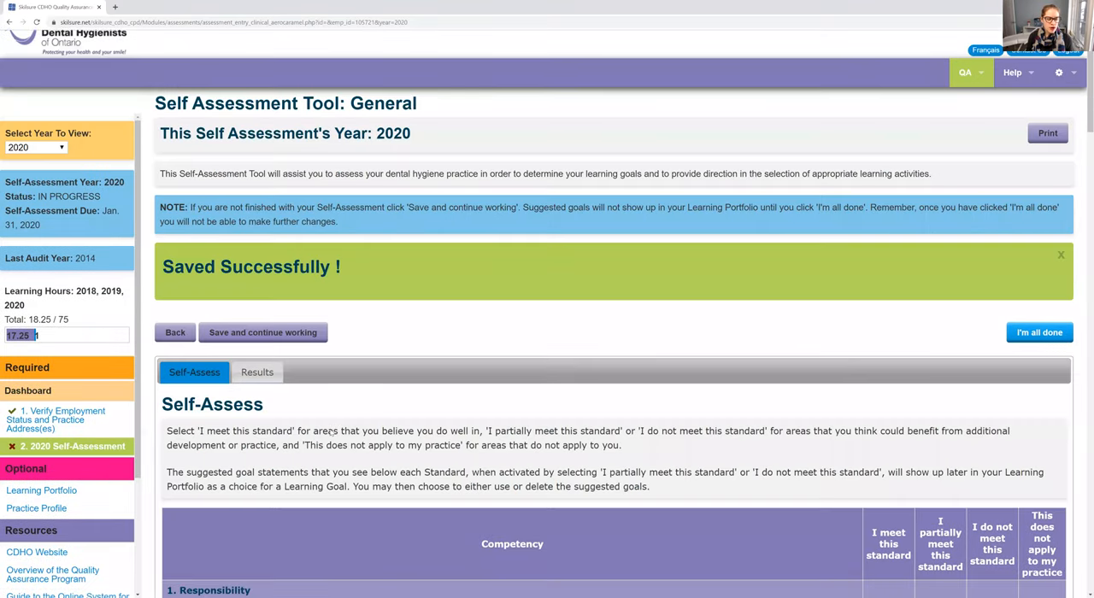
Review the saved answers and attempt to finish with 'I'm all done'
scroll(down, 3)
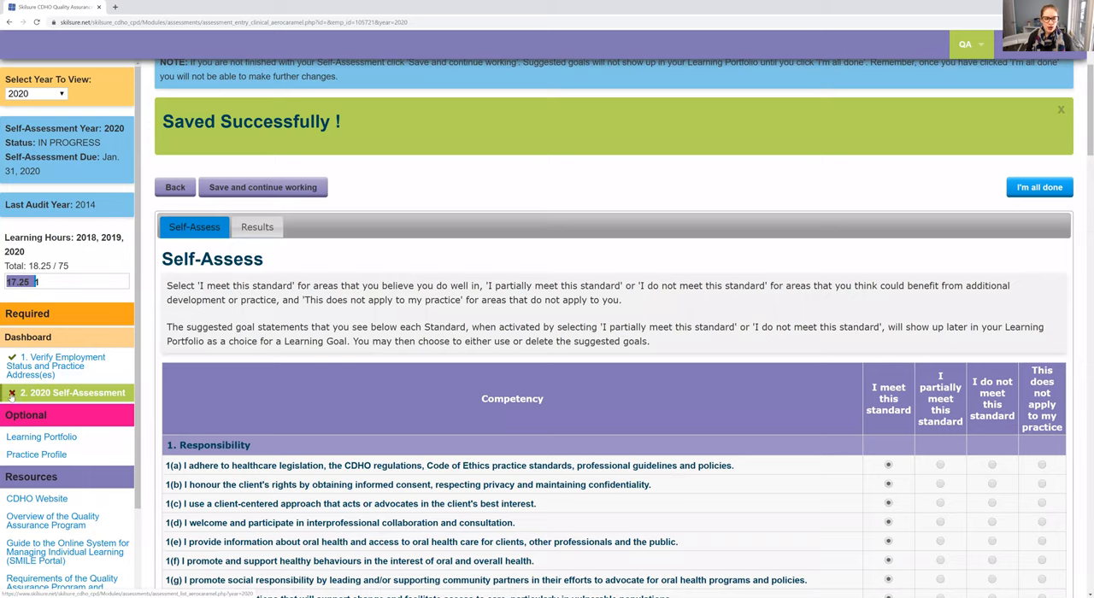
scroll(down, 3)
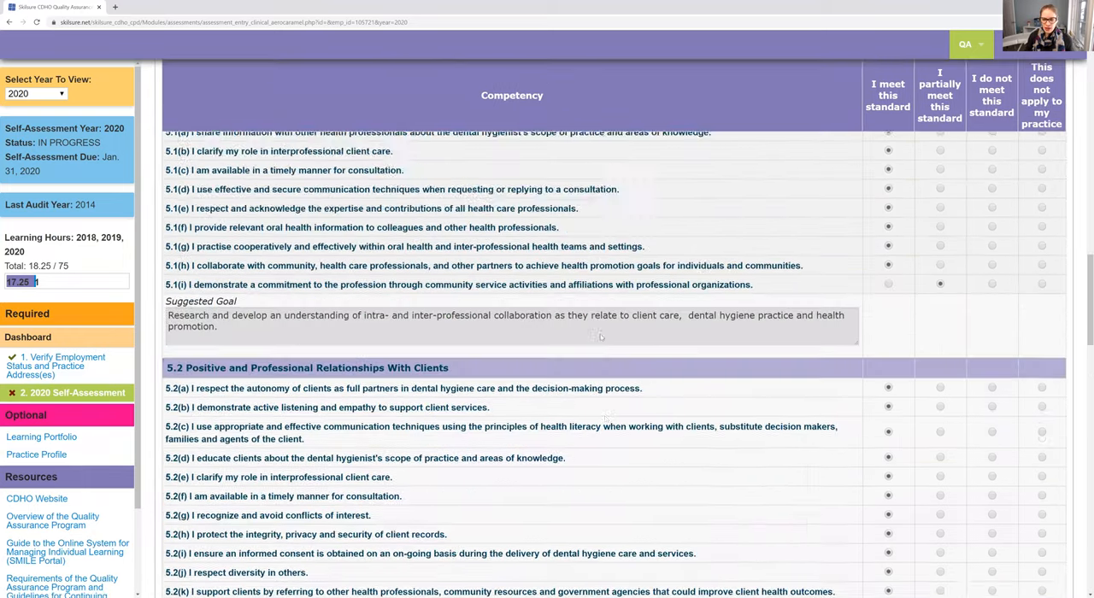
scroll(down, 3)
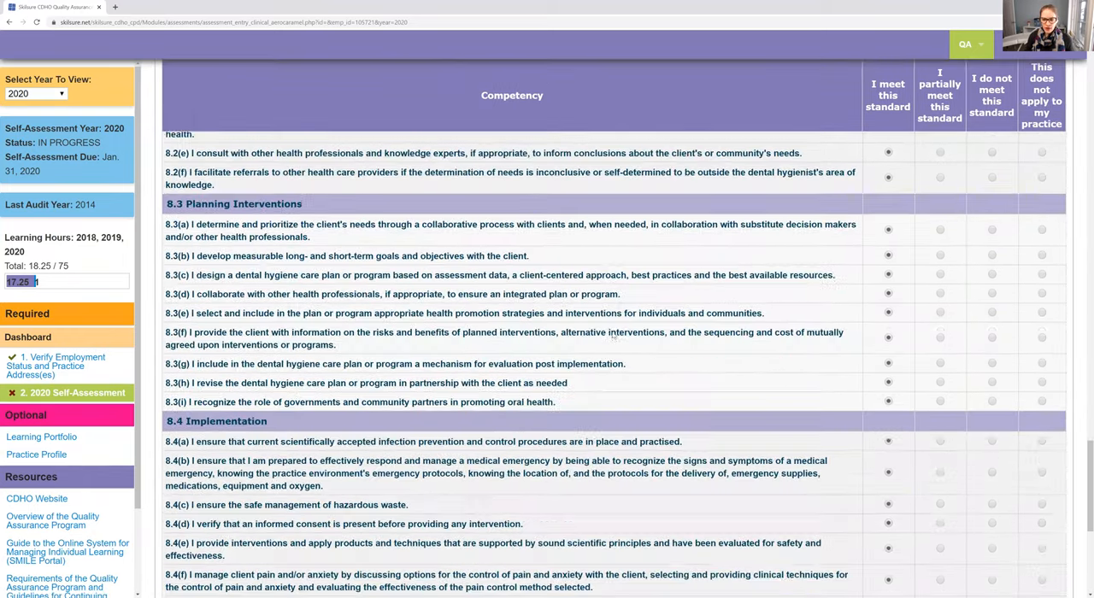
scroll(down, 3)
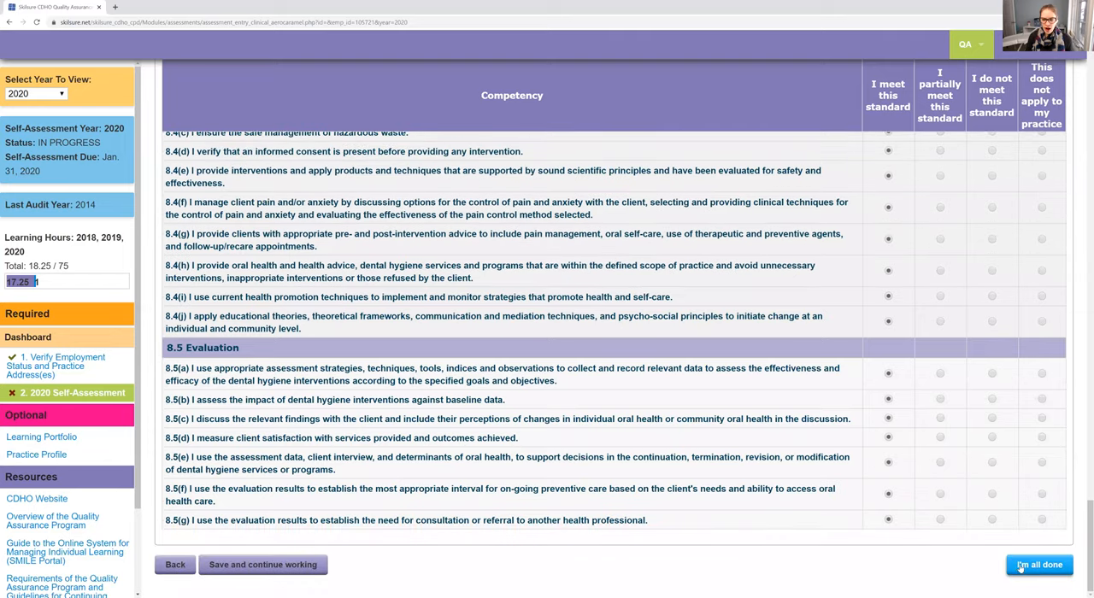
scroll(up, 3)
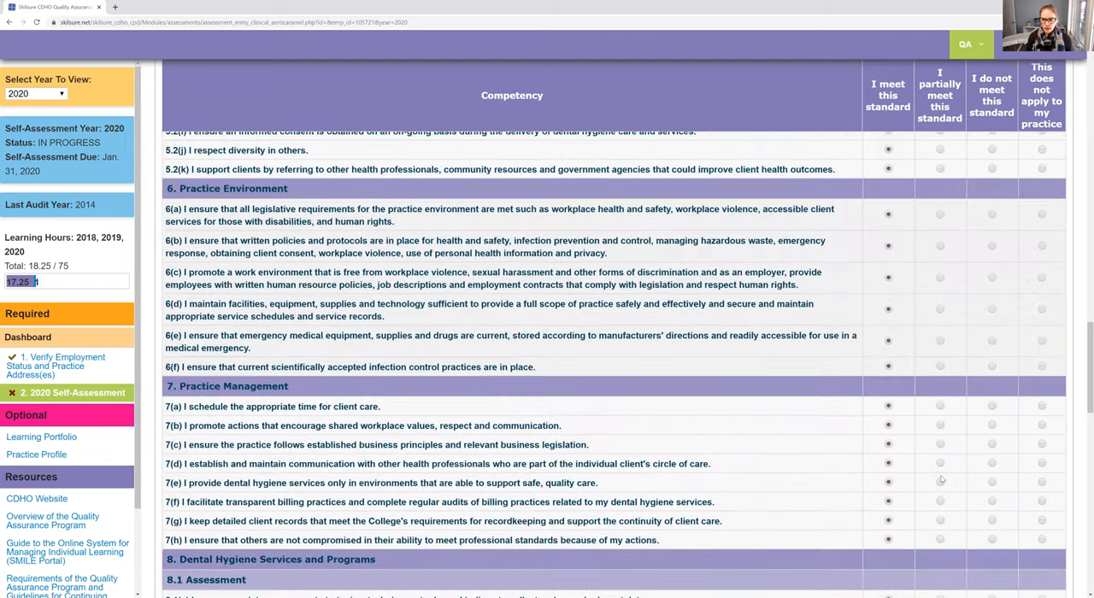
scroll(up, 3)
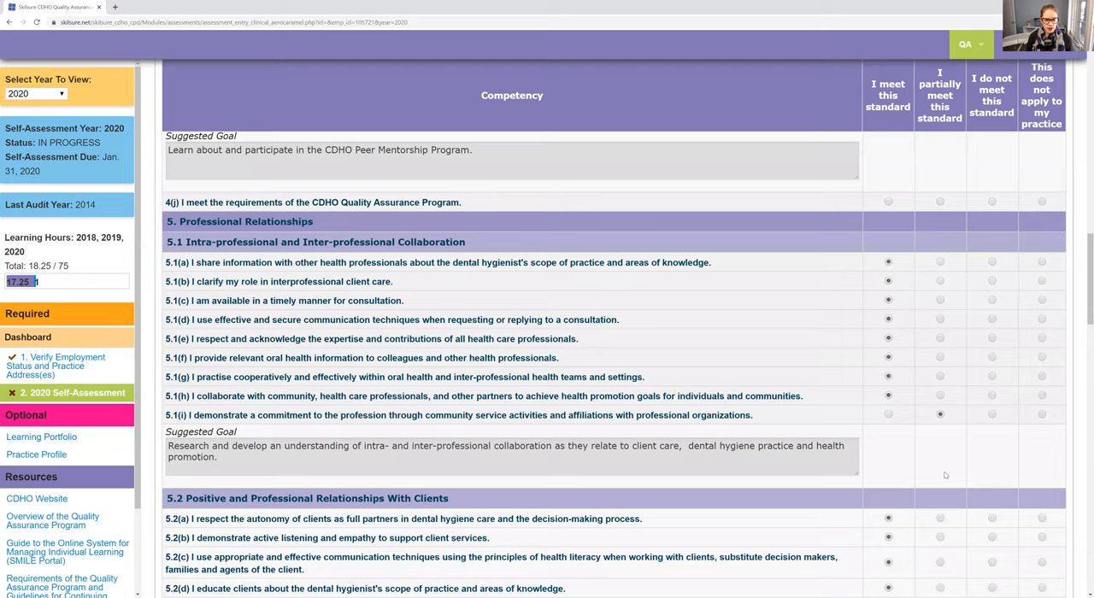
scroll(down, 3)
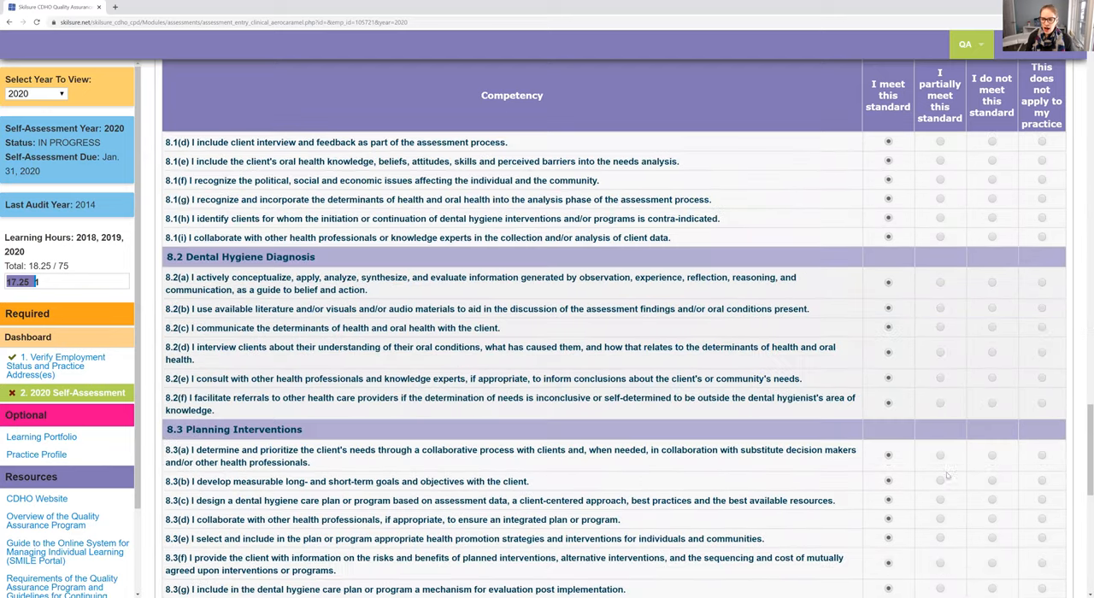
scroll(down, 3)
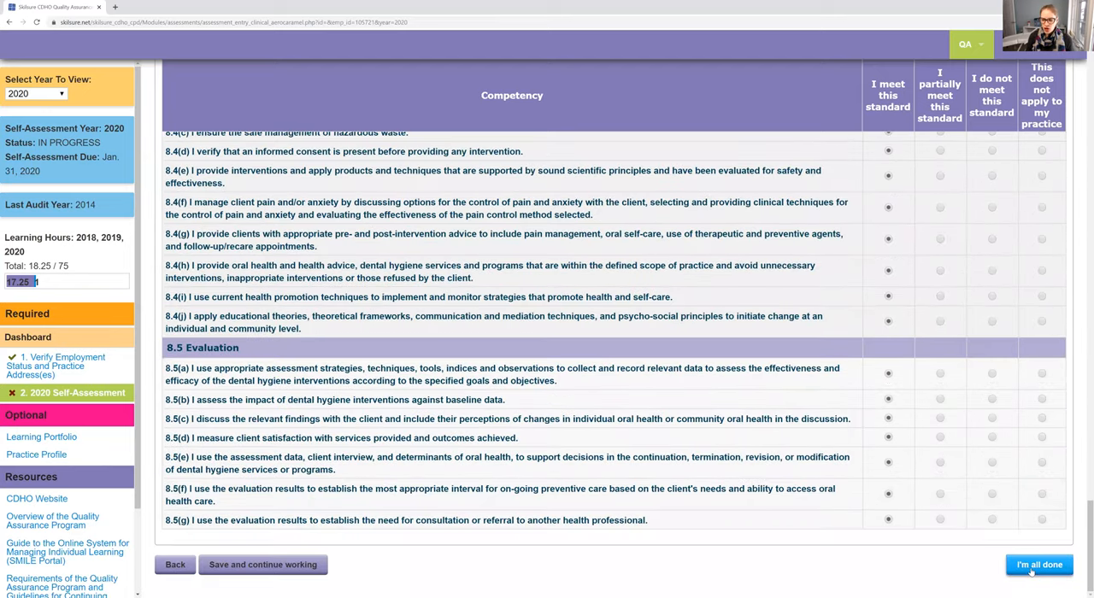
click(1039, 564)
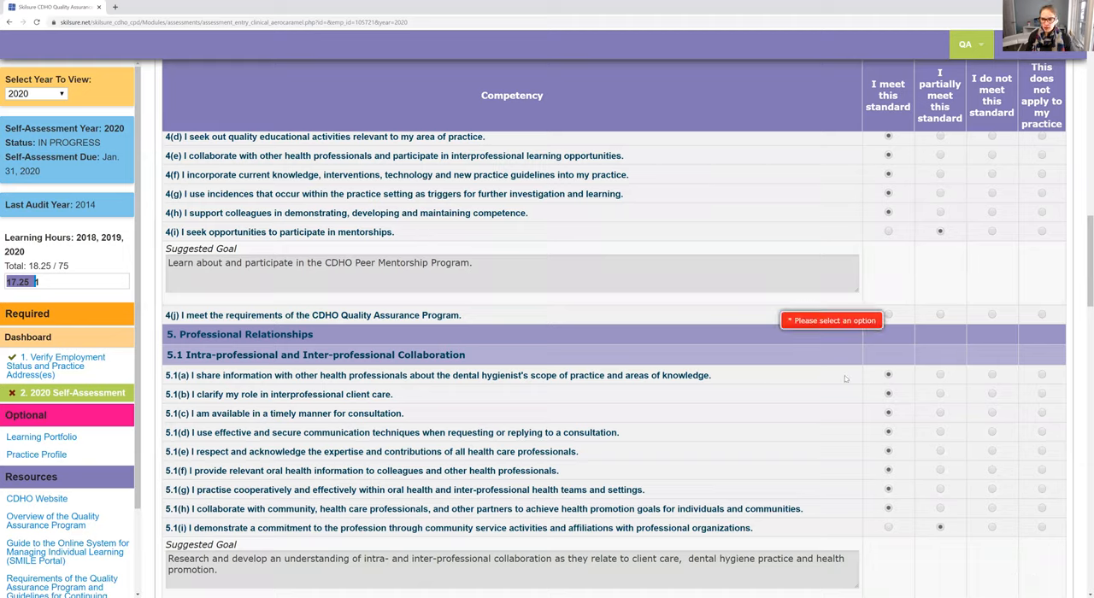
Mark standard 4(j) as 'I meet this standard' and finish with 'I'm all done' again
click(887, 314)
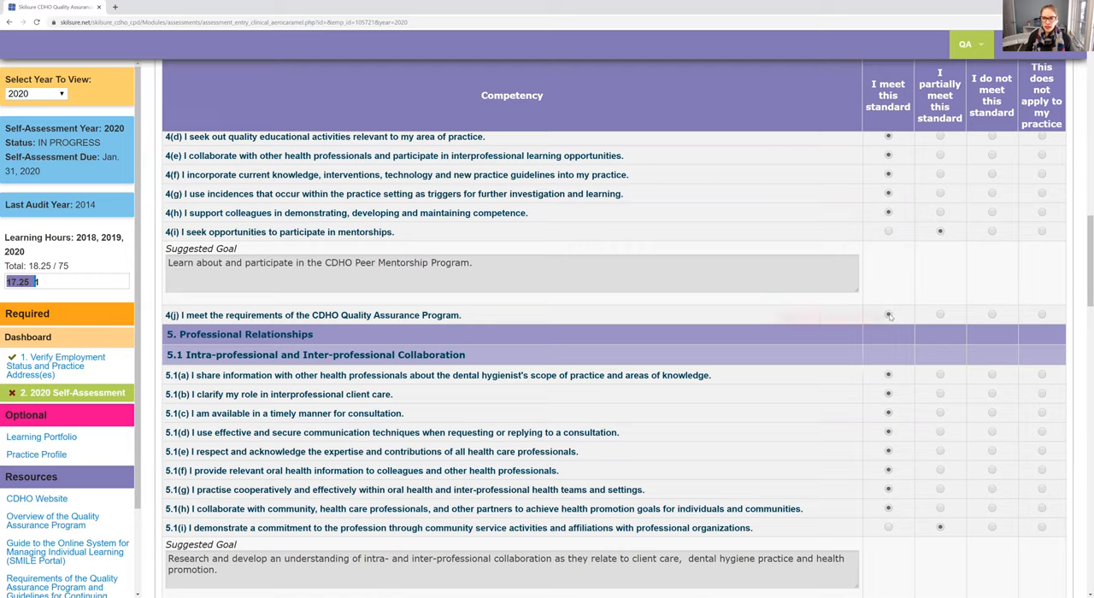
scroll(down, 3)
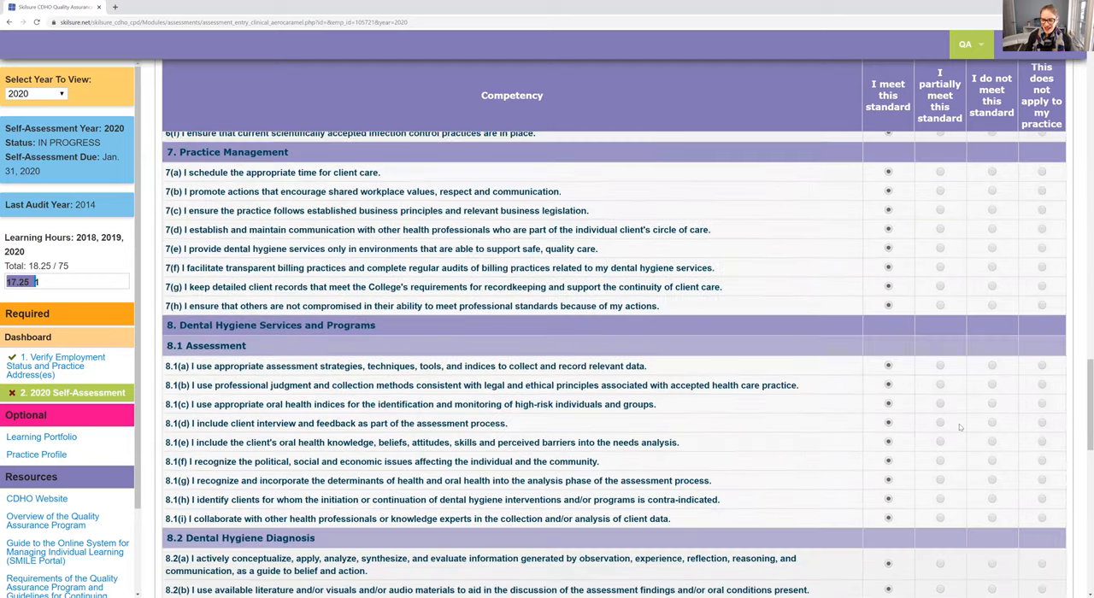
scroll(down, 3)
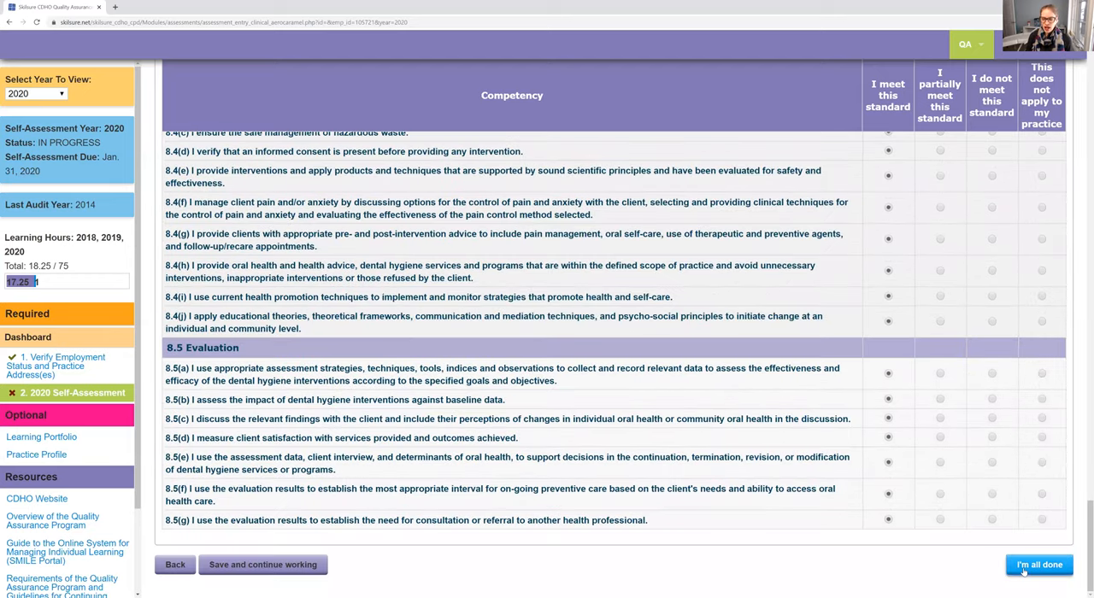
click(1040, 564)
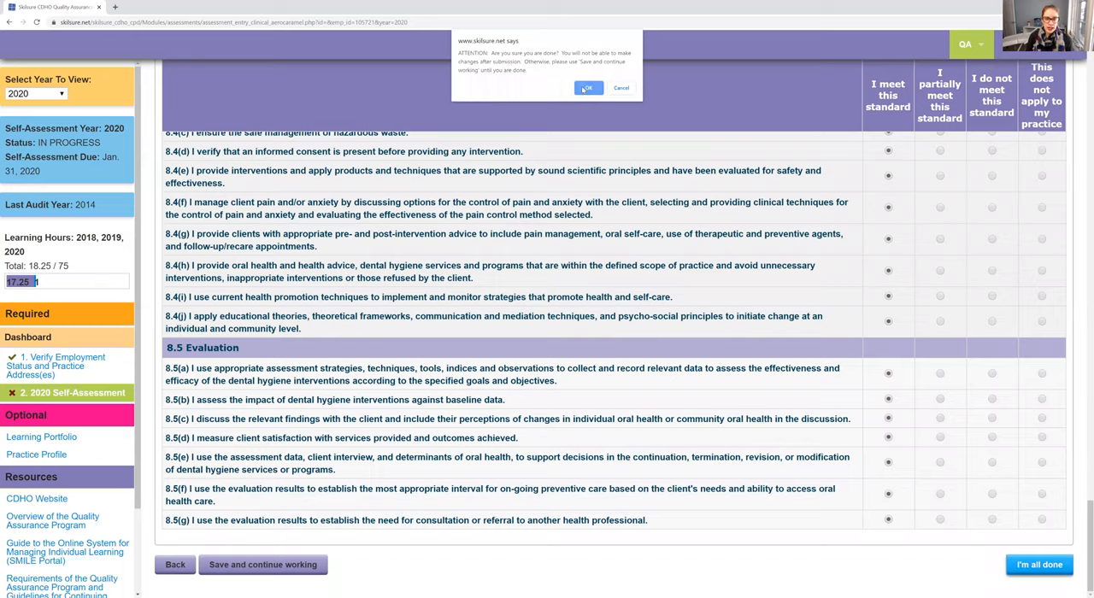
Confirm OK so the 2020 General self-assessment shows SUBMITTED with status COMPLETE
click(588, 87)
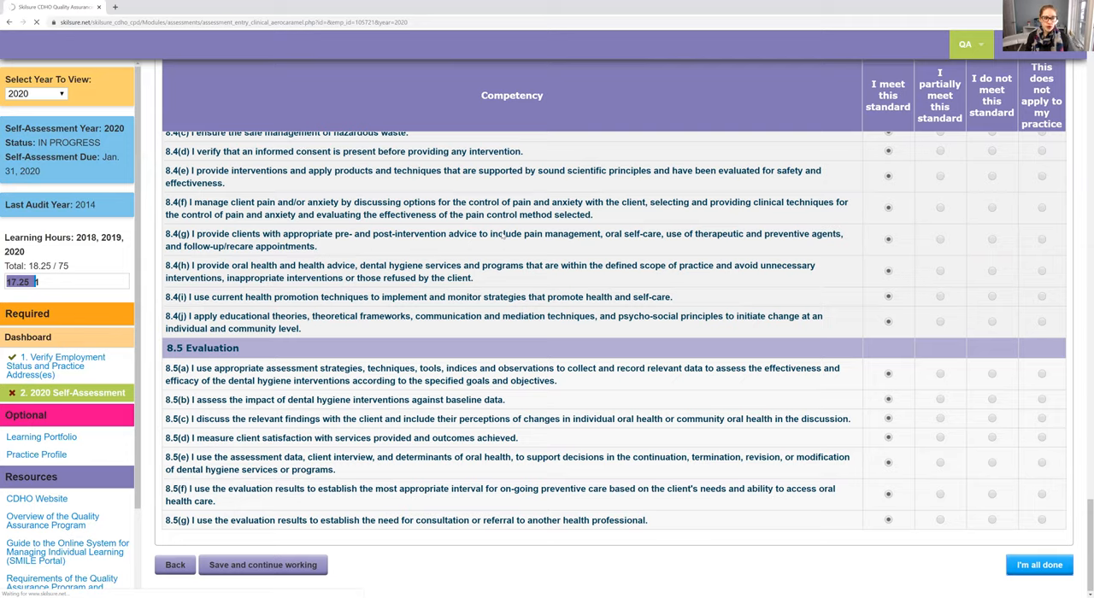
mouse_move(567, 259)
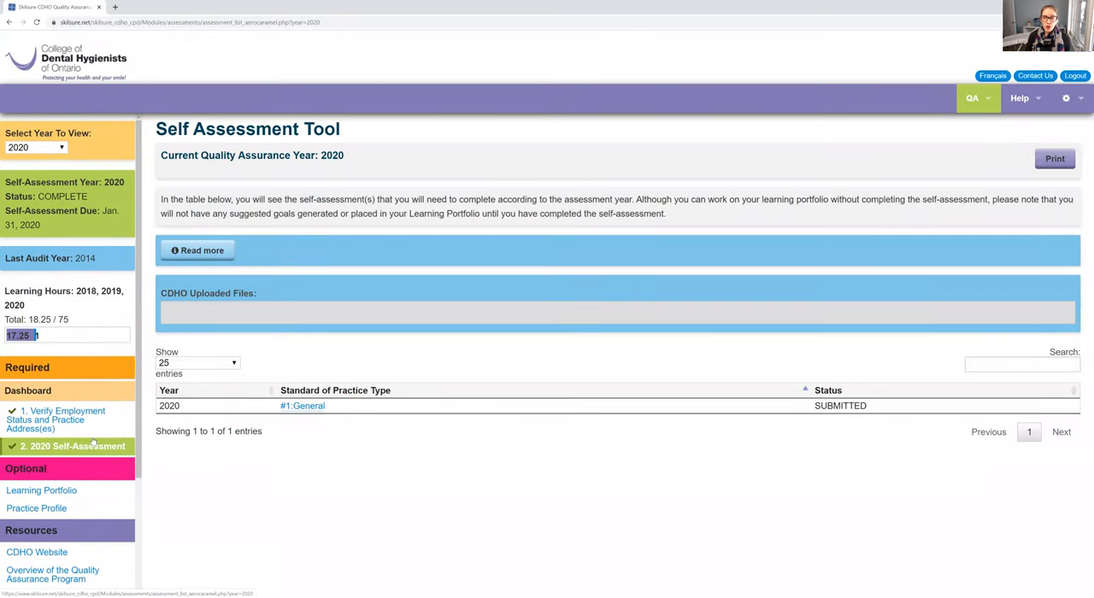
scroll(down, 3)
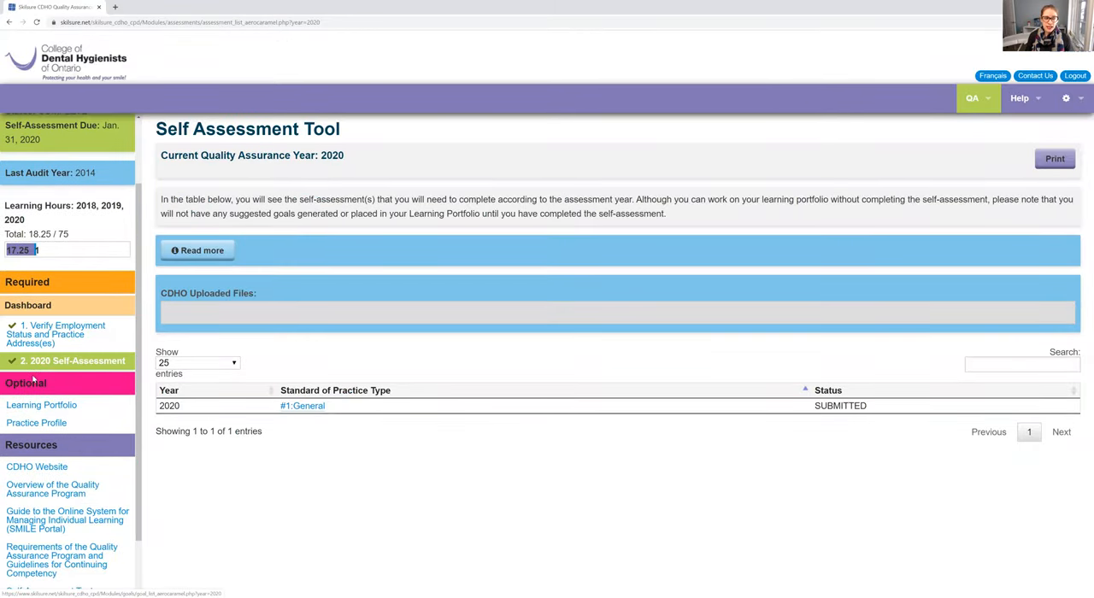